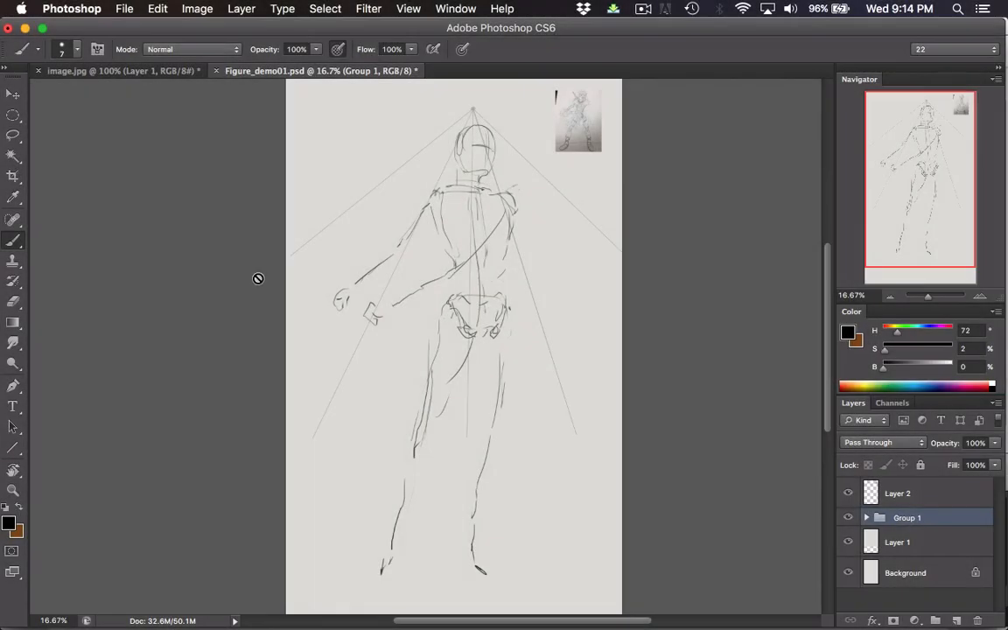
pyautogui.moveTo(261, 280)
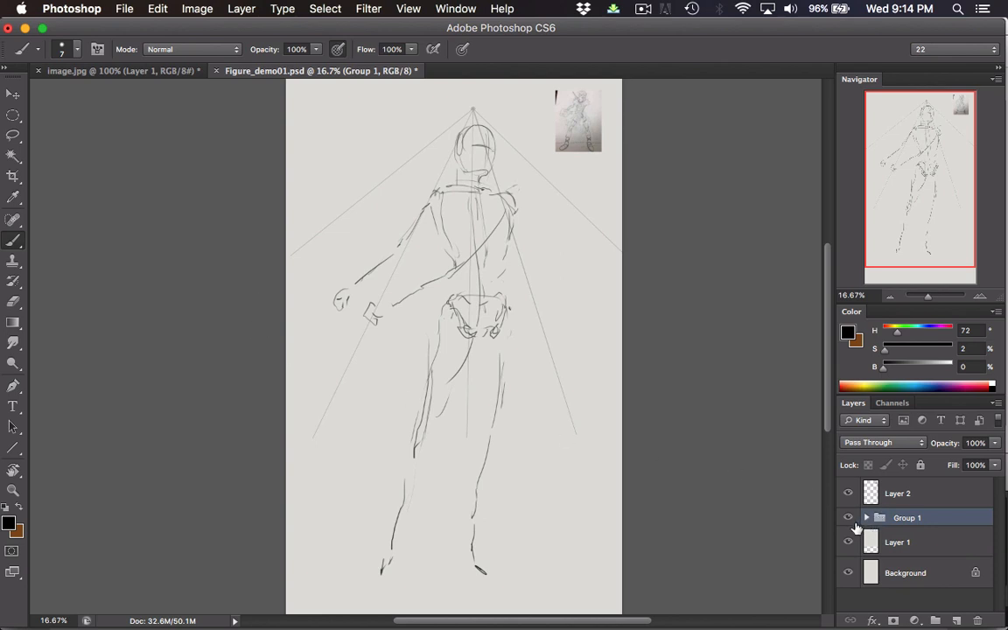
pyautogui.moveTo(826, 516)
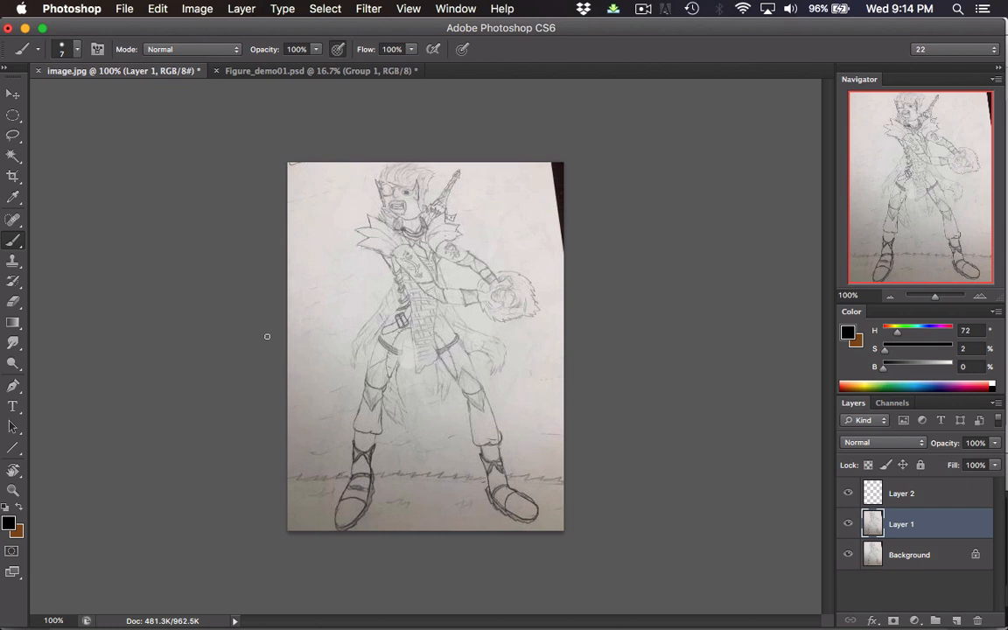
pyautogui.moveTo(264, 341)
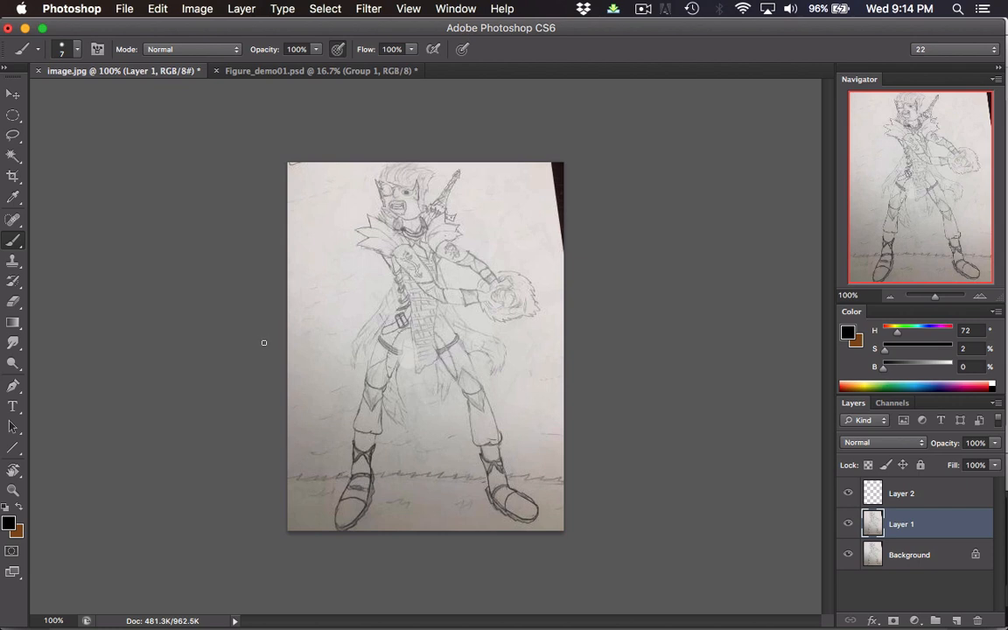
pyautogui.moveTo(263, 341)
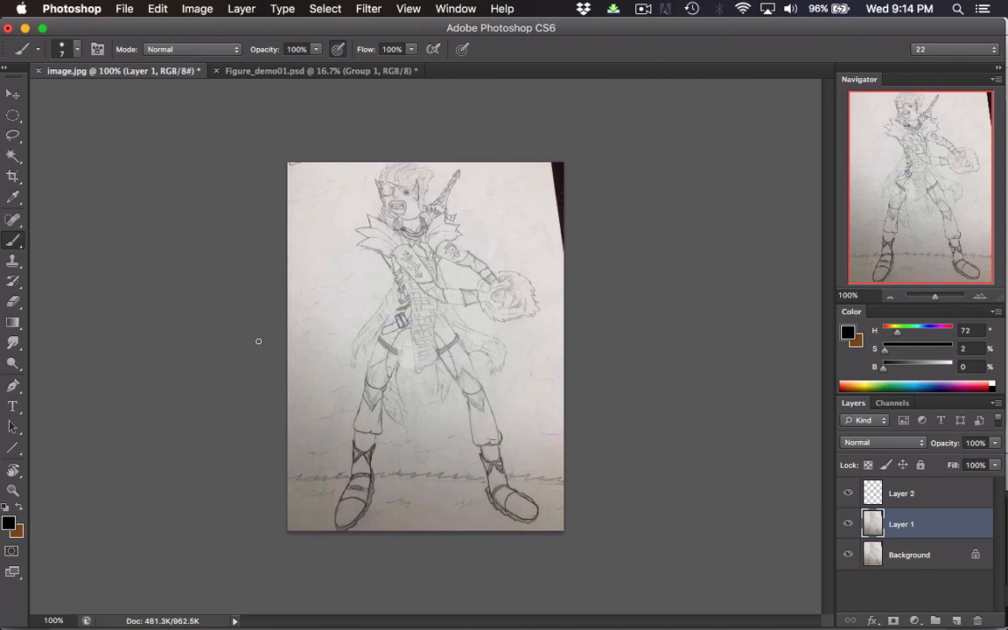
pyautogui.moveTo(791, 294)
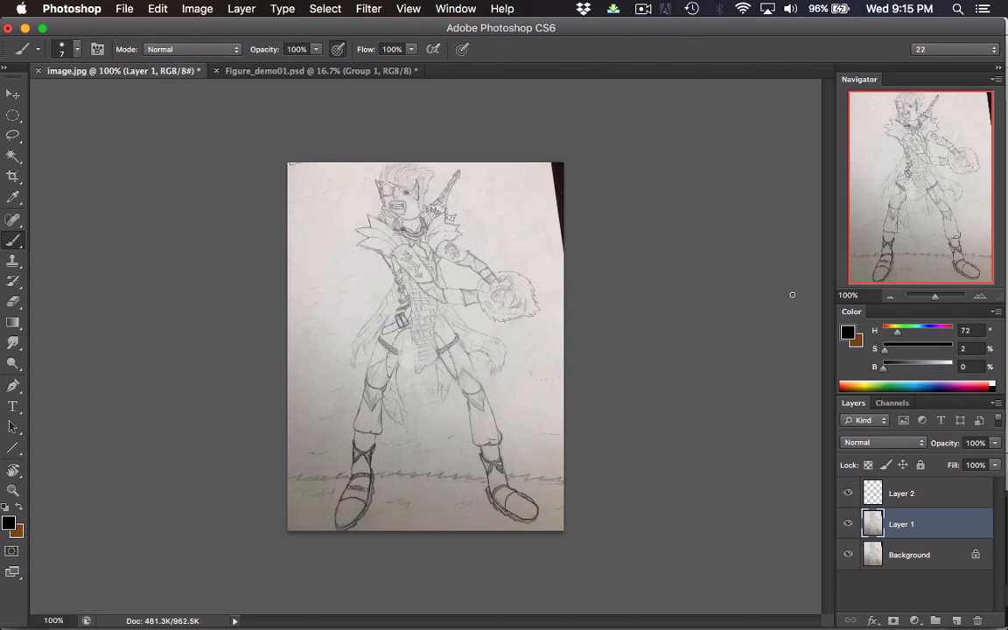
pyautogui.moveTo(903, 252)
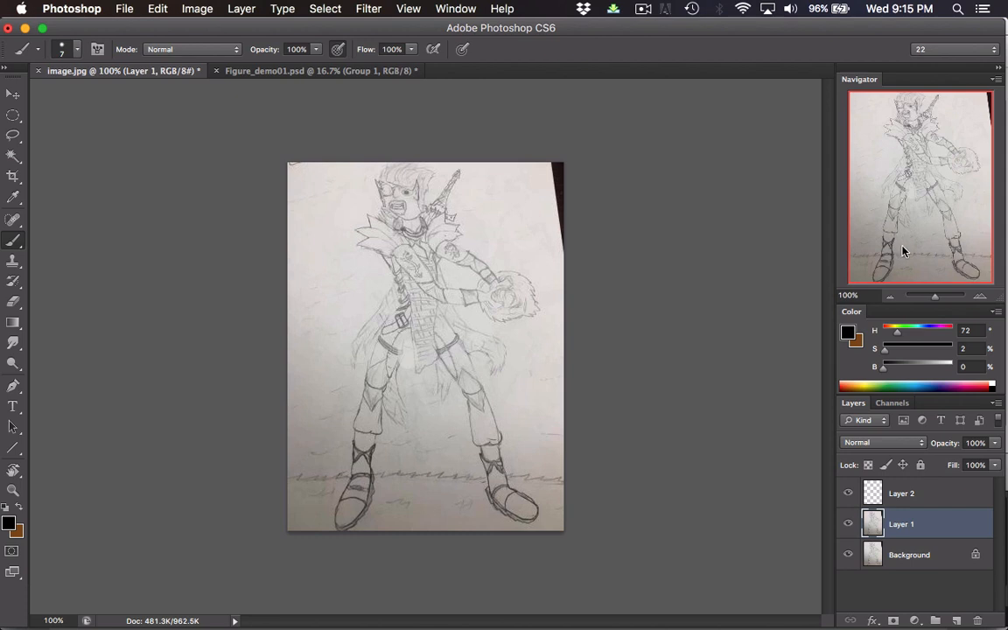
pyautogui.moveTo(903, 256)
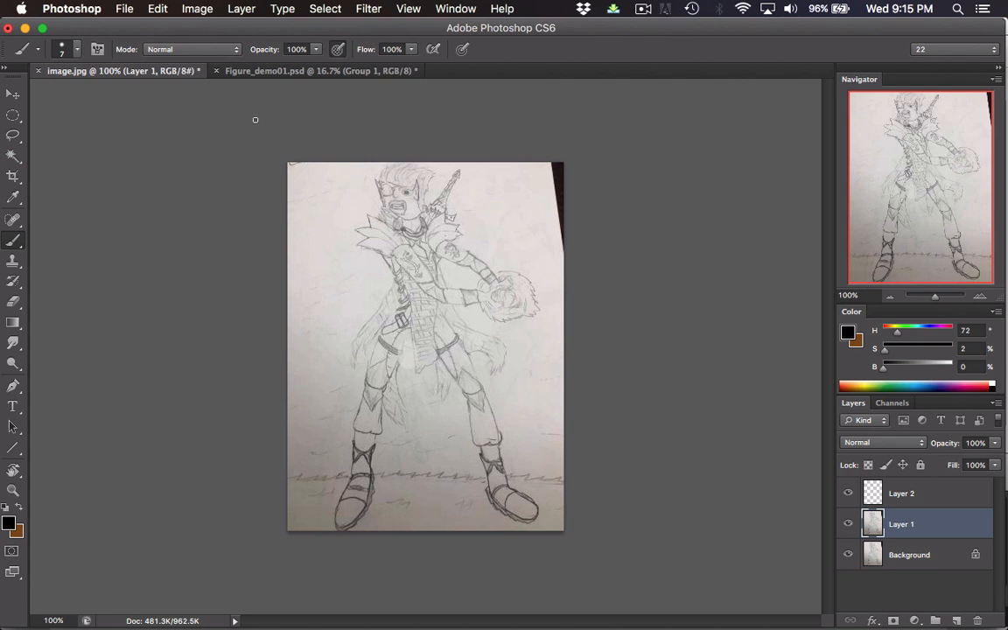
pyautogui.moveTo(263, 119)
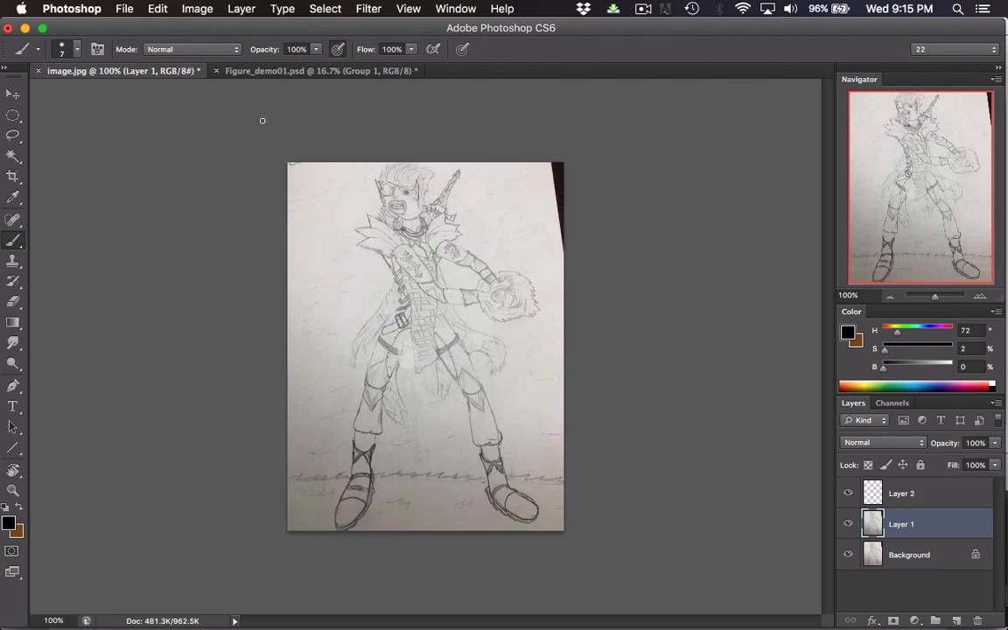
pyautogui.moveTo(257, 112)
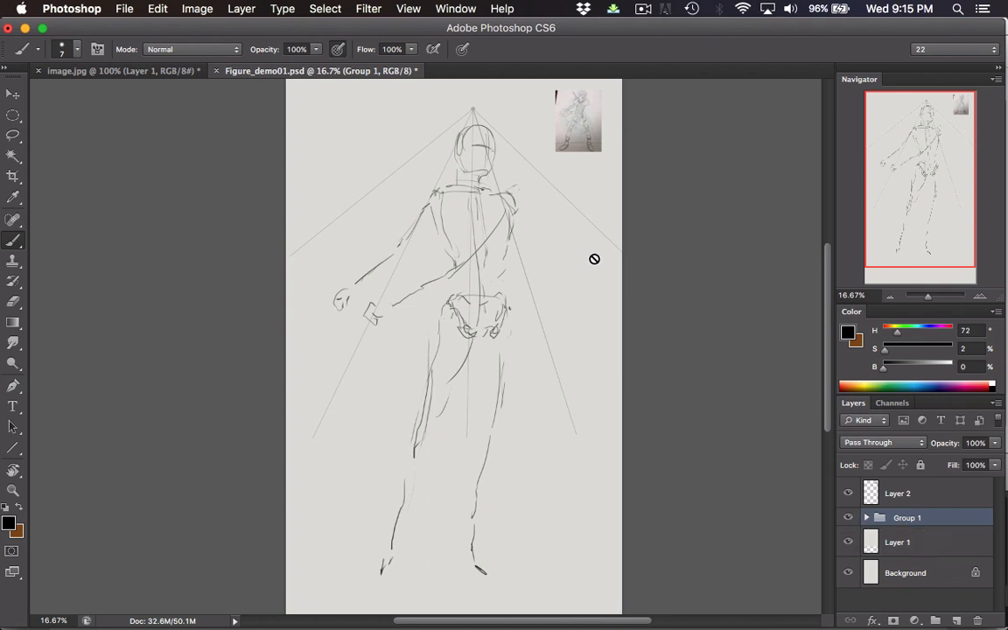
pyautogui.moveTo(656, 269)
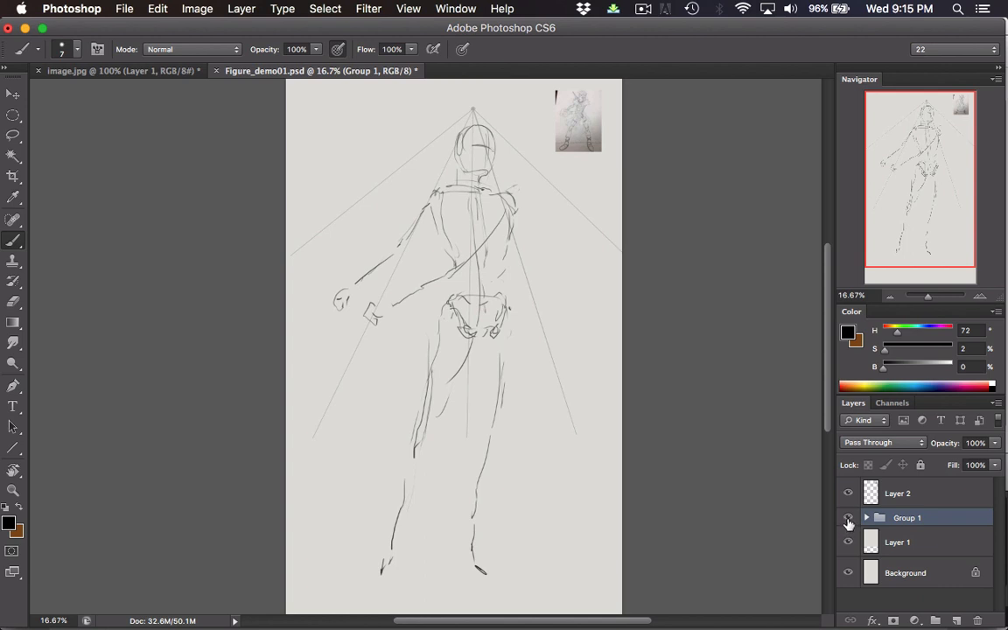
# - Hide the Group 1 gesture sketch and add a new empty layer above it
pyautogui.click(847, 518)
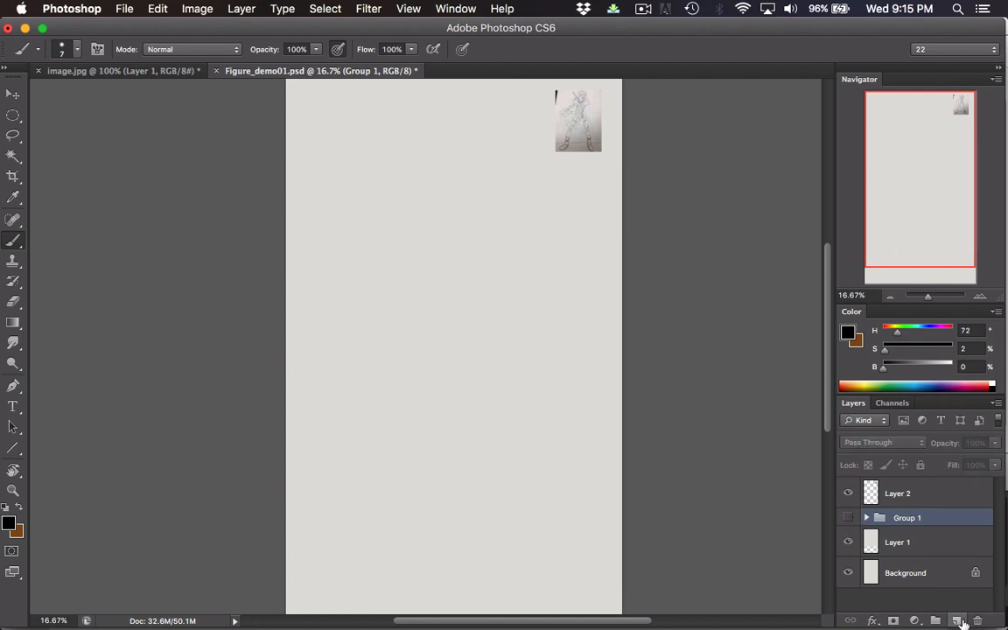
pyautogui.click(958, 619)
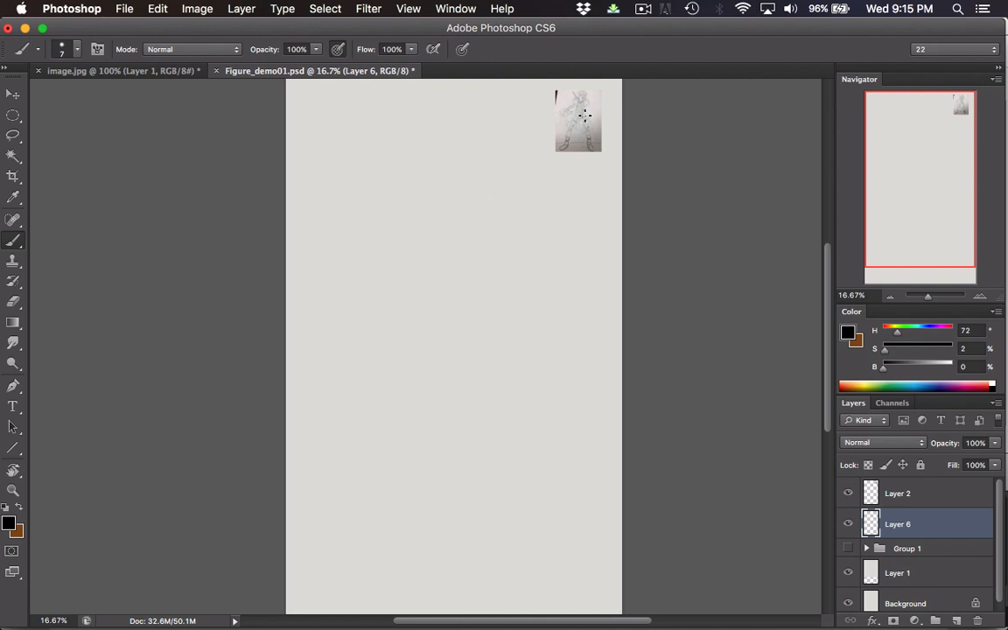
pyautogui.moveTo(441, 257)
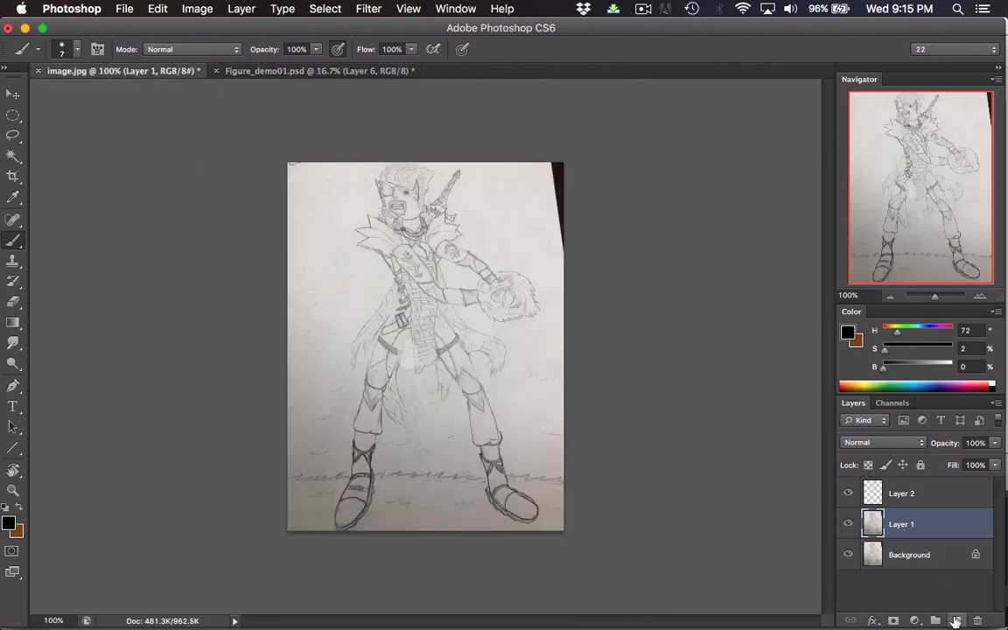
# - Add a new layer over the reference photo for the red construction lines
pyautogui.click(956, 620)
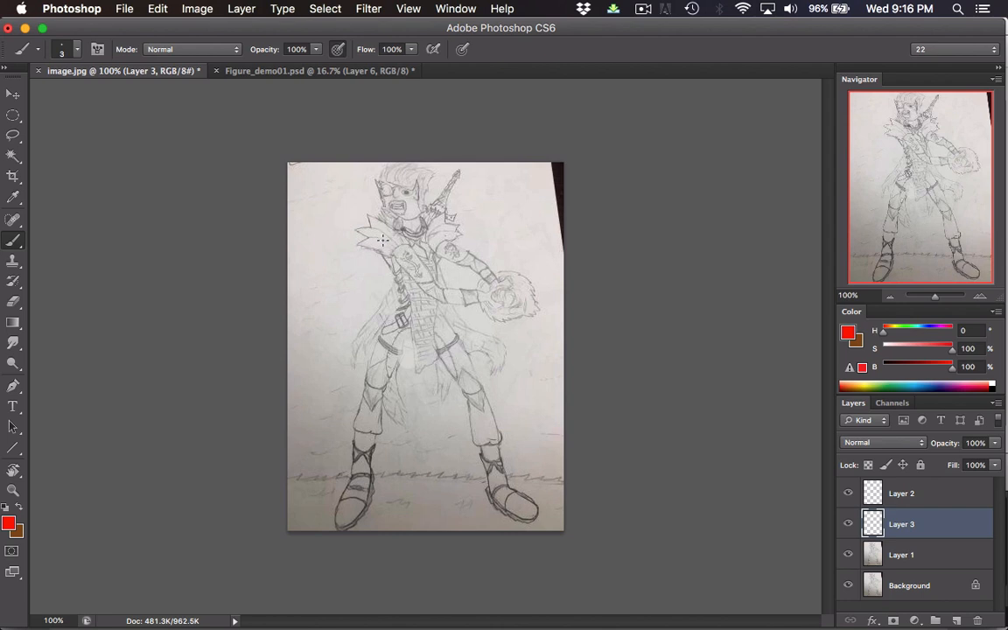
pyautogui.moveTo(385, 238)
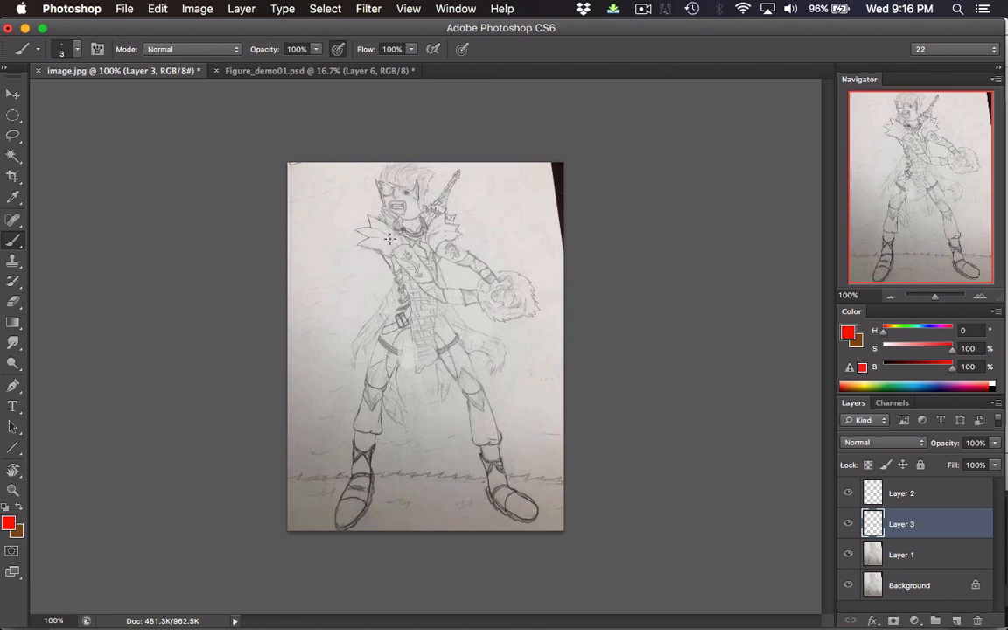
pyautogui.moveTo(378, 234)
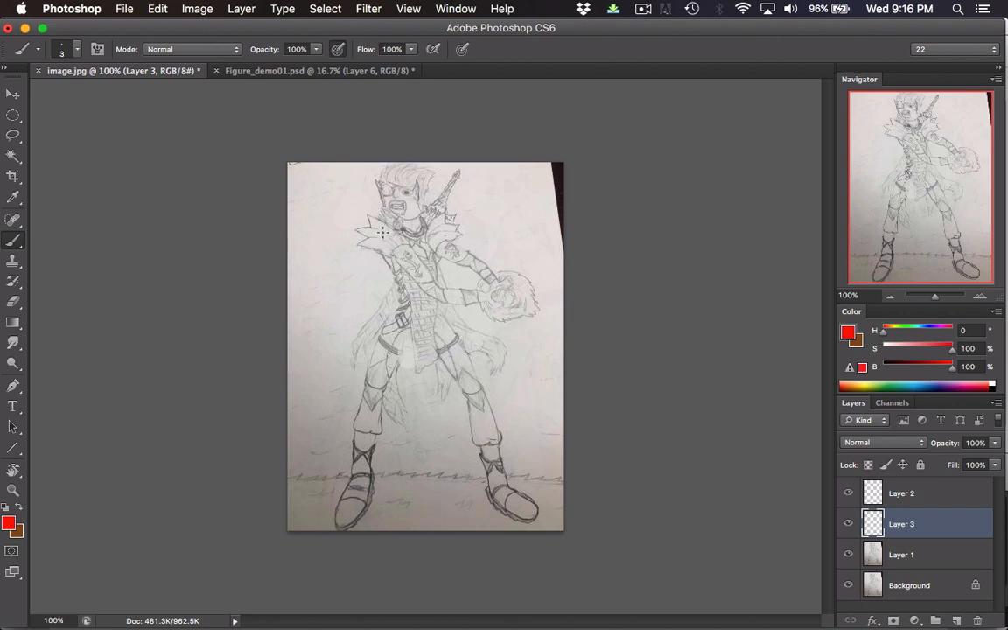
pyautogui.moveTo(385, 242)
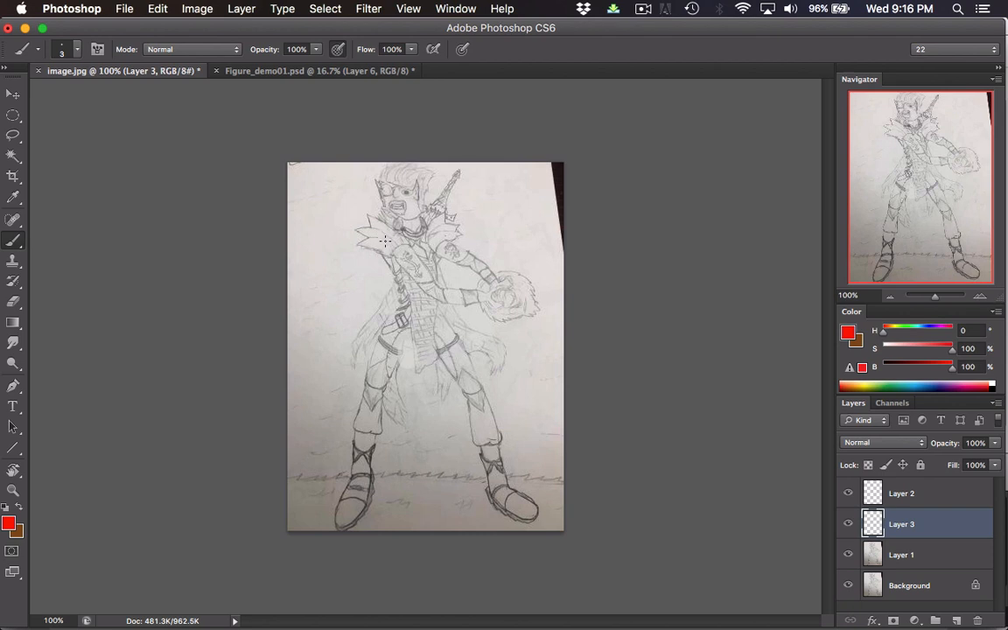
pyautogui.moveTo(381, 237)
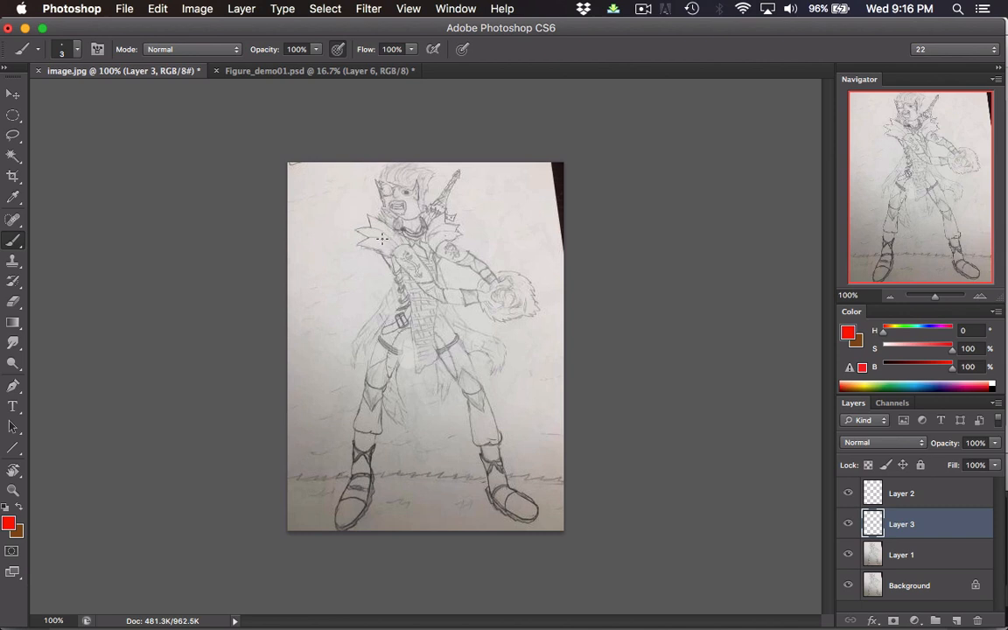
# - Trace the shoulders, chest box and raised right arm in red over the reference
pyautogui.moveTo(378, 238); pyautogui.dragTo(430, 238)
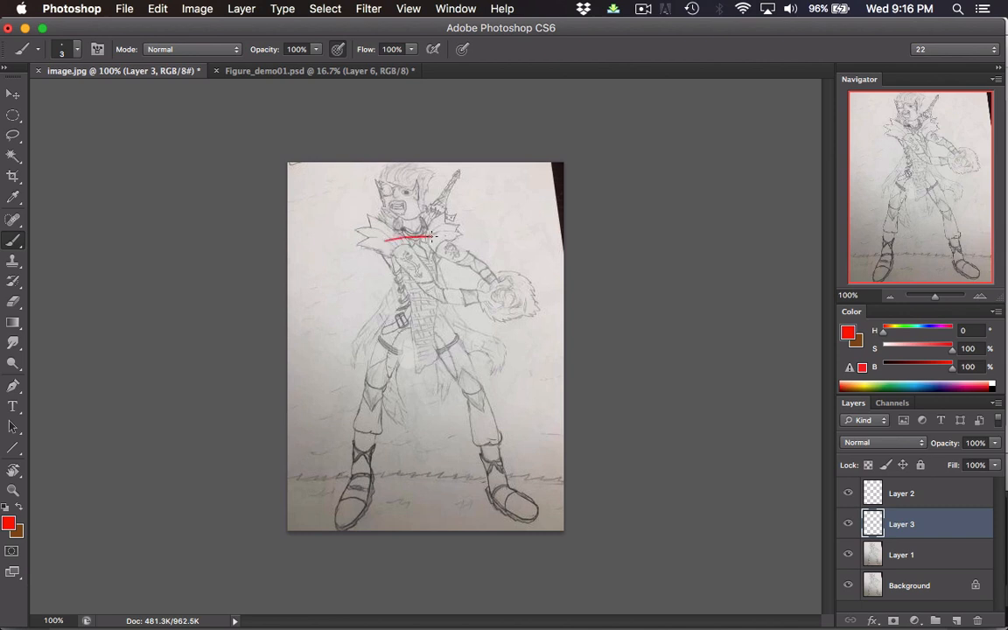
pyautogui.moveTo(395, 318); pyautogui.dragTo(441, 318)
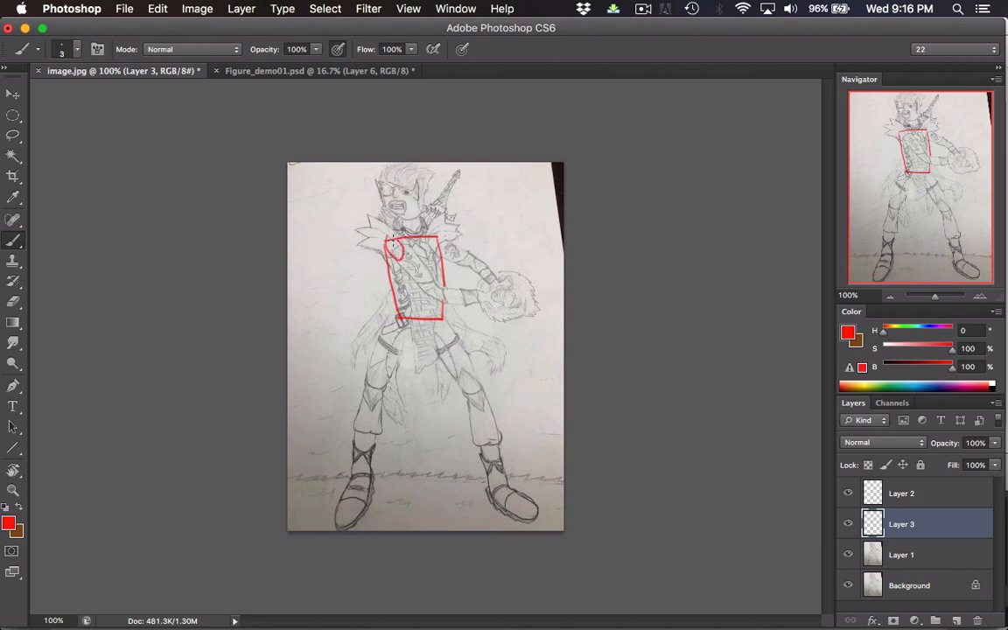
pyautogui.moveTo(394, 243); pyautogui.dragTo(455, 298)
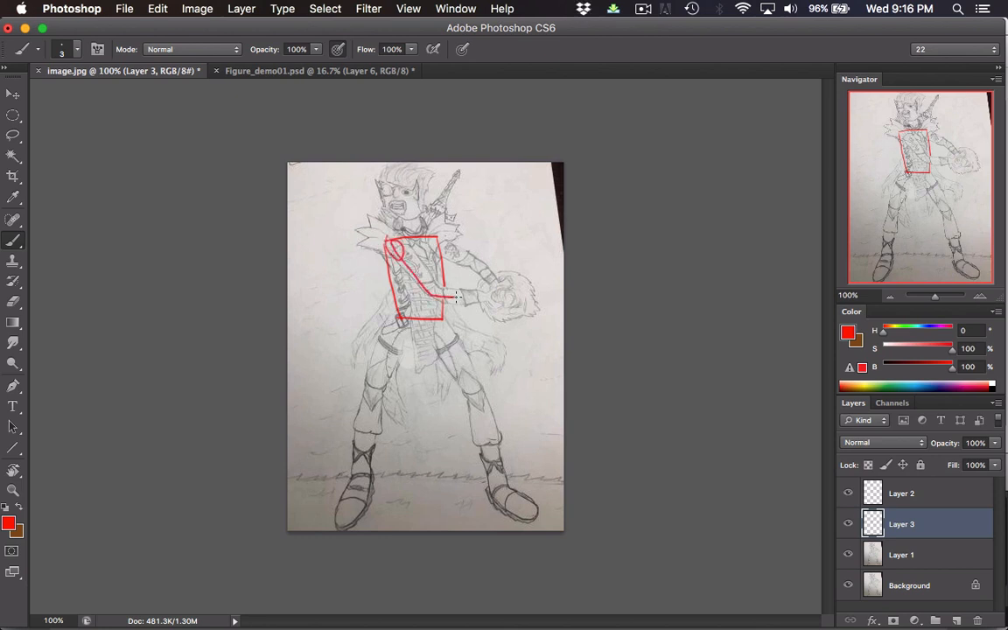
pyautogui.moveTo(420, 245); pyautogui.dragTo(494, 301)
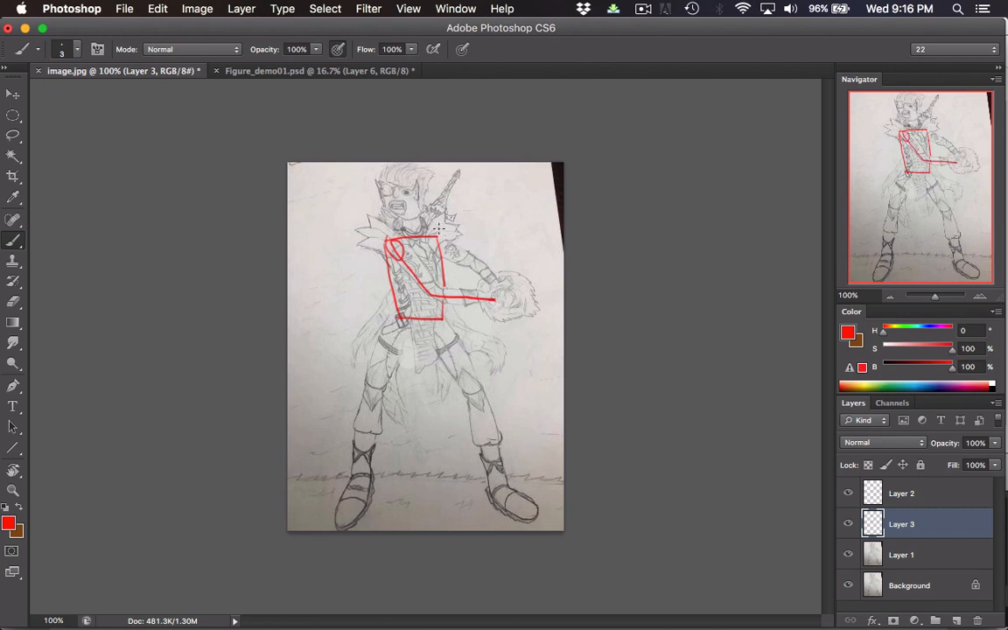
pyautogui.moveTo(441, 229); pyautogui.dragTo(466, 255)
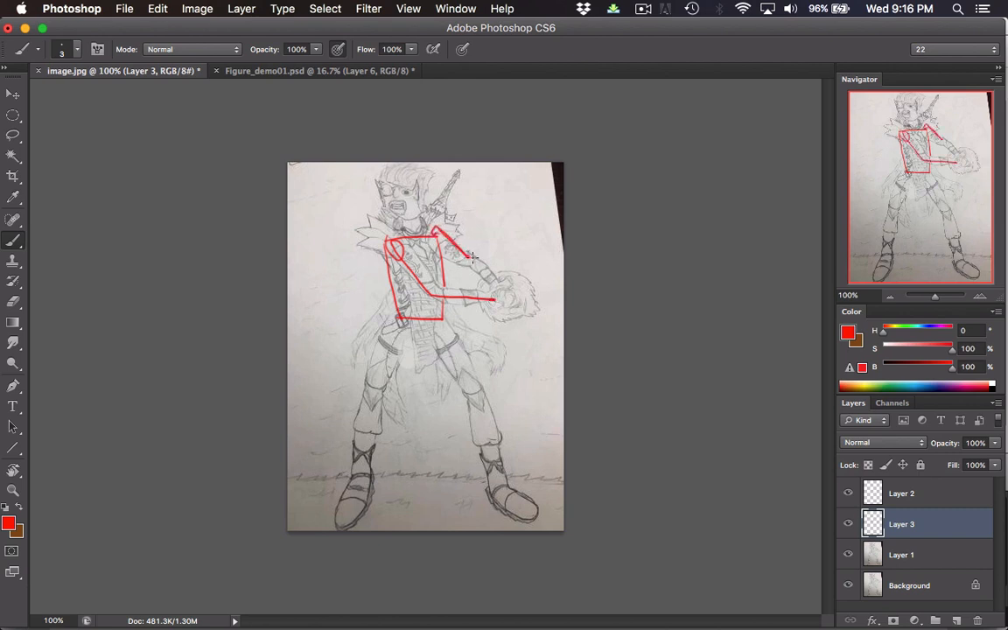
pyautogui.moveTo(448, 252); pyautogui.dragTo(500, 294)
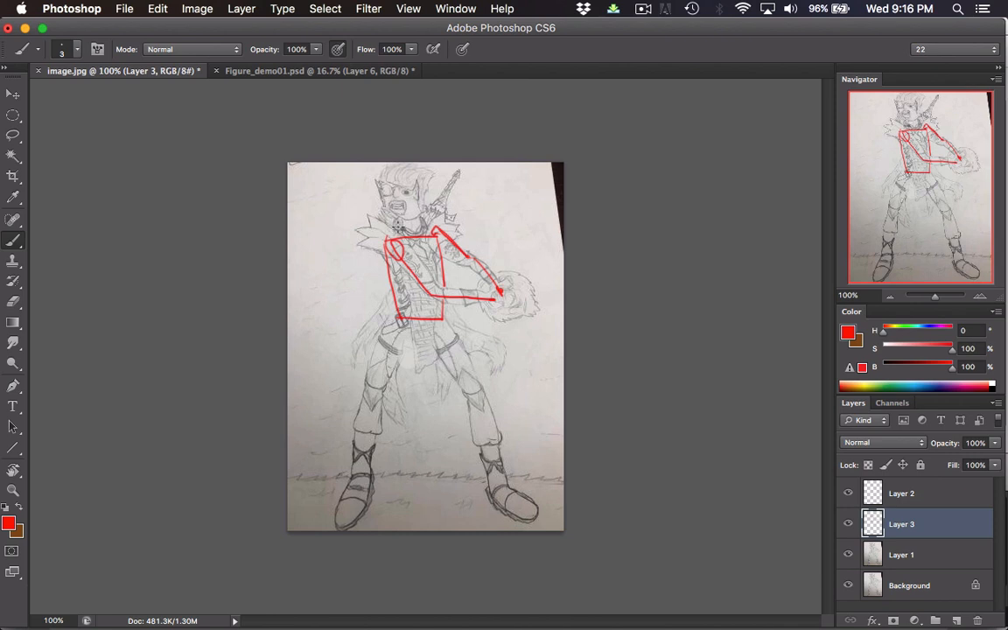
pyautogui.moveTo(386, 339)
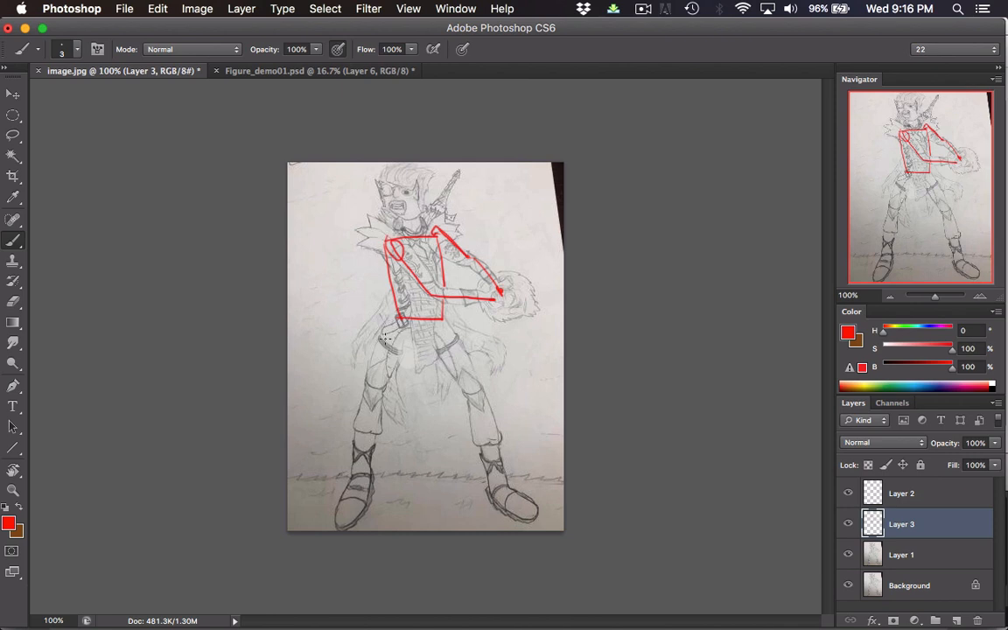
pyautogui.moveTo(396, 315)
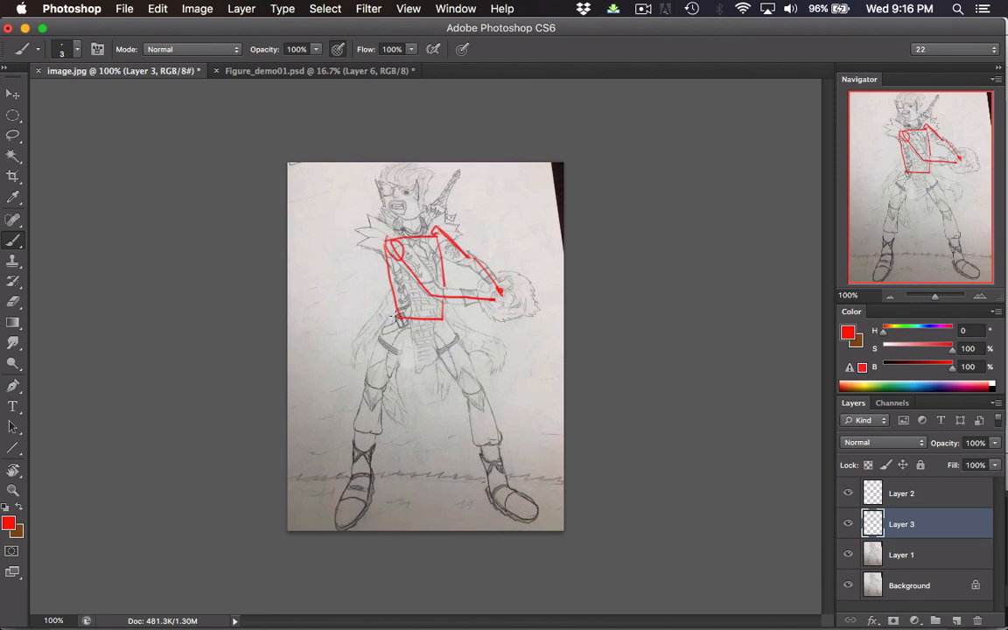
# - Trace the pelvis, legs down to the boots and the head in red
pyautogui.moveTo(395, 317); pyautogui.dragTo(448, 325)
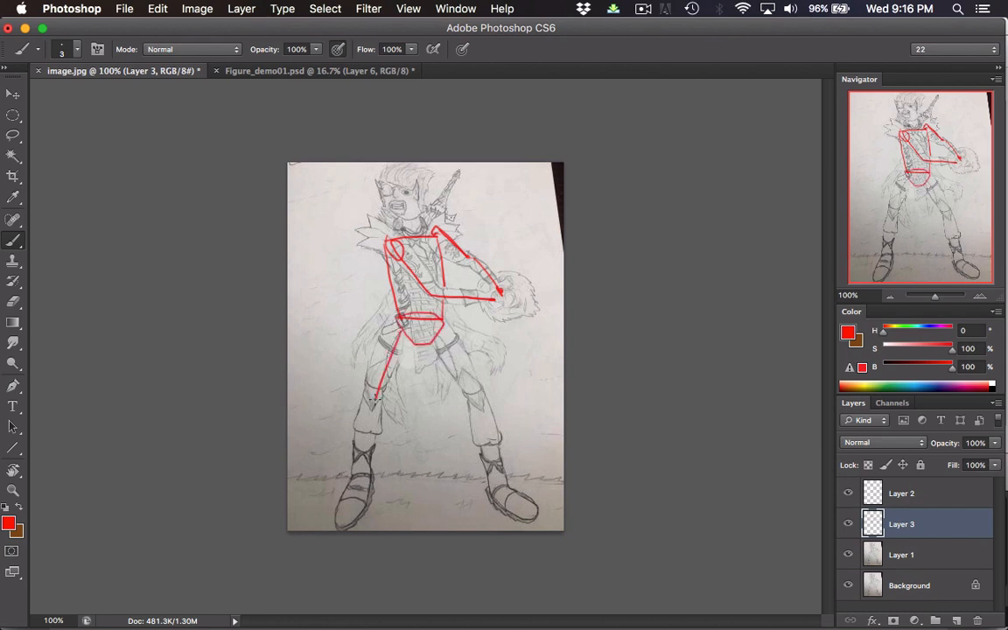
pyautogui.moveTo(441, 336); pyautogui.dragTo(472, 395)
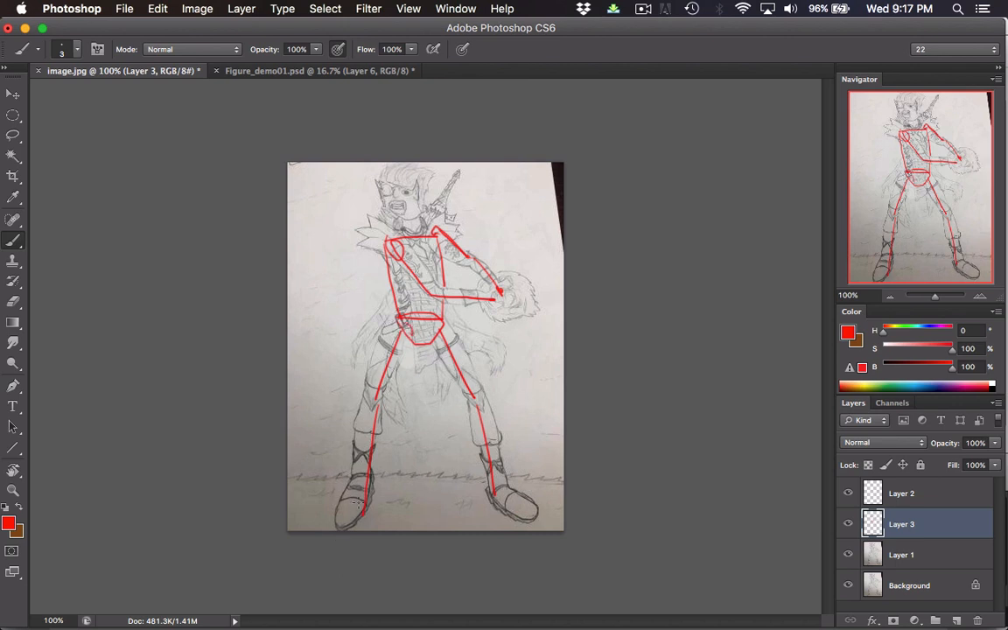
pyautogui.moveTo(406, 173)
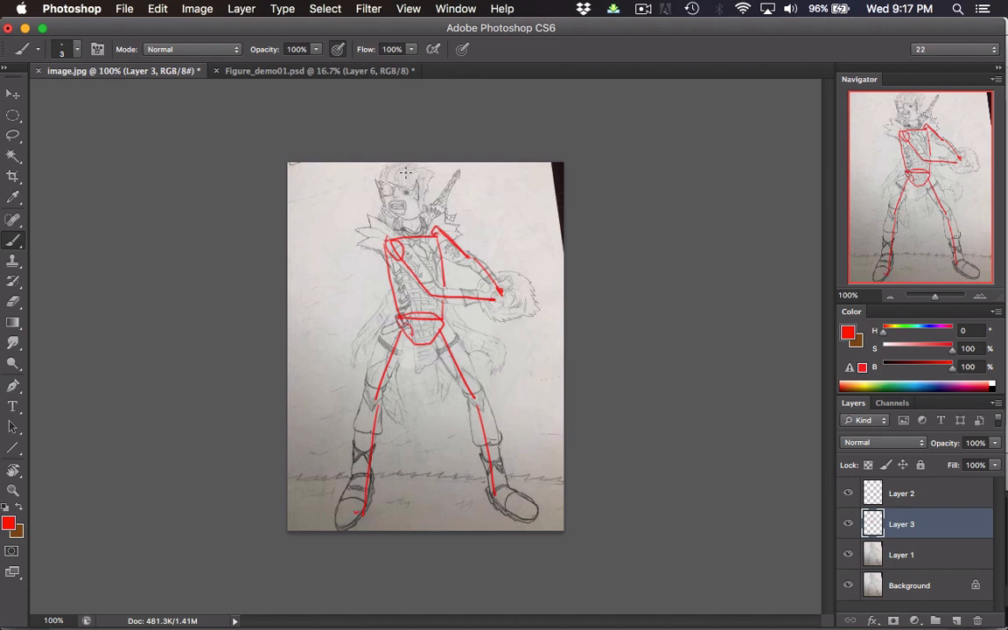
pyautogui.moveTo(411, 174); pyautogui.dragTo(404, 217)
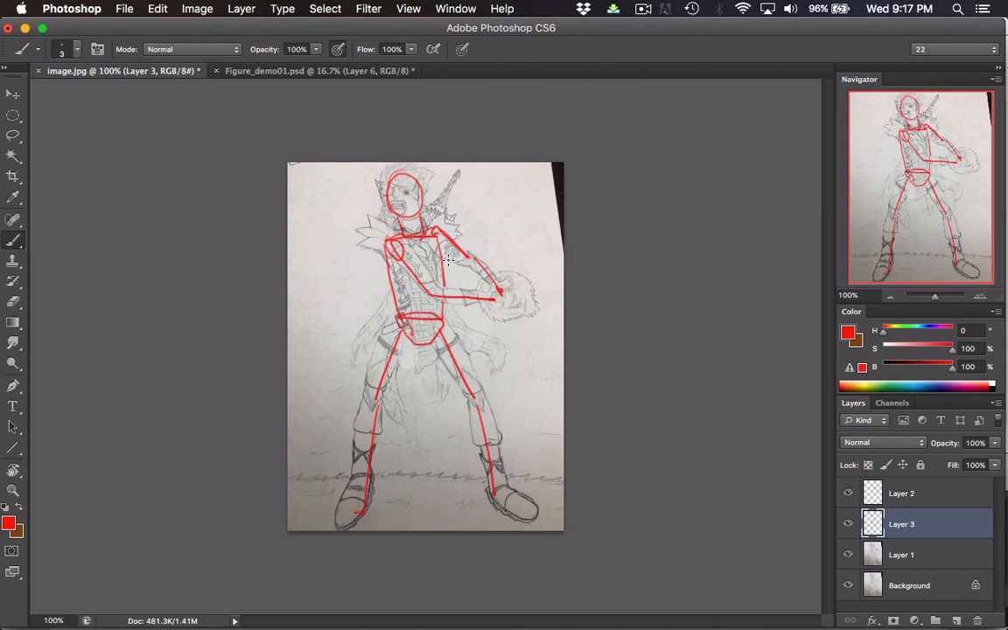
pyautogui.moveTo(448, 259)
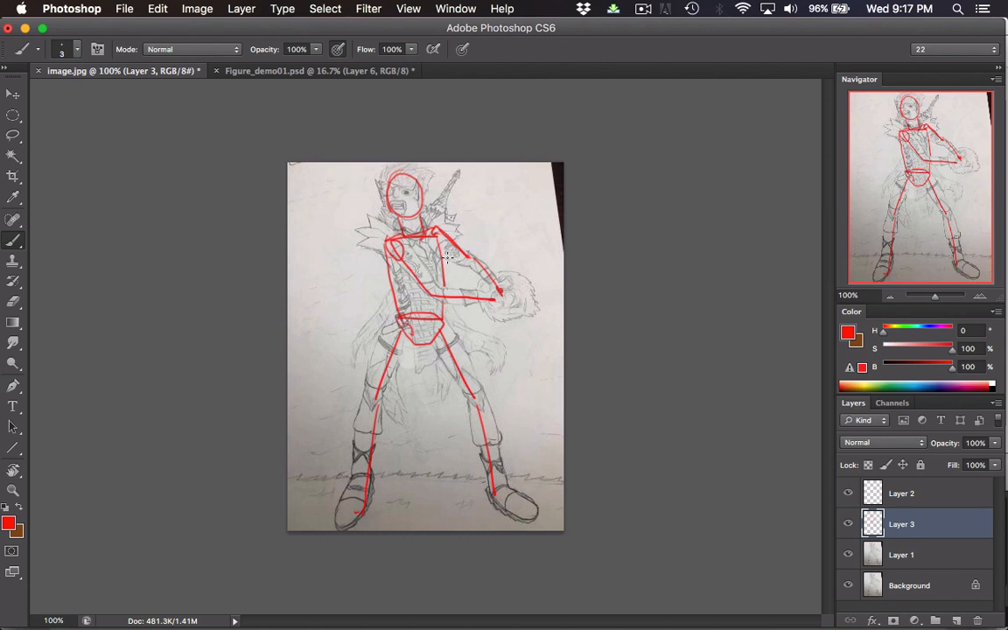
pyautogui.moveTo(451, 259)
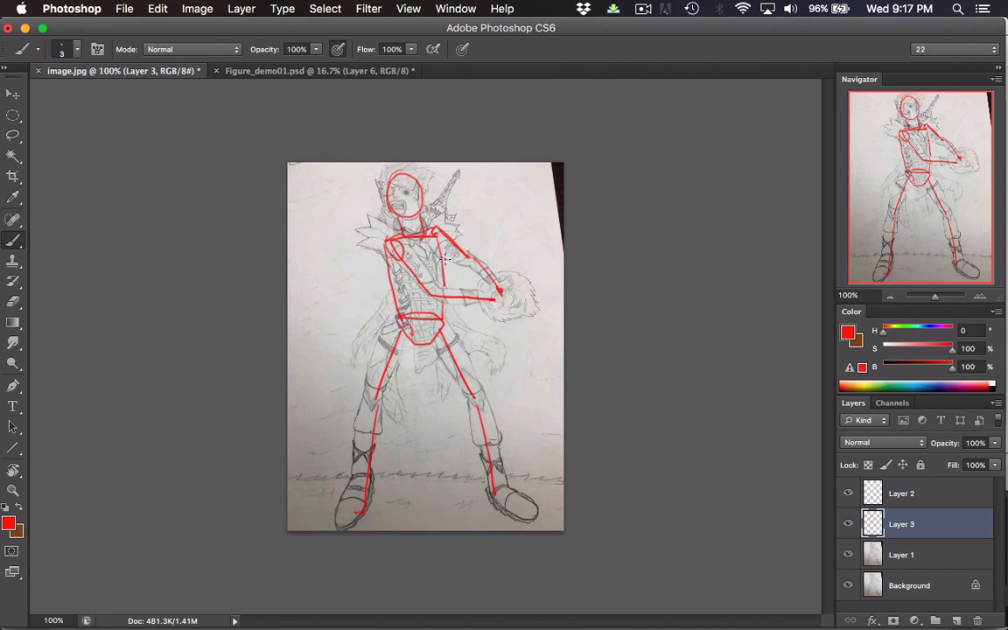
pyautogui.moveTo(448, 261)
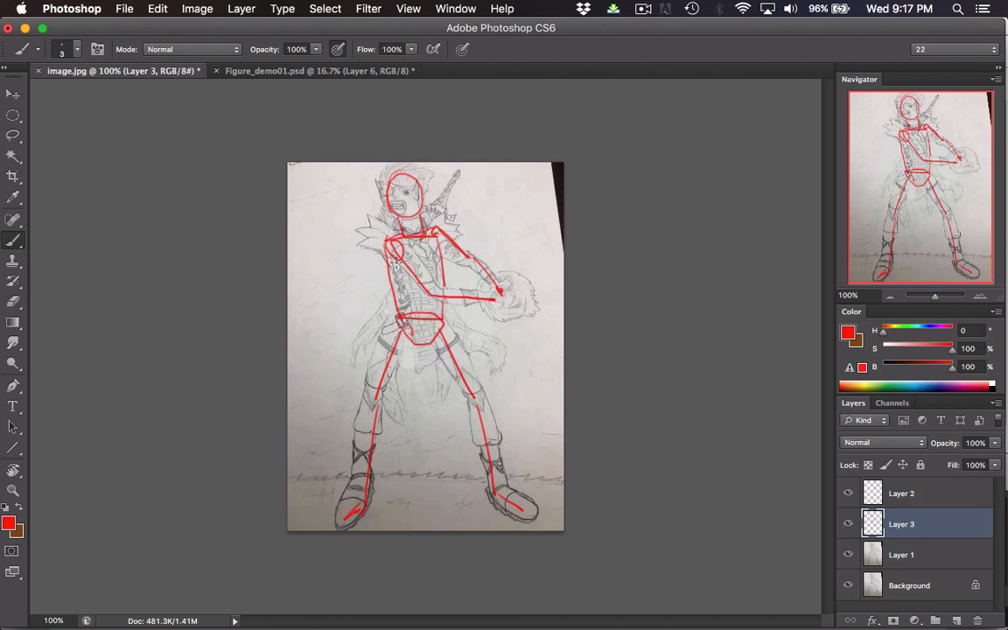
pyautogui.moveTo(377, 231)
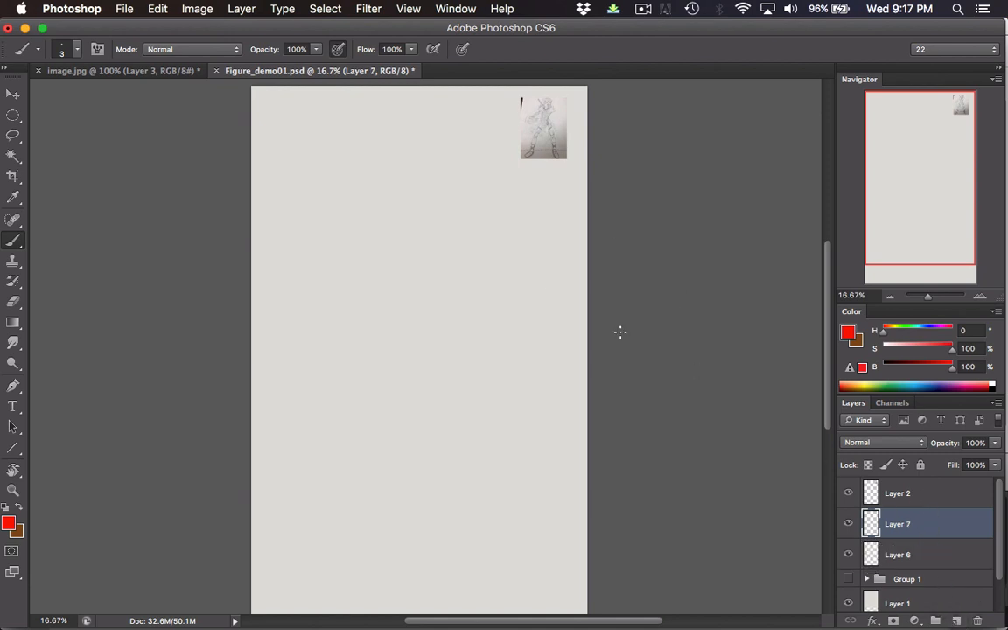
pyautogui.moveTo(424, 157)
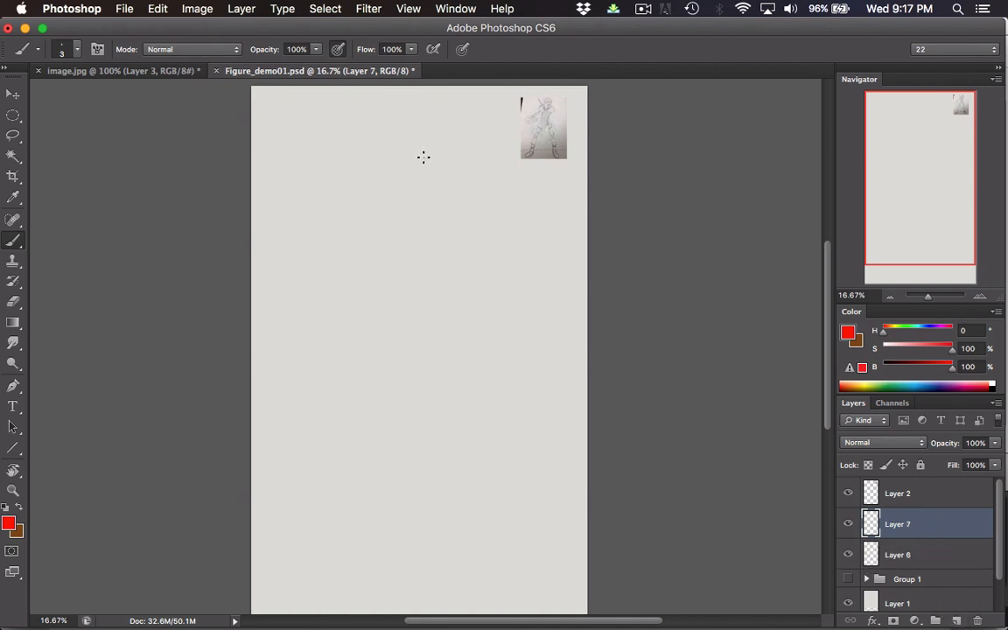
pyautogui.moveTo(427, 163)
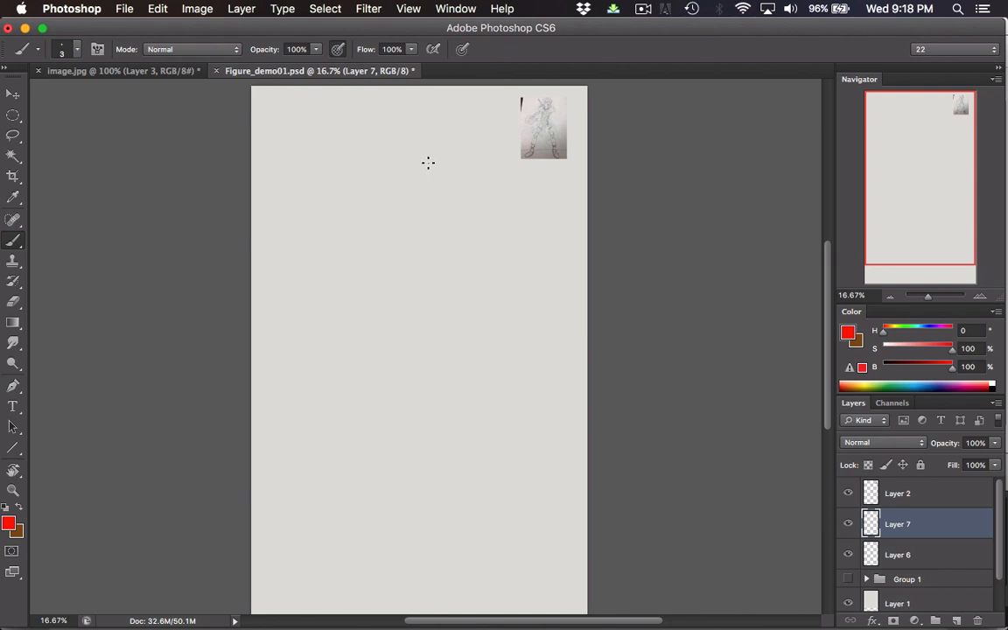
pyautogui.moveTo(428, 164)
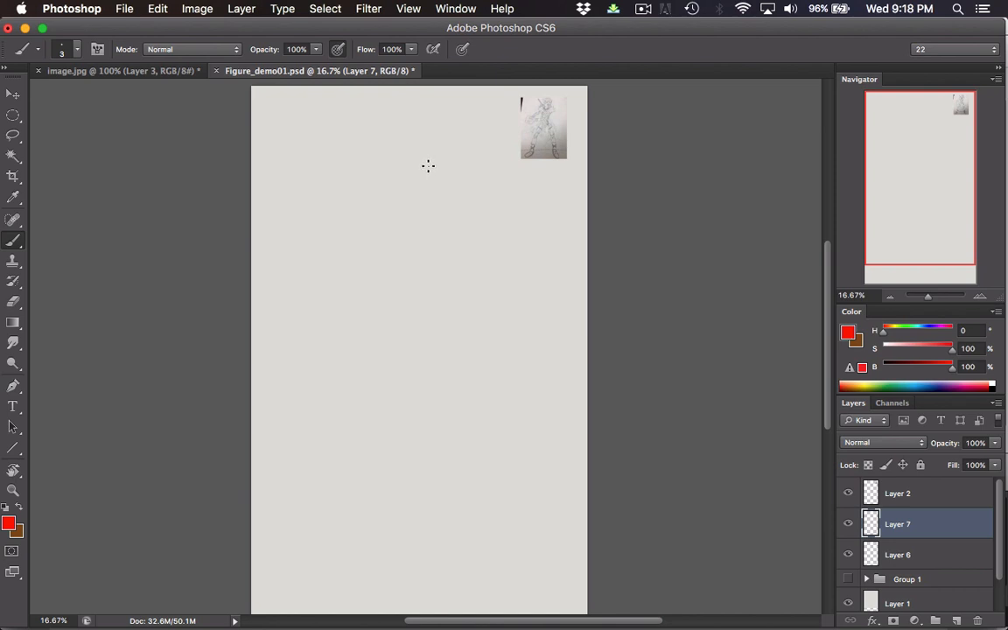
pyautogui.moveTo(448, 121)
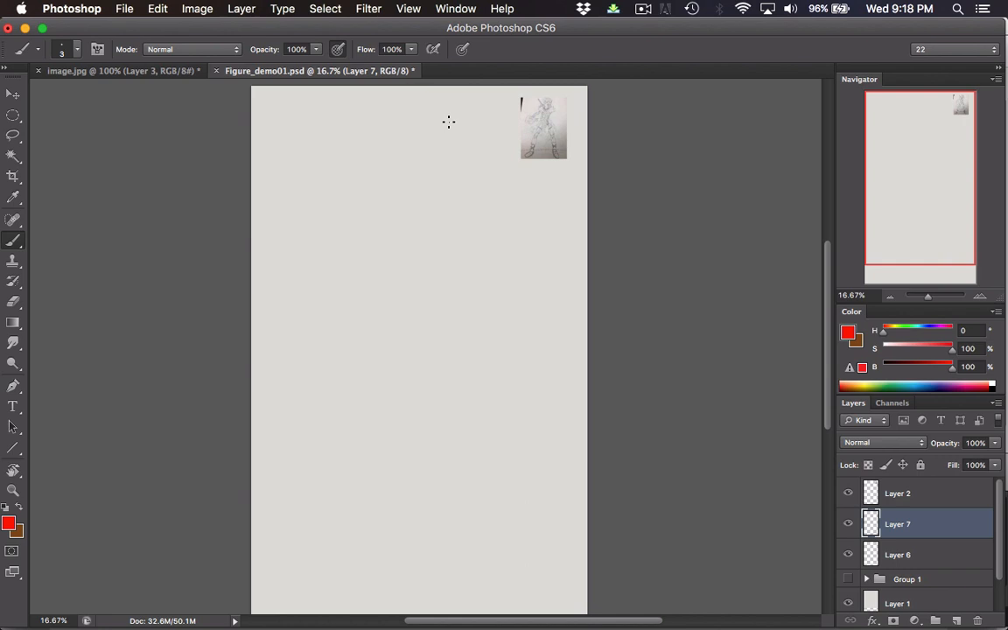
pyautogui.moveTo(411, 200)
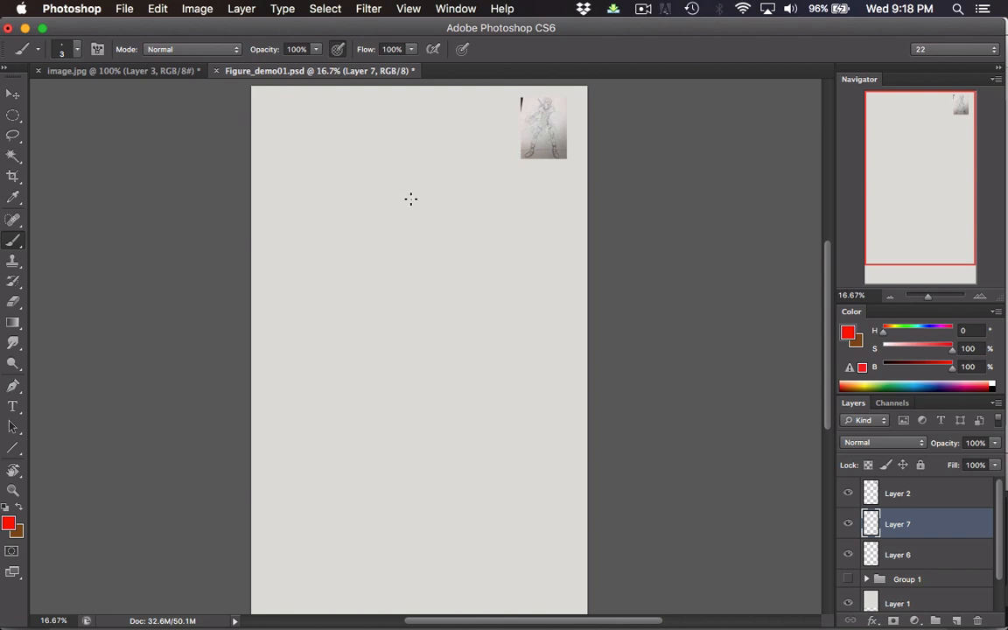
pyautogui.moveTo(417, 196)
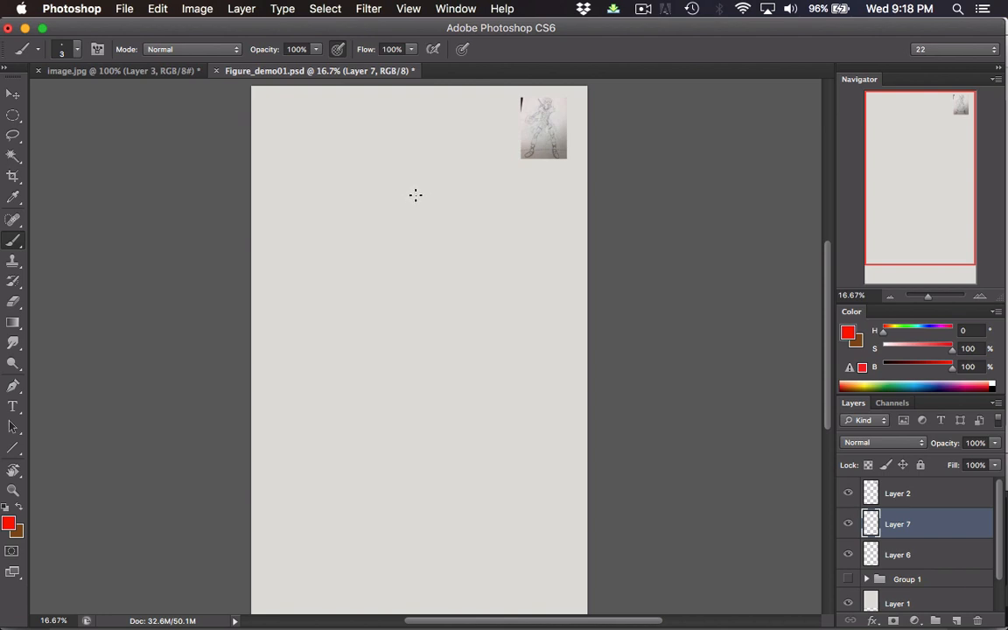
pyautogui.moveTo(430, 144)
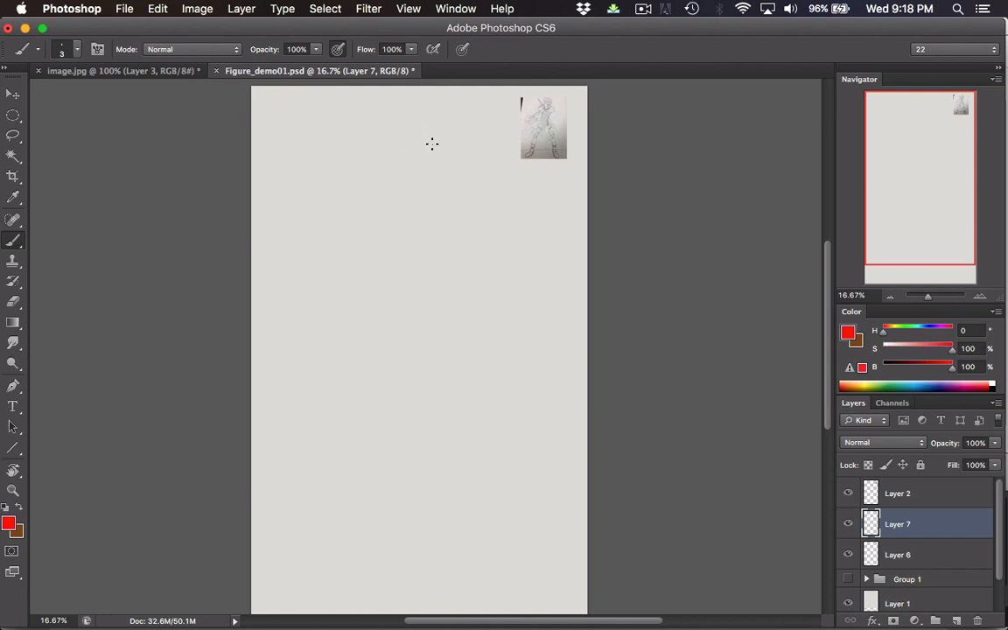
pyautogui.moveTo(420, 175)
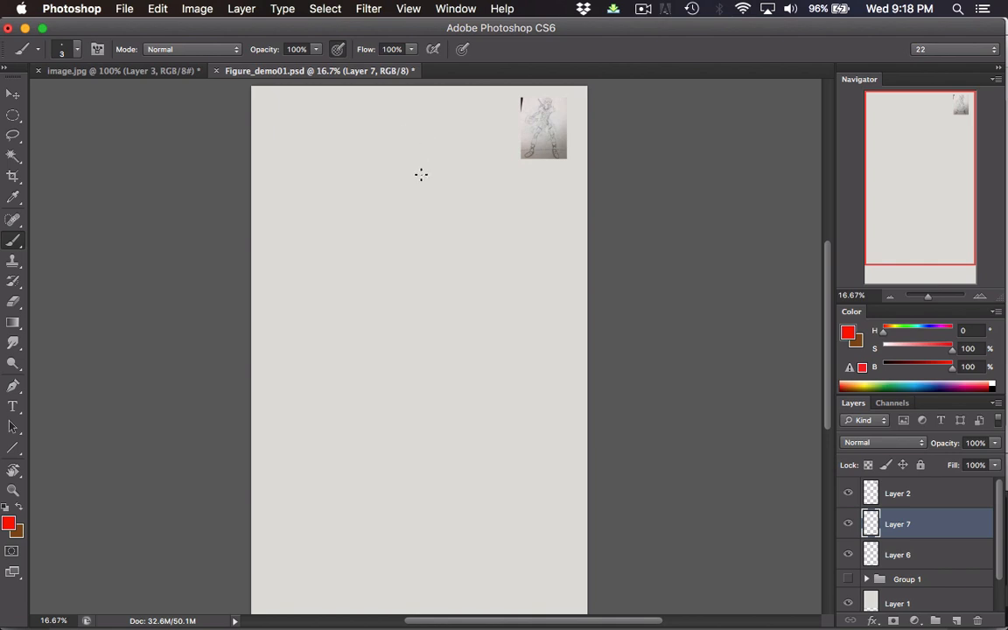
pyautogui.moveTo(439, 140)
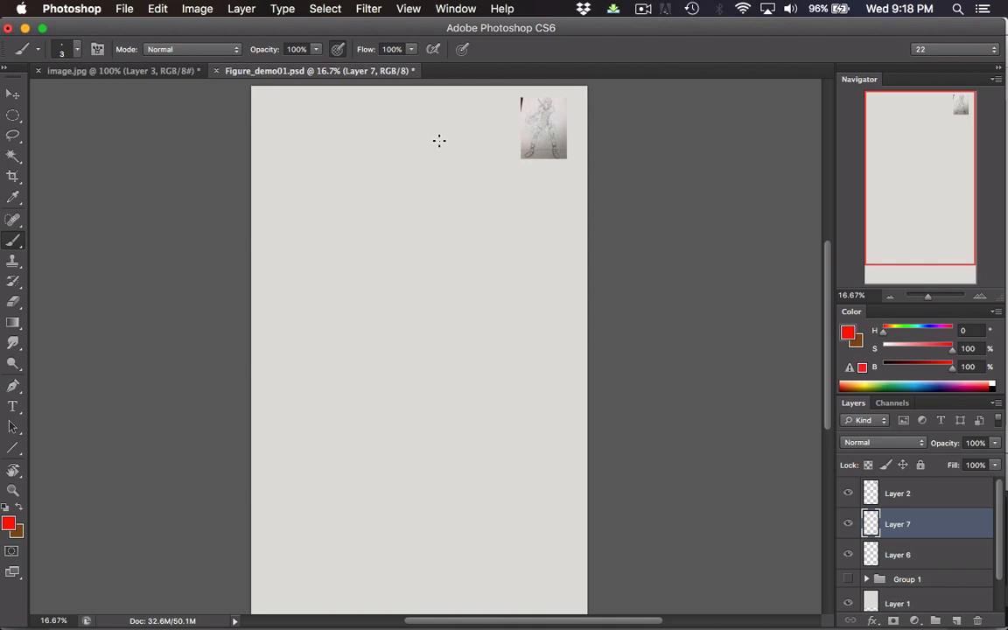
pyautogui.moveTo(392, 161)
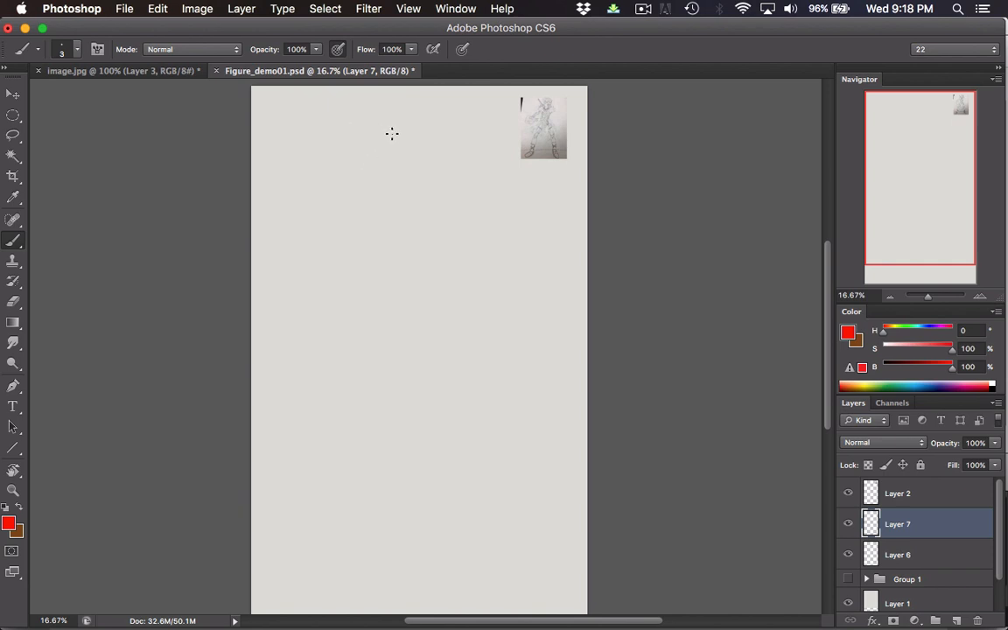
pyautogui.moveTo(434, 130)
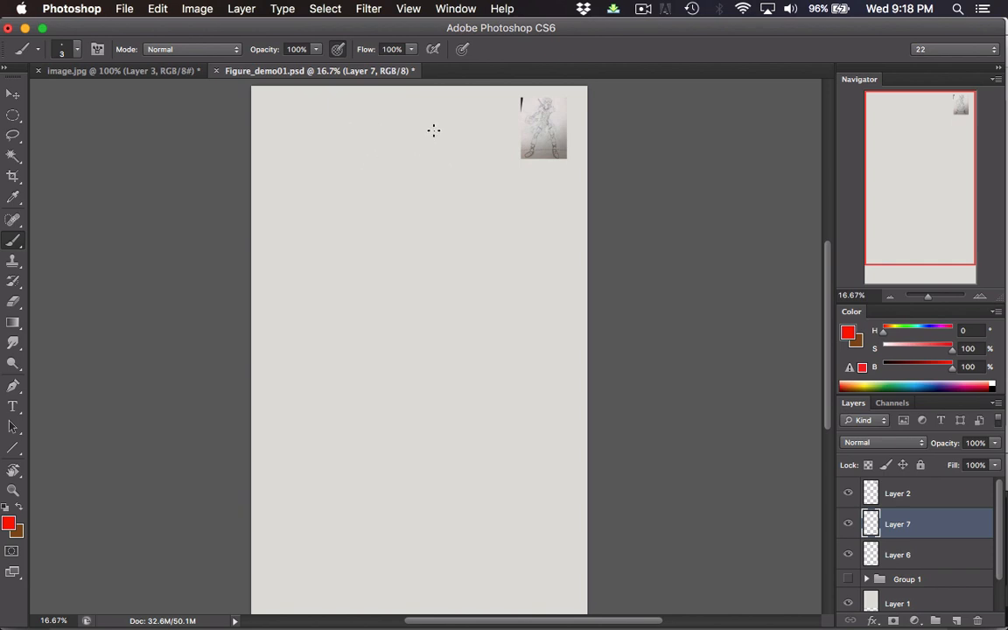
pyautogui.moveTo(448, 133)
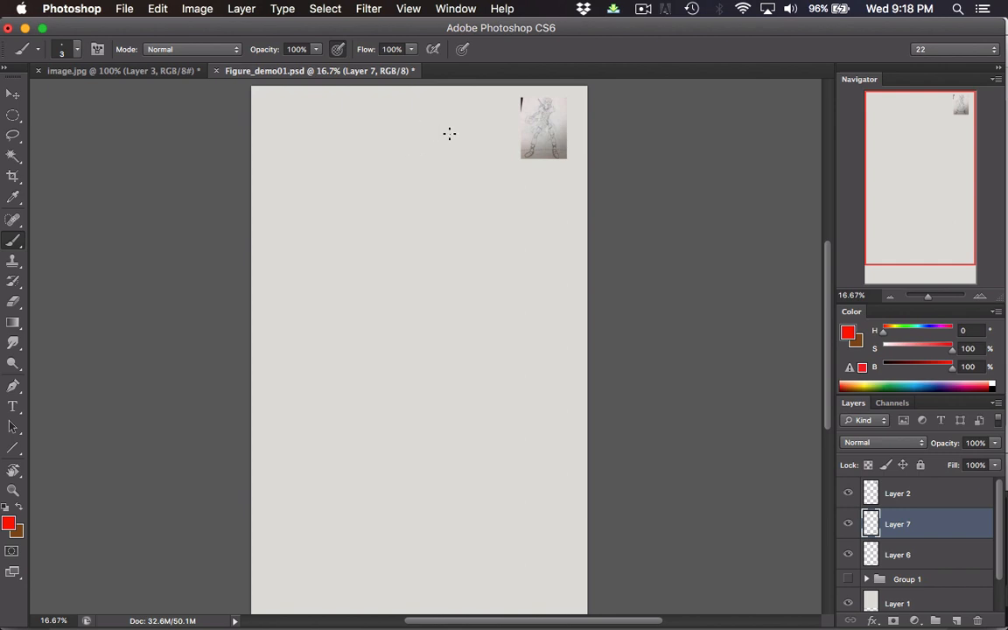
pyautogui.moveTo(441, 126)
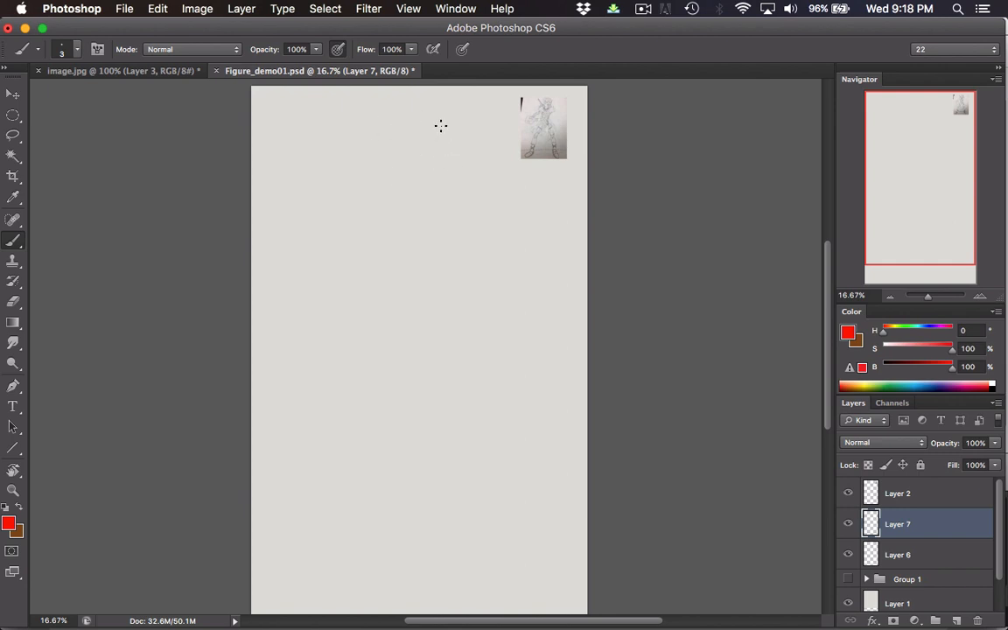
pyautogui.moveTo(422, 135)
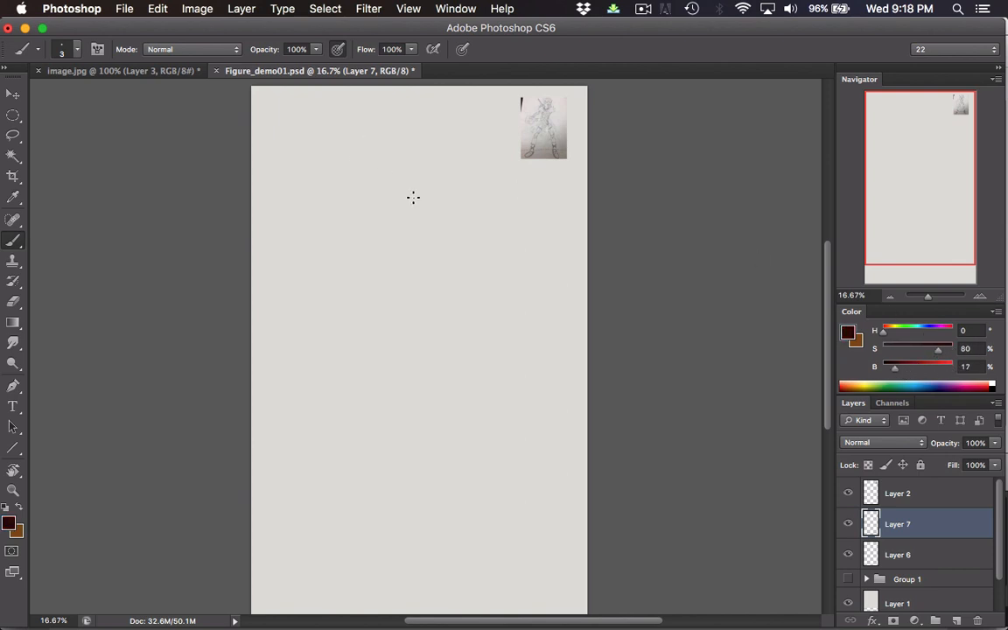
pyautogui.moveTo(399, 178)
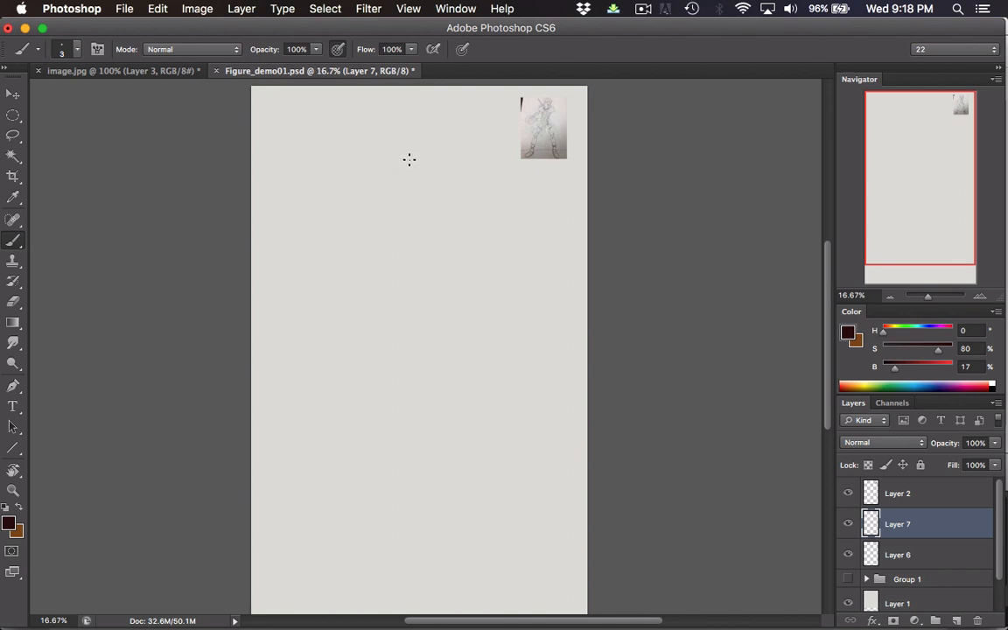
pyautogui.moveTo(427, 133)
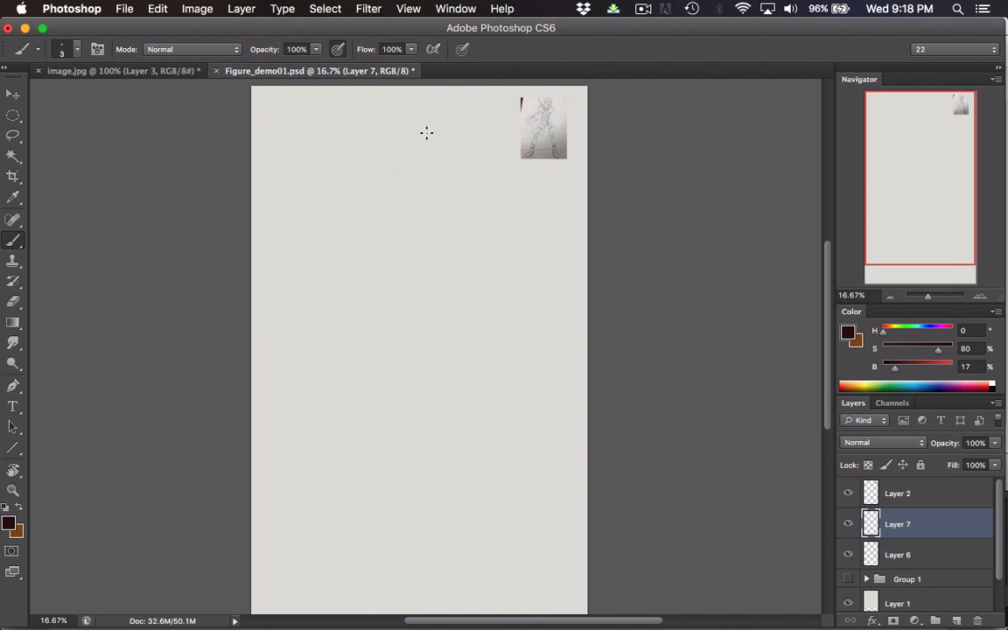
pyautogui.moveTo(434, 126)
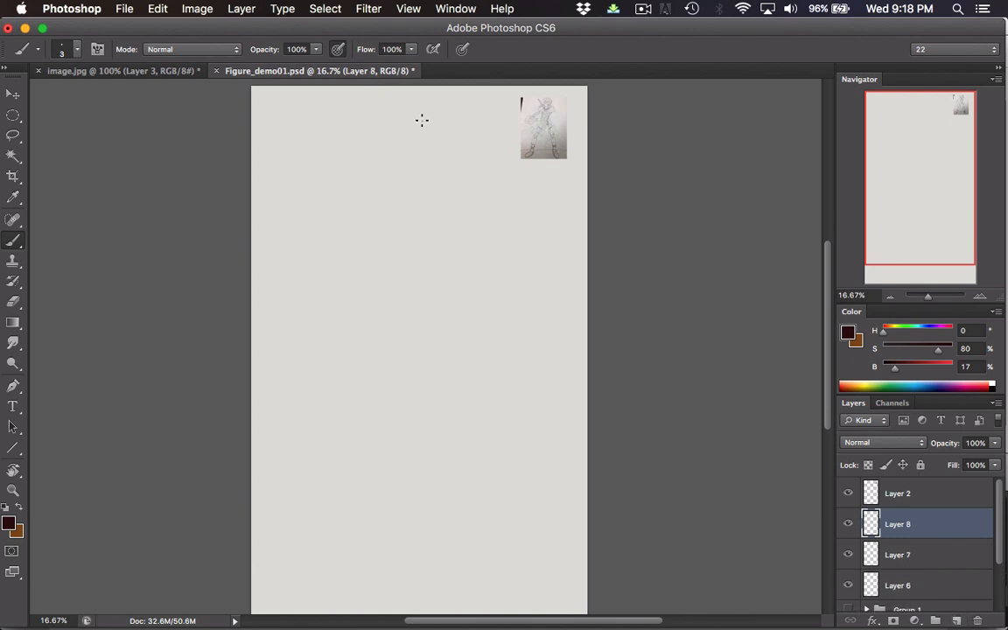
# - Draw a vertical centre guide line down the canvas and make Layer 2 active
pyautogui.moveTo(424, 120); pyautogui.dragTo(424, 543)
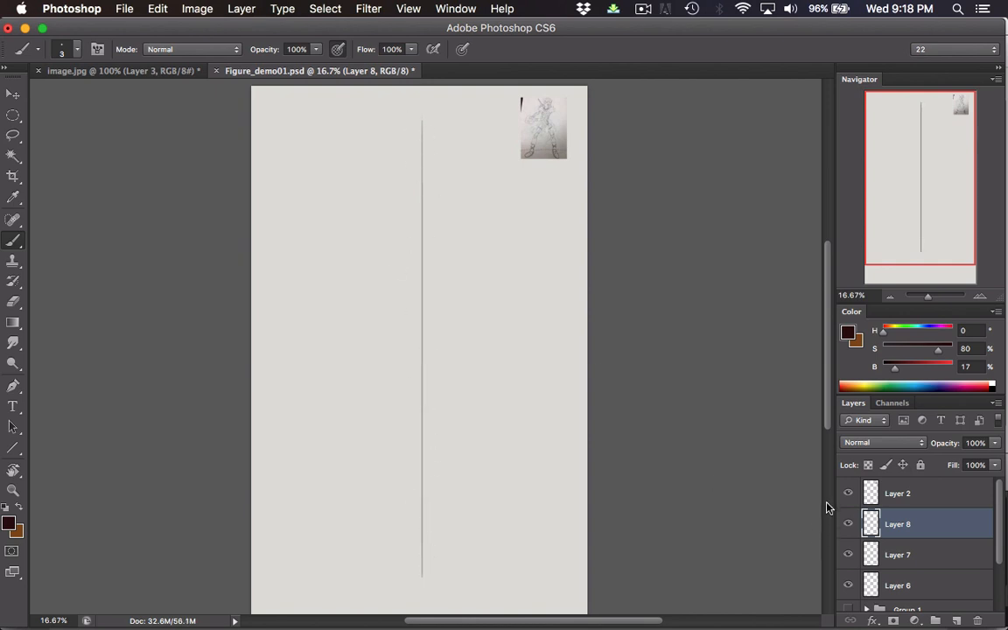
pyautogui.moveTo(396, 149)
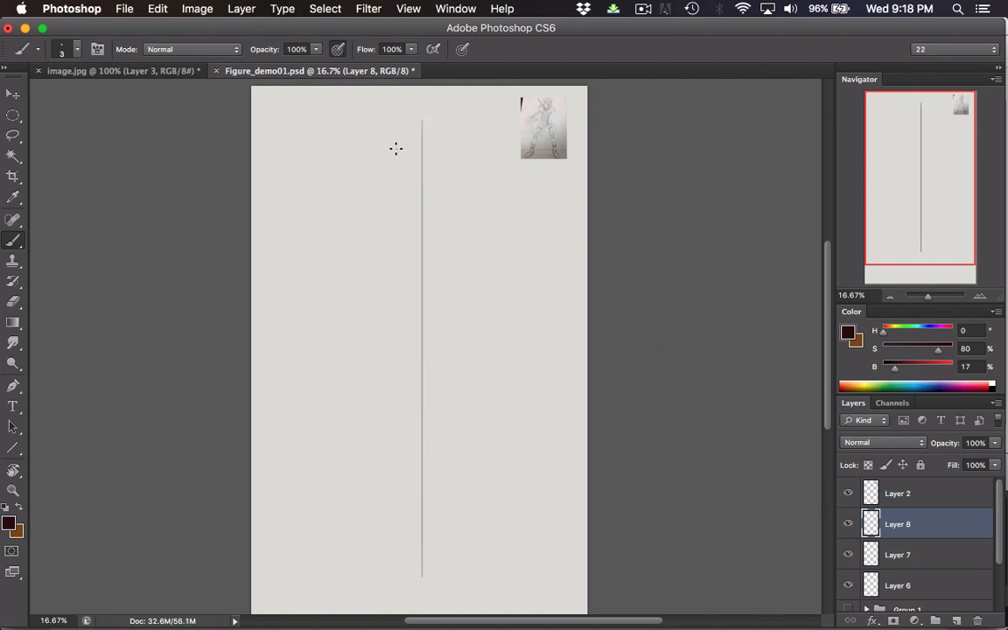
pyautogui.moveTo(405, 136)
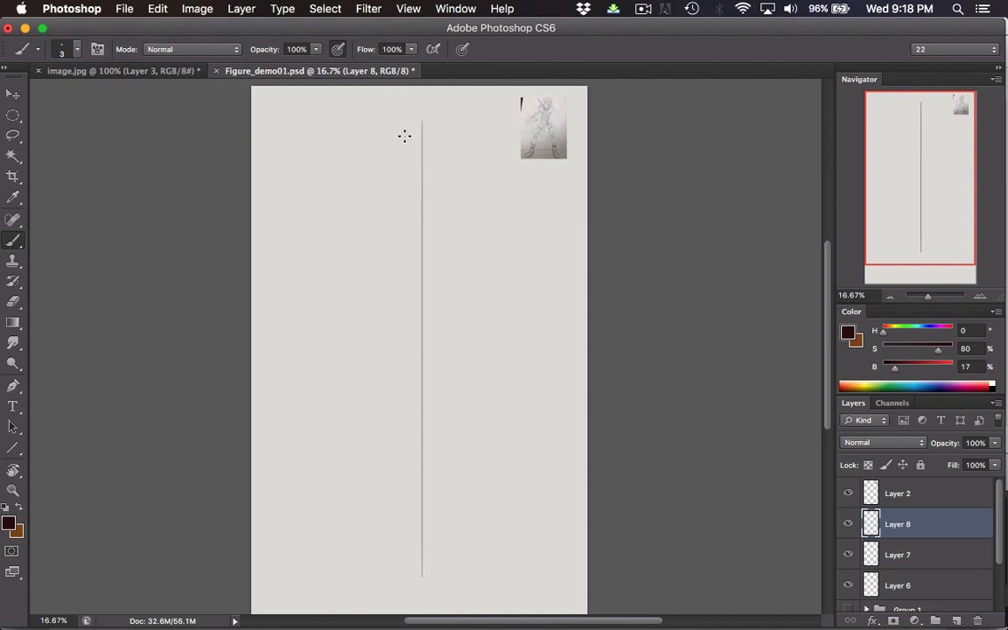
pyautogui.moveTo(399, 119)
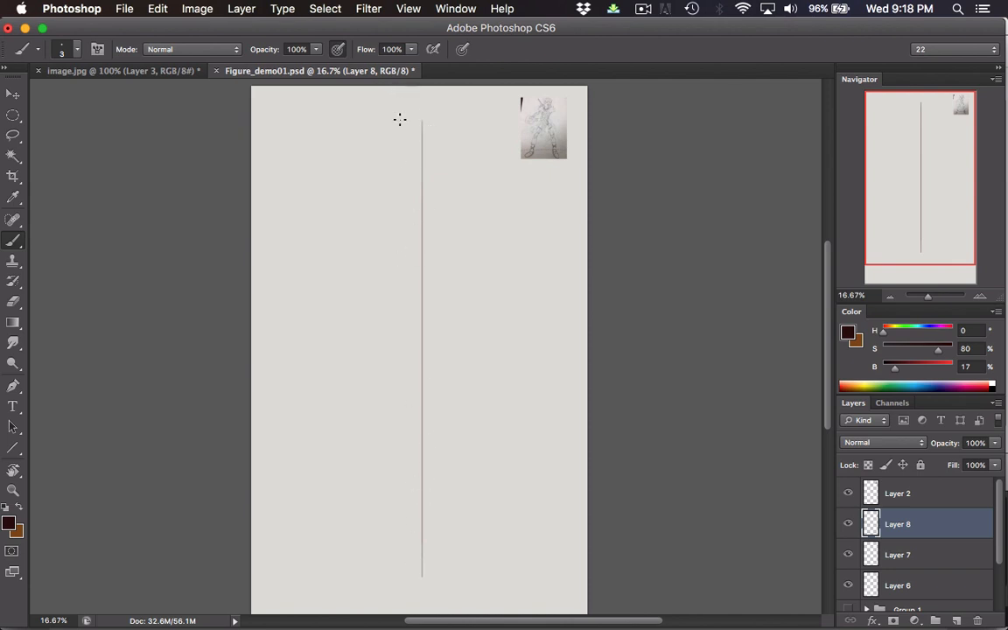
pyautogui.moveTo(707, 481)
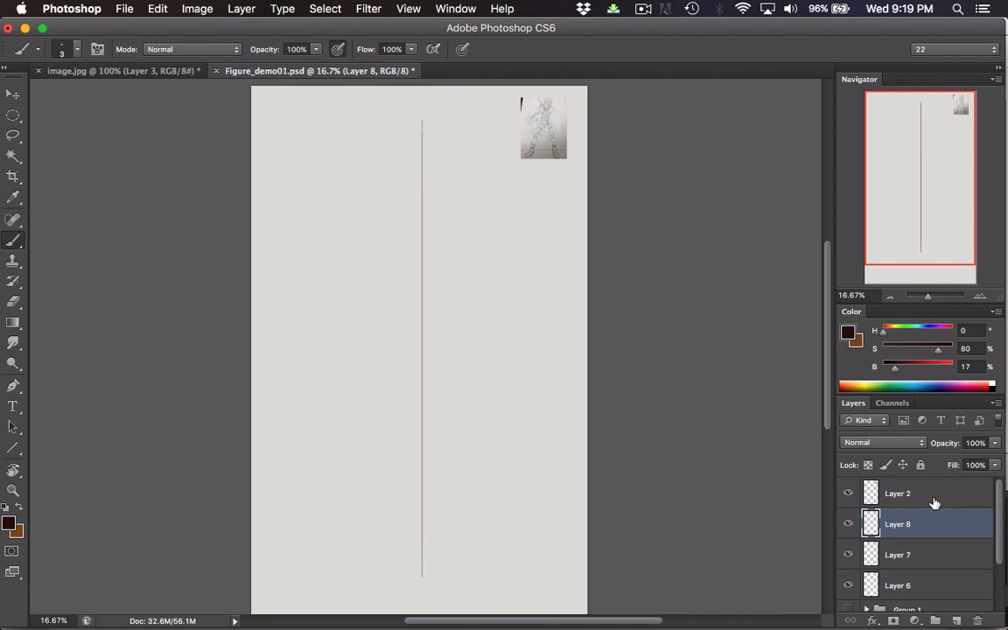
pyautogui.click(898, 494)
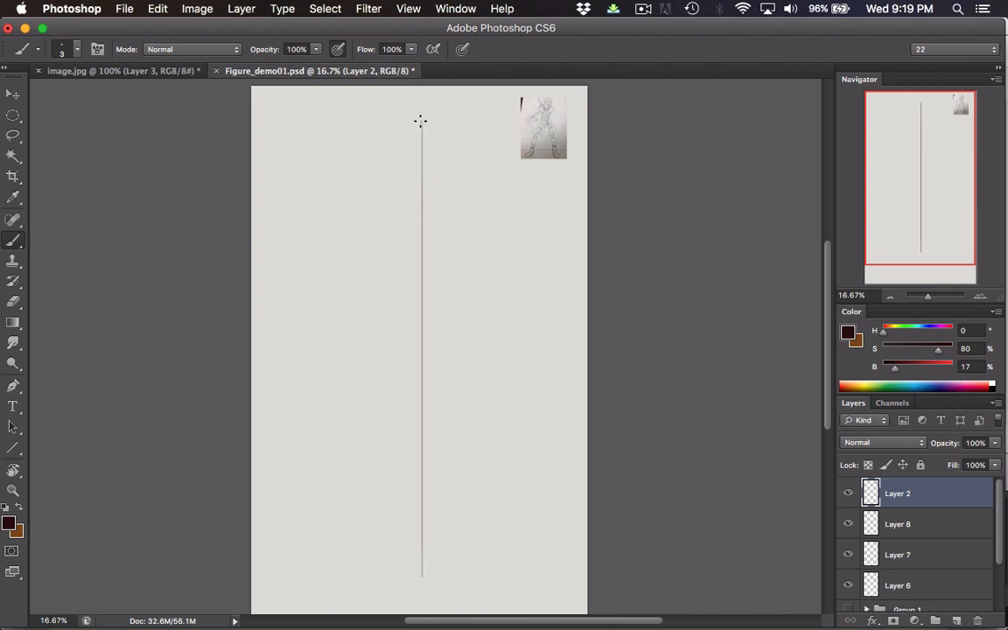
pyautogui.moveTo(451, 119)
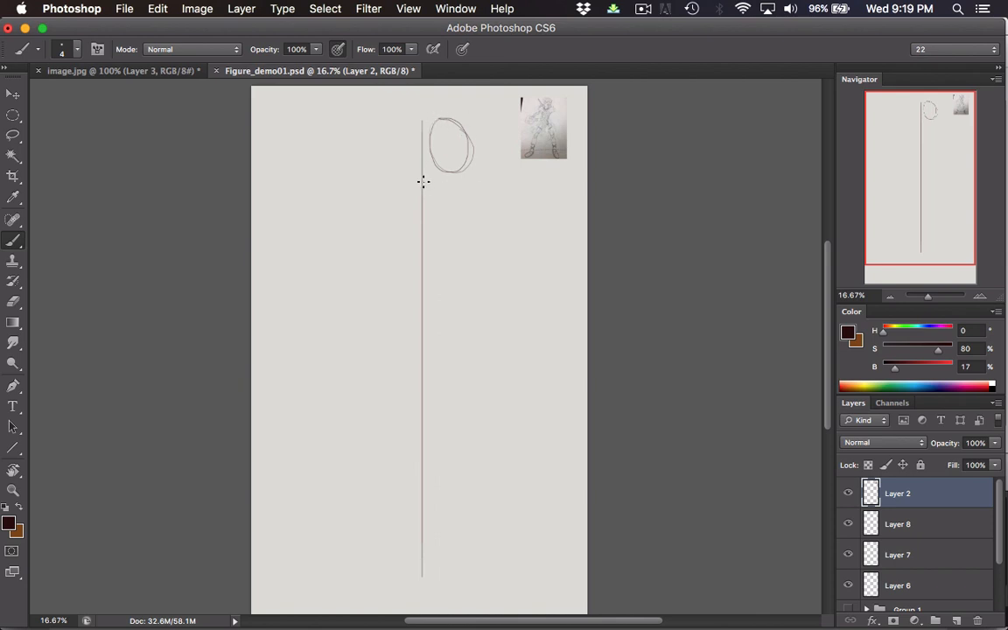
pyautogui.moveTo(403, 249)
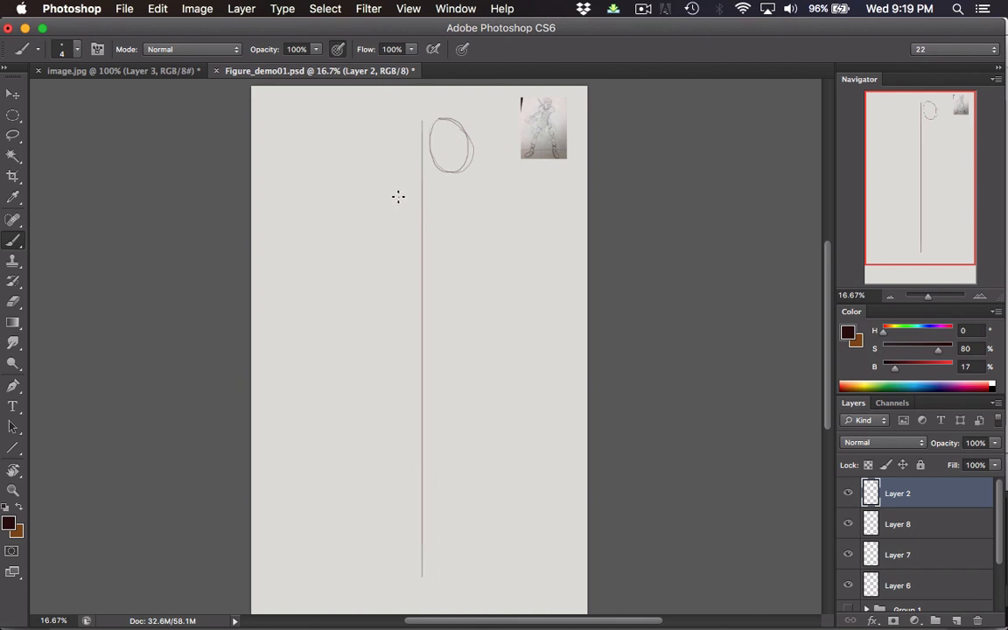
# - Bring the Figure_demo01.psd canvas forward
pyautogui.click(119, 70)
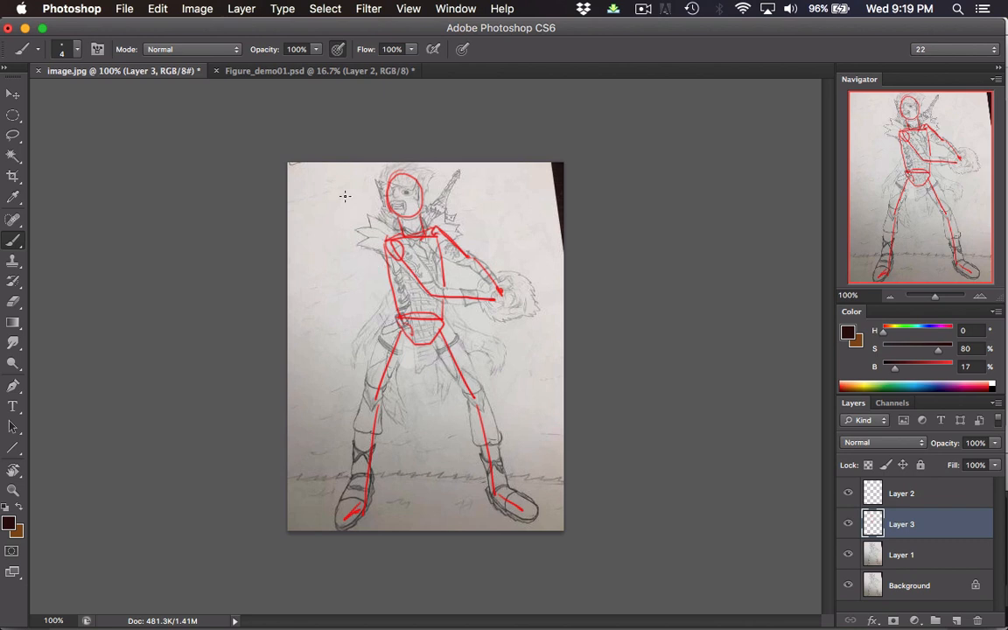
pyautogui.moveTo(386, 241)
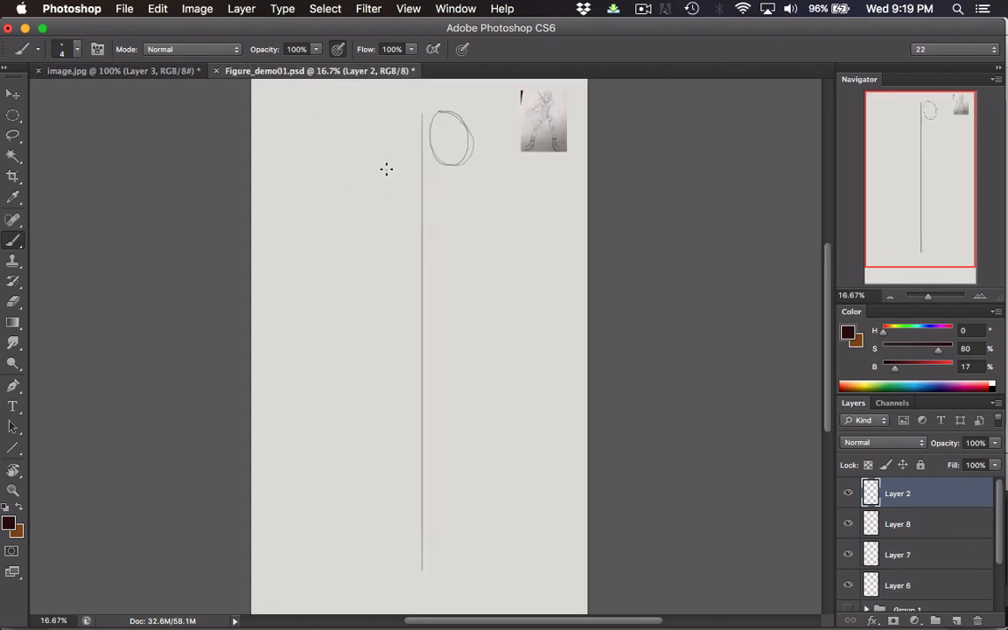
pyautogui.moveTo(397, 221)
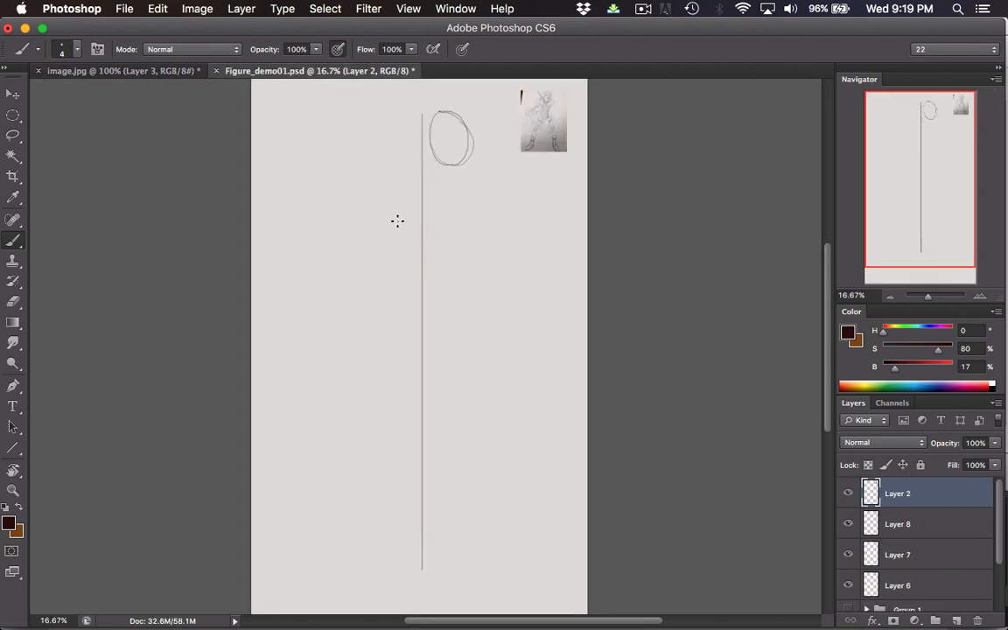
pyautogui.moveTo(401, 229)
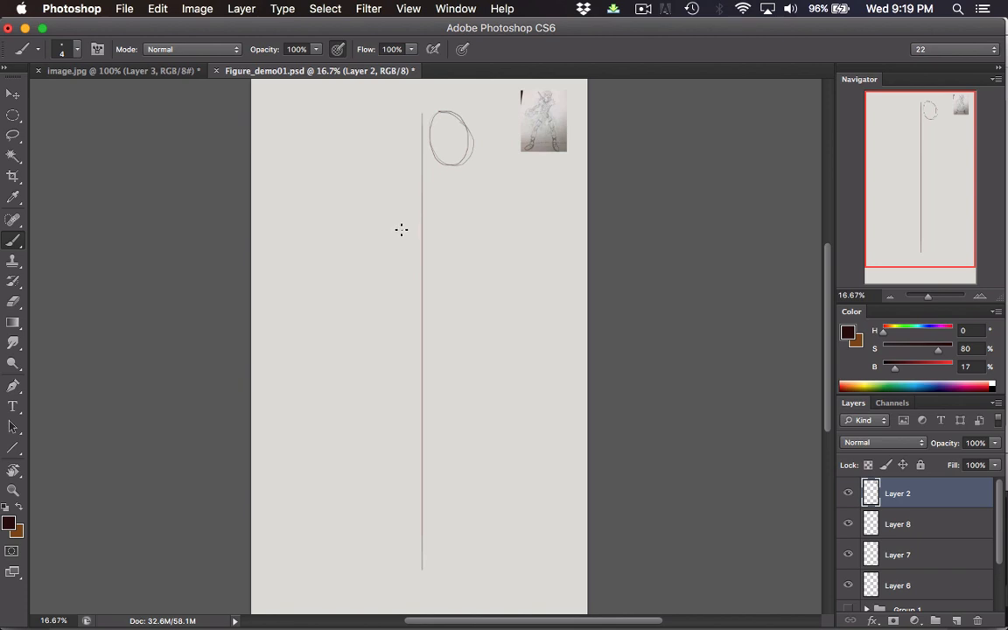
pyautogui.moveTo(444, 199)
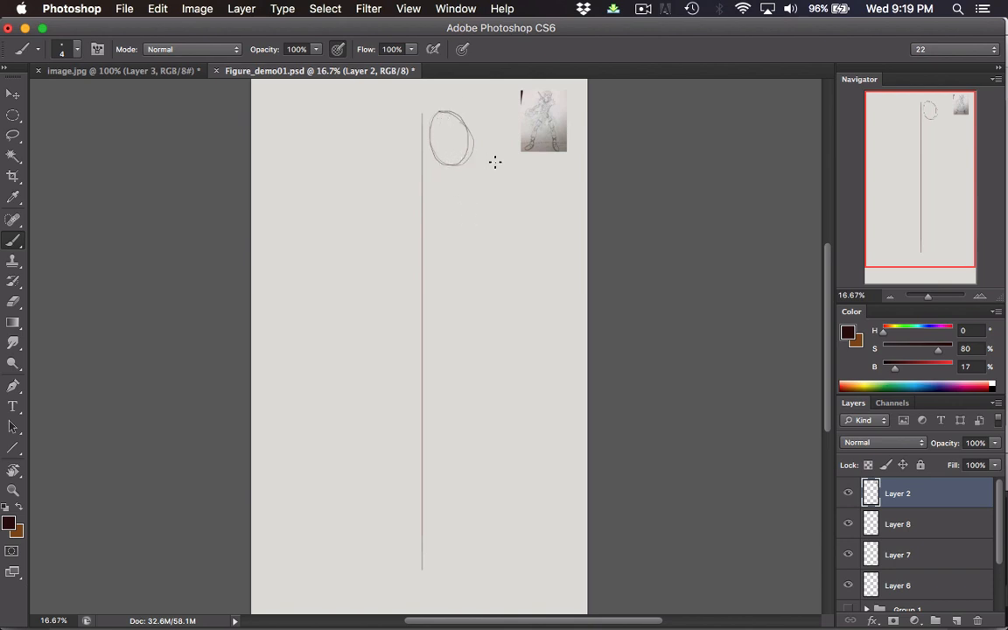
pyautogui.moveTo(495, 144)
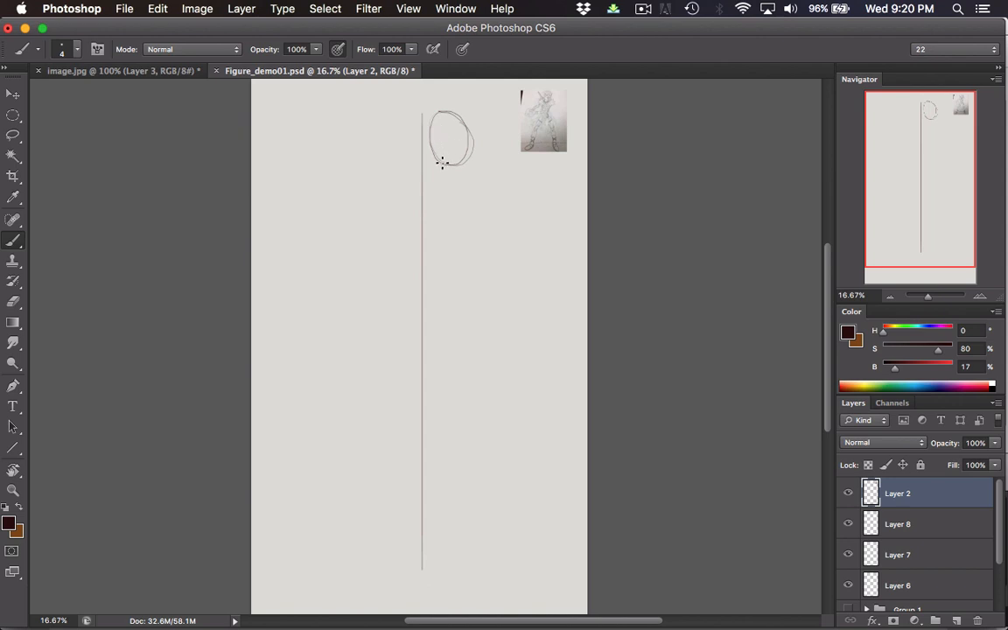
# - Draw a curved spine line from below the head oval down to mid page
pyautogui.moveTo(441, 161); pyautogui.dragTo(422, 260)
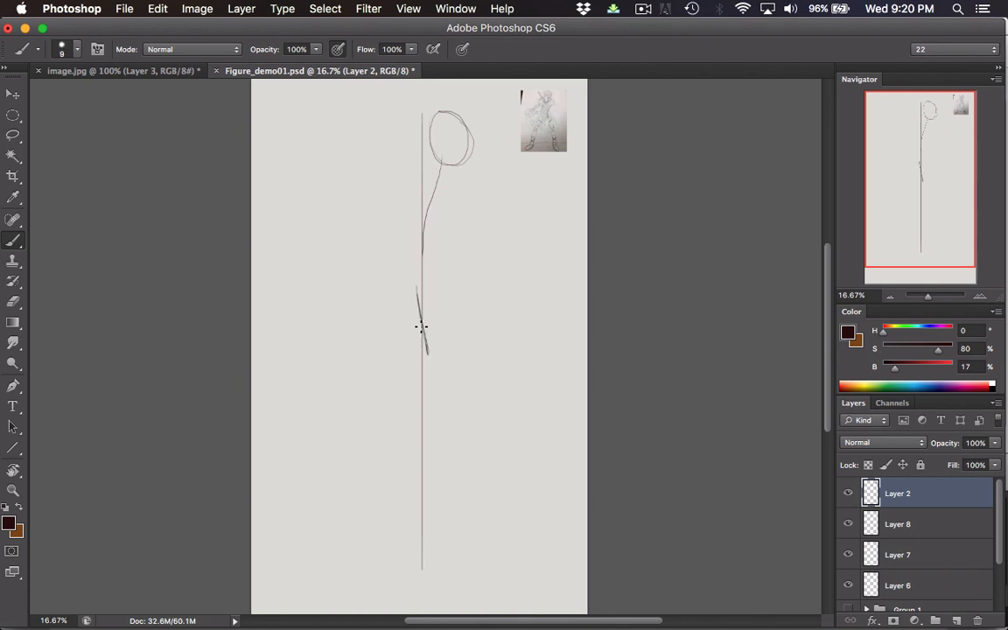
pyautogui.moveTo(404, 264); pyautogui.dragTo(427, 360)
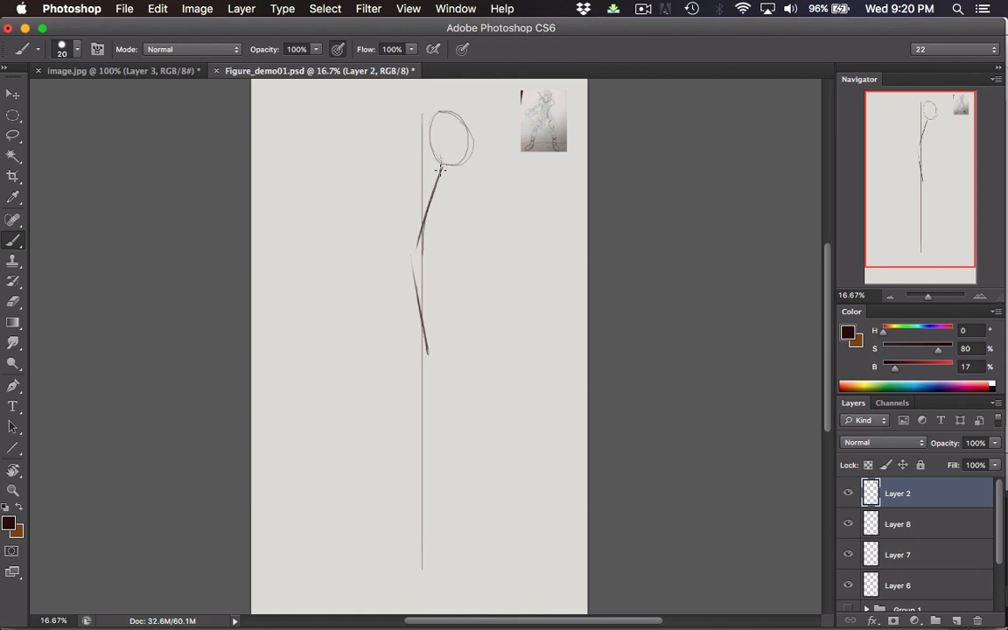
pyautogui.moveTo(441, 167); pyautogui.dragTo(427, 326)
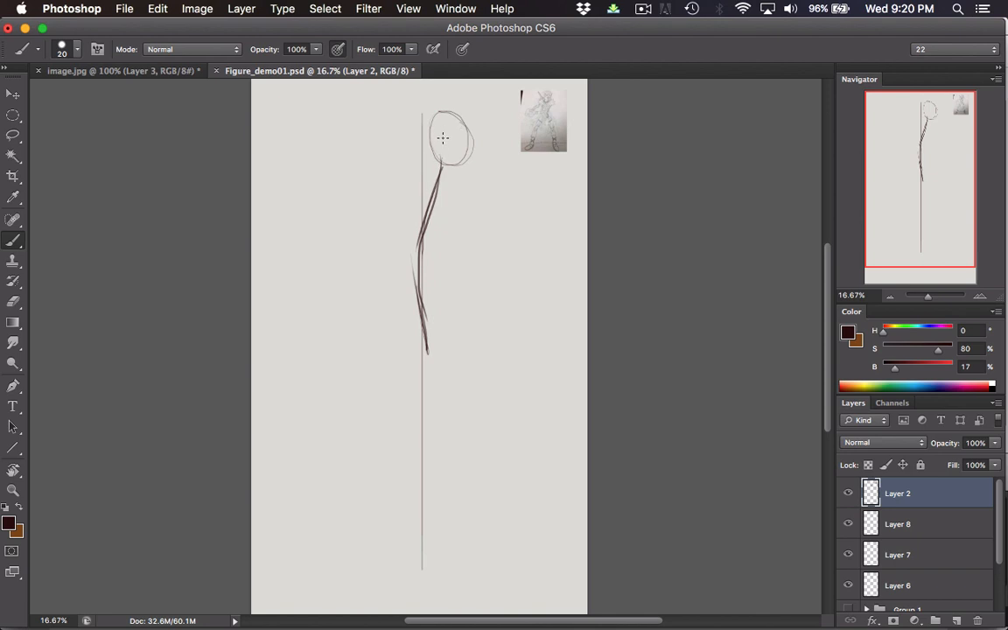
pyautogui.moveTo(438, 140)
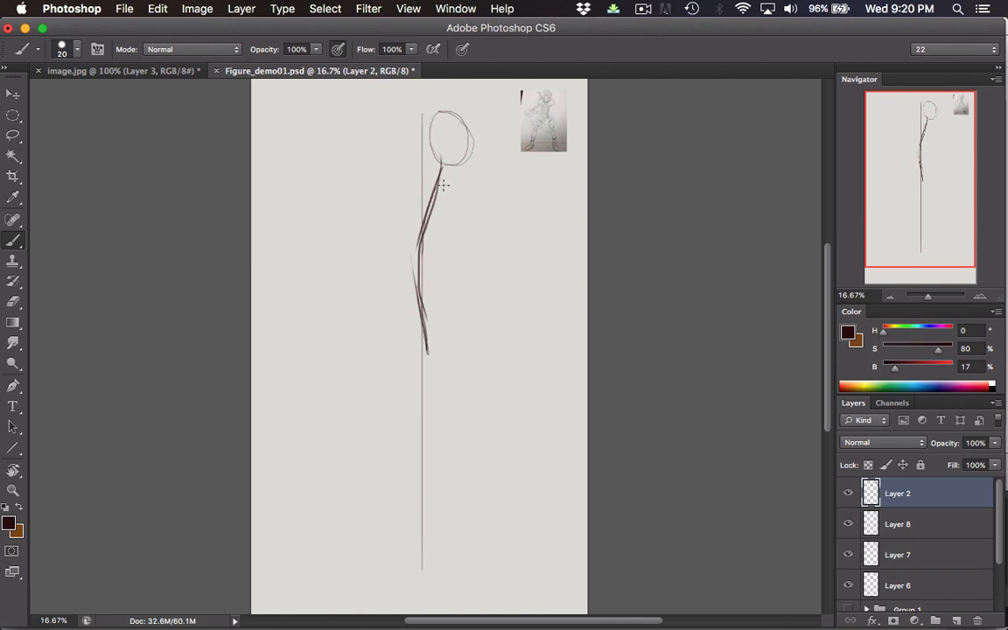
pyautogui.moveTo(412, 186)
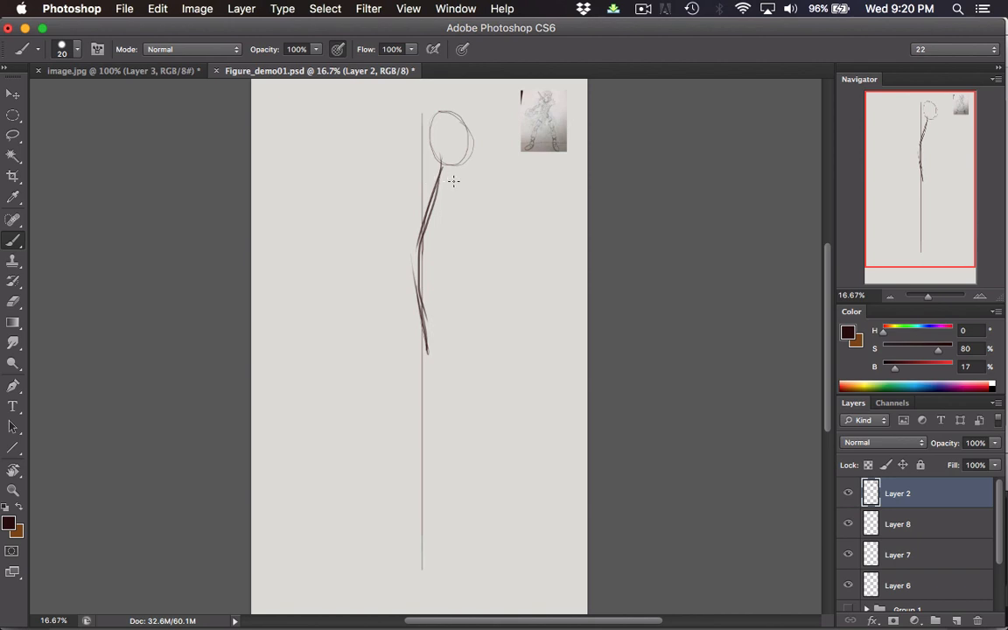
pyautogui.moveTo(406, 179)
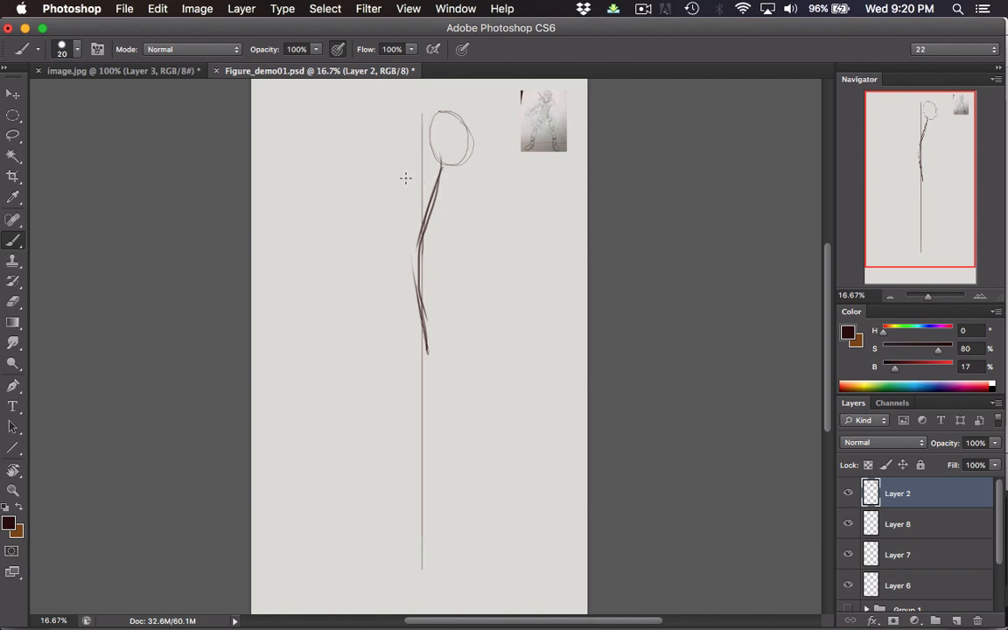
pyautogui.moveTo(403, 175)
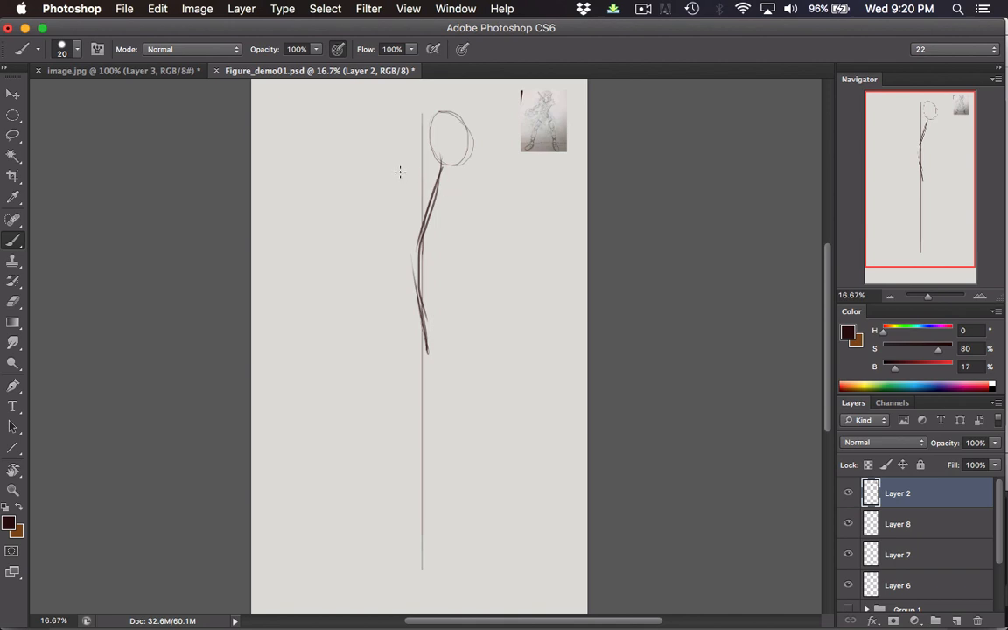
# - Draw the shoulder and hip crossbars on the spine and a slanted neck line
pyautogui.moveTo(399, 173); pyautogui.dragTo(488, 189)
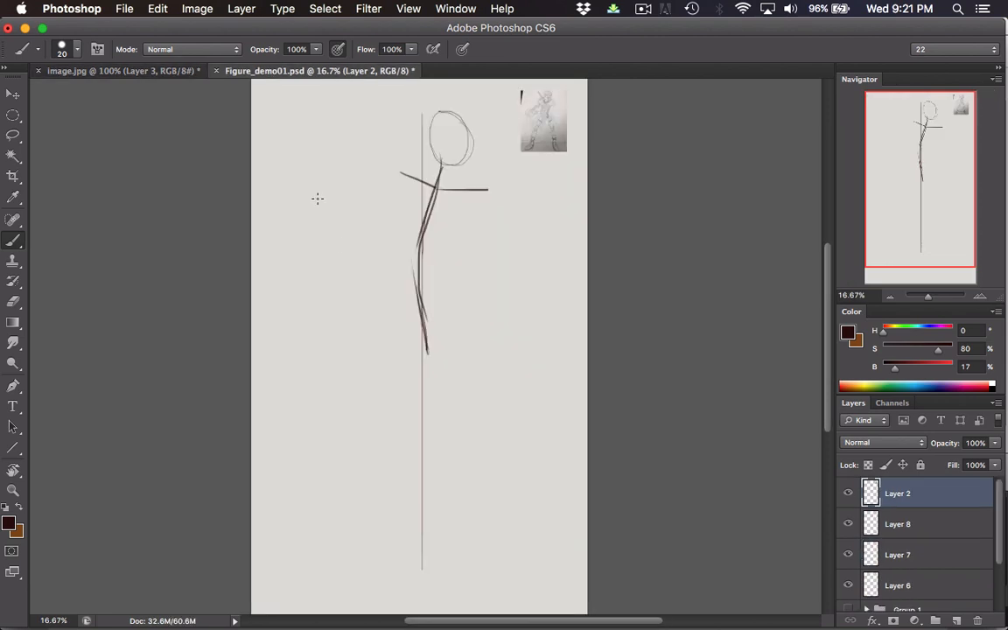
pyautogui.moveTo(403, 324)
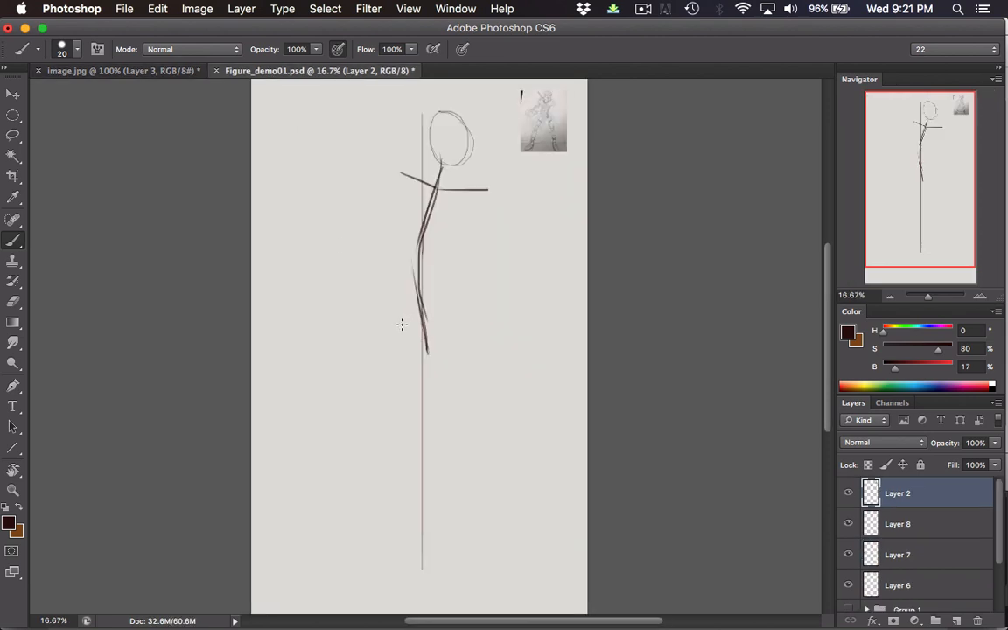
pyautogui.moveTo(399, 327); pyautogui.dragTo(464, 324)
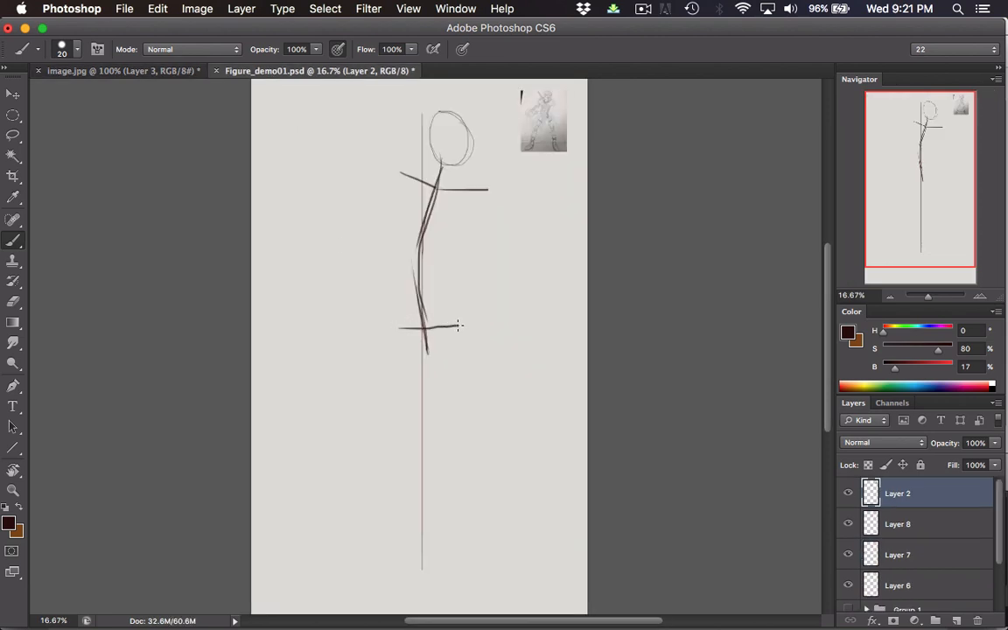
pyautogui.moveTo(399, 329); pyautogui.dragTo(455, 329)
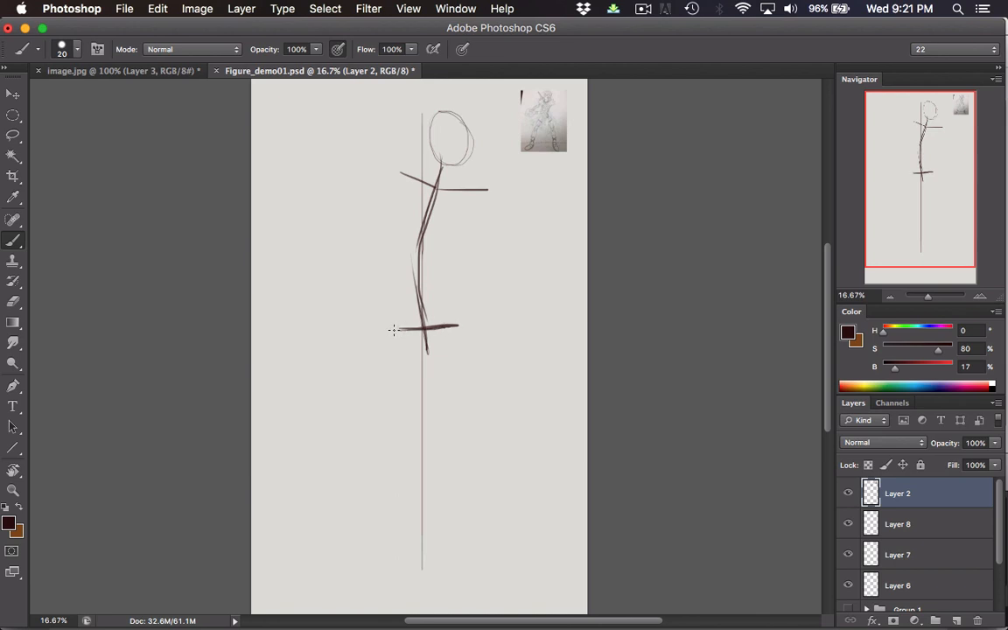
pyautogui.moveTo(388, 329); pyautogui.dragTo(469, 332)
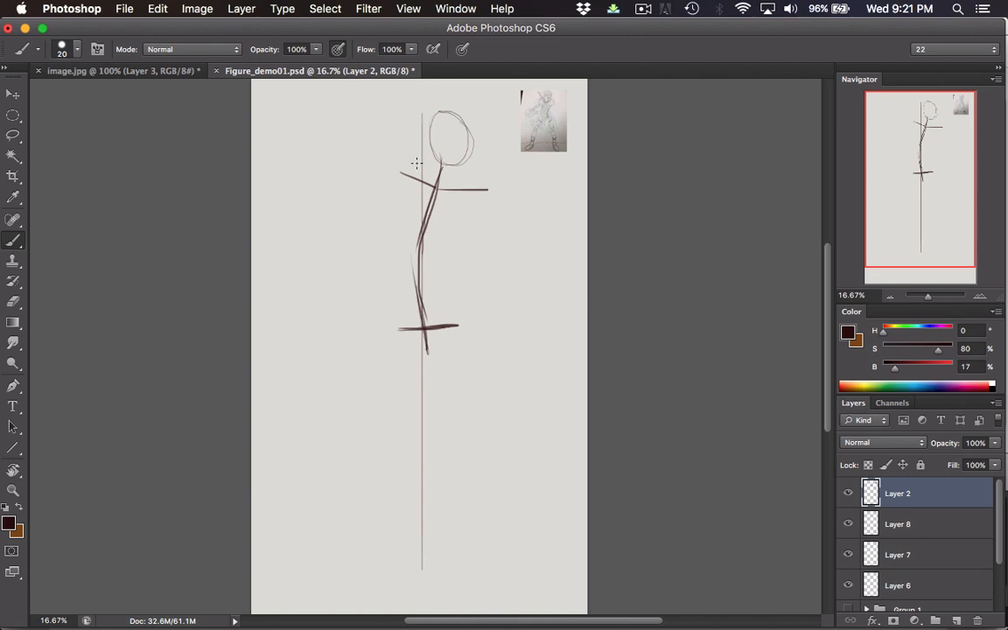
pyautogui.moveTo(434, 343)
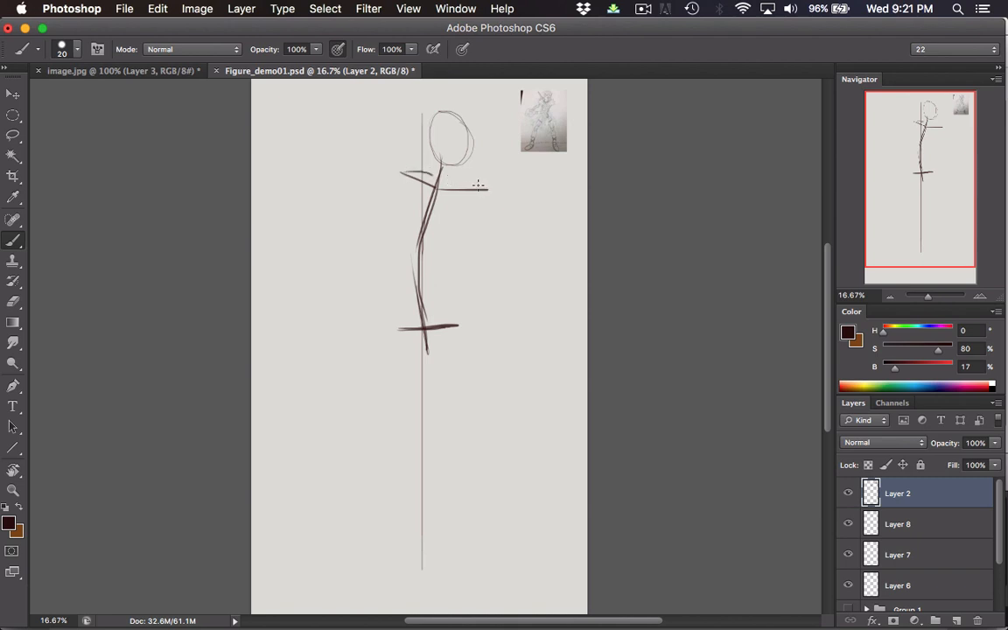
pyautogui.moveTo(434, 165); pyautogui.dragTo(486, 189)
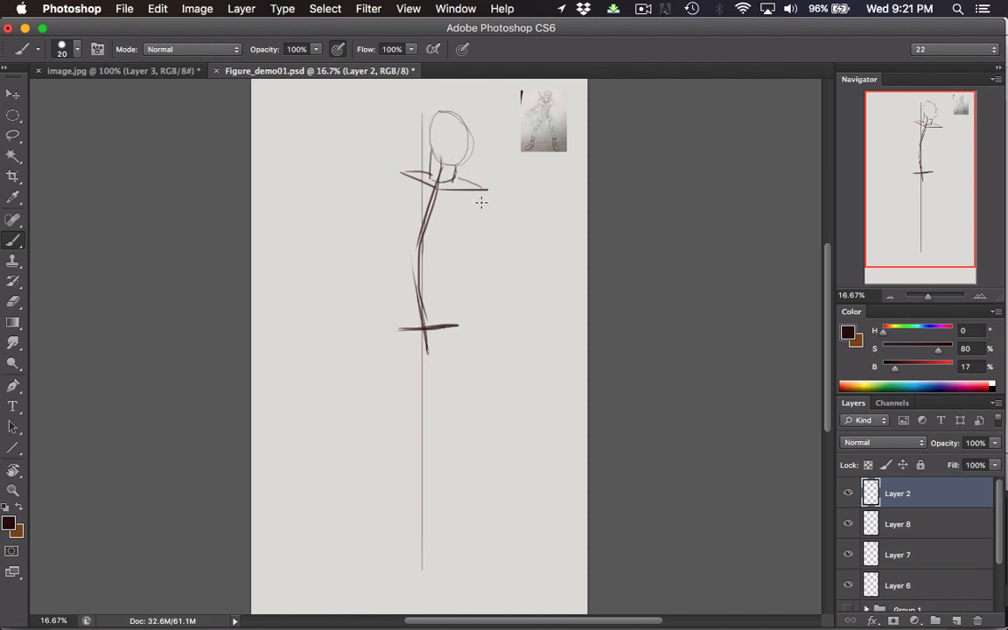
pyautogui.moveTo(398, 178)
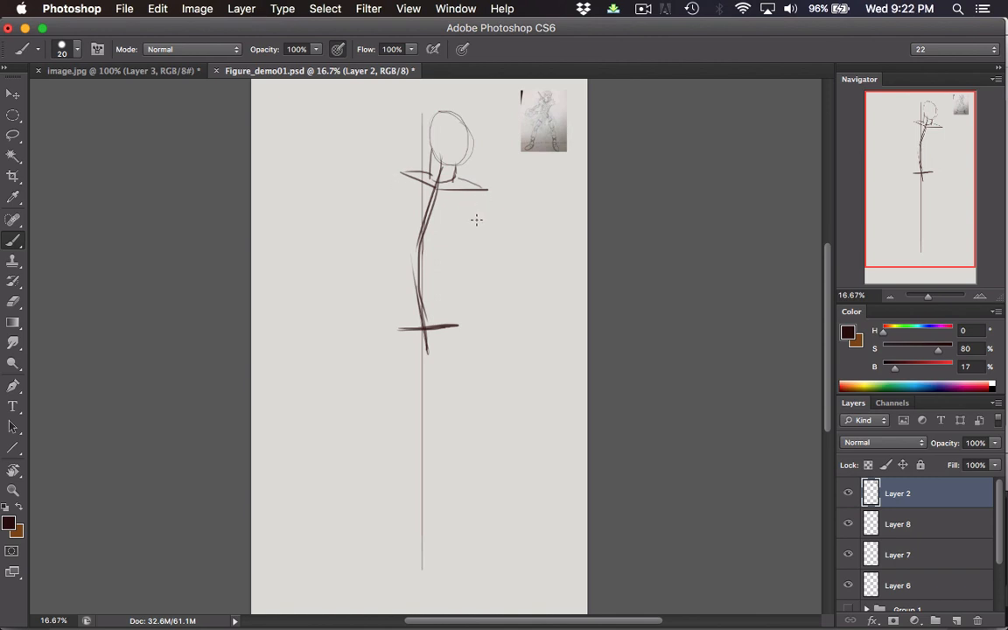
pyautogui.moveTo(486, 200)
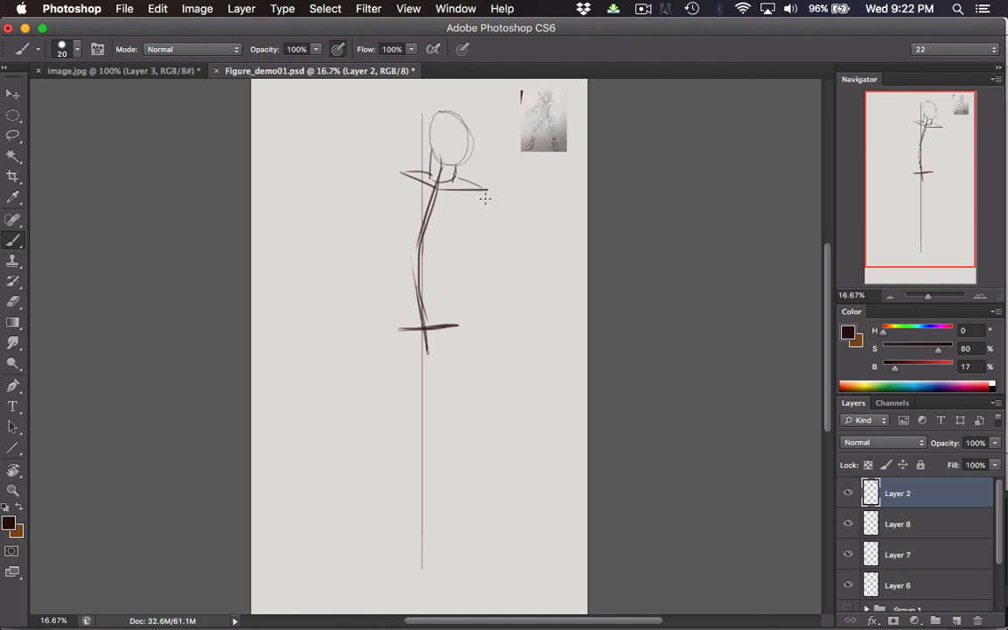
pyautogui.moveTo(474, 199)
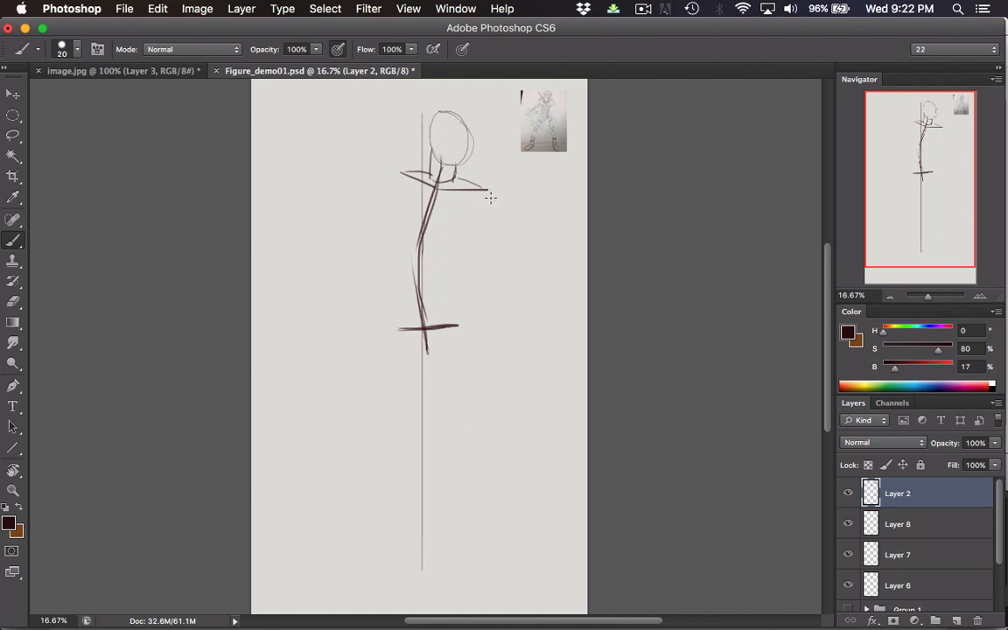
pyautogui.moveTo(483, 193)
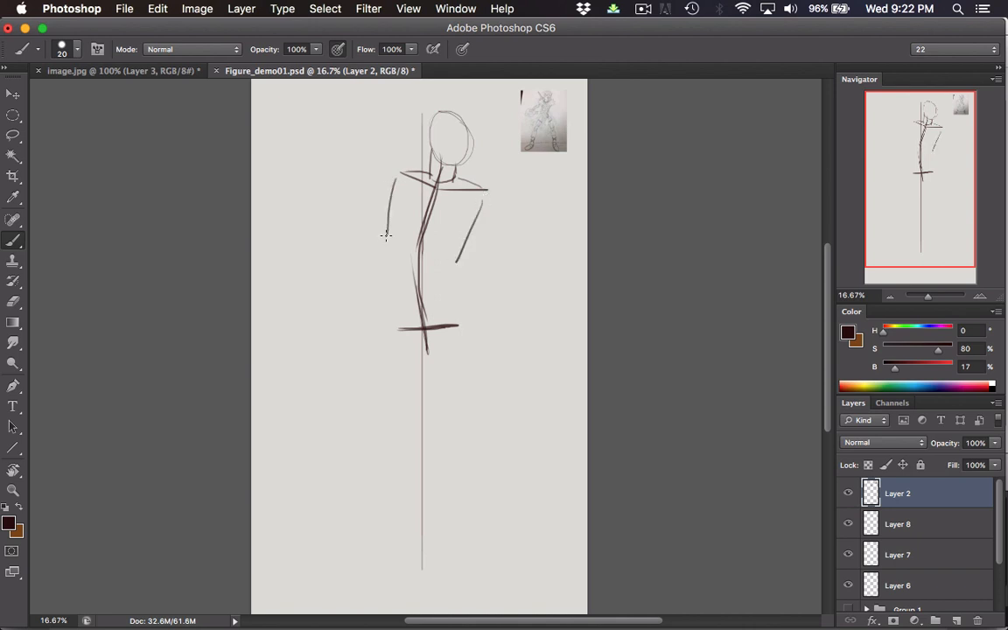
# - Outline a tapering ribcage from the shoulders down to a small boxed pelvis
pyautogui.moveTo(387, 234); pyautogui.dragTo(410, 172)
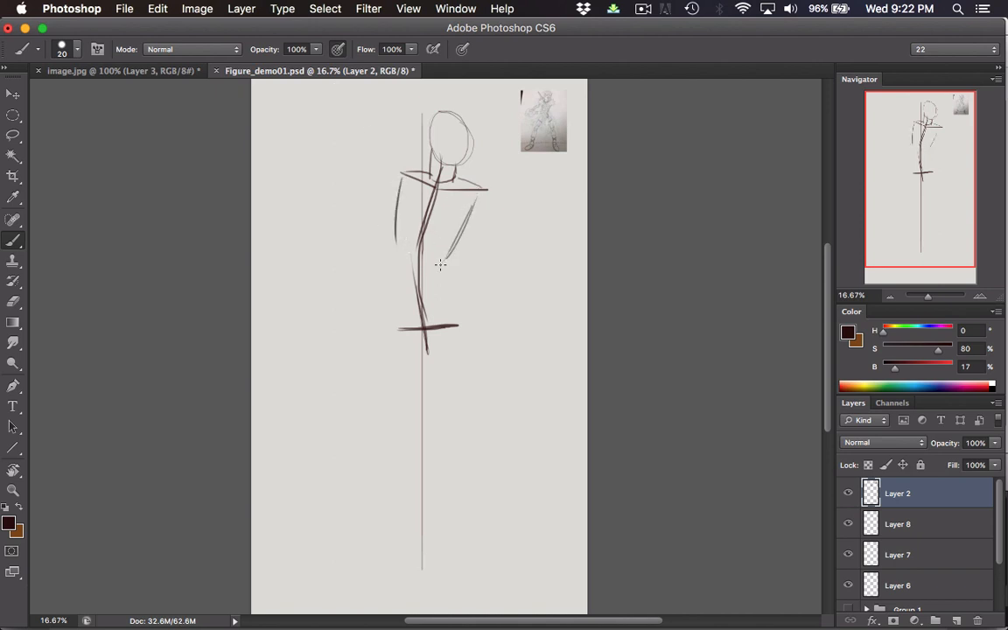
pyautogui.moveTo(416, 254); pyautogui.dragTo(437, 272)
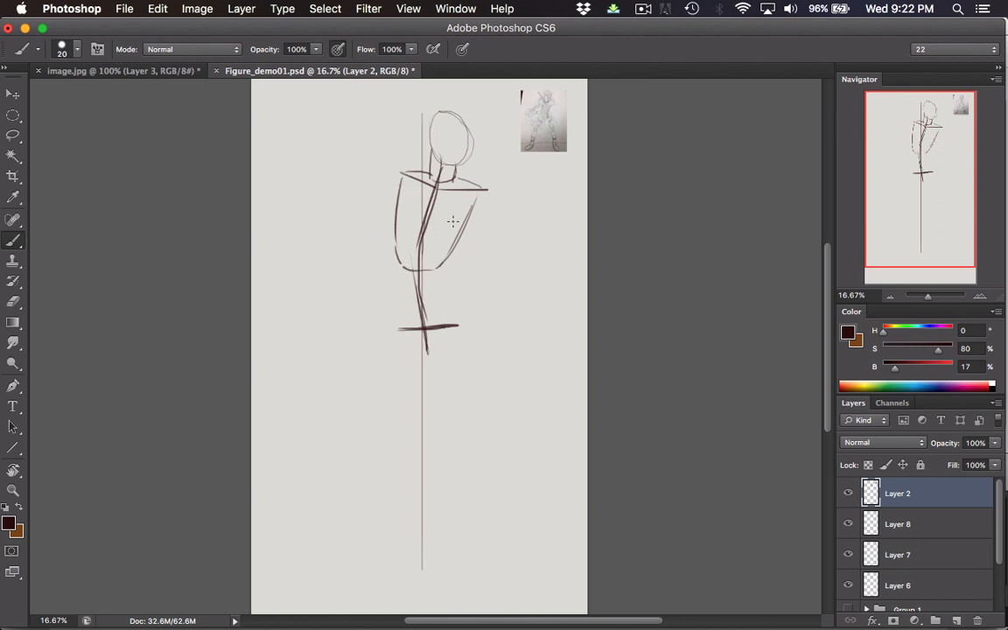
pyautogui.moveTo(455, 221); pyautogui.dragTo(399, 173)
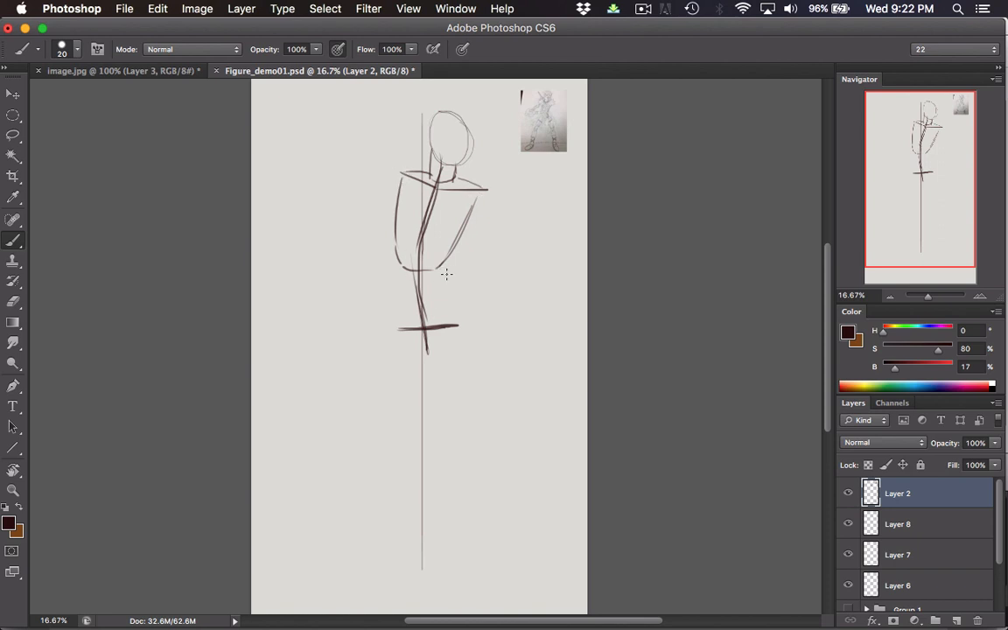
pyautogui.moveTo(446, 254); pyautogui.dragTo(458, 324)
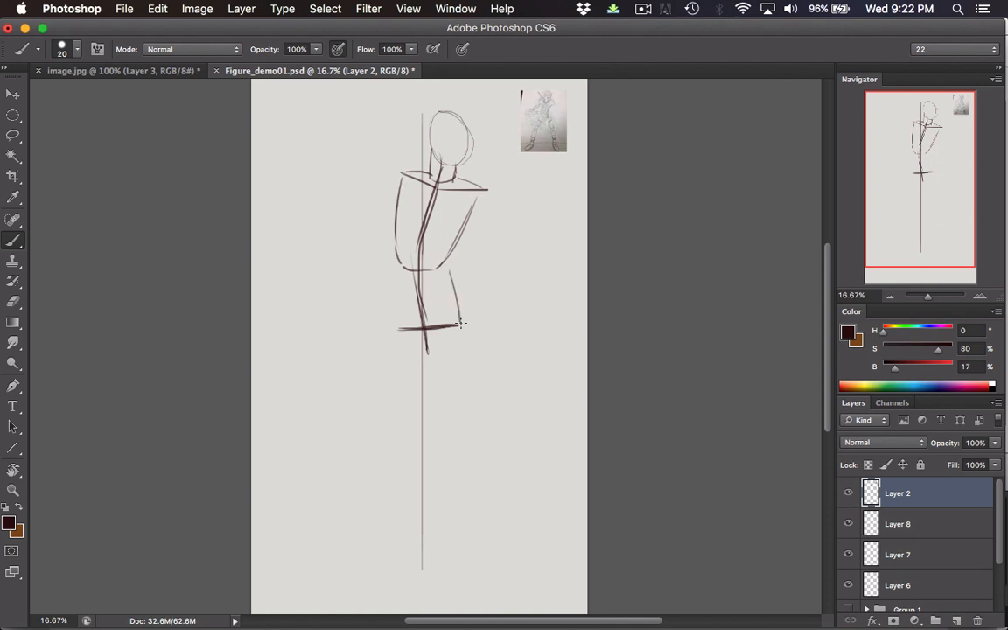
pyautogui.moveTo(463, 324); pyautogui.dragTo(392, 280)
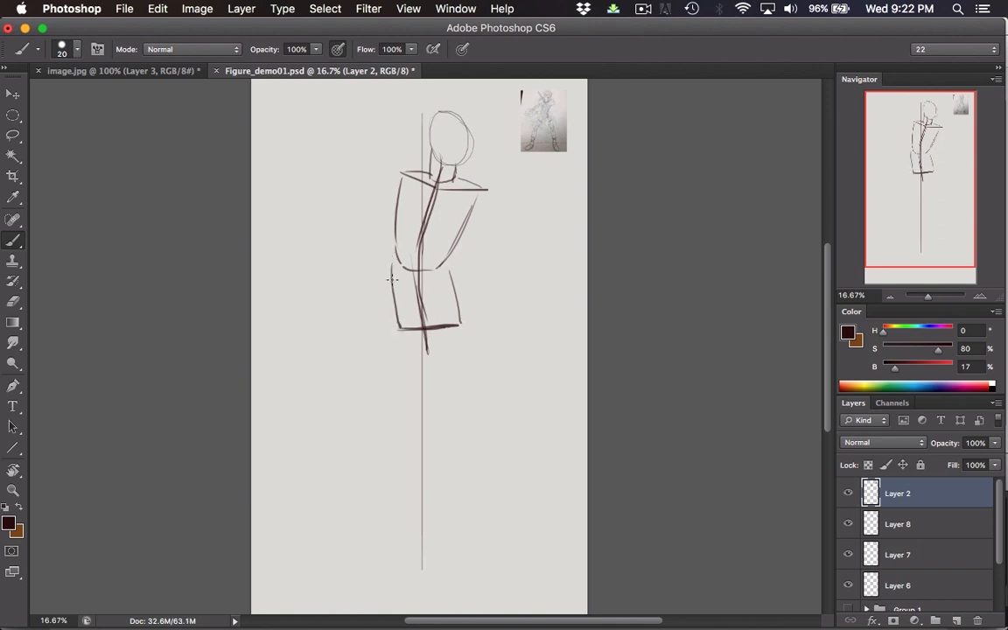
pyautogui.moveTo(392, 280); pyautogui.dragTo(441, 259)
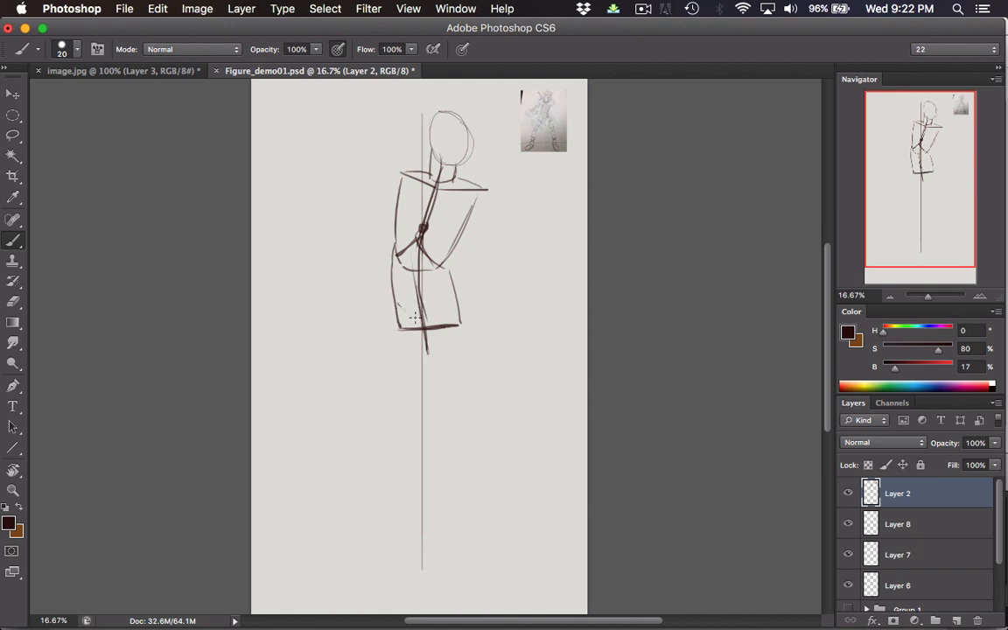
pyautogui.moveTo(393, 312); pyautogui.dragTo(455, 301)
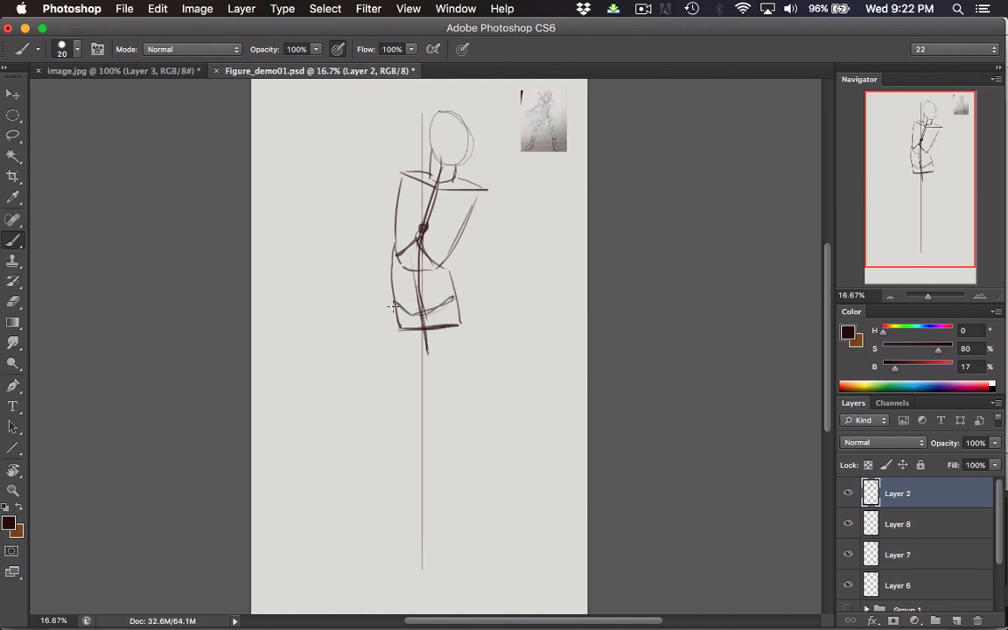
pyautogui.moveTo(394, 315); pyautogui.dragTo(459, 329)
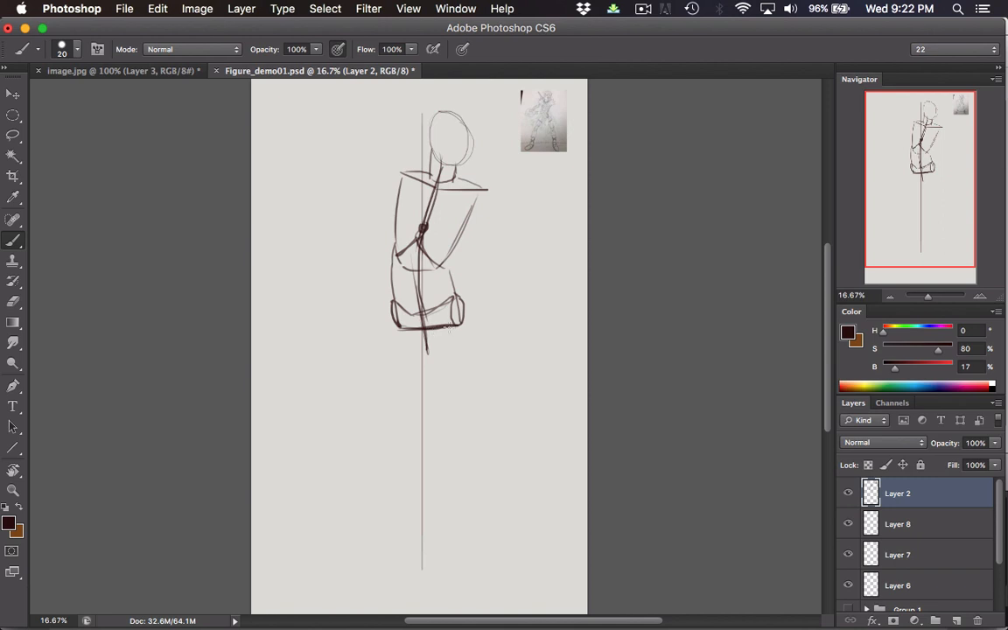
pyautogui.moveTo(382, 385)
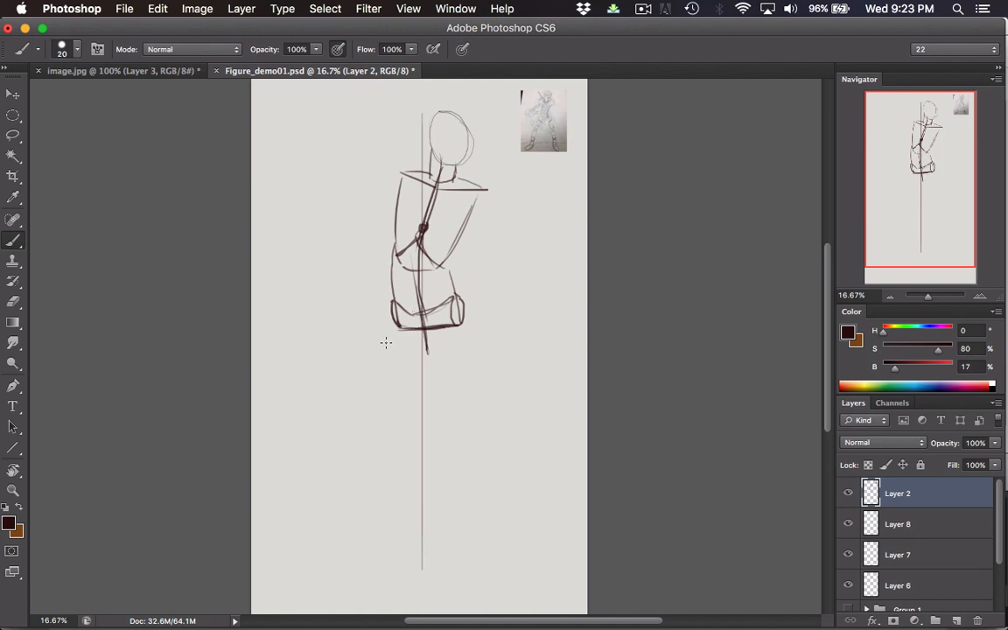
pyautogui.moveTo(389, 340)
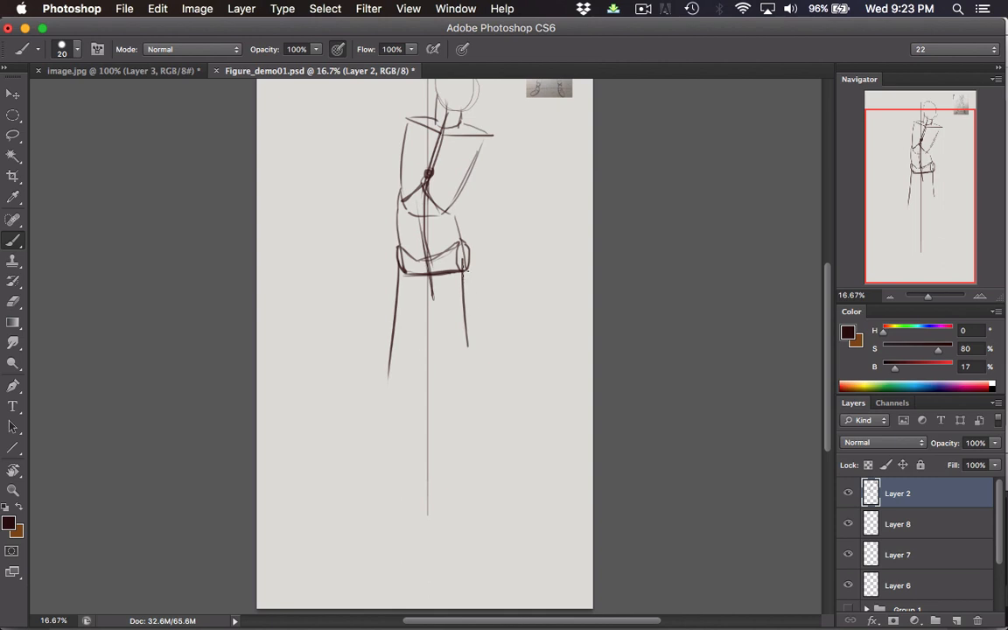
# - Rough in both legs from the hips down toward the feet
pyautogui.moveTo(462, 266); pyautogui.dragTo(467, 362)
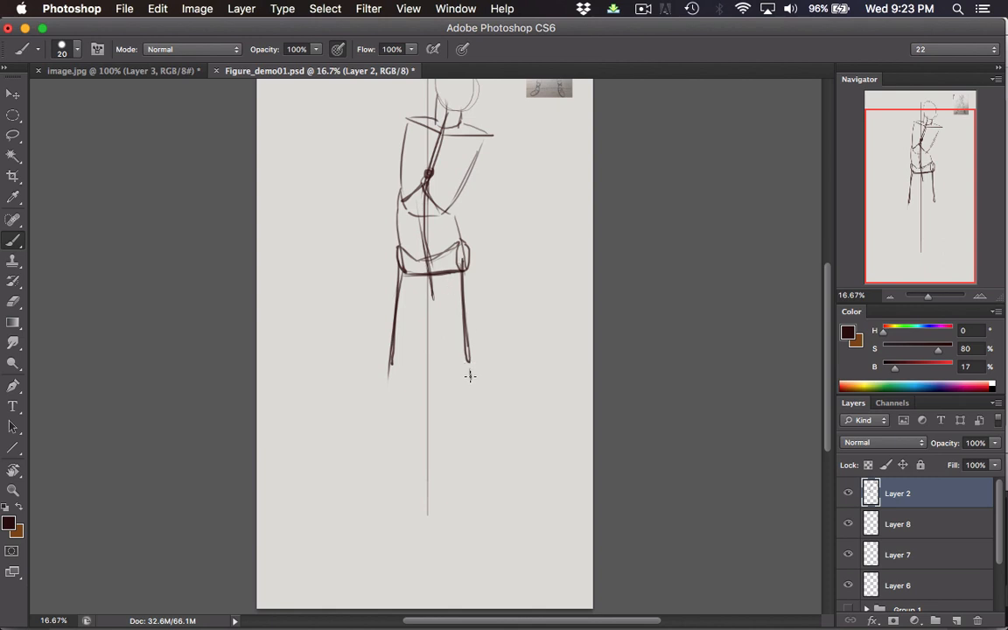
pyautogui.moveTo(469, 358); pyautogui.dragTo(472, 381)
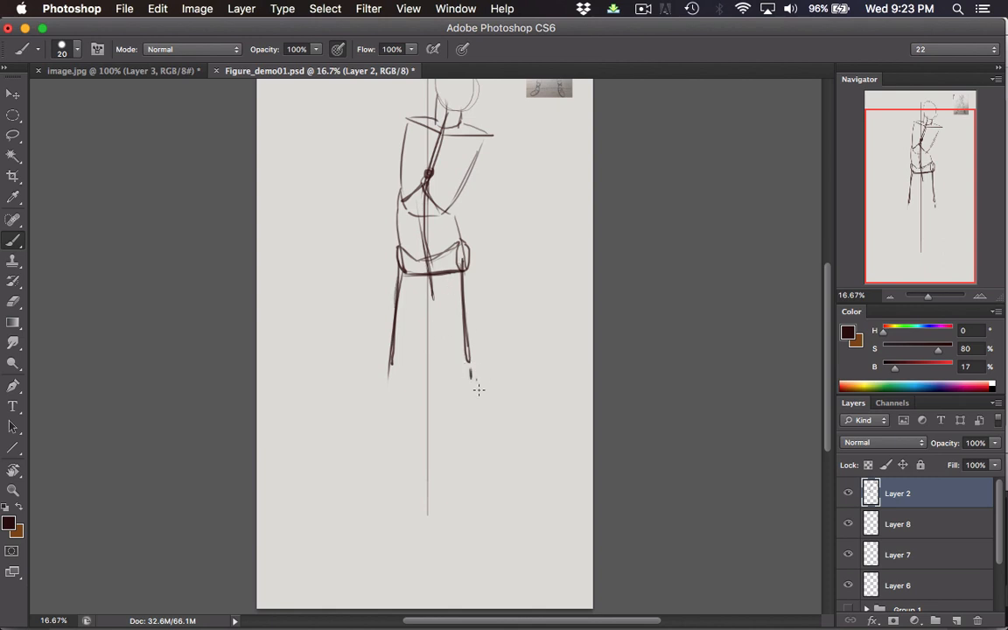
pyautogui.moveTo(469, 371); pyautogui.dragTo(507, 529)
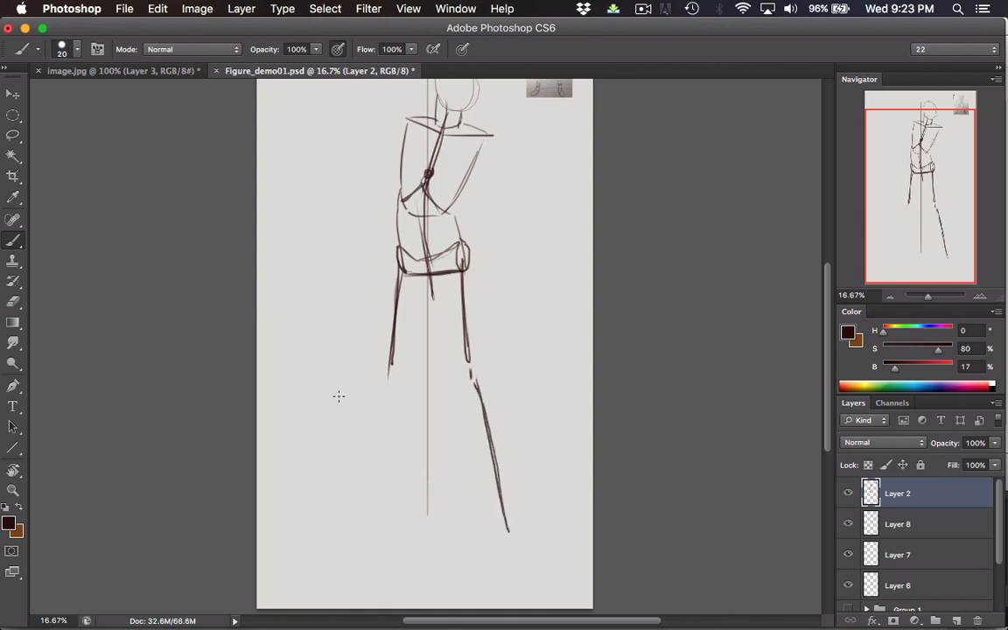
pyautogui.moveTo(388, 374); pyautogui.dragTo(374, 523)
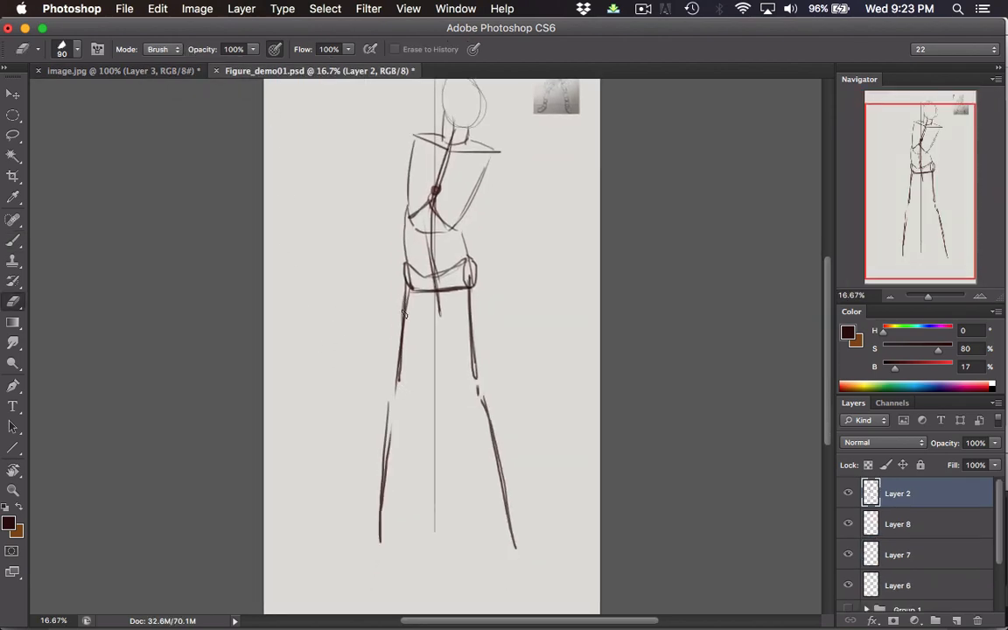
# - Erase the first leg attempt and redraw both legs angling out to wide foot marks
pyautogui.moveTo(403, 289); pyautogui.dragTo(394, 411)
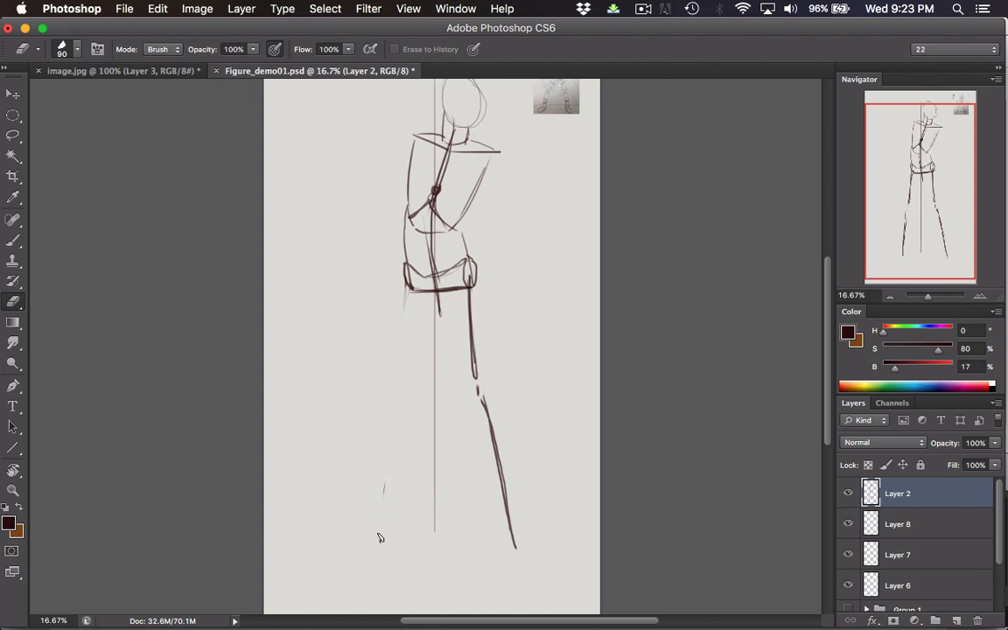
pyautogui.click(14, 137)
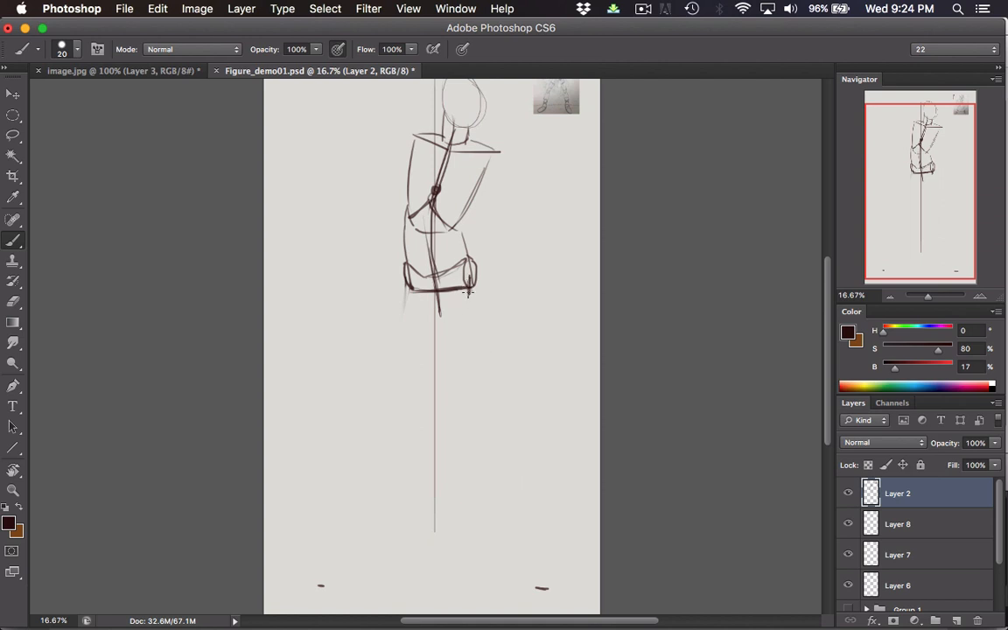
pyautogui.moveTo(464, 289); pyautogui.dragTo(542, 586)
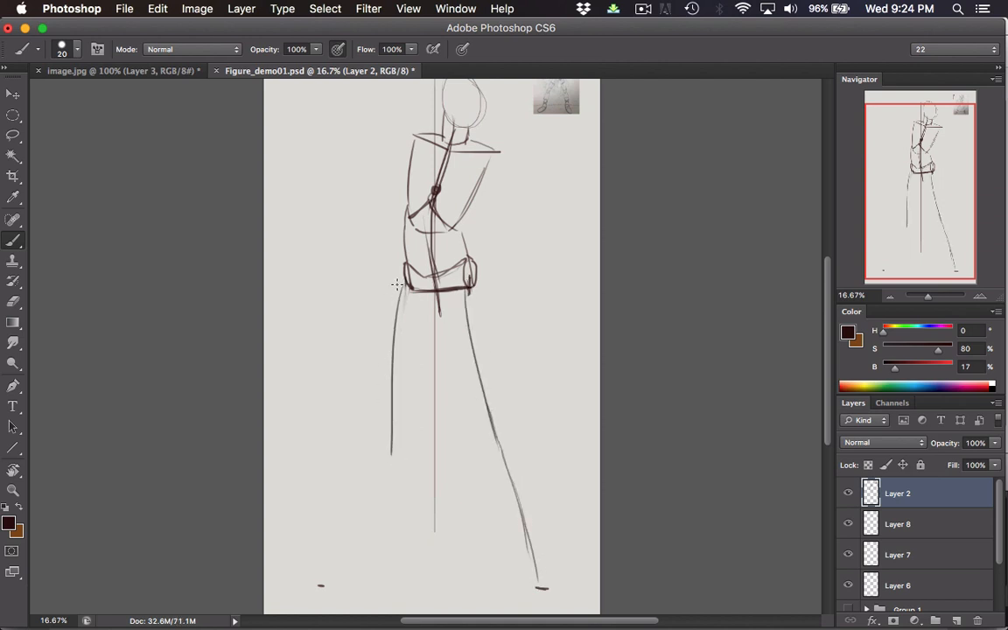
pyautogui.moveTo(399, 284); pyautogui.dragTo(331, 563)
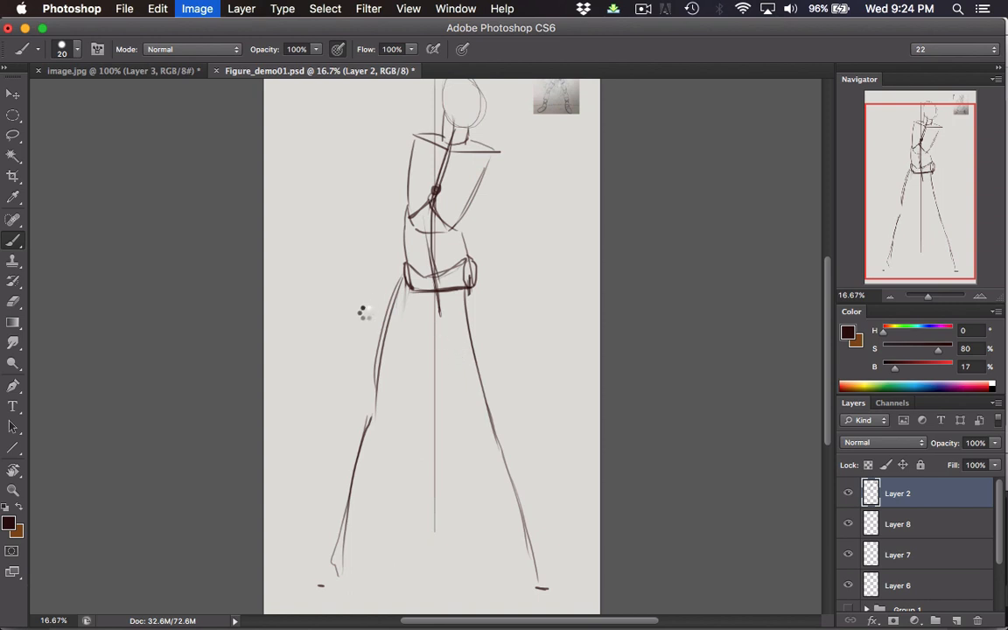
# - Switch to the image.jpg reference to check the leg stance
pyautogui.click(196, 7)
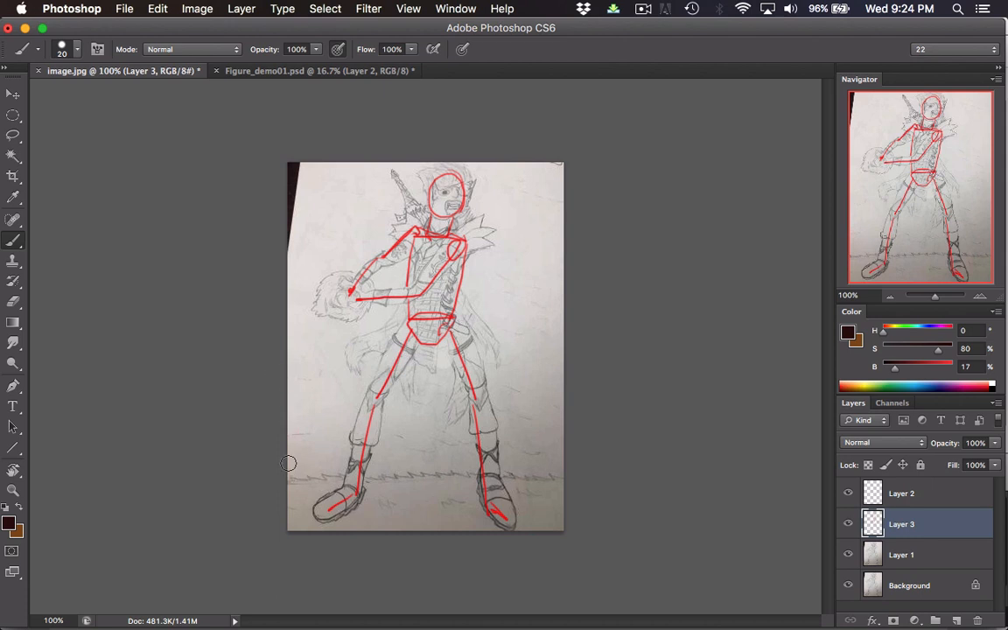
pyautogui.moveTo(486, 476)
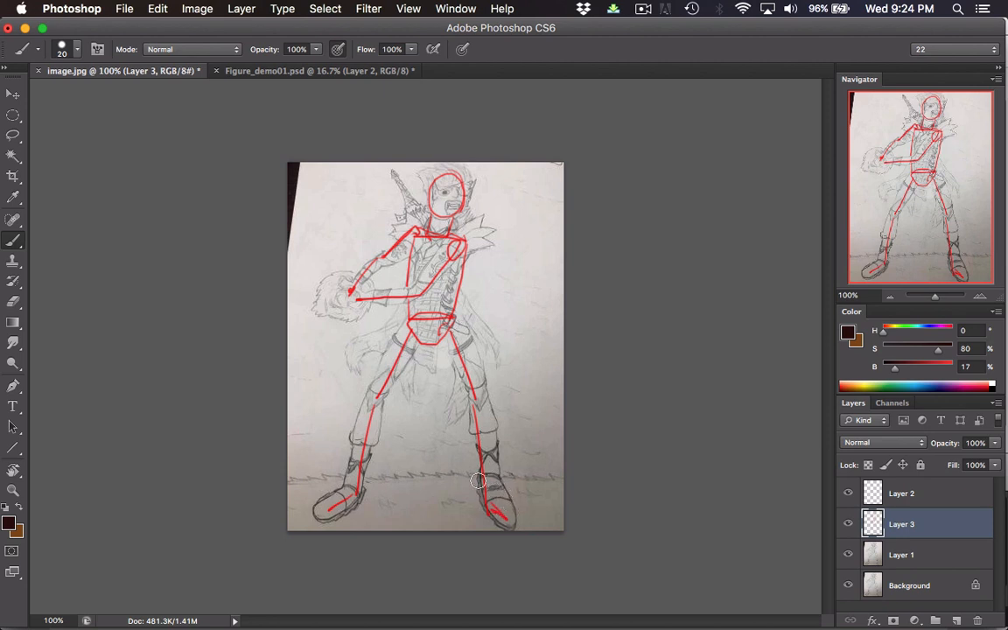
pyautogui.moveTo(339, 548)
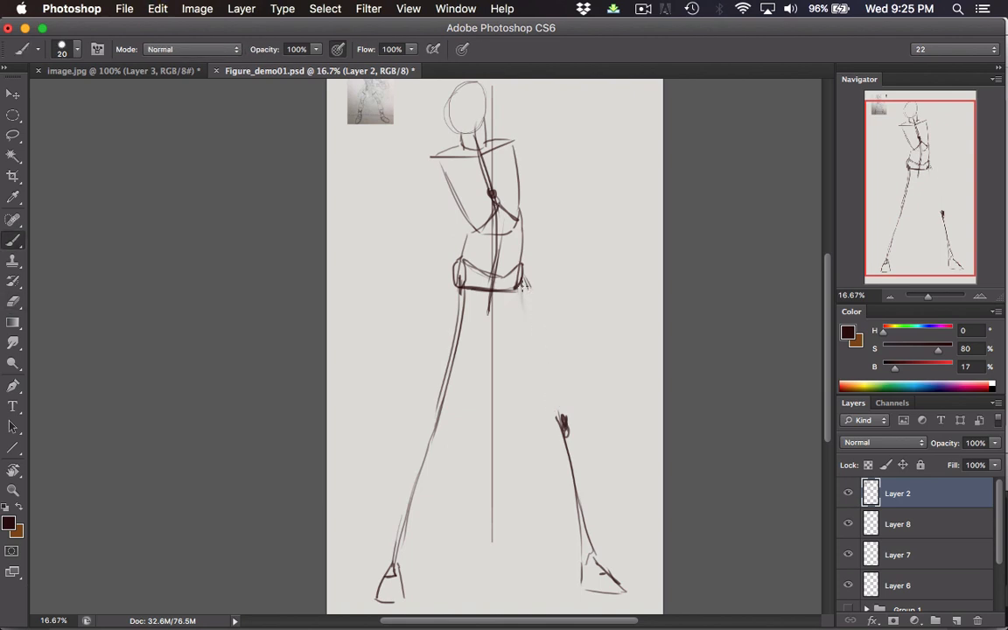
# - Redraw the right leg down to a wedge-shaped foot, then return to the reference photo
pyautogui.moveTo(522, 284); pyautogui.dragTo(556, 417)
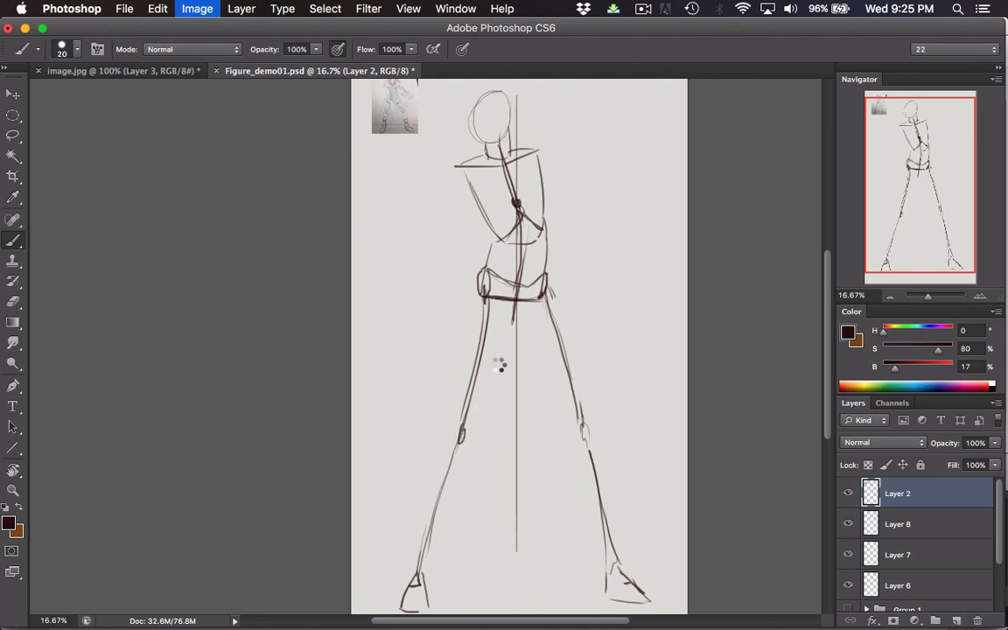
pyautogui.click(196, 7)
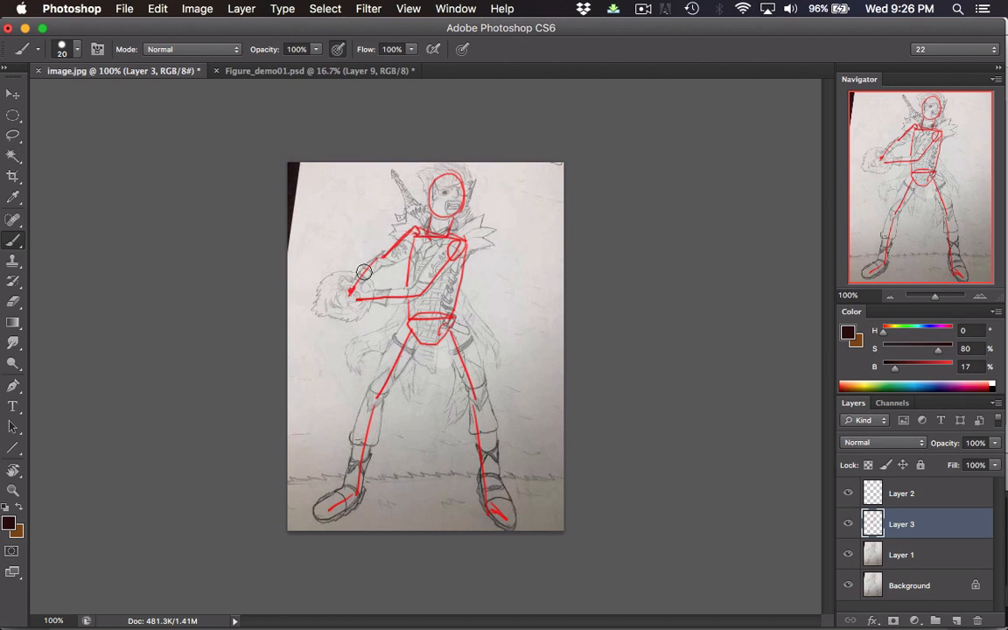
pyautogui.moveTo(404, 234)
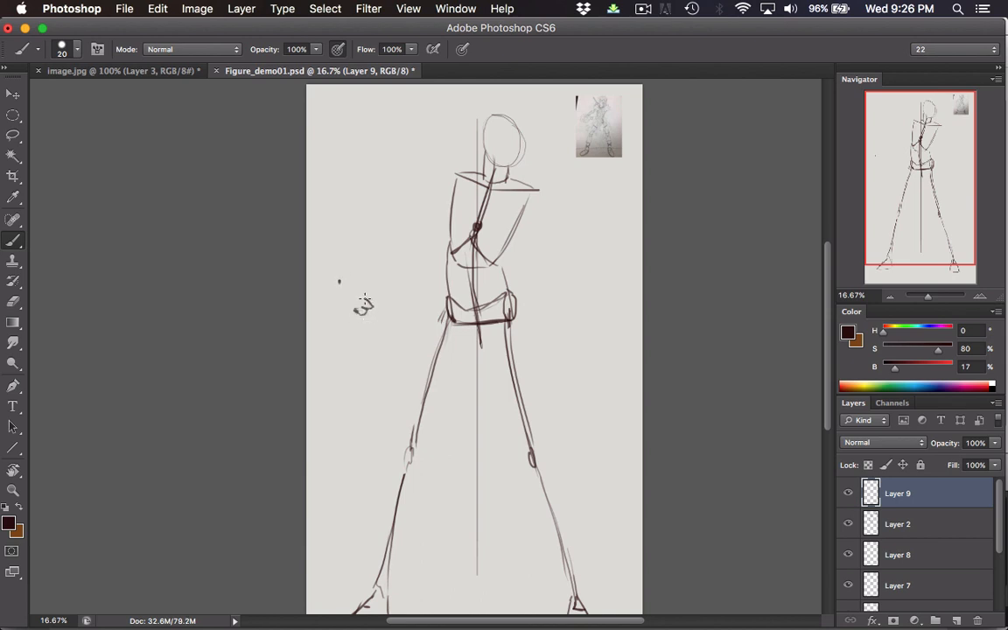
# - Sketch two curled-hand circles left of the torso and the upper arm across the chest
pyautogui.moveTo(340, 280); pyautogui.dragTo(361, 315)
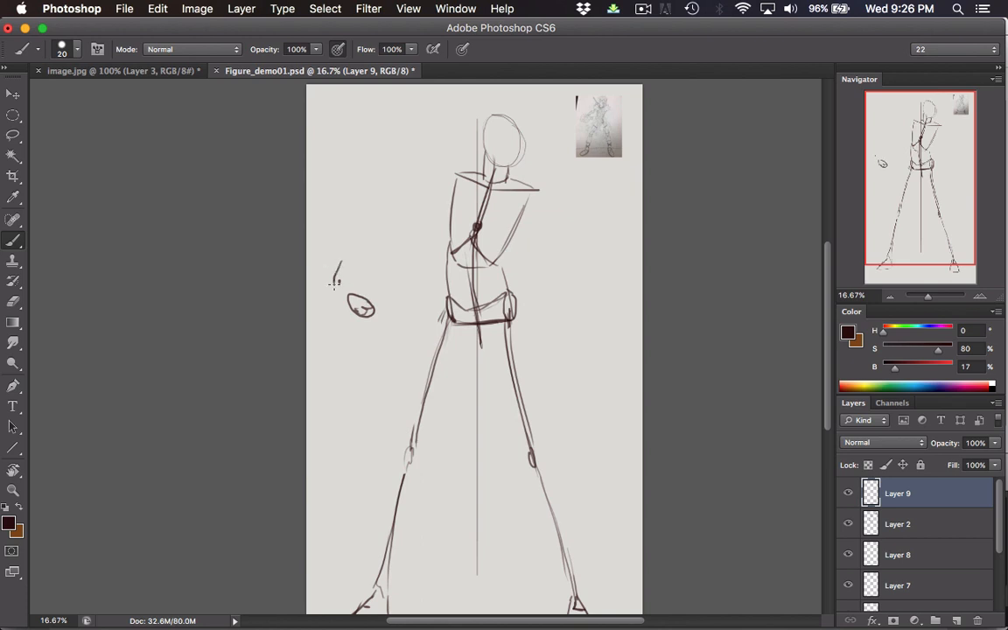
pyautogui.moveTo(336, 262); pyautogui.dragTo(341, 284)
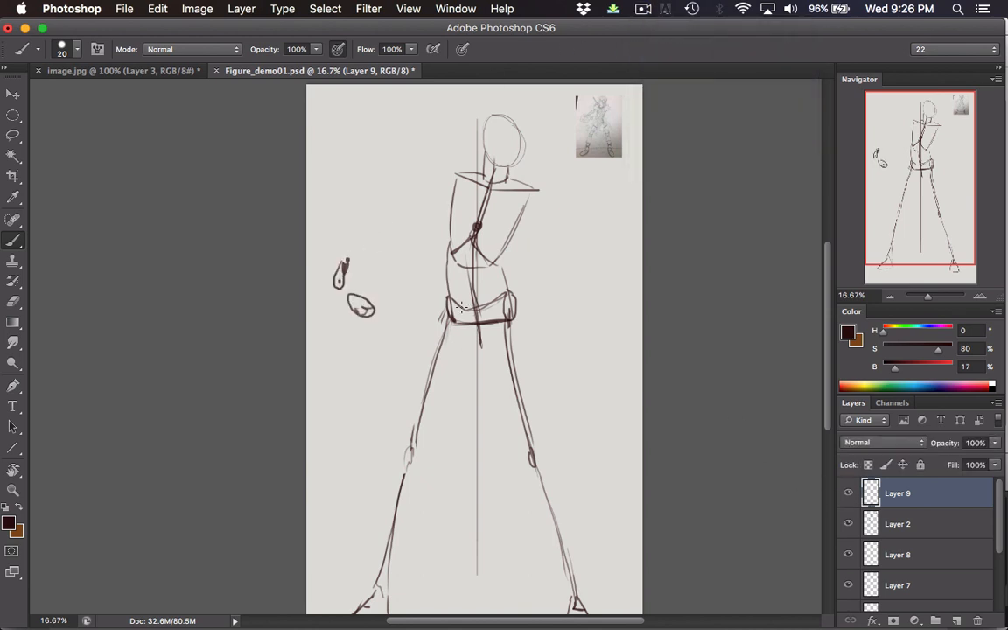
pyautogui.moveTo(458, 214)
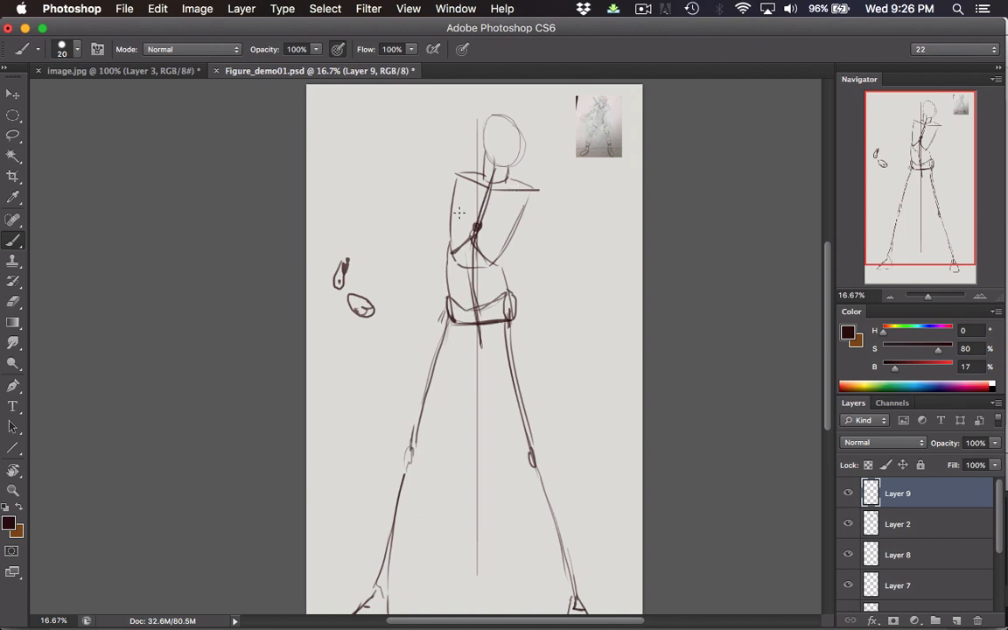
pyautogui.moveTo(536, 189)
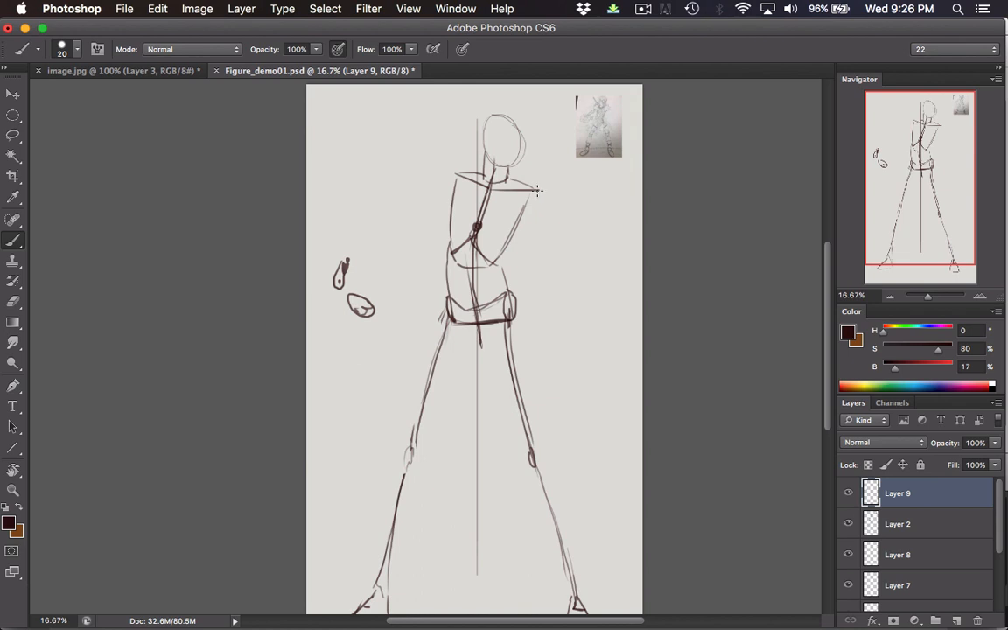
pyautogui.moveTo(532, 193)
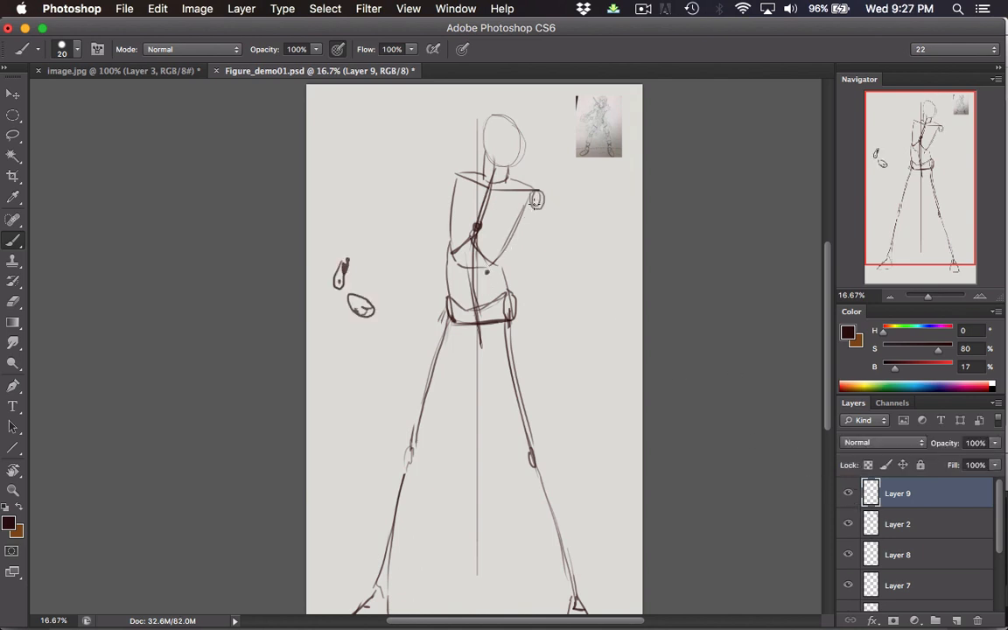
pyautogui.moveTo(486, 277); pyautogui.dragTo(534, 201)
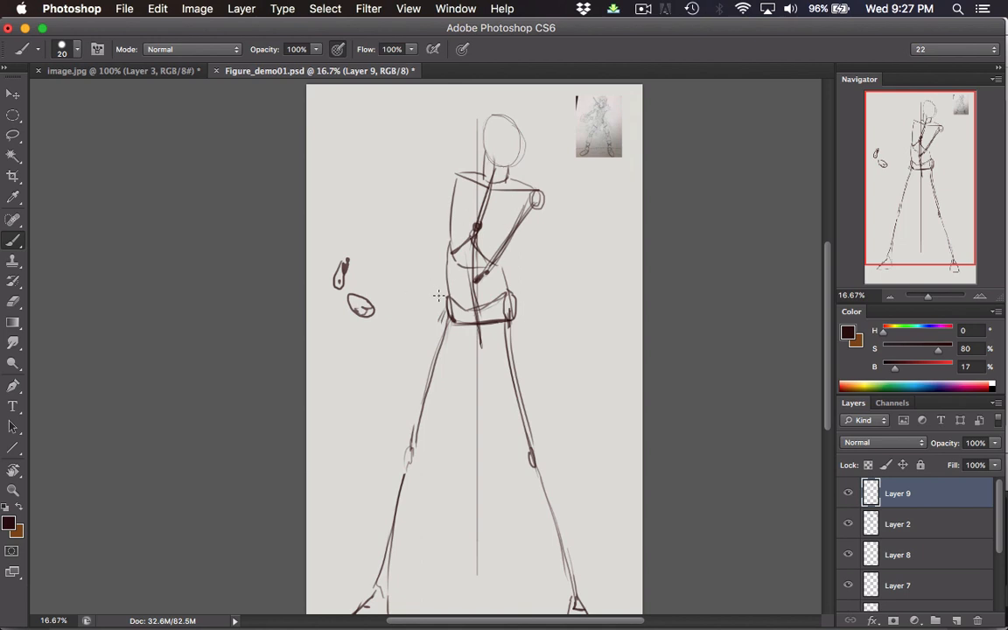
pyautogui.moveTo(394, 305)
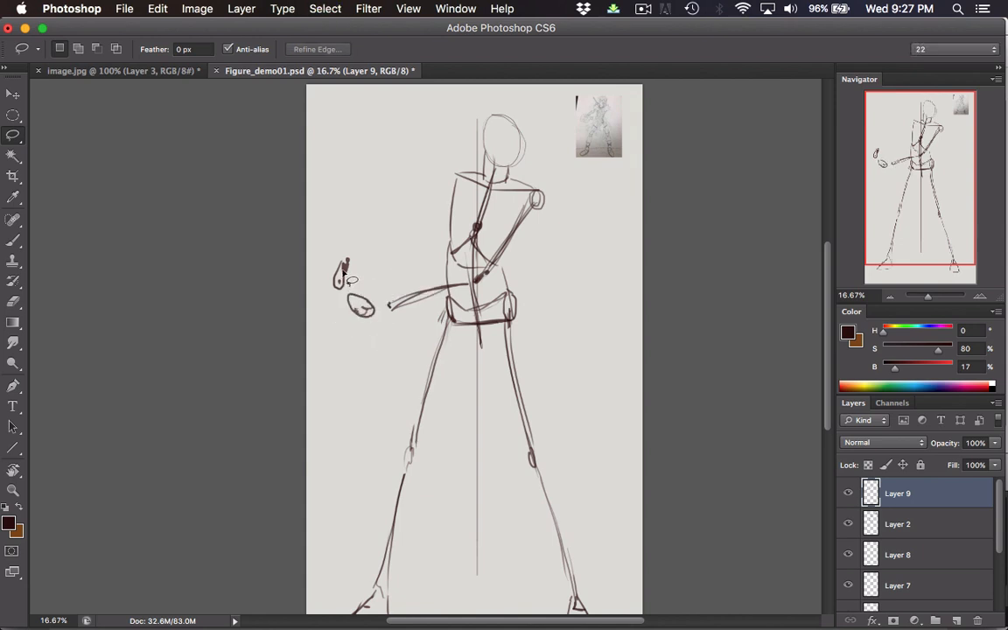
# - Reposition the upper hand with the Lasso and extend the forearm toward it
pyautogui.moveTo(333, 289); pyautogui.dragTo(329, 227)
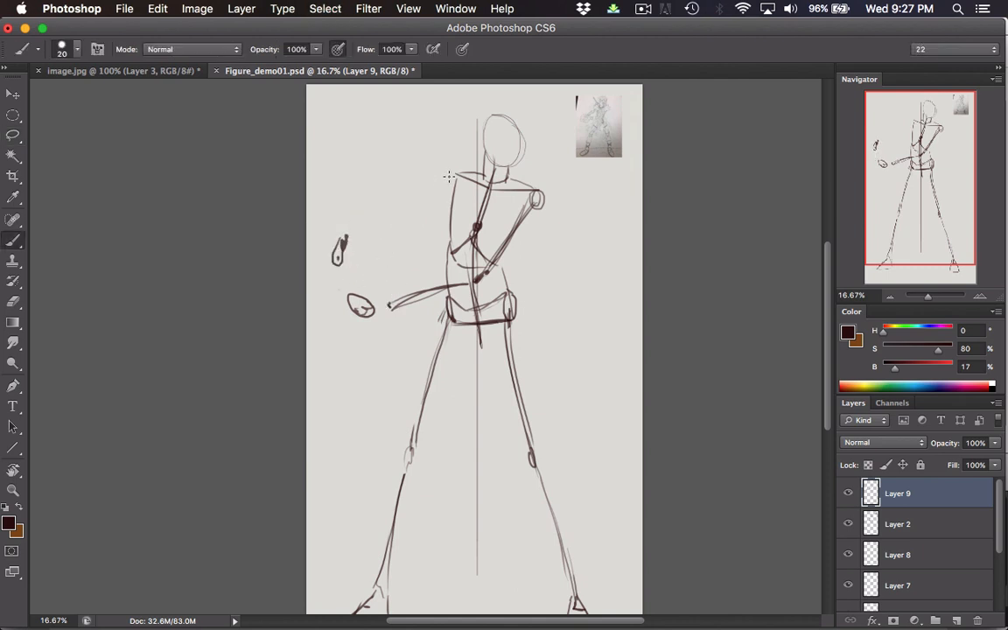
pyautogui.moveTo(452, 175); pyautogui.dragTo(401, 208)
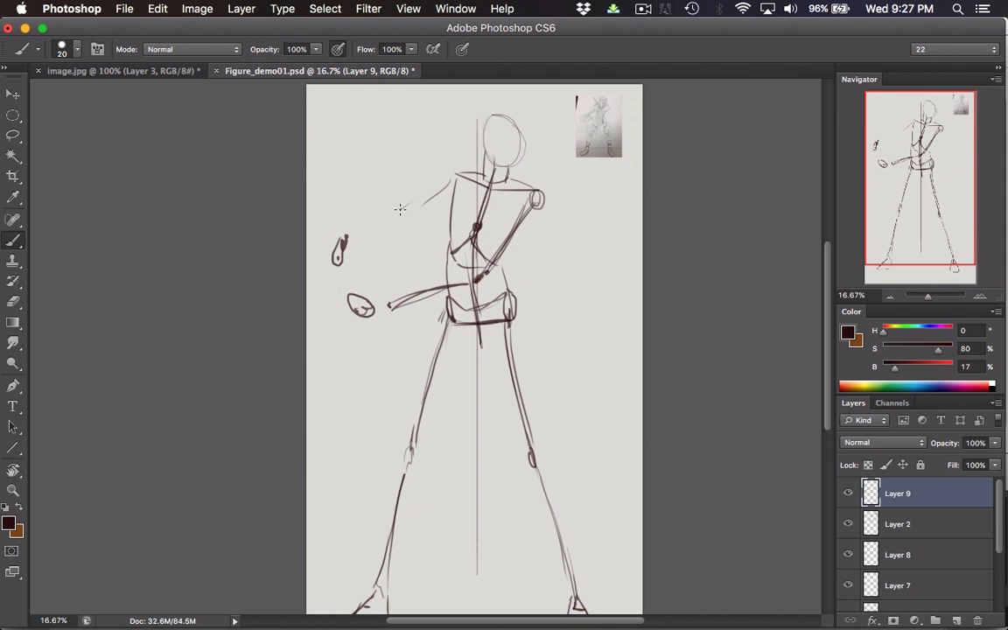
pyautogui.moveTo(346, 236); pyautogui.dragTo(402, 210)
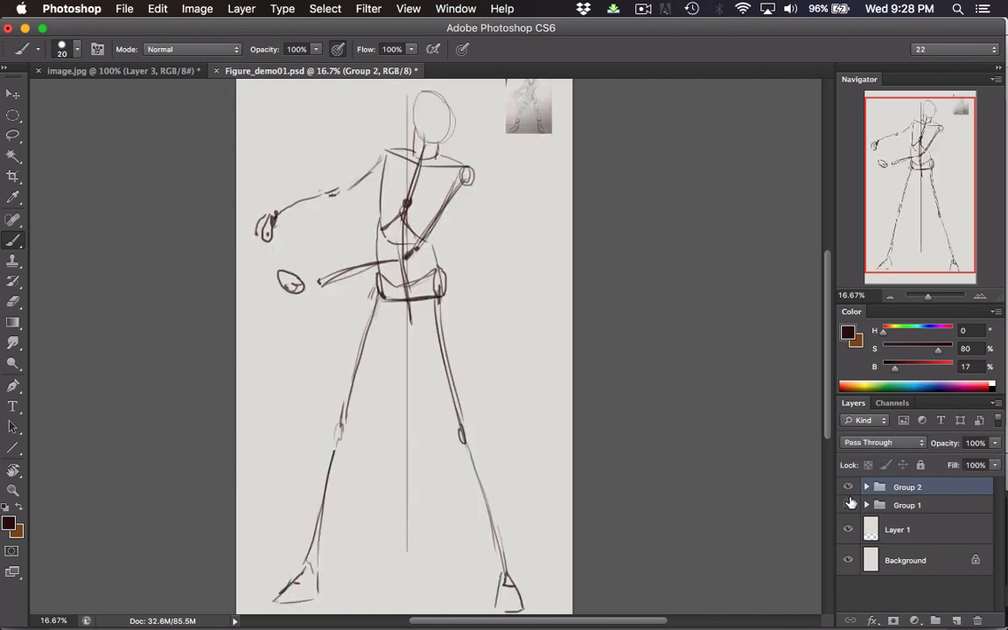
# - Lower the opacity of the construction sketch group so it fades behind the line work
pyautogui.moveTo(994, 459); pyautogui.dragTo(959, 458)
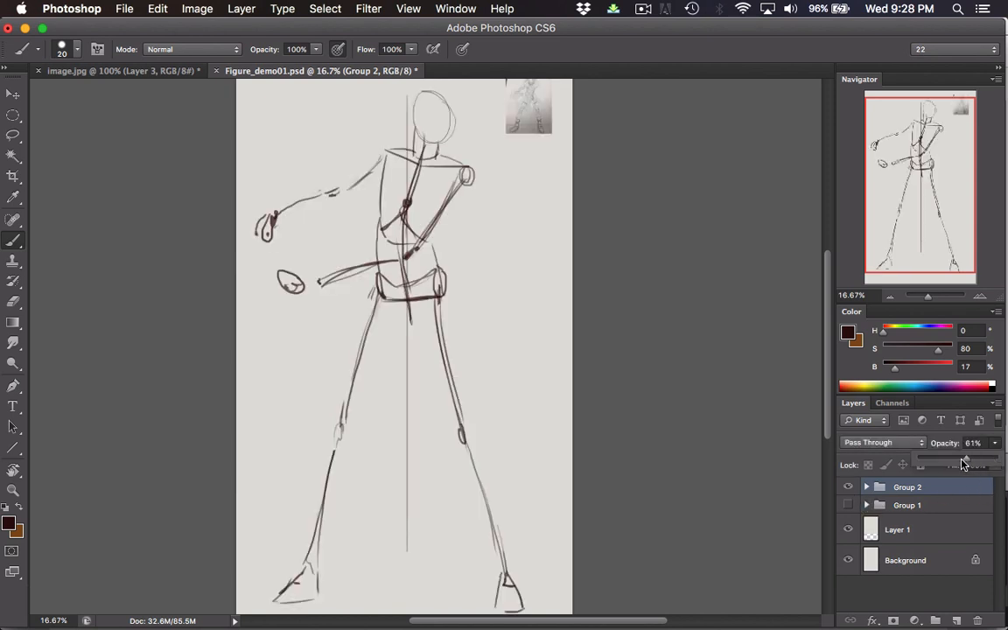
pyautogui.moveTo(963, 466); pyautogui.dragTo(948, 465)
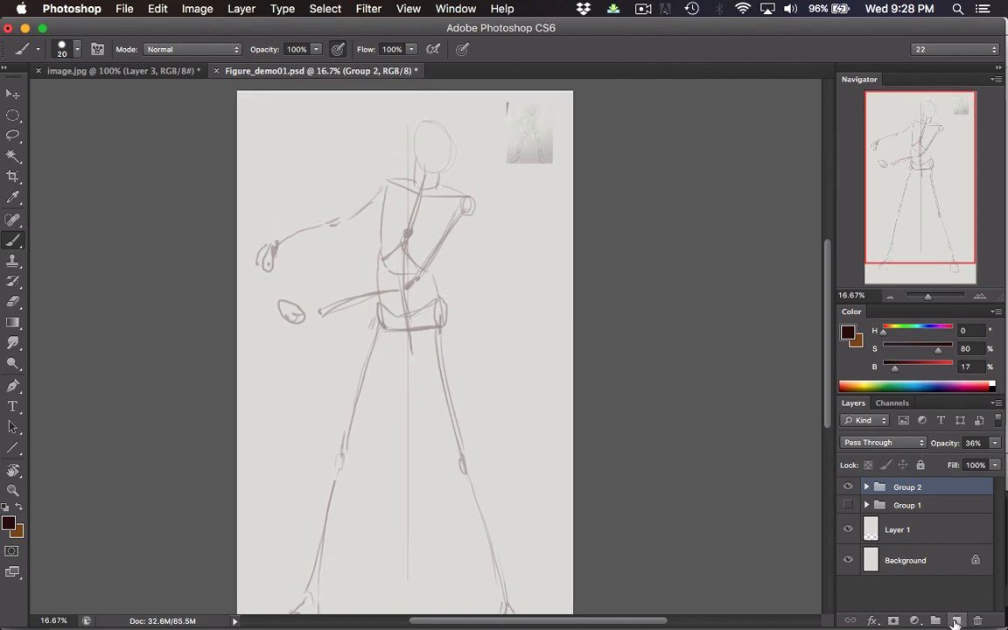
pyautogui.click(955, 619)
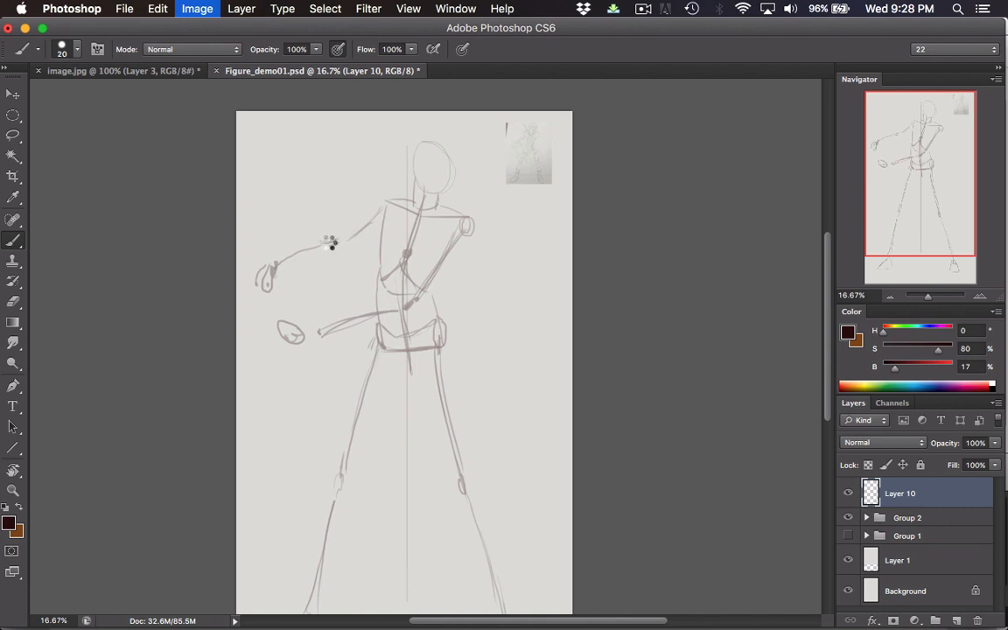
# - Flip the canvas horizontally to check the figure's proportions mirrored
pyautogui.click(196, 7)
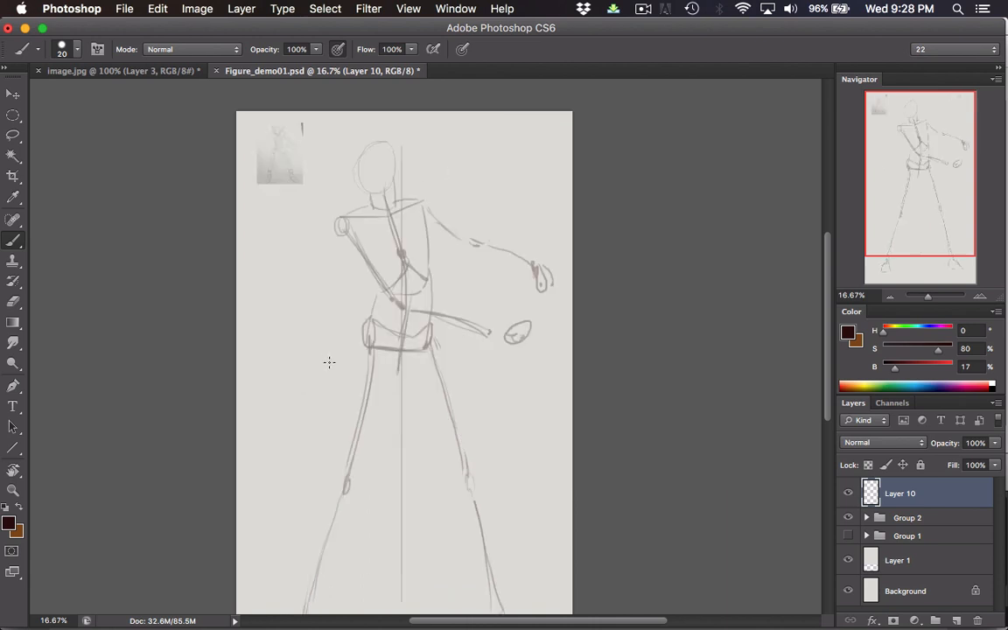
pyautogui.moveTo(329, 362); pyautogui.dragTo(378, 238)
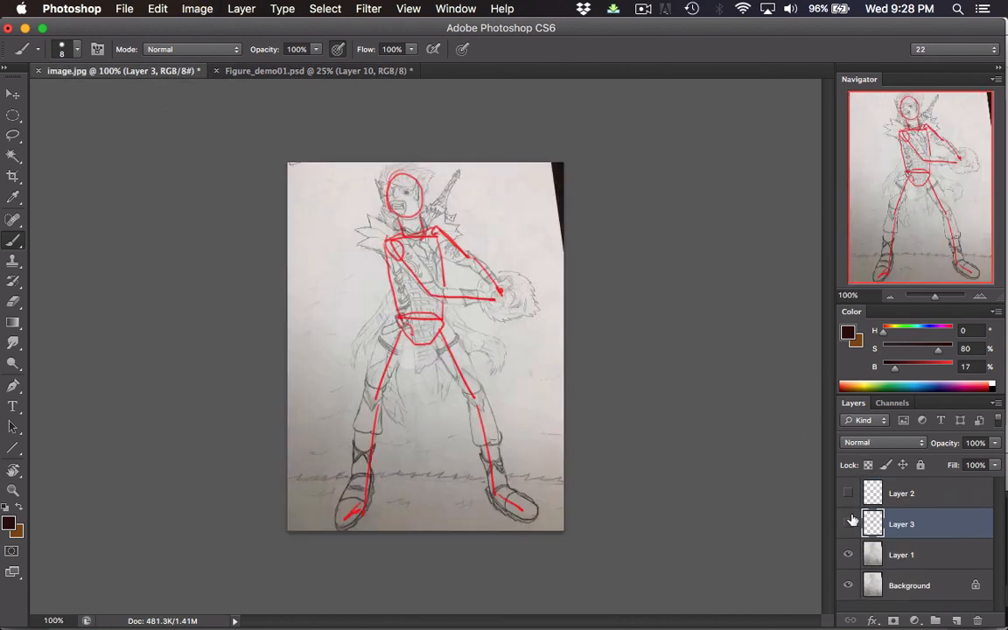
# - Hide the red pose-line layer so the pencil reference drawing shows on its own
pyautogui.click(847, 523)
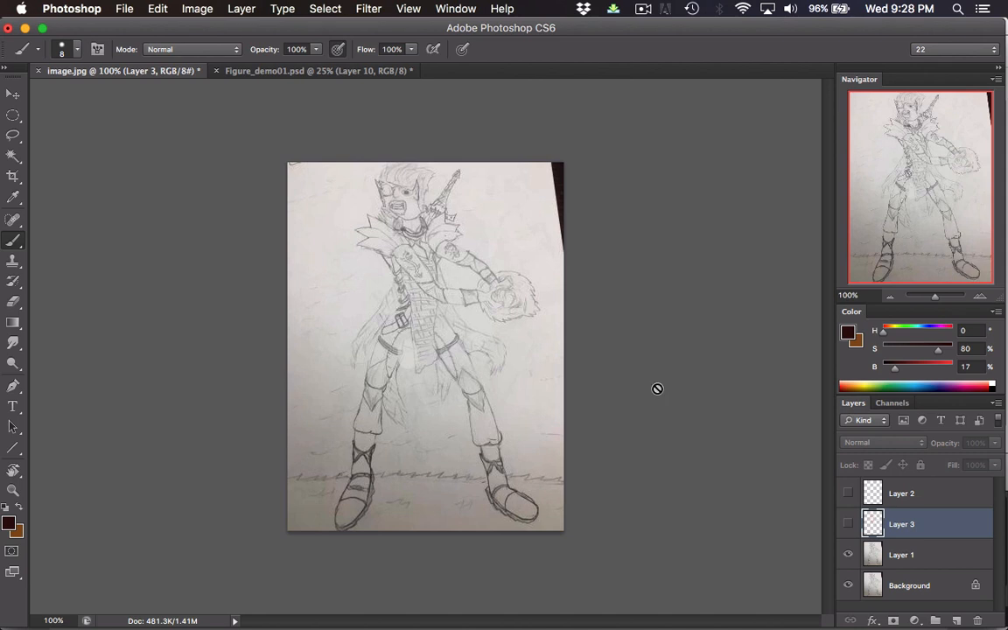
pyautogui.moveTo(254, 126)
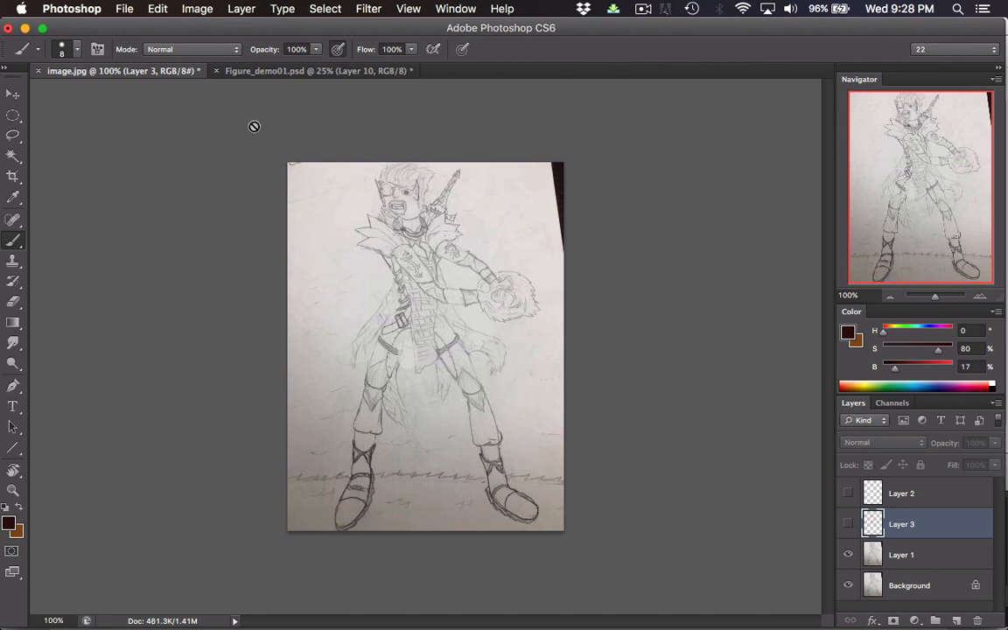
pyautogui.moveTo(256, 126)
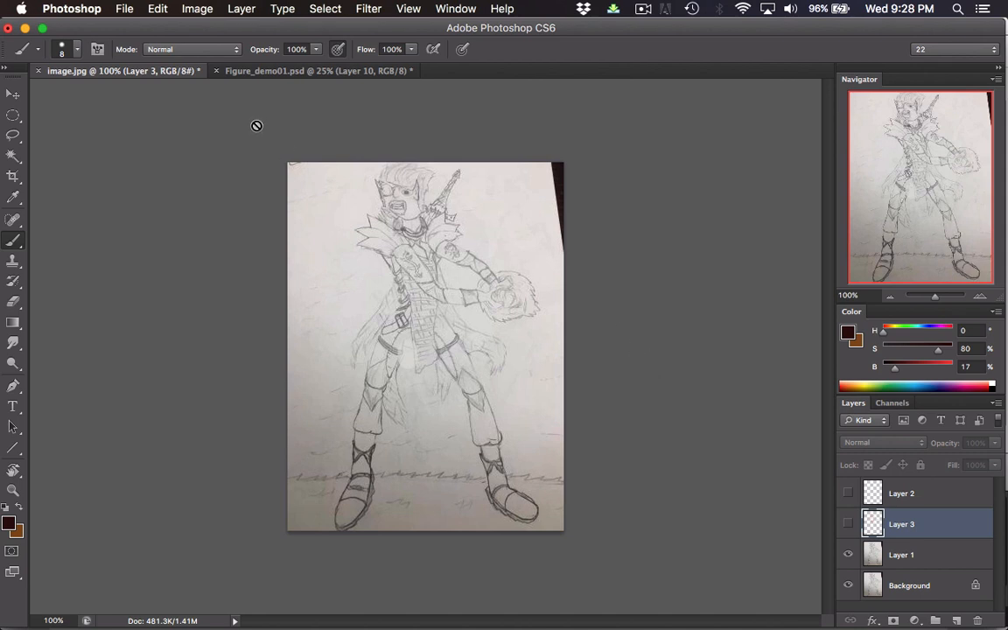
pyautogui.moveTo(220, 128)
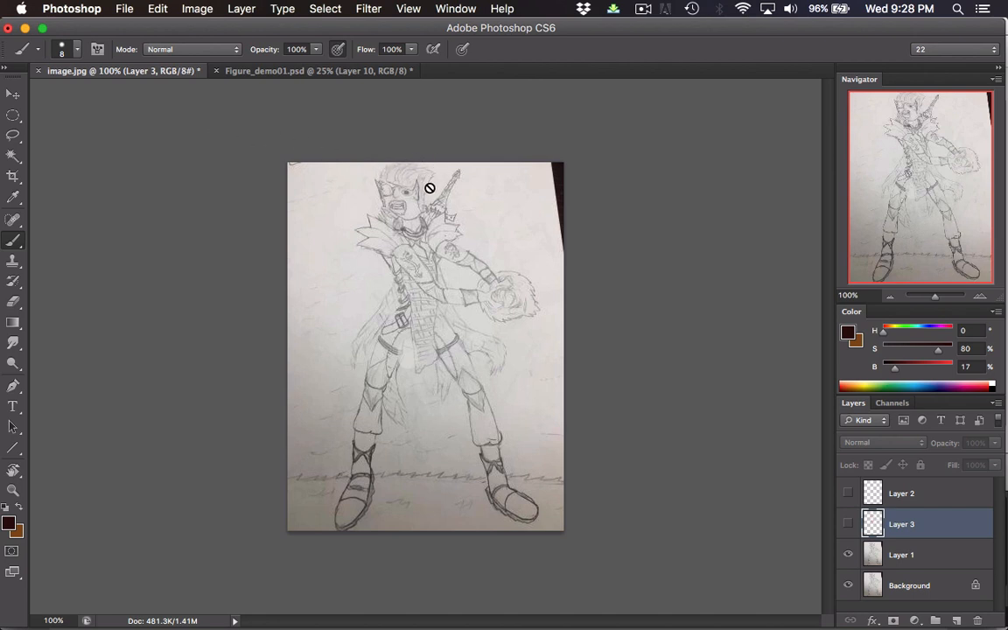
pyautogui.moveTo(401, 254)
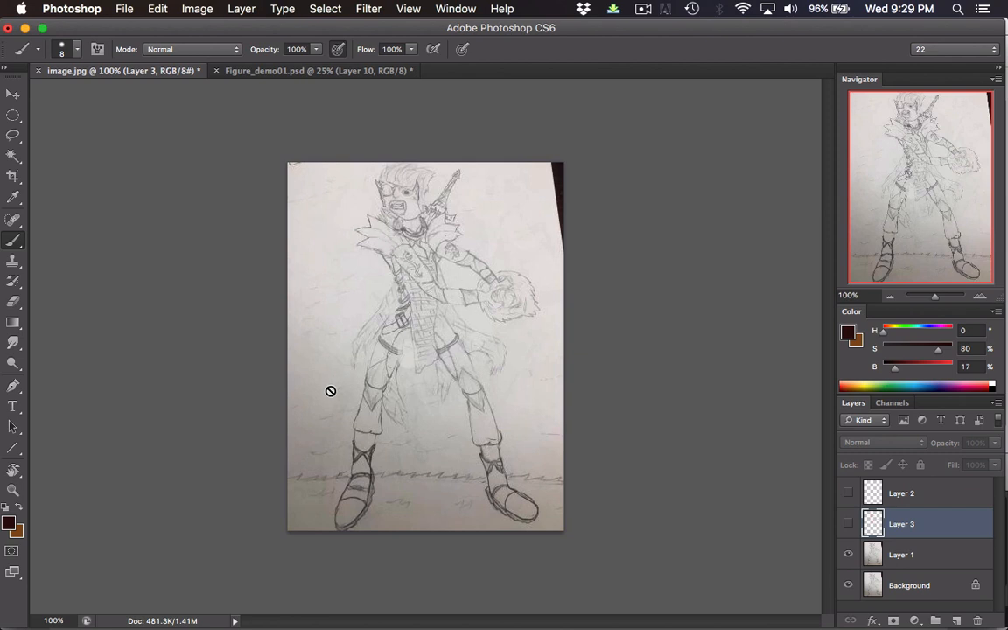
pyautogui.moveTo(298, 70)
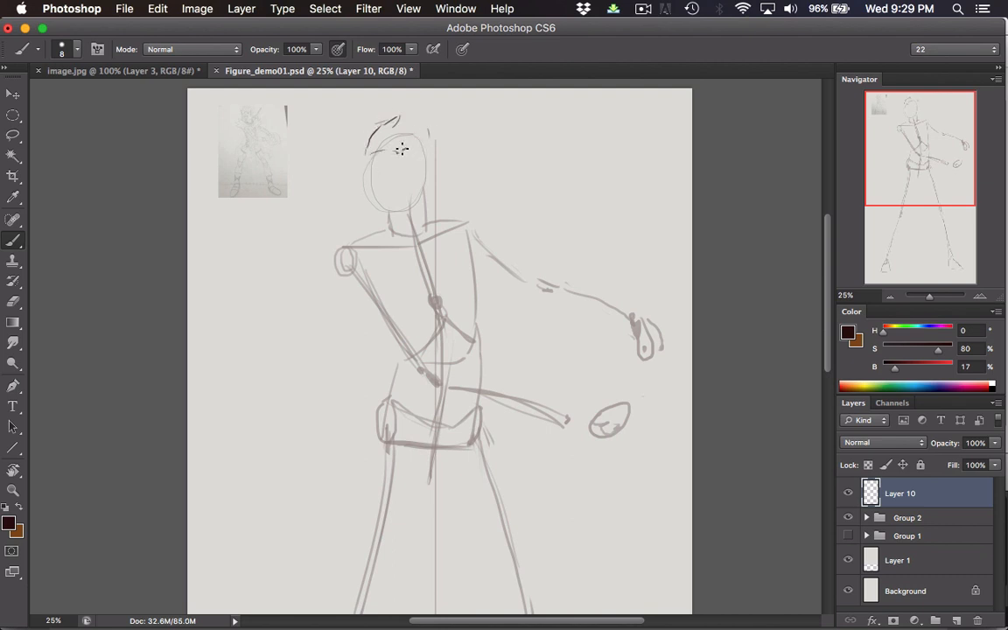
# - Draw the spiky hair across the top and back of the head
pyautogui.moveTo(399, 140); pyautogui.dragTo(420, 166)
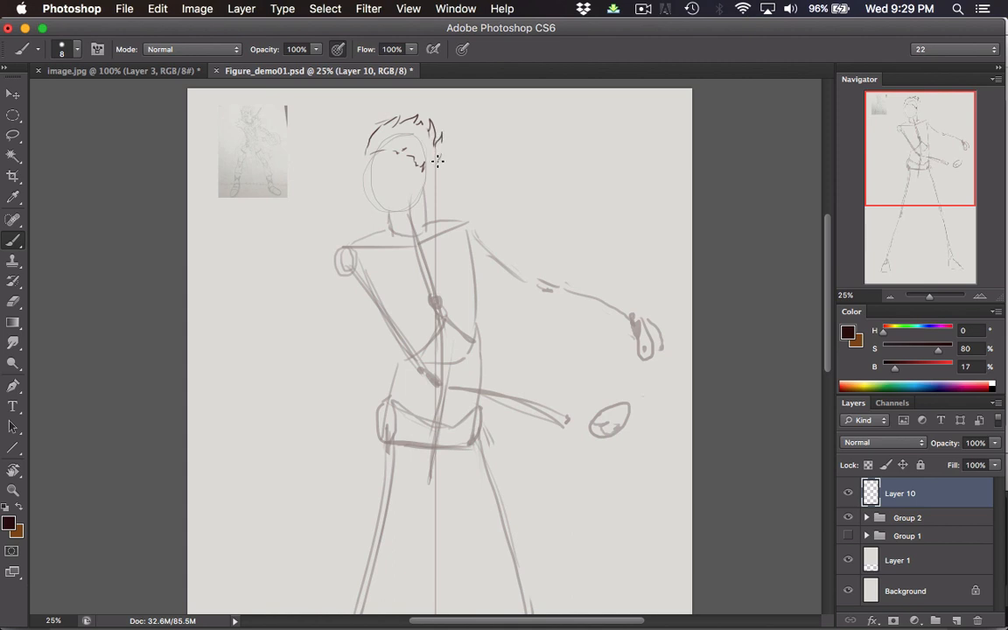
pyautogui.moveTo(438, 161); pyautogui.dragTo(371, 108)
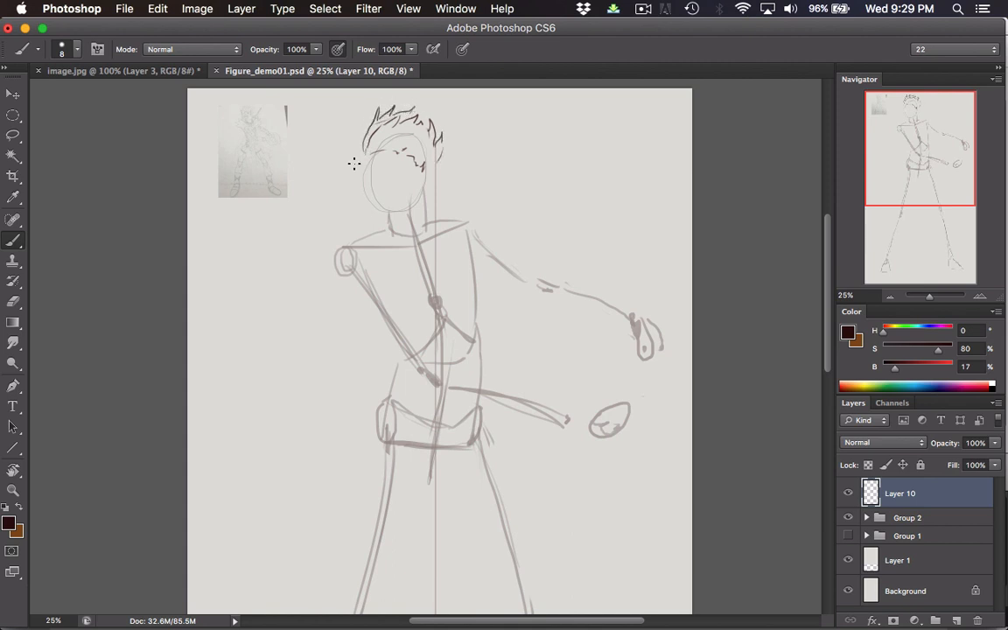
pyautogui.moveTo(376, 140); pyautogui.dragTo(358, 158)
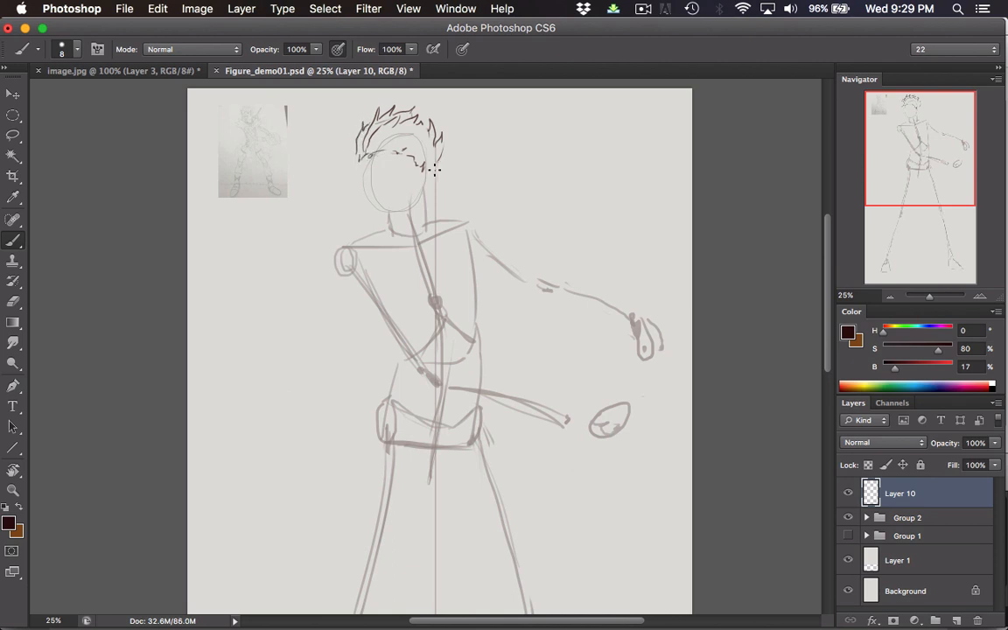
pyautogui.moveTo(361, 164)
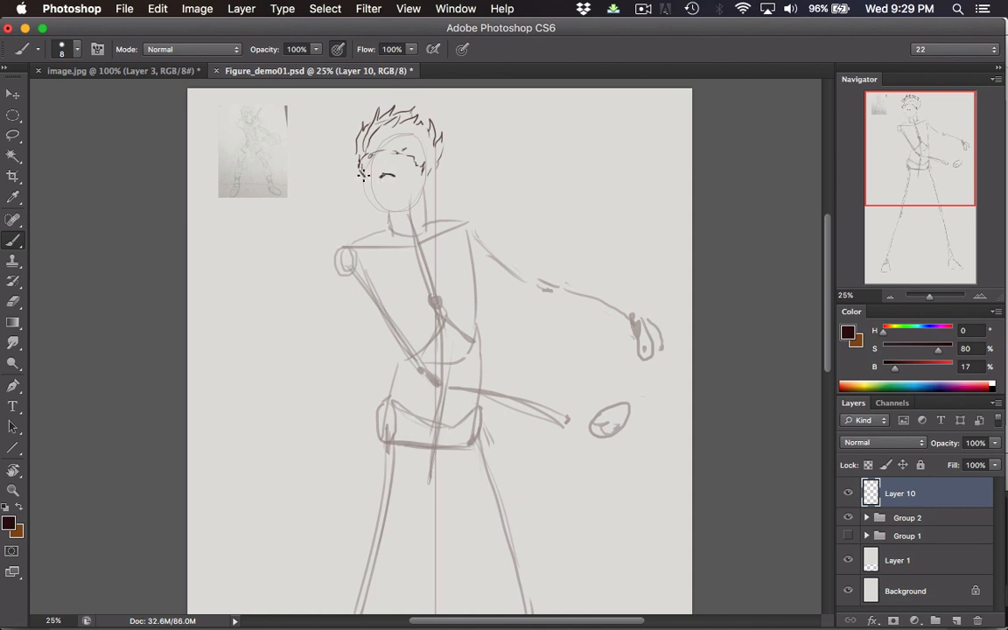
pyautogui.moveTo(375, 191)
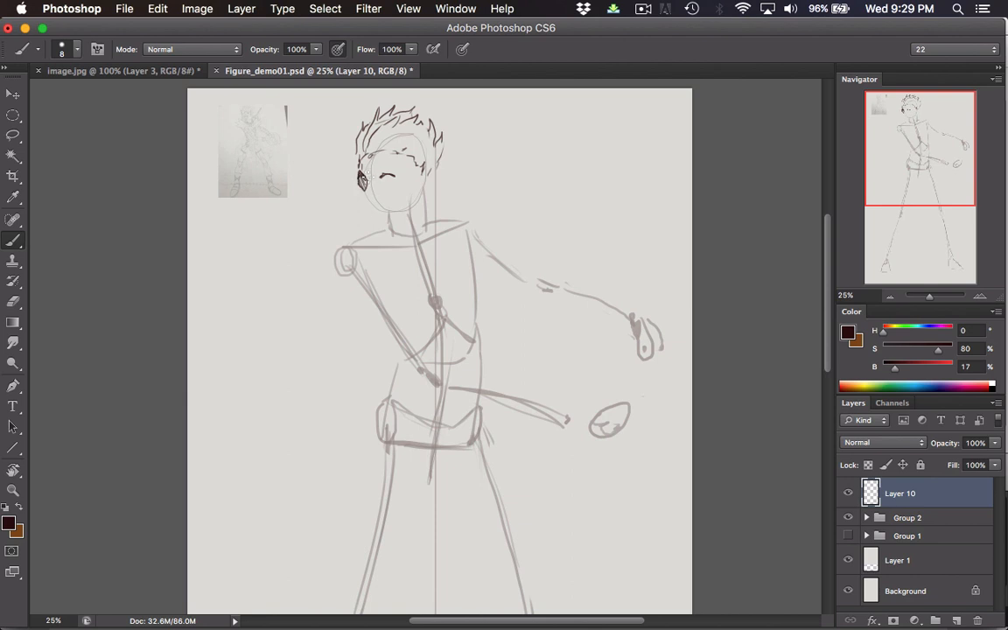
# - Add the ear, eye, brow and mouth on the face over the head guide
pyautogui.moveTo(358, 178); pyautogui.dragTo(402, 157)
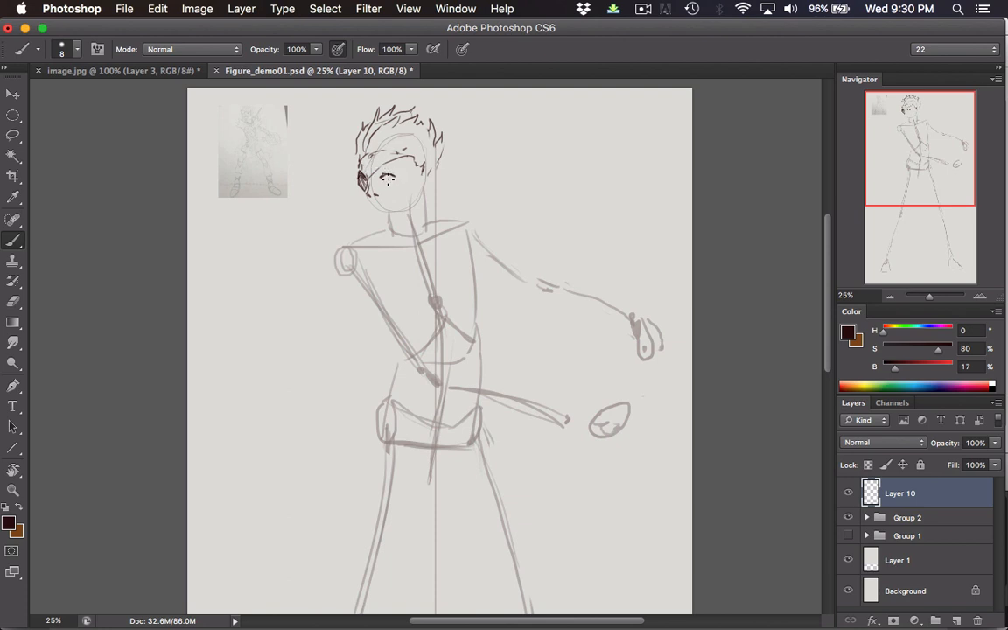
pyautogui.moveTo(382, 178); pyautogui.dragTo(394, 189)
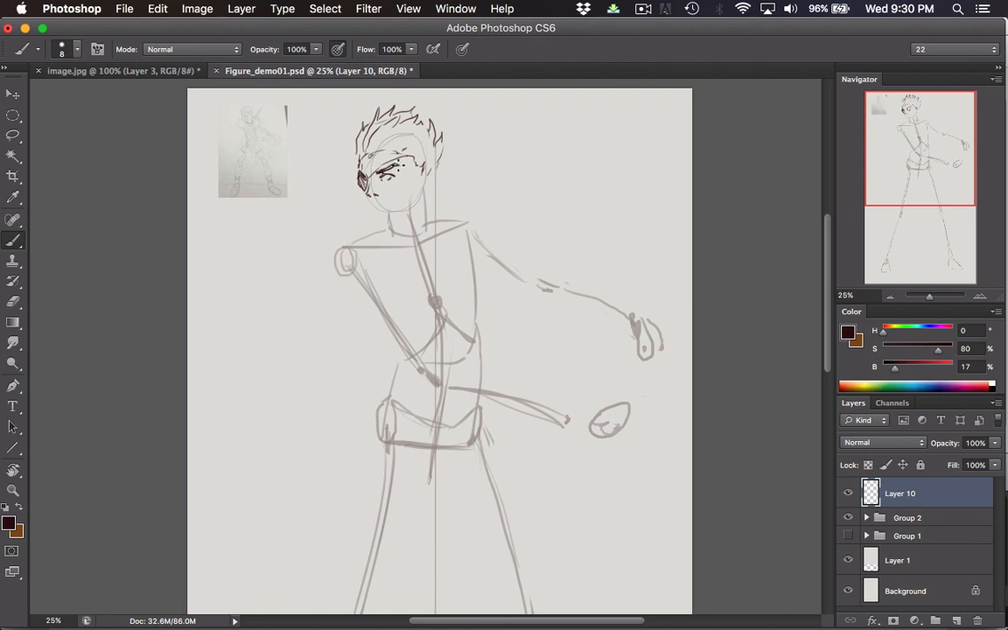
pyautogui.moveTo(394, 161); pyautogui.dragTo(368, 196)
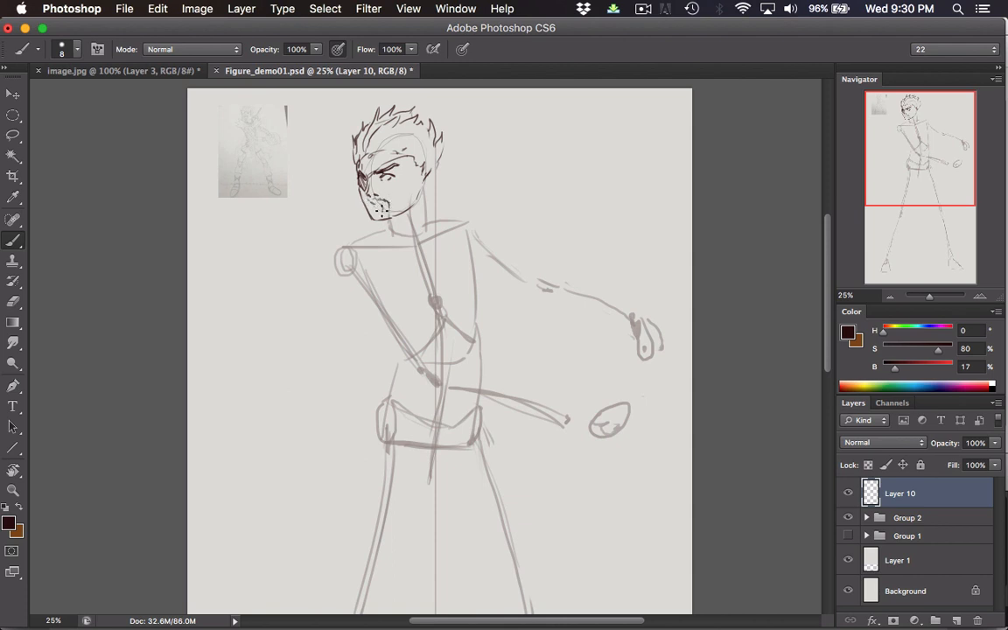
pyautogui.click(374, 210)
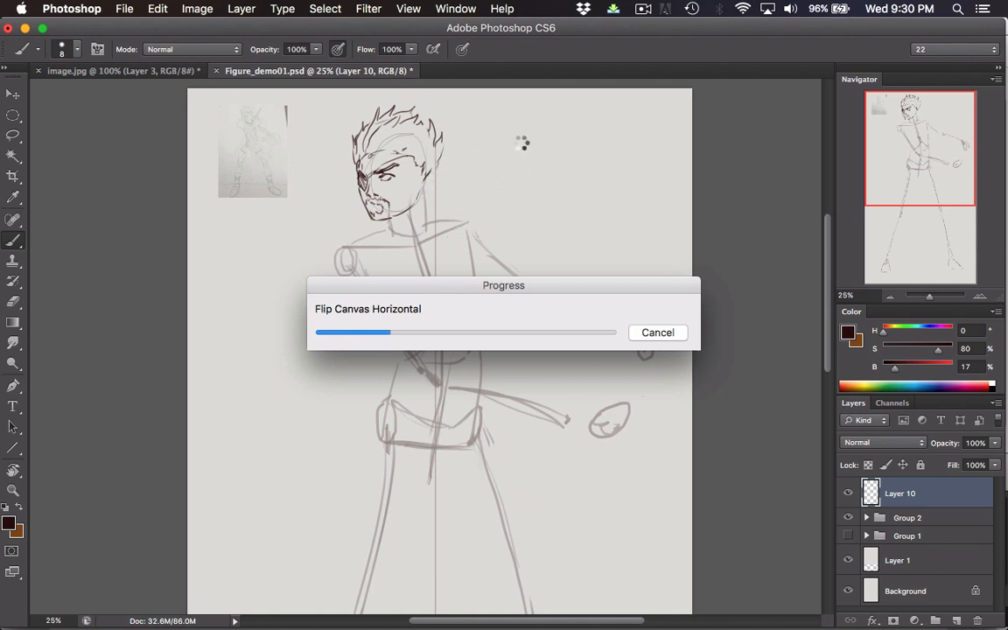
# - Mirror the canvas back and draw the jaw and chin of the face
pyautogui.click(644, 9)
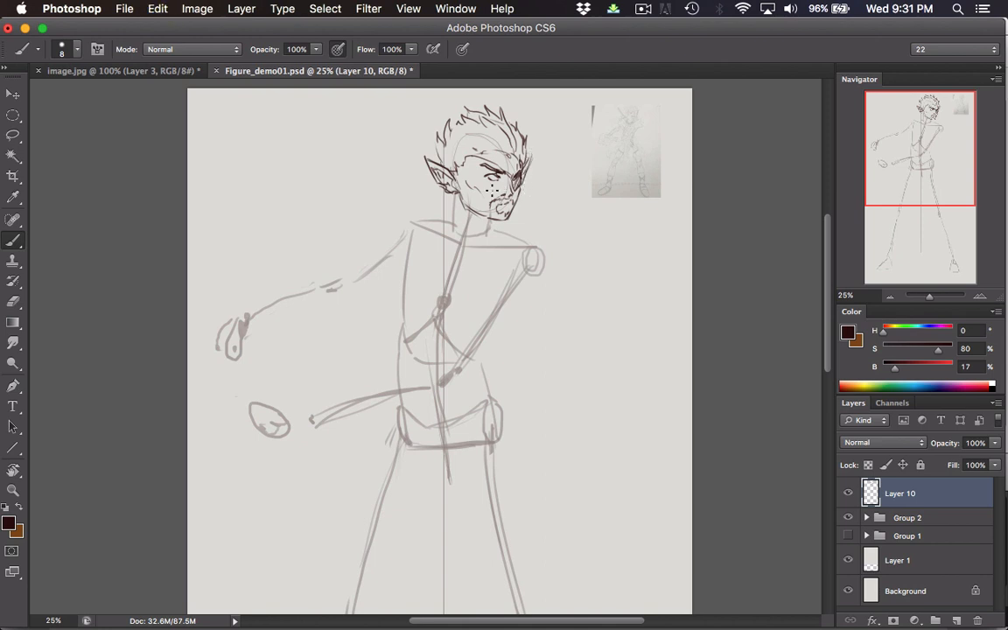
pyautogui.moveTo(490, 189); pyautogui.dragTo(488, 217)
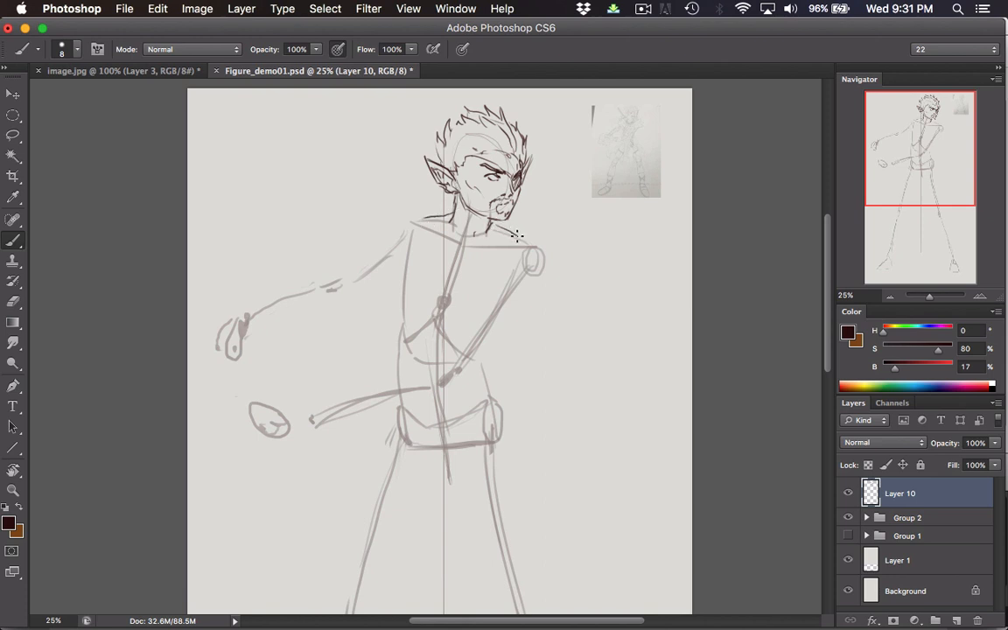
pyautogui.moveTo(423, 217)
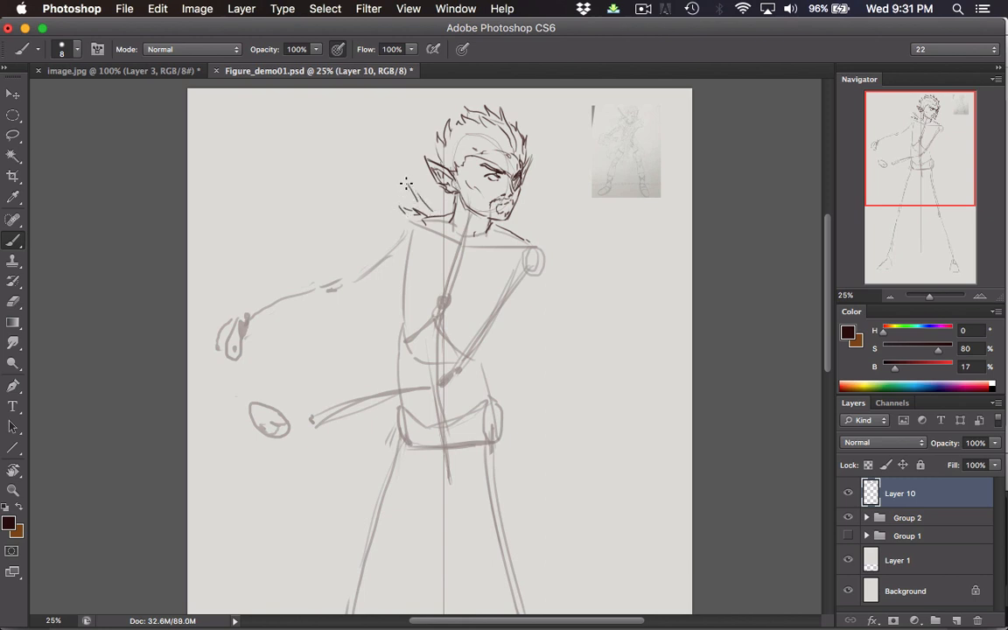
pyautogui.moveTo(403, 185)
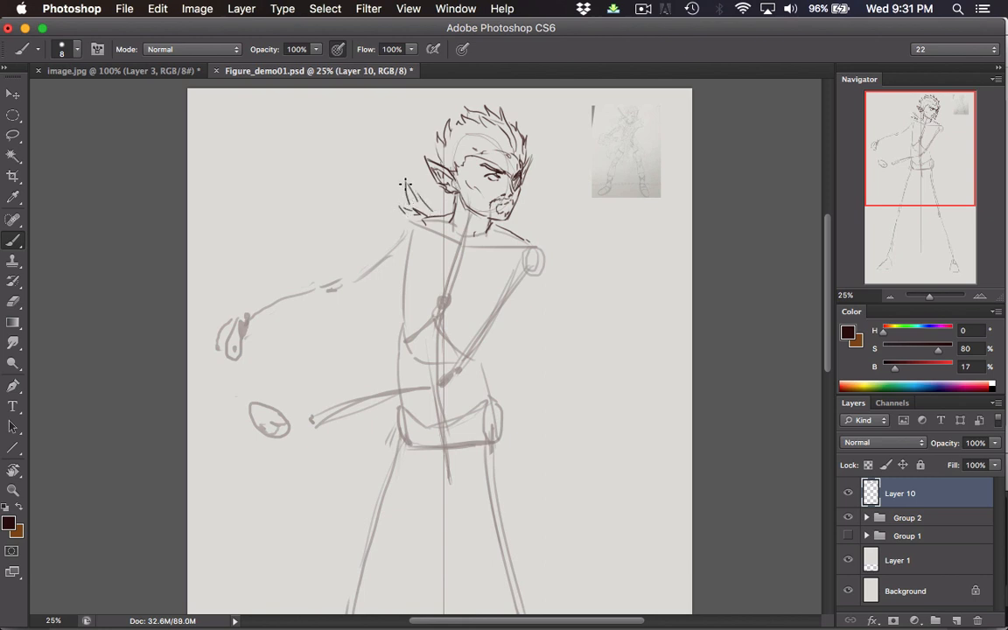
# - Detail near the ear and draw spiked armour plates on both shoulders
pyautogui.moveTo(401, 184); pyautogui.dragTo(376, 219)
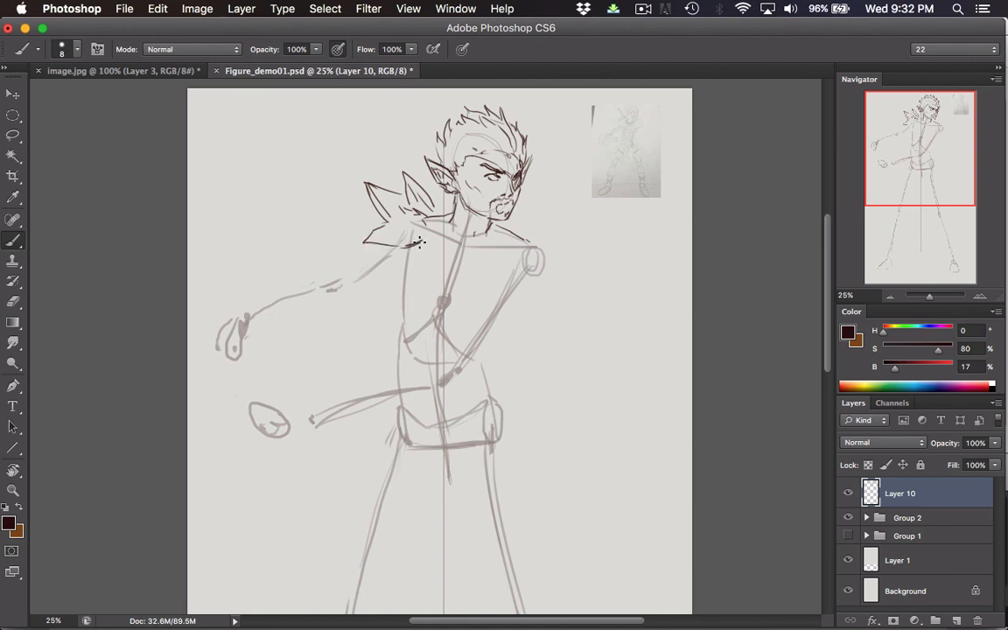
pyautogui.moveTo(521, 236); pyautogui.dragTo(574, 234)
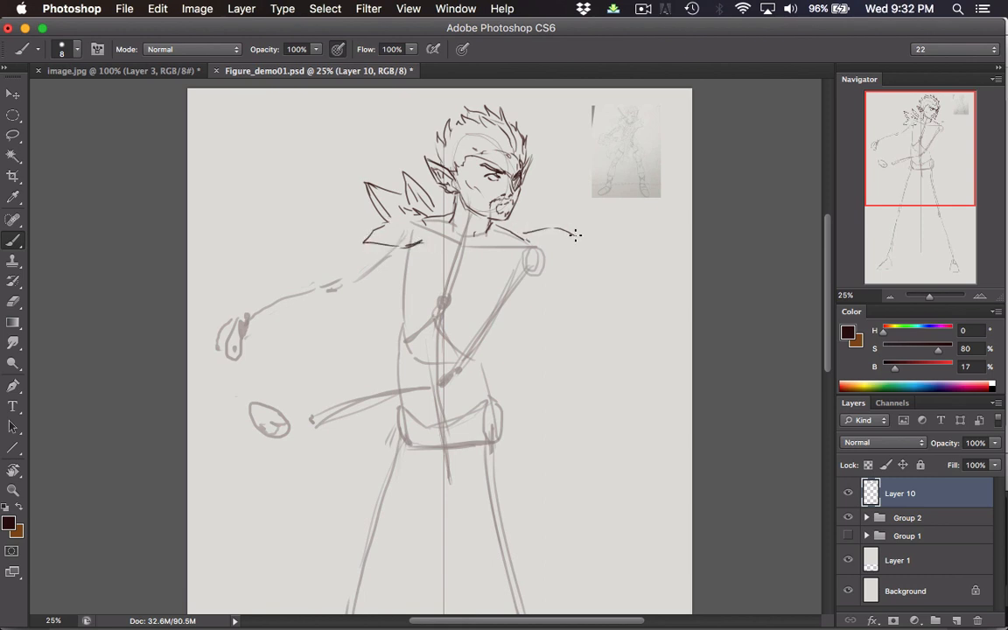
pyautogui.moveTo(574, 235); pyautogui.dragTo(534, 262)
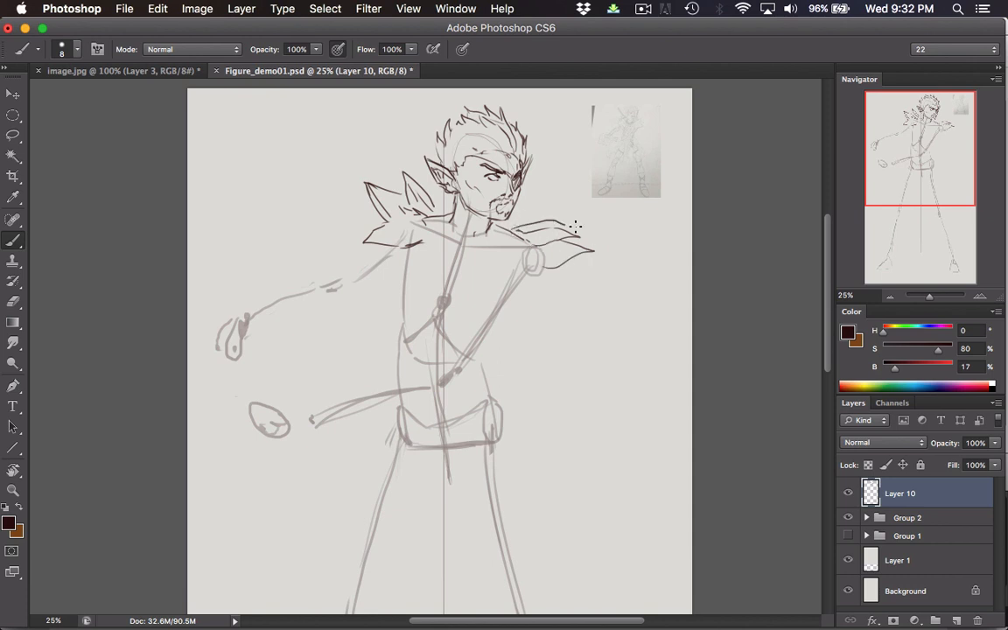
pyautogui.moveTo(576, 228); pyautogui.dragTo(549, 301)
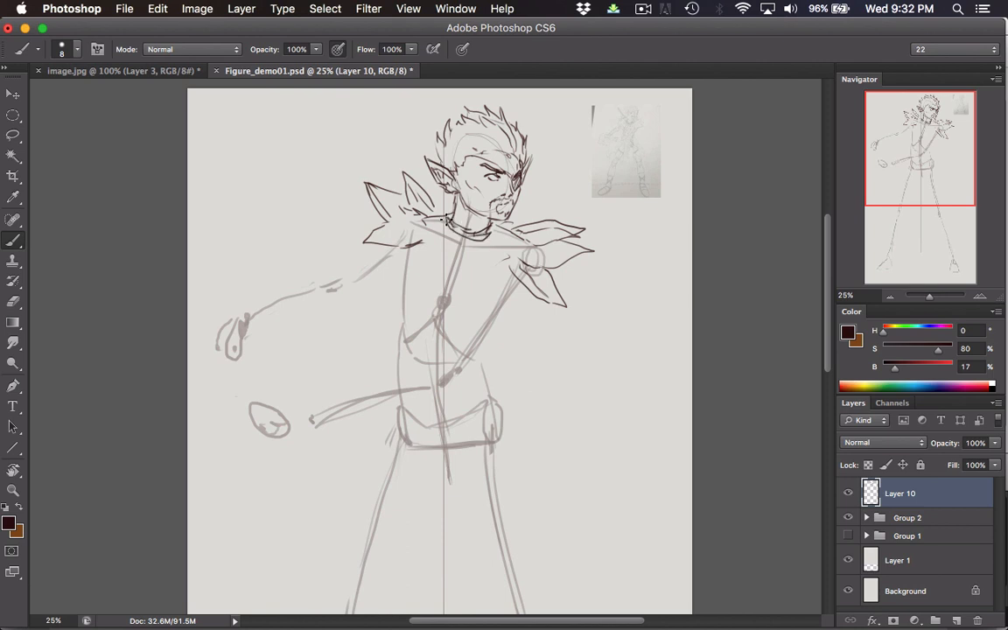
# - Draw and thicken the banded collar around the neck and under the chin
pyautogui.moveTo(446, 214); pyautogui.dragTo(490, 229)
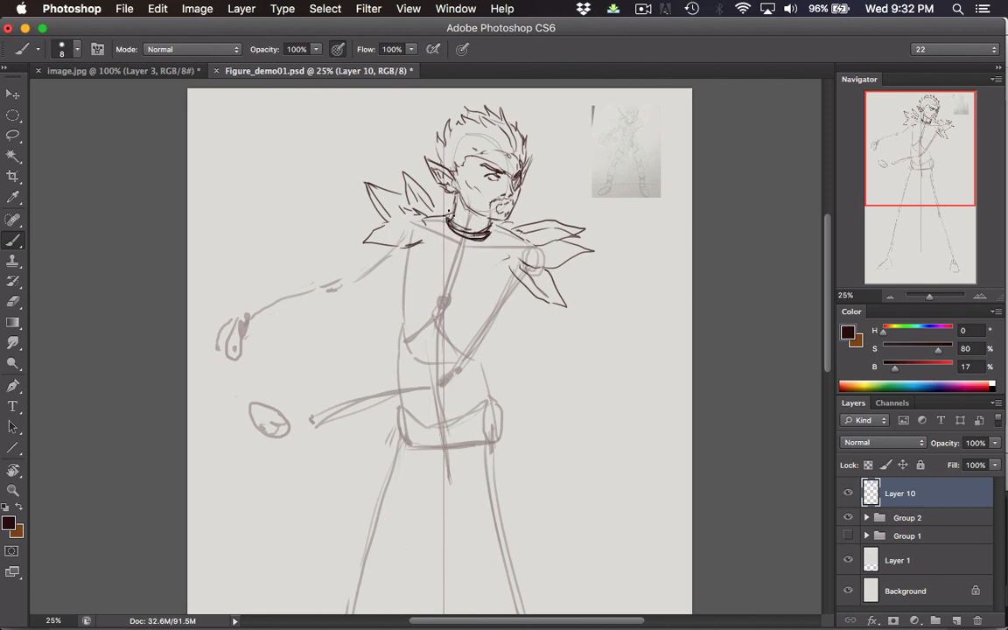
pyautogui.moveTo(447, 213); pyautogui.dragTo(490, 229)
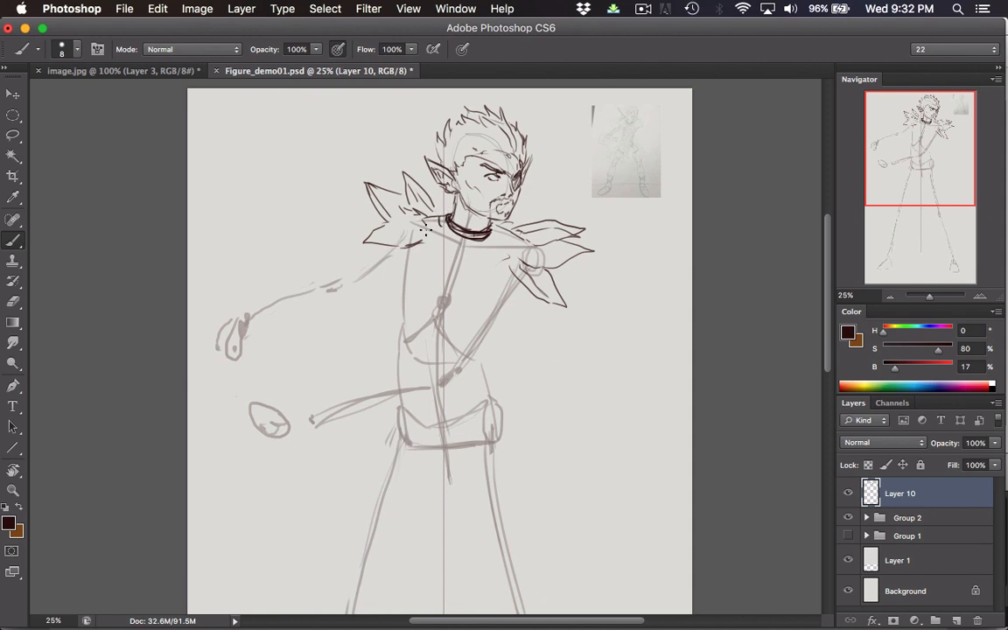
pyautogui.moveTo(420, 234); pyautogui.dragTo(437, 224)
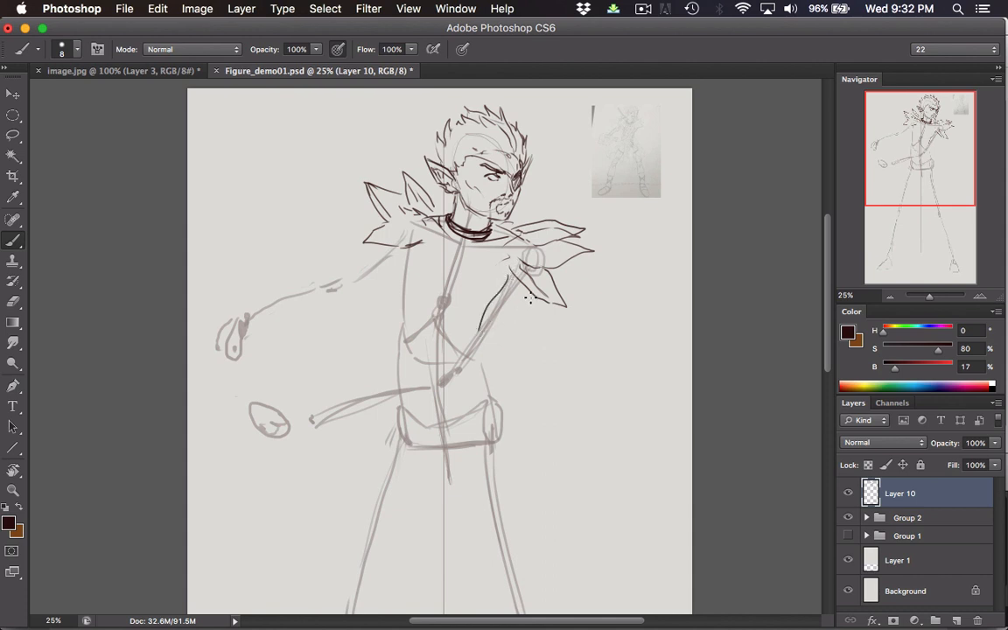
# - Ink chest armour lines, the lower edge of the bent forearm and the curled fist
pyautogui.moveTo(534, 295); pyautogui.dragTo(493, 347)
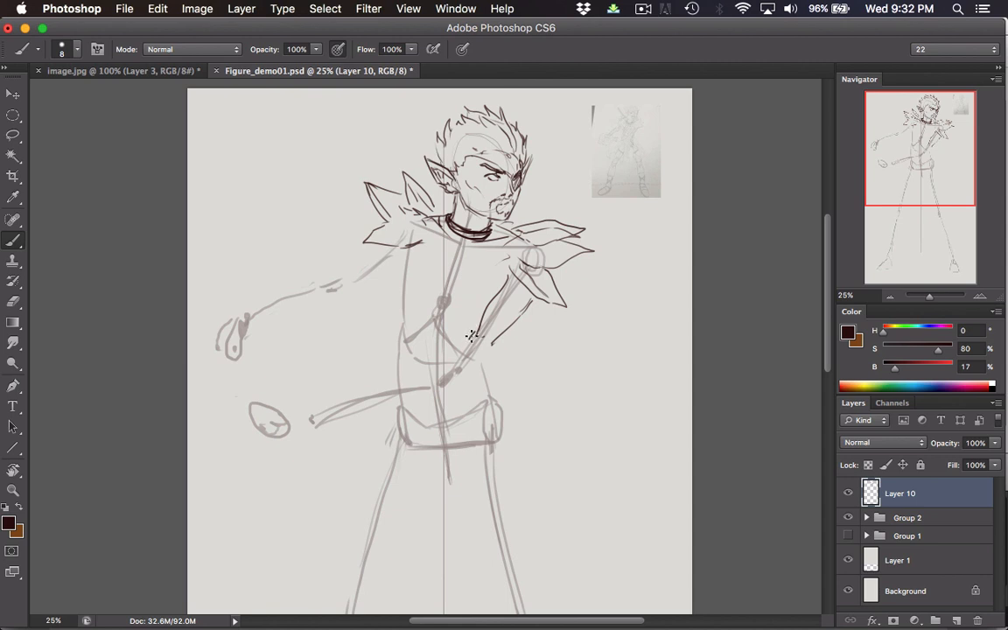
pyautogui.moveTo(473, 336); pyautogui.dragTo(504, 315)
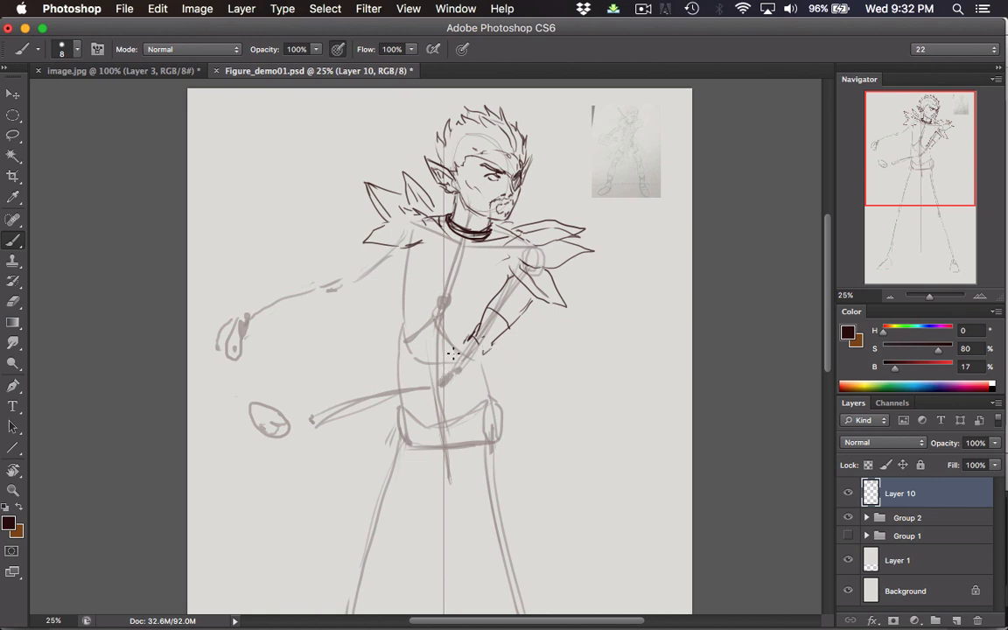
pyautogui.moveTo(464, 333)
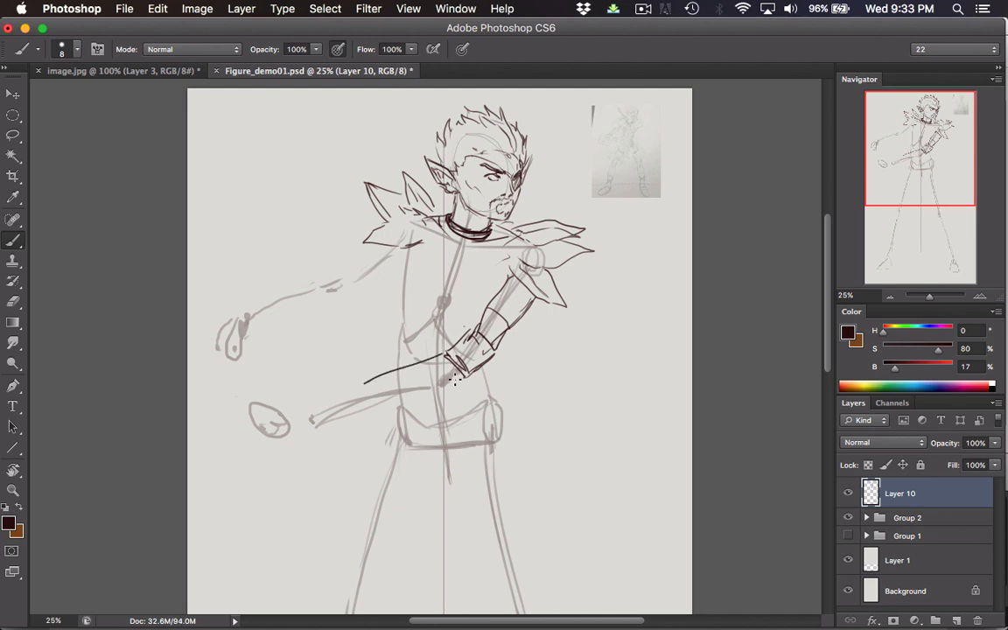
pyautogui.moveTo(455, 378); pyautogui.dragTo(385, 392)
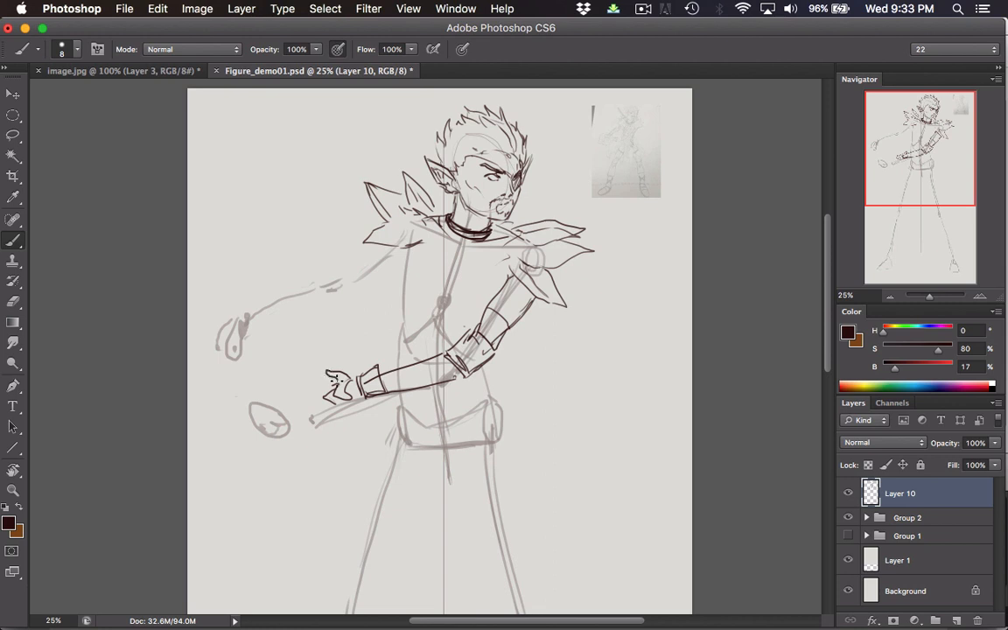
pyautogui.moveTo(336, 389); pyautogui.dragTo(350, 406)
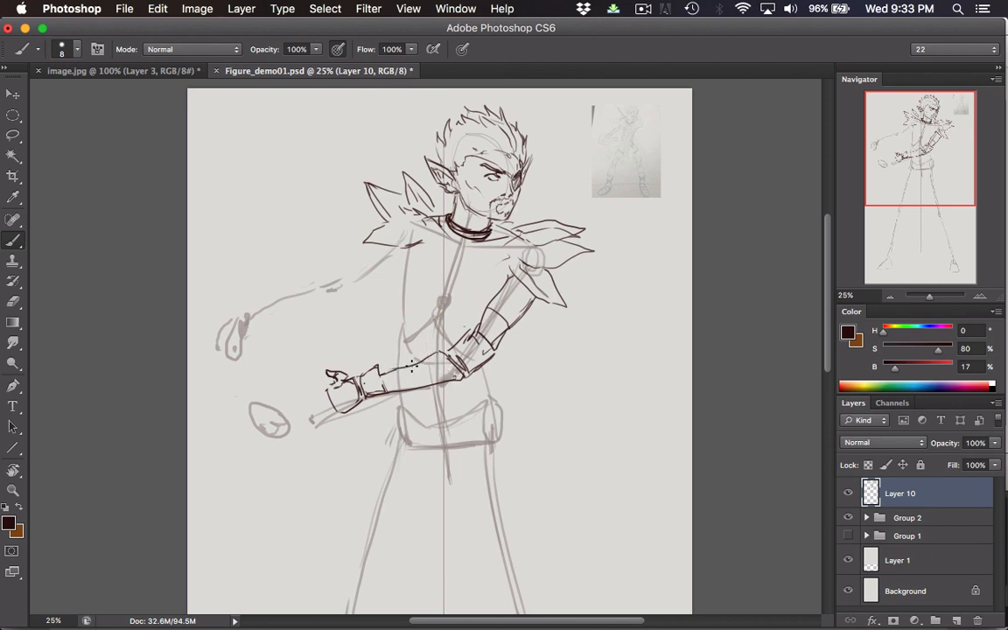
# - Add bracer plate lines near the wrist and detail at the bent elbow
pyautogui.moveTo(376, 385); pyautogui.dragTo(446, 359)
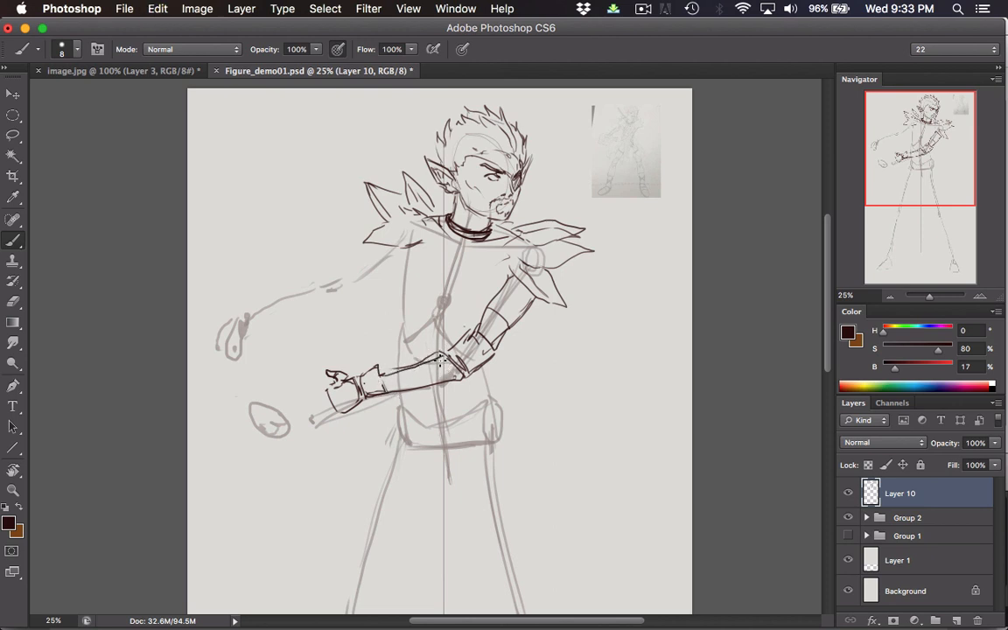
pyautogui.moveTo(377, 381); pyautogui.dragTo(441, 362)
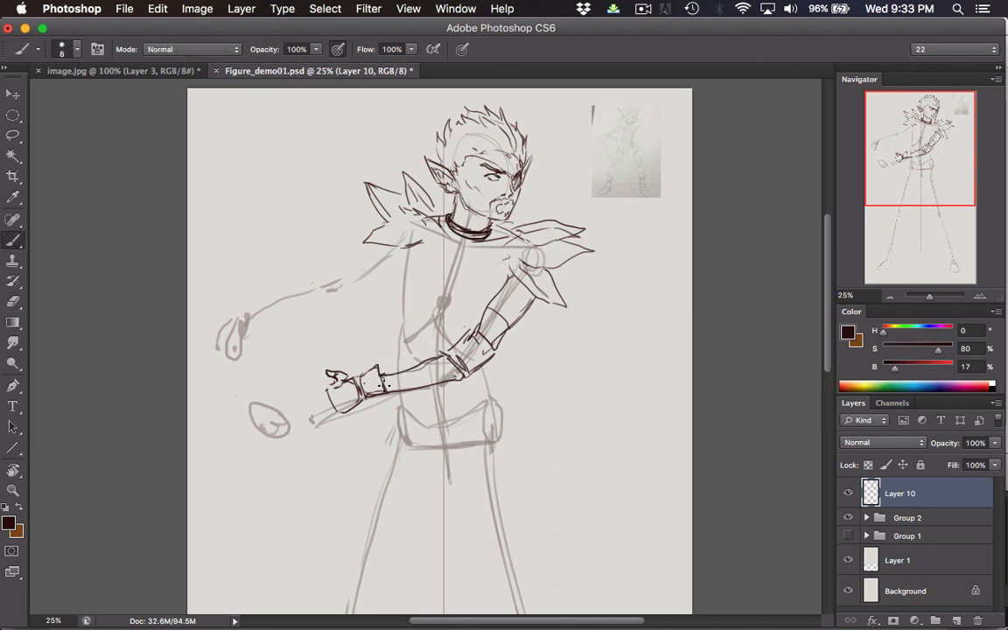
pyautogui.click(376, 385)
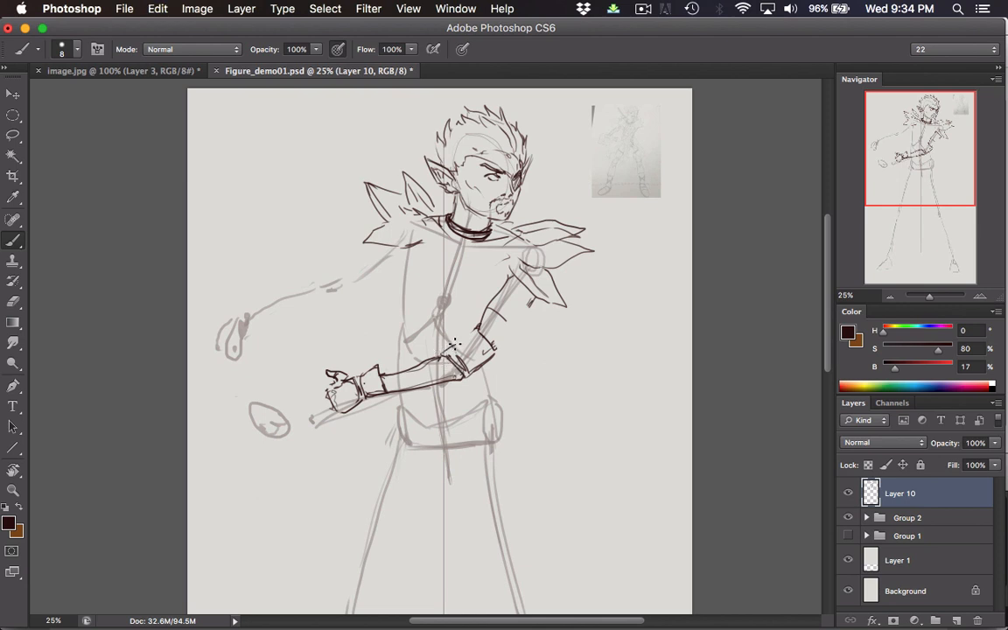
pyautogui.moveTo(458, 341)
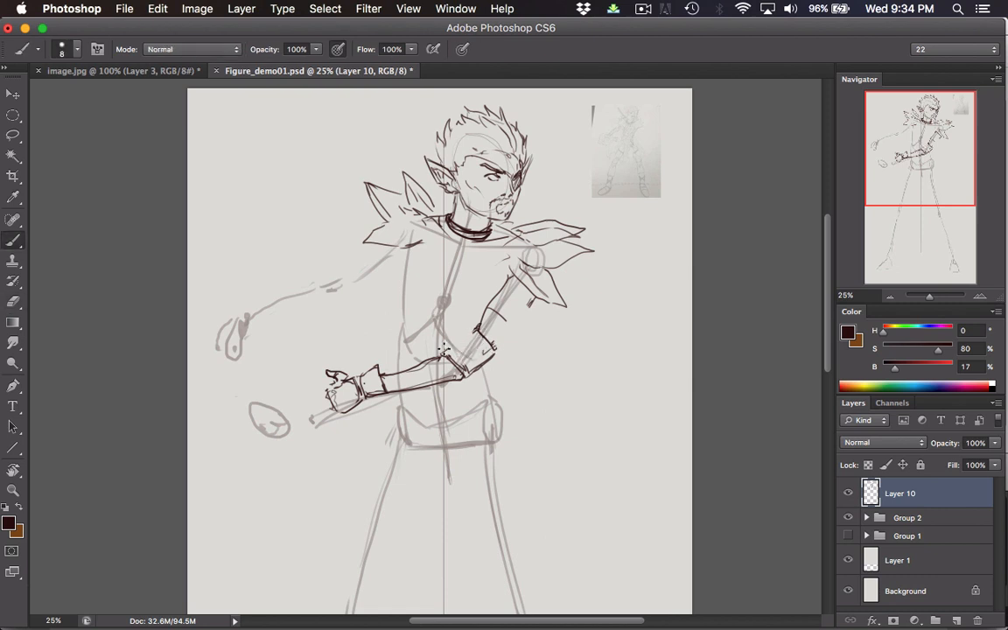
pyautogui.moveTo(451, 342)
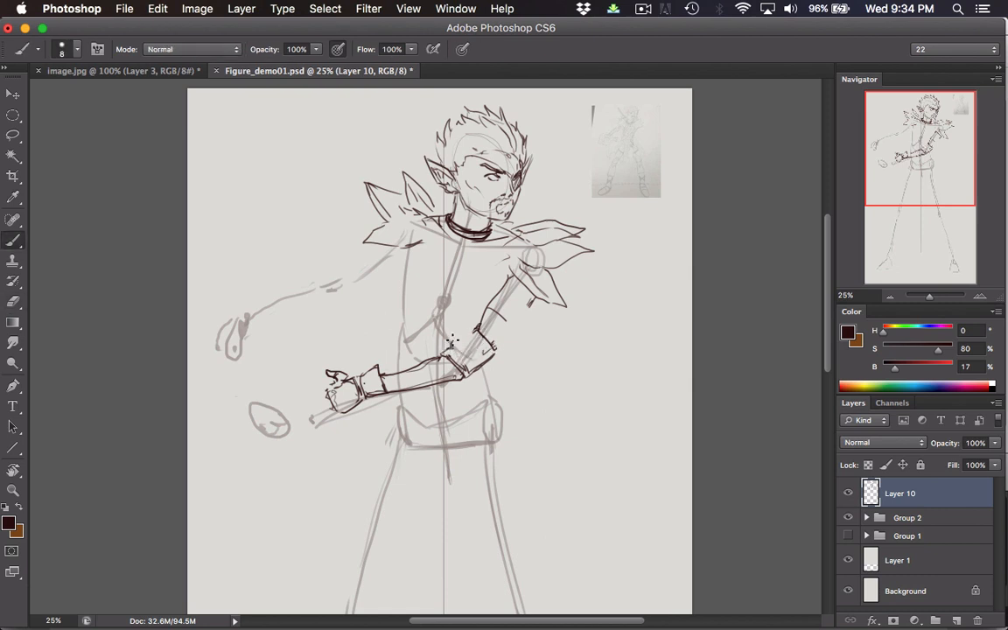
pyautogui.moveTo(451, 341); pyautogui.dragTo(481, 354)
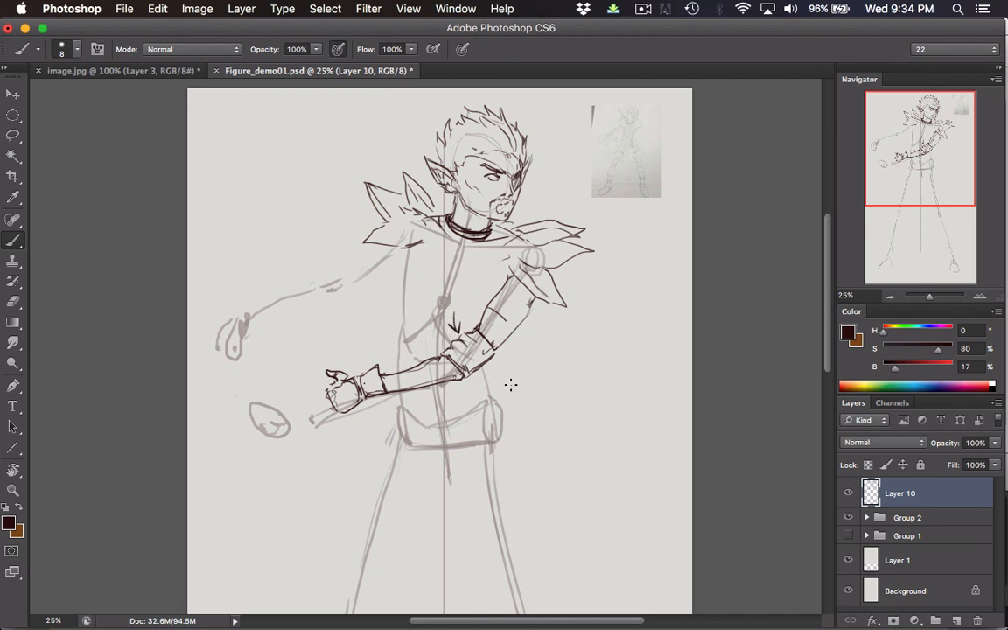
pyautogui.moveTo(497, 375)
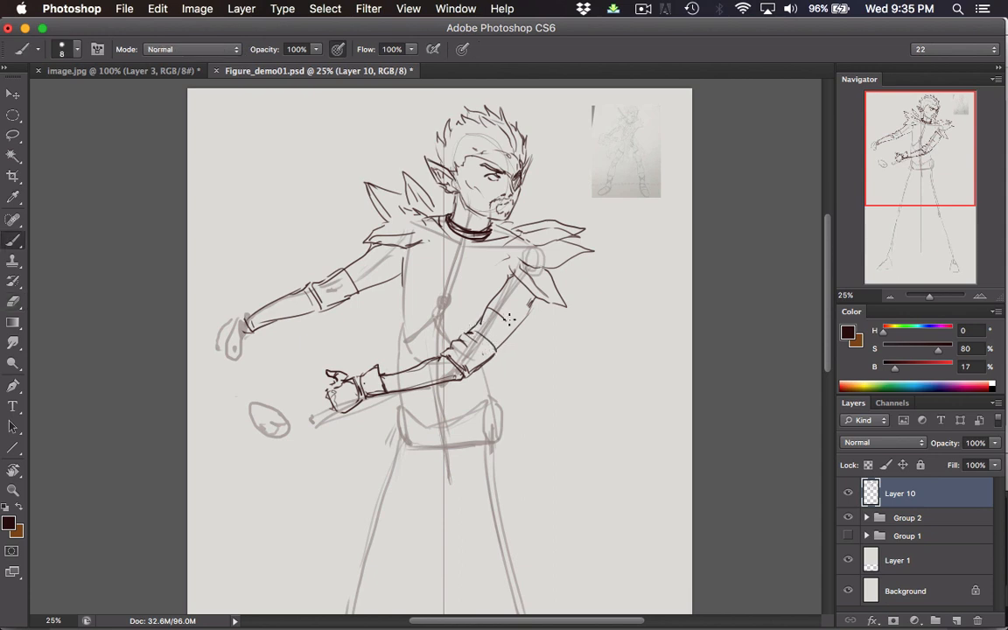
# - Stroke a bracer segment on the outstretched arm's line art
pyautogui.moveTo(507, 324); pyautogui.dragTo(543, 301)
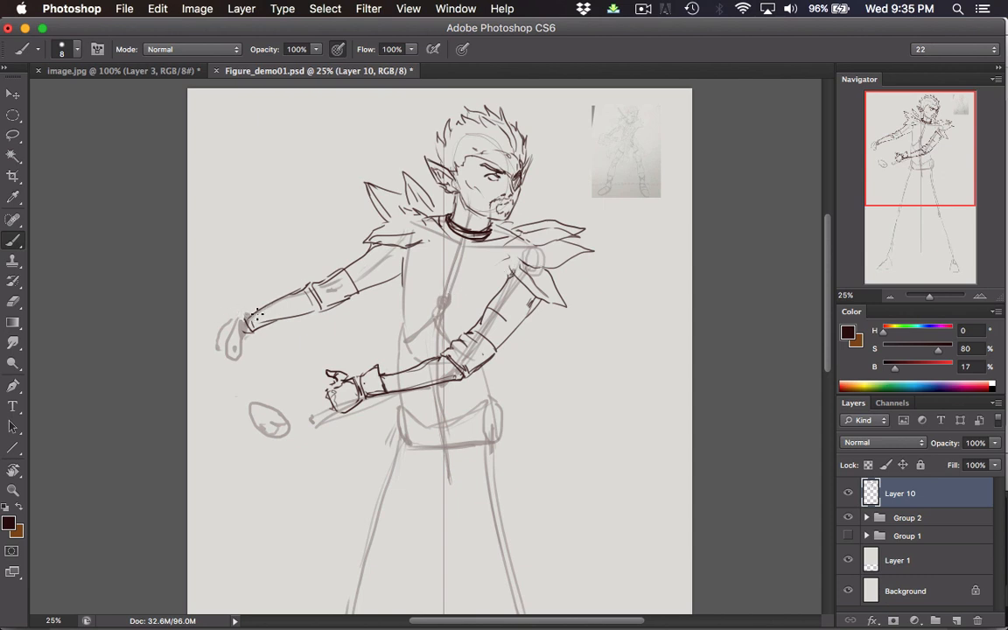
pyautogui.moveTo(236, 318)
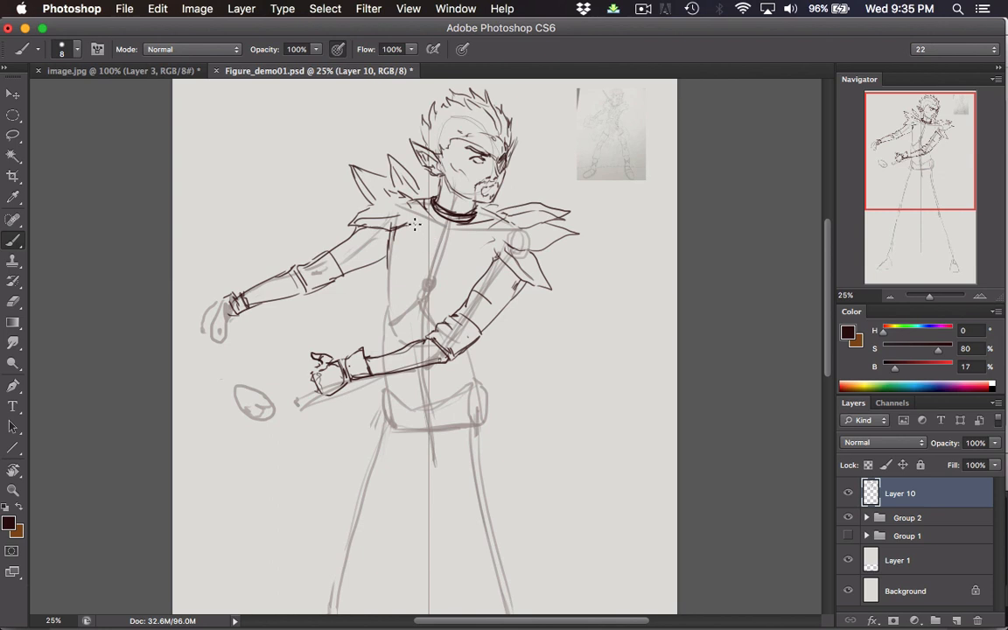
# - Touch up the collar and chest armour lines and stroke the hip line
pyautogui.moveTo(406, 229); pyautogui.dragTo(448, 226)
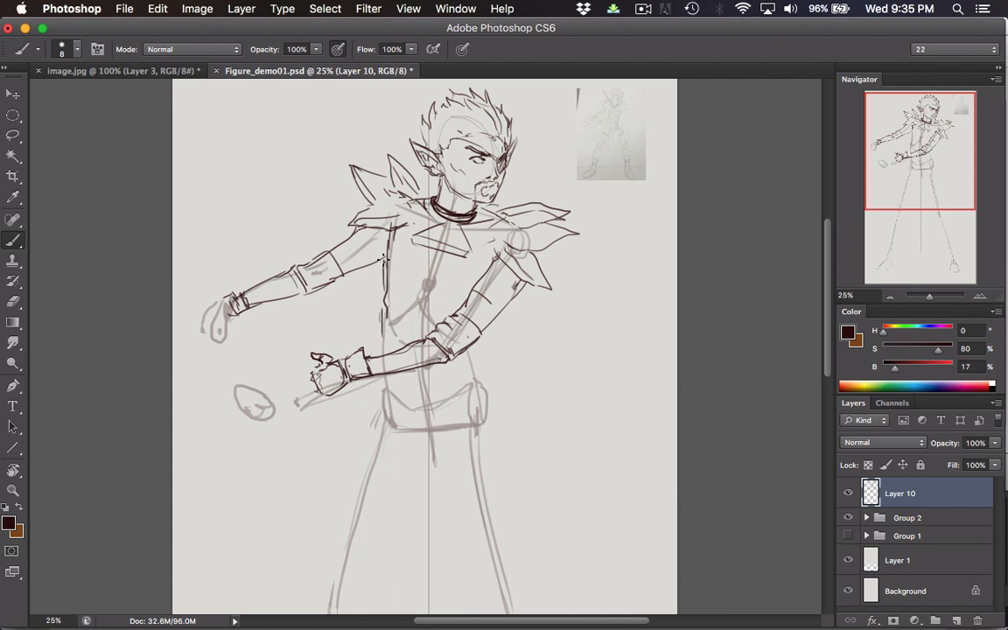
pyautogui.moveTo(476, 315); pyautogui.dragTo(479, 368)
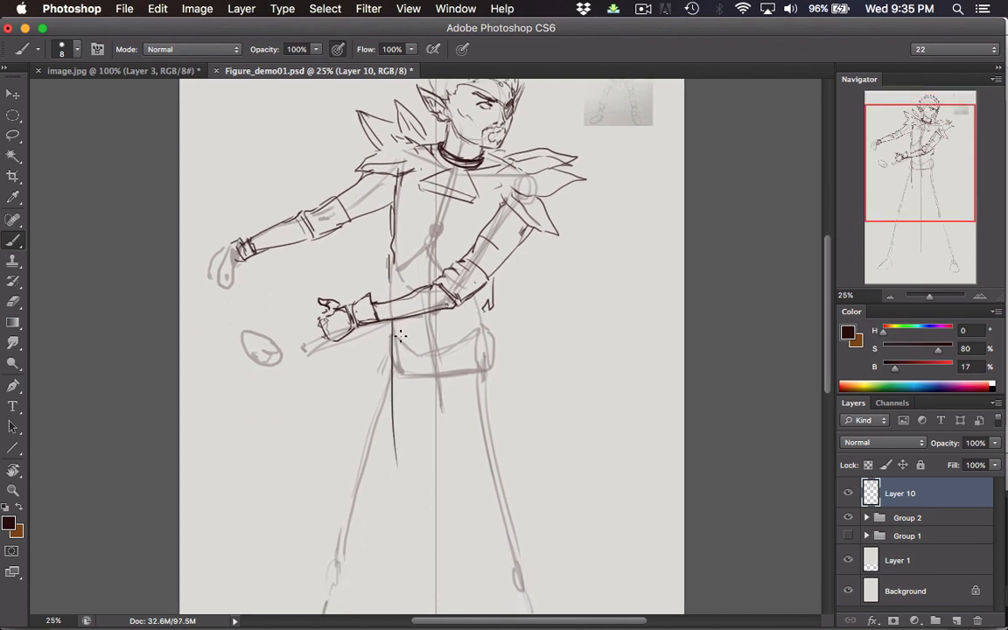
pyautogui.scroll(-3)
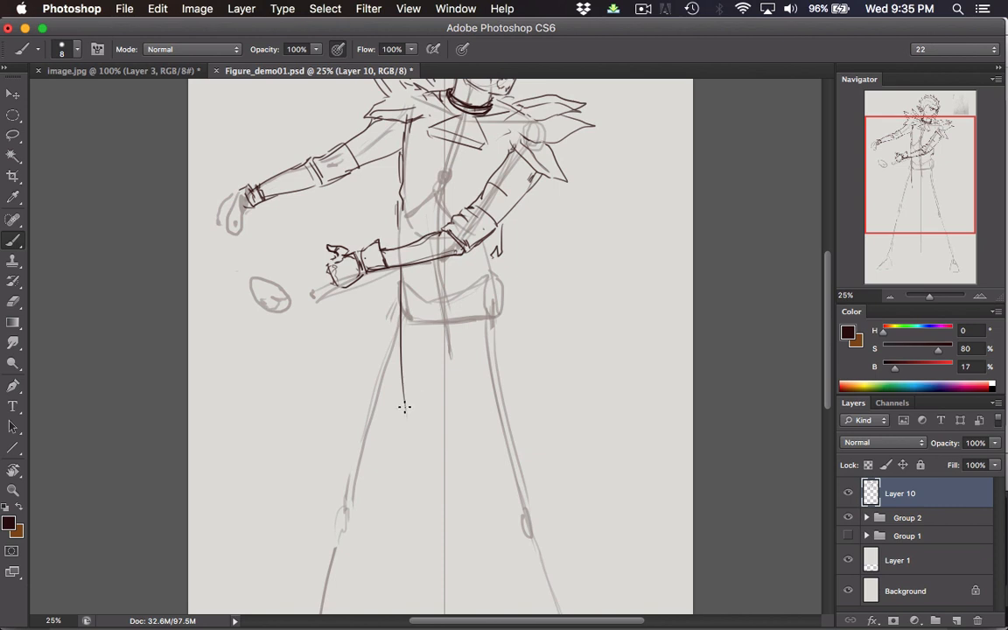
pyautogui.moveTo(406, 406); pyautogui.dragTo(476, 451)
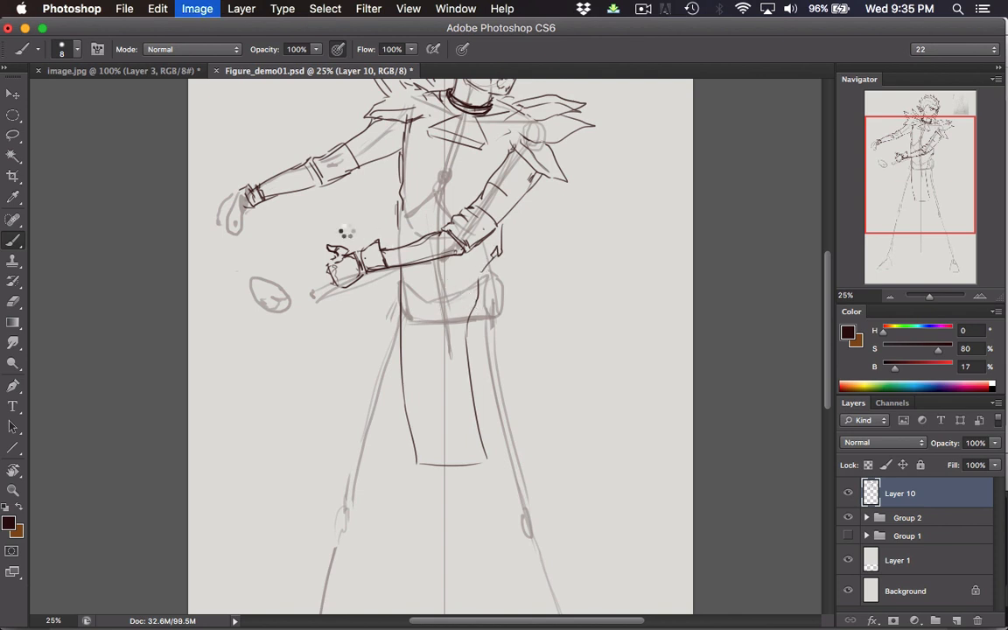
# - Flip the canvas horizontally and draw a tabard line at the waist
pyautogui.click(196, 9)
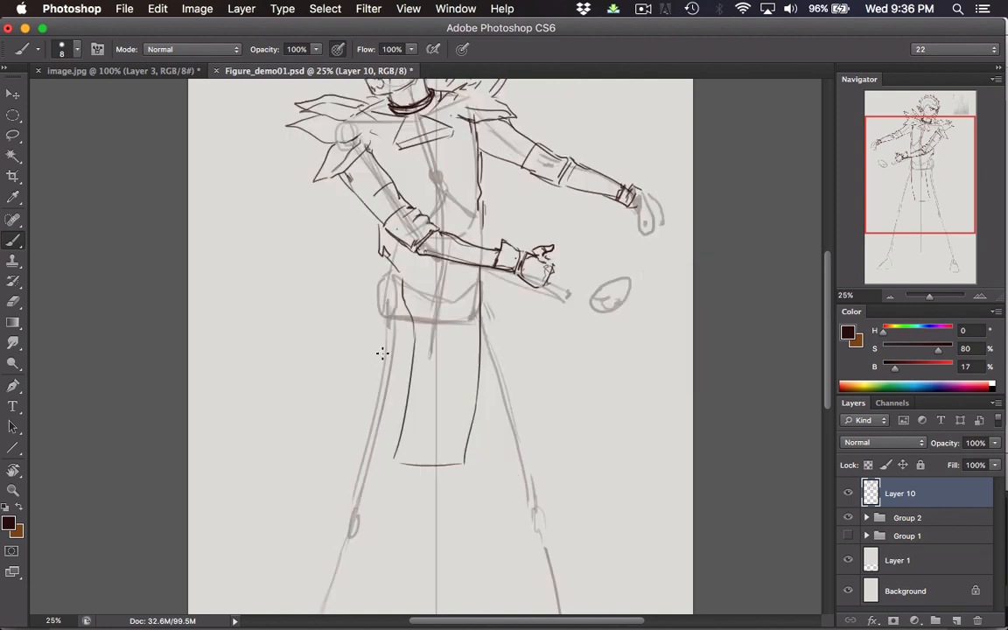
pyautogui.moveTo(382, 353); pyautogui.dragTo(402, 406)
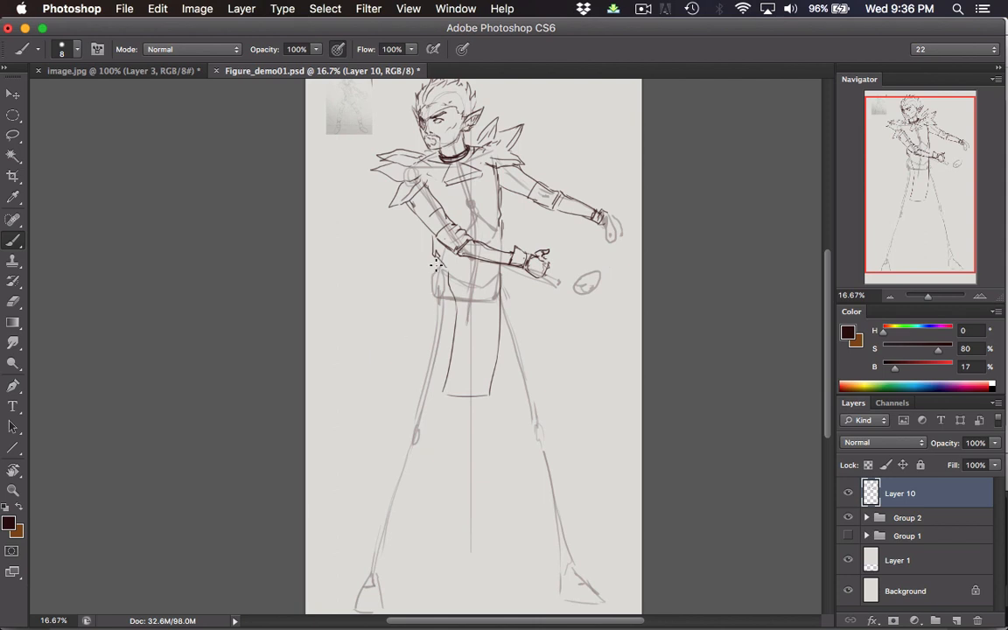
pyautogui.moveTo(441, 271)
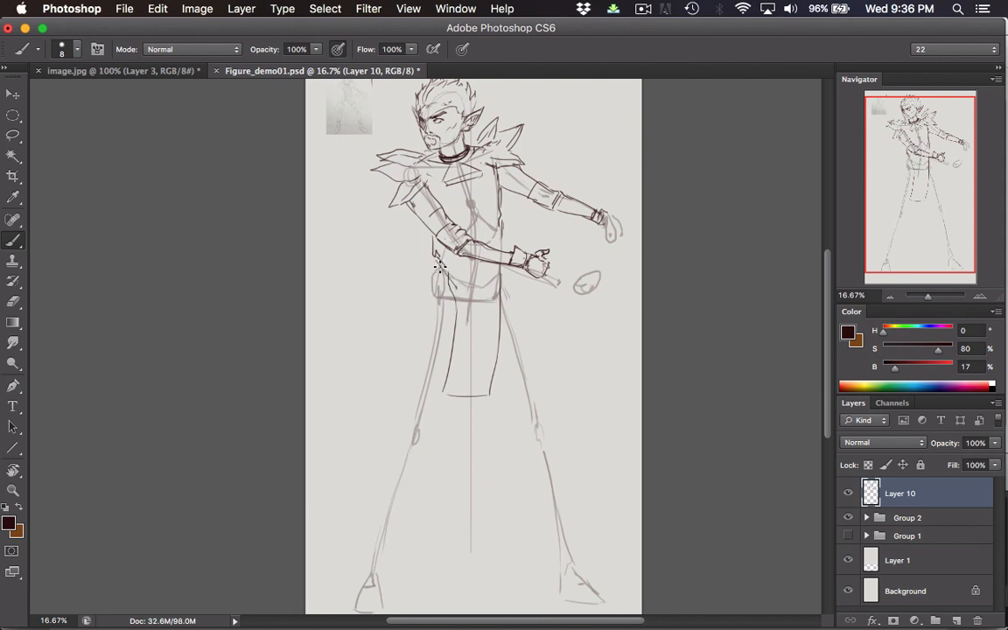
pyautogui.moveTo(420, 290)
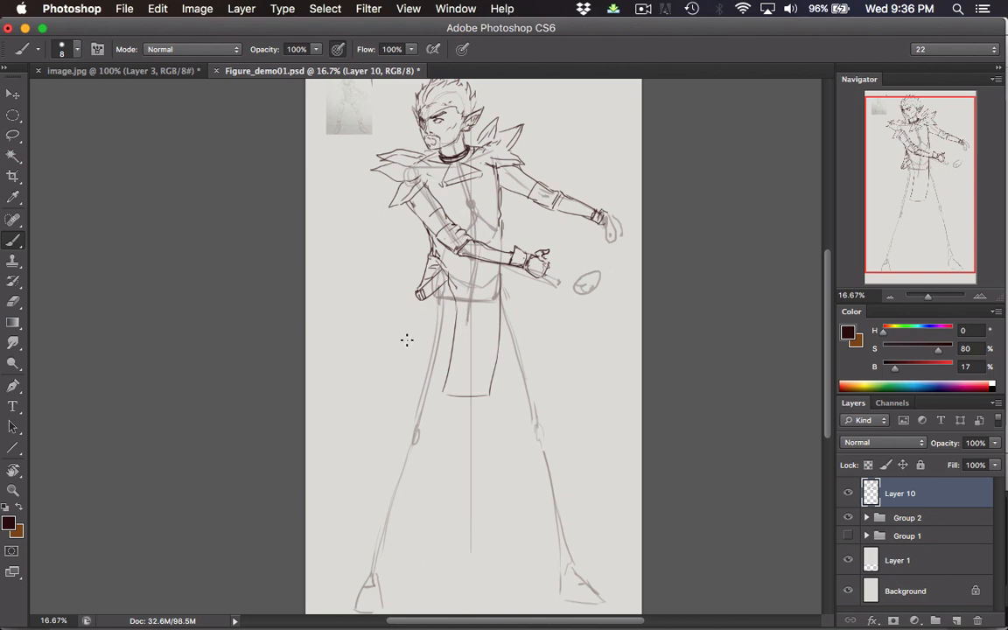
pyautogui.moveTo(417, 304)
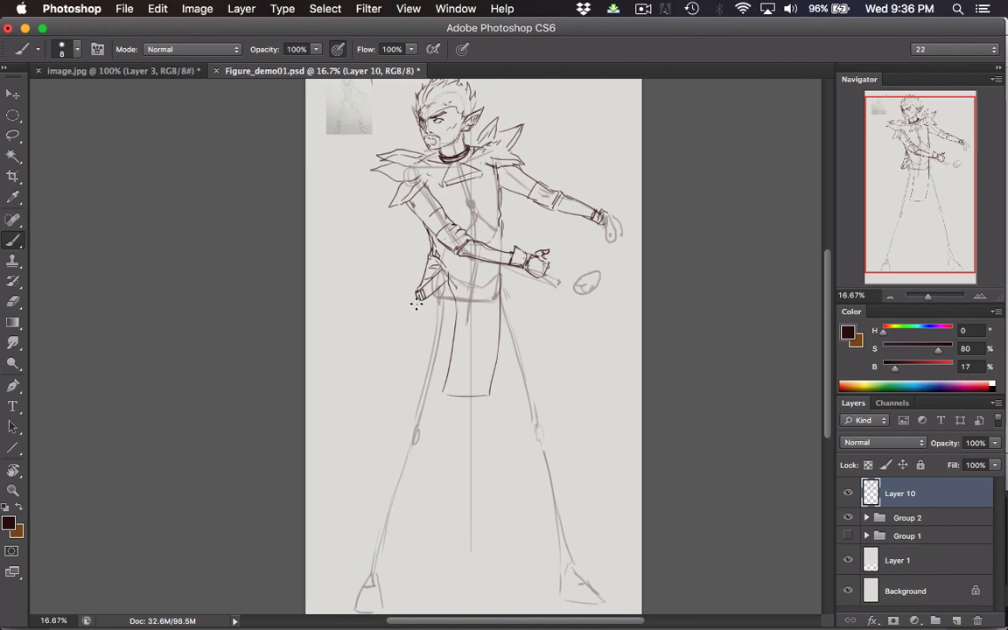
# - Ink the first leg's outline with its knee guard and boot cuff
pyautogui.moveTo(416, 304); pyautogui.dragTo(399, 447)
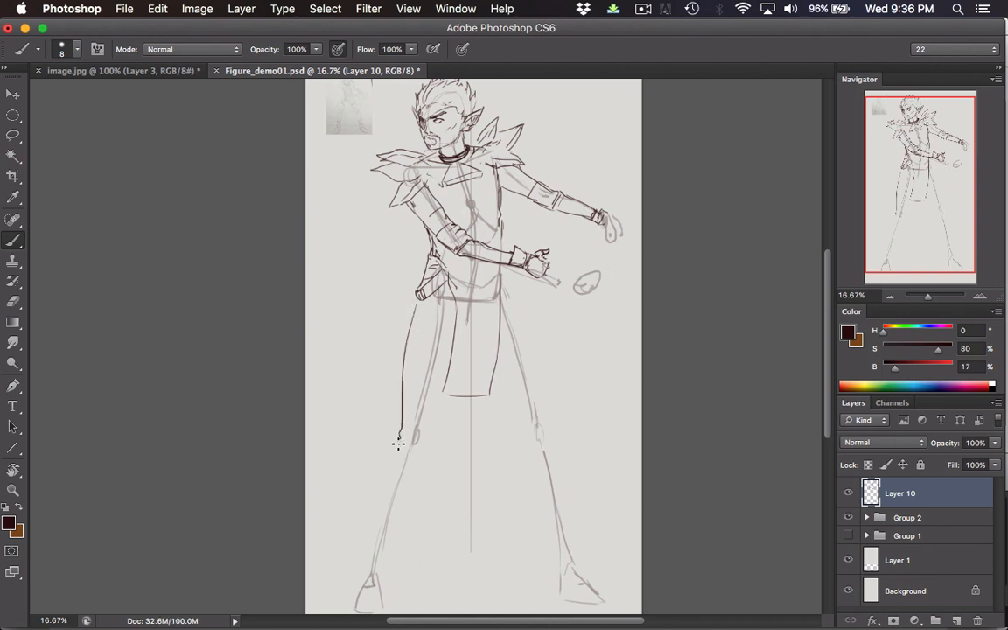
pyautogui.moveTo(399, 445); pyautogui.dragTo(447, 412)
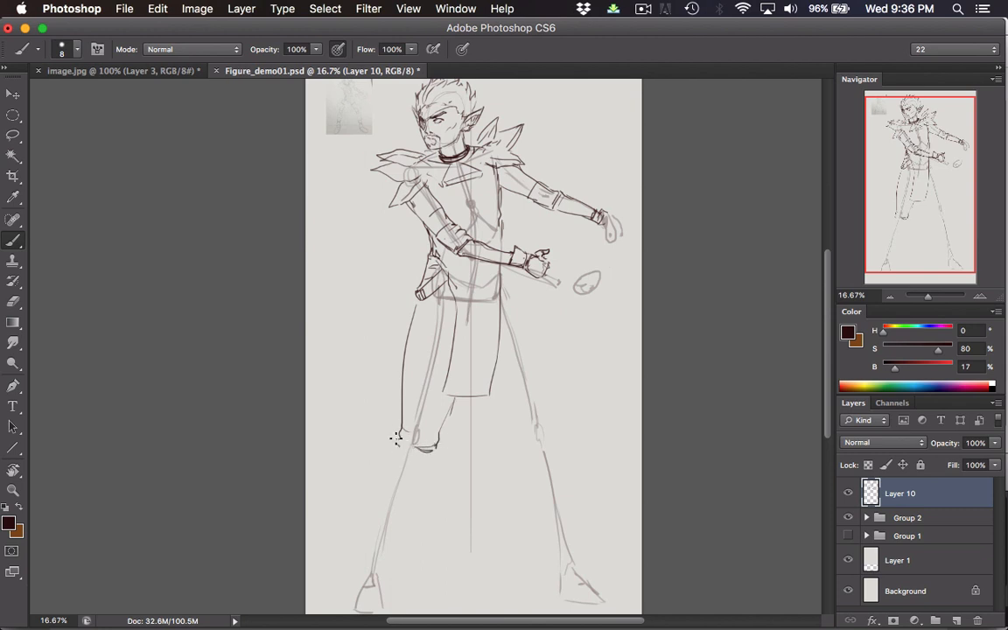
pyautogui.moveTo(399, 437); pyautogui.dragTo(371, 551)
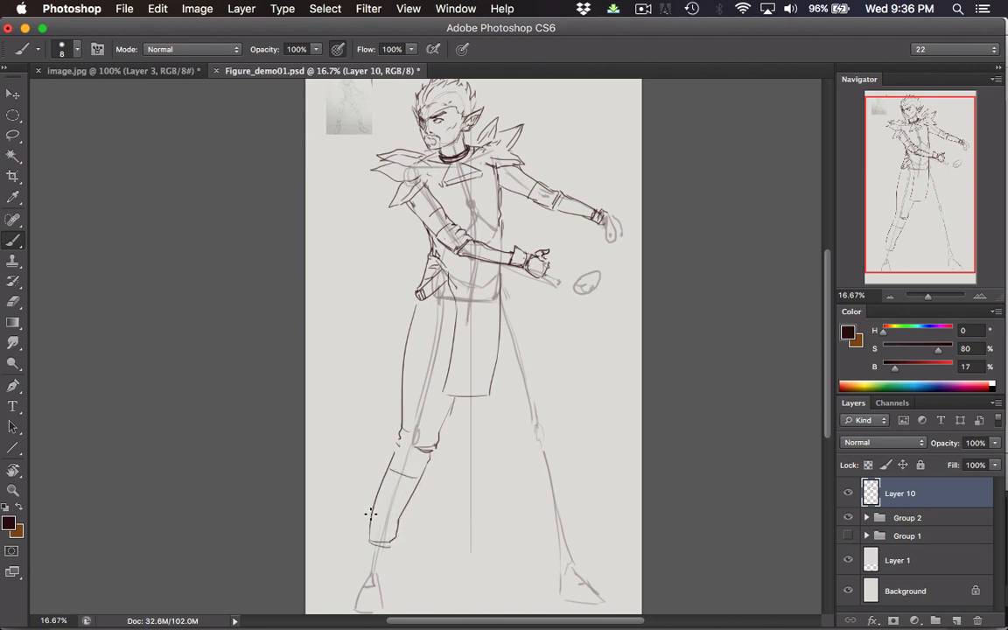
pyautogui.moveTo(371, 511); pyautogui.dragTo(364, 552)
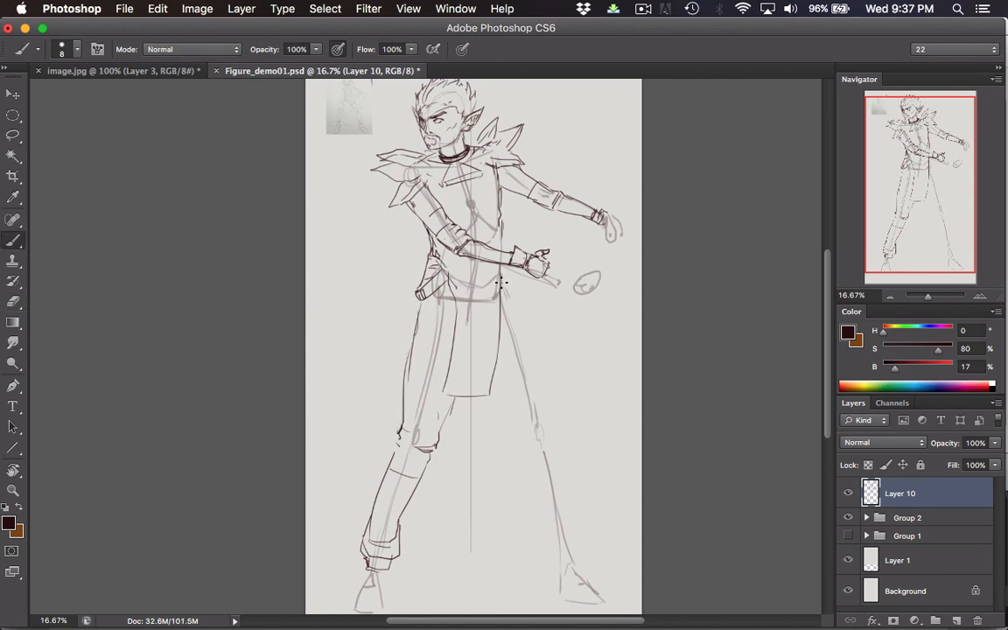
pyautogui.moveTo(518, 298)
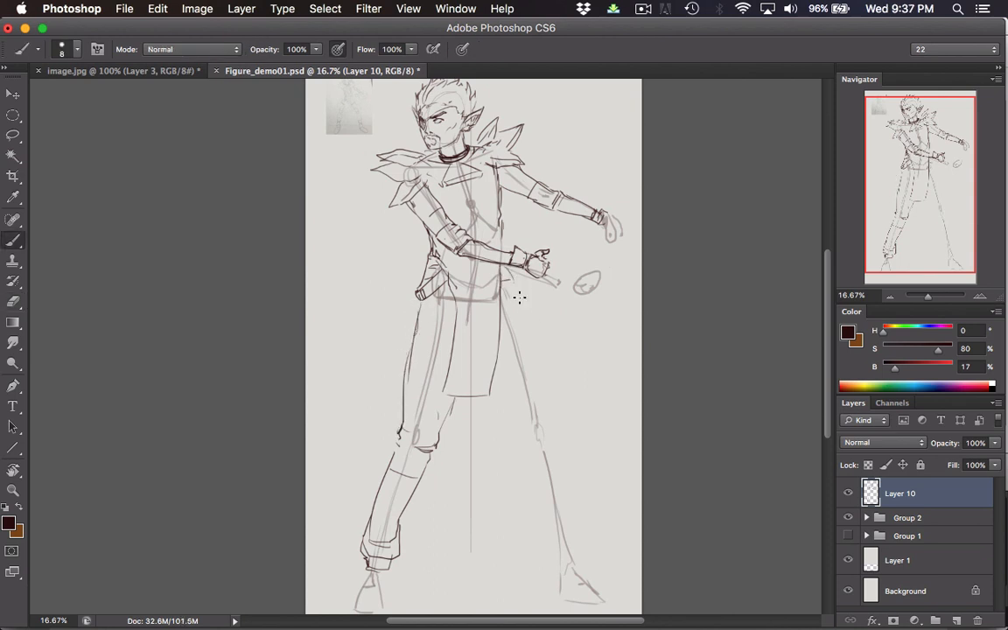
# - Ink the second leg's thigh line and knee
pyautogui.moveTo(522, 297); pyautogui.dragTo(511, 411)
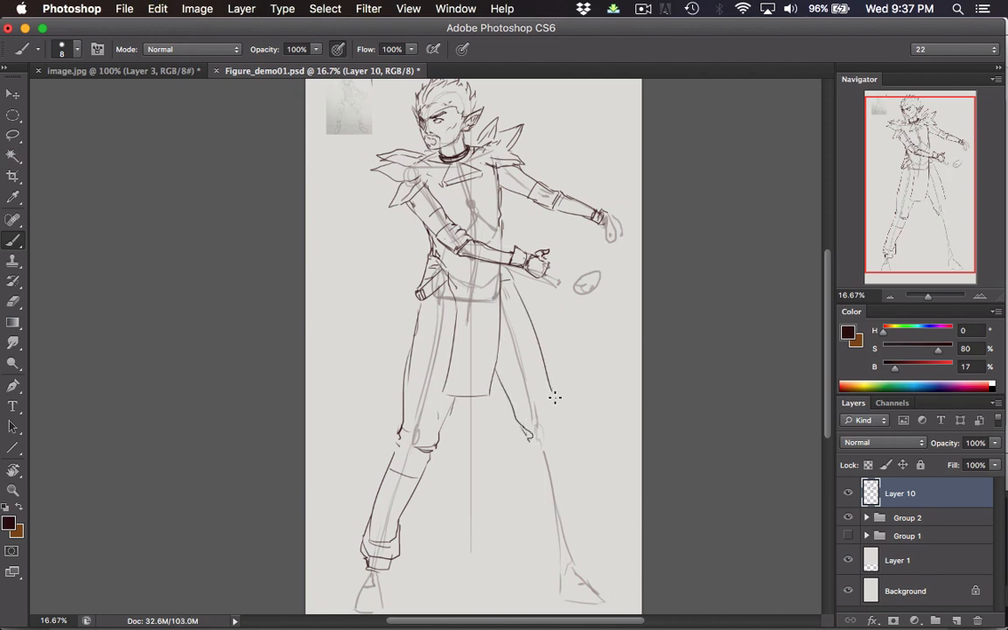
pyautogui.moveTo(553, 399); pyautogui.dragTo(525, 469)
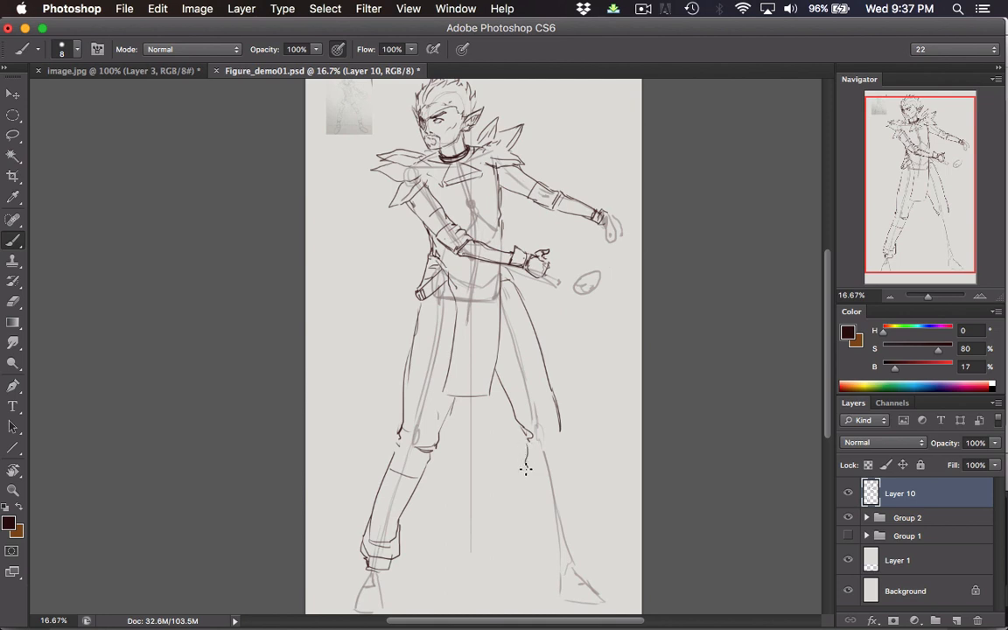
pyautogui.moveTo(525, 469); pyautogui.dragTo(574, 523)
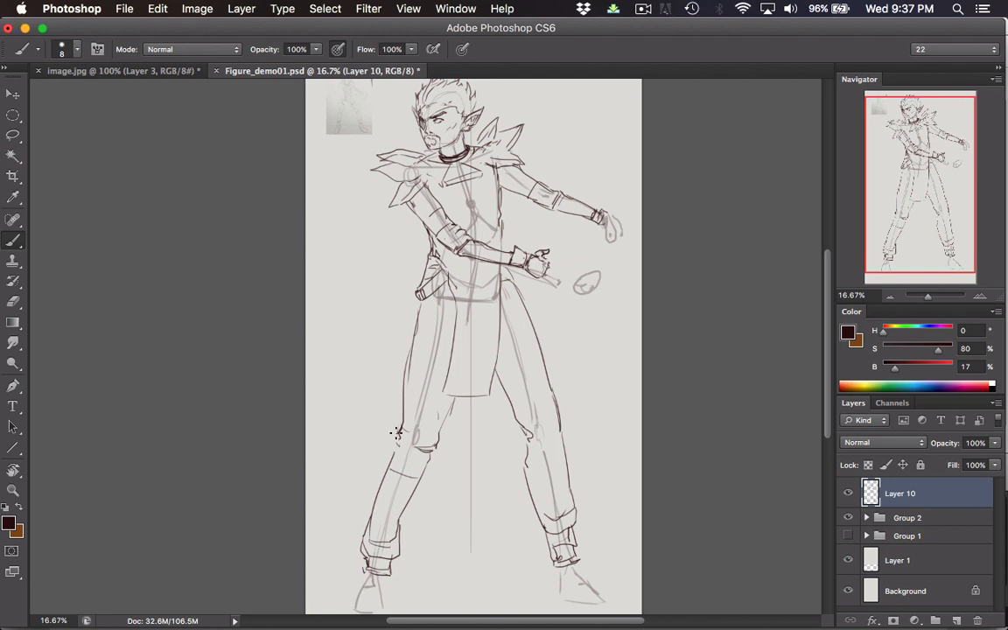
# - Flip the whole canvas horizontally so the figure faces right
pyautogui.click(196, 7)
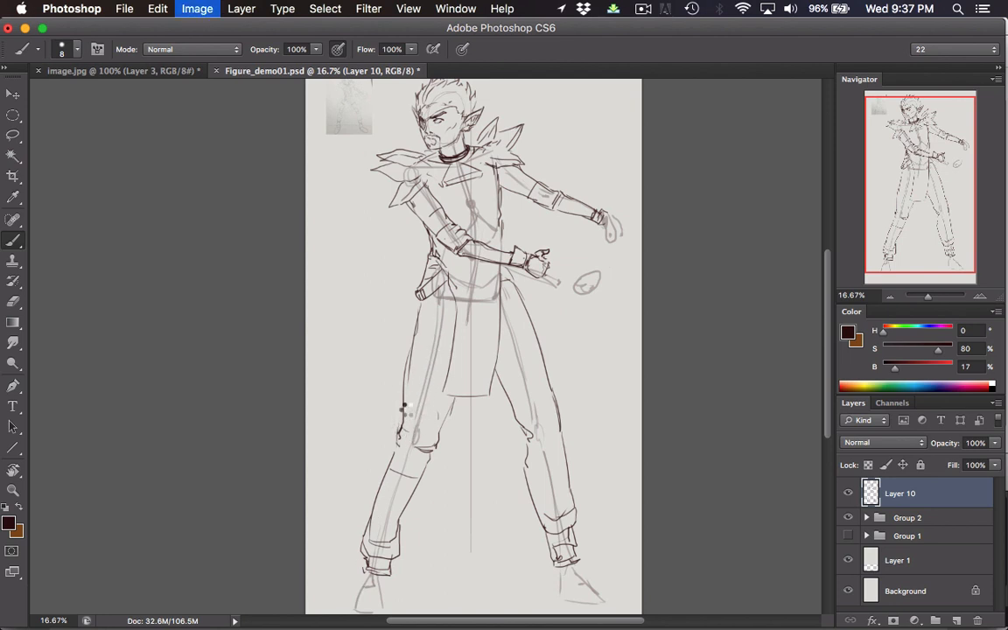
pyautogui.click(196, 7)
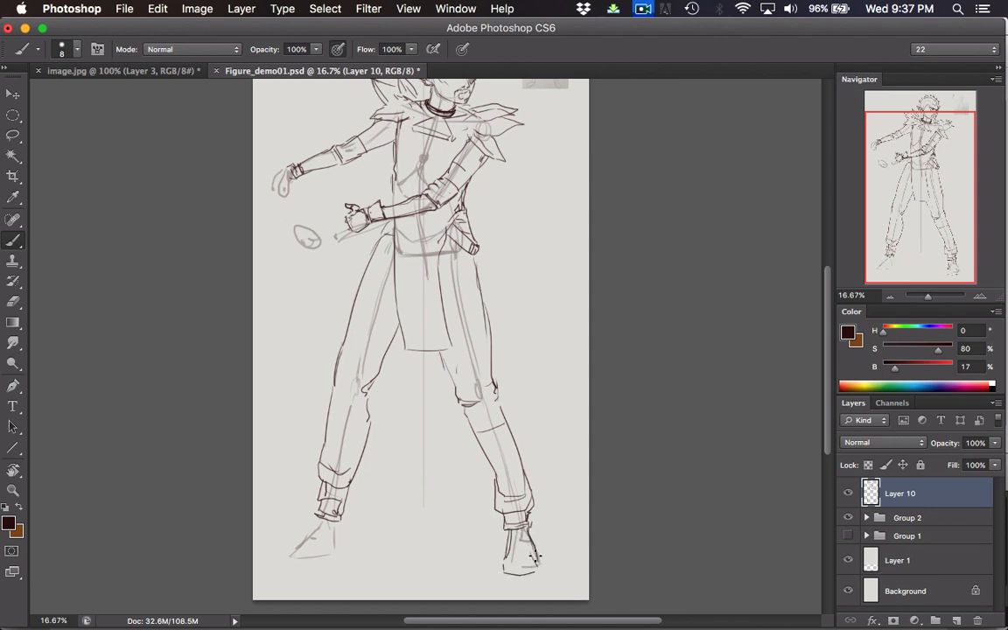
pyautogui.click(521, 557)
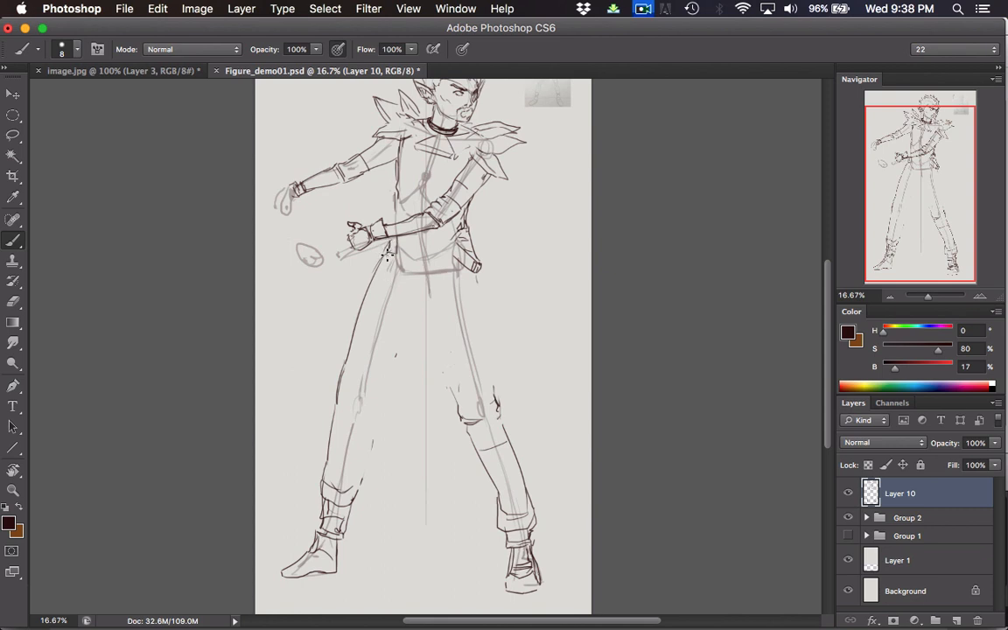
pyautogui.moveTo(375, 315)
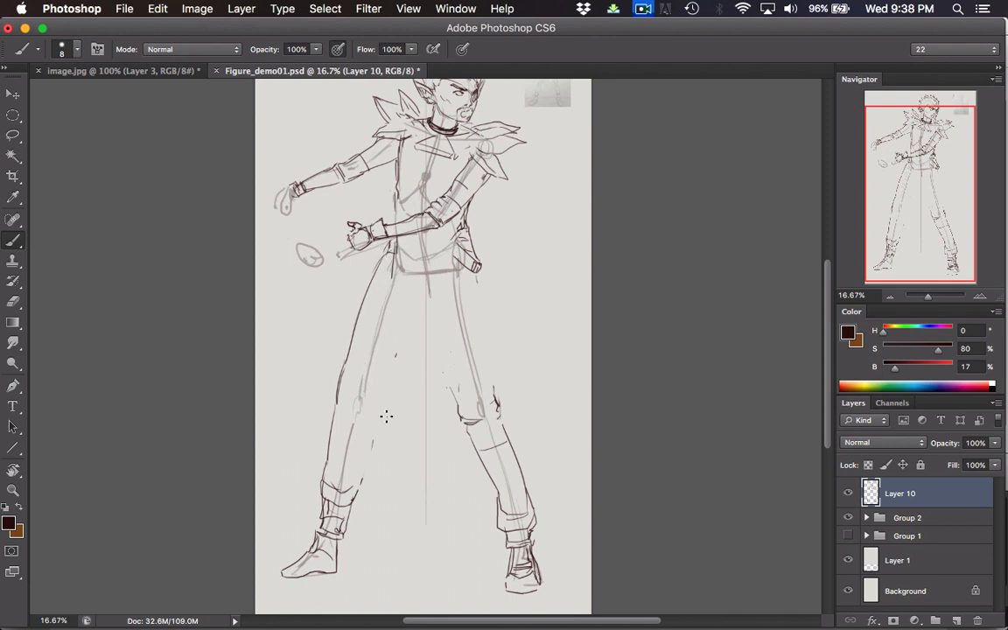
# - Firm up the tabard's hip line, waist edge and top line
pyautogui.moveTo(388, 259); pyautogui.dragTo(438, 396)
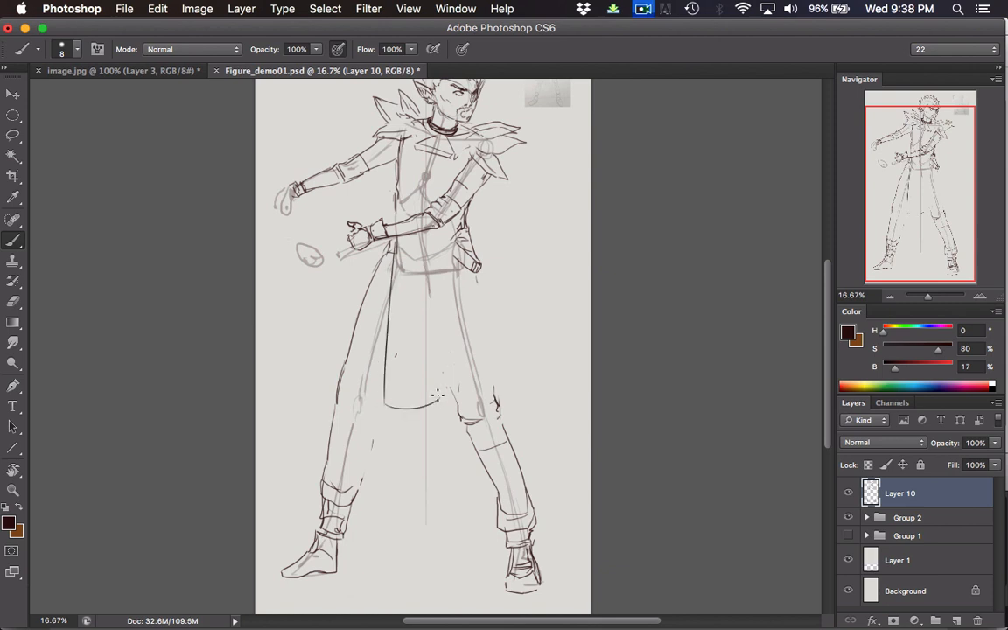
pyautogui.moveTo(441, 395); pyautogui.dragTo(441, 312)
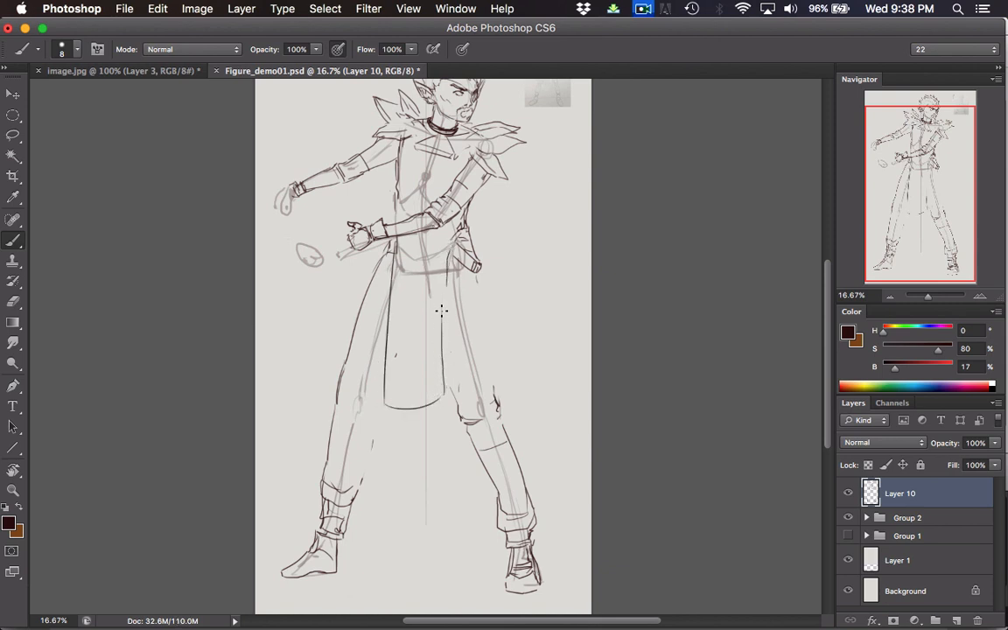
pyautogui.moveTo(441, 312); pyautogui.dragTo(491, 378)
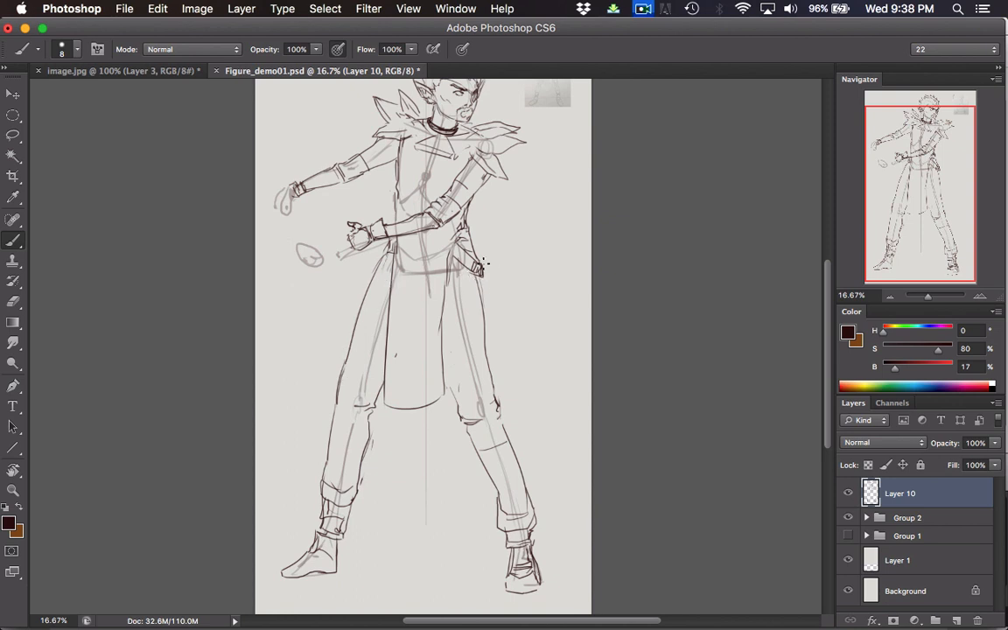
pyautogui.moveTo(340, 327)
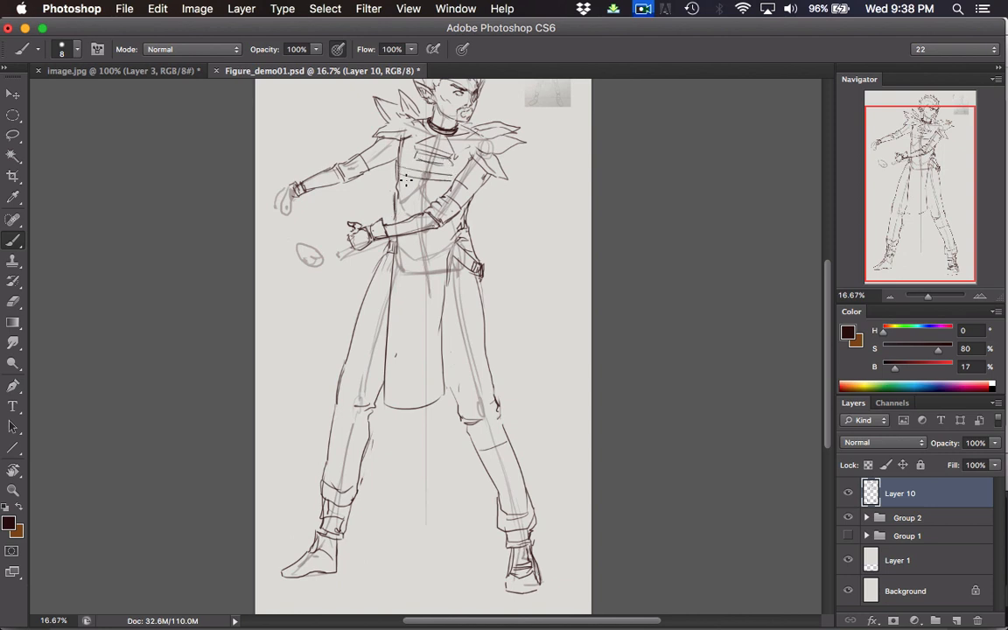
# - Stroke horizontal plate bands across the chest armour and down the torso
pyautogui.moveTo(402, 171); pyautogui.dragTo(446, 196)
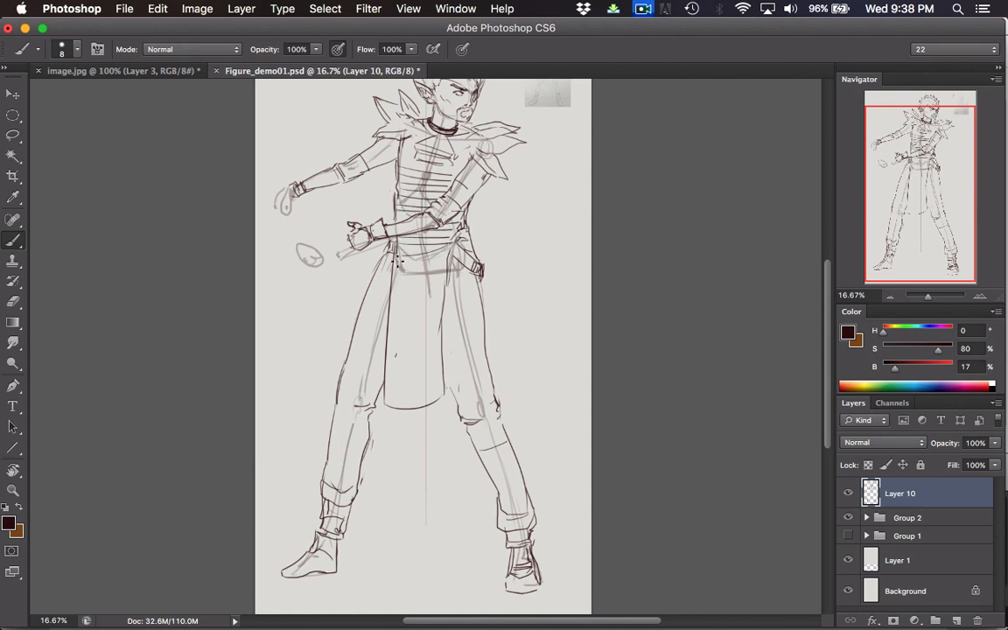
pyautogui.moveTo(396, 263); pyautogui.dragTo(385, 347)
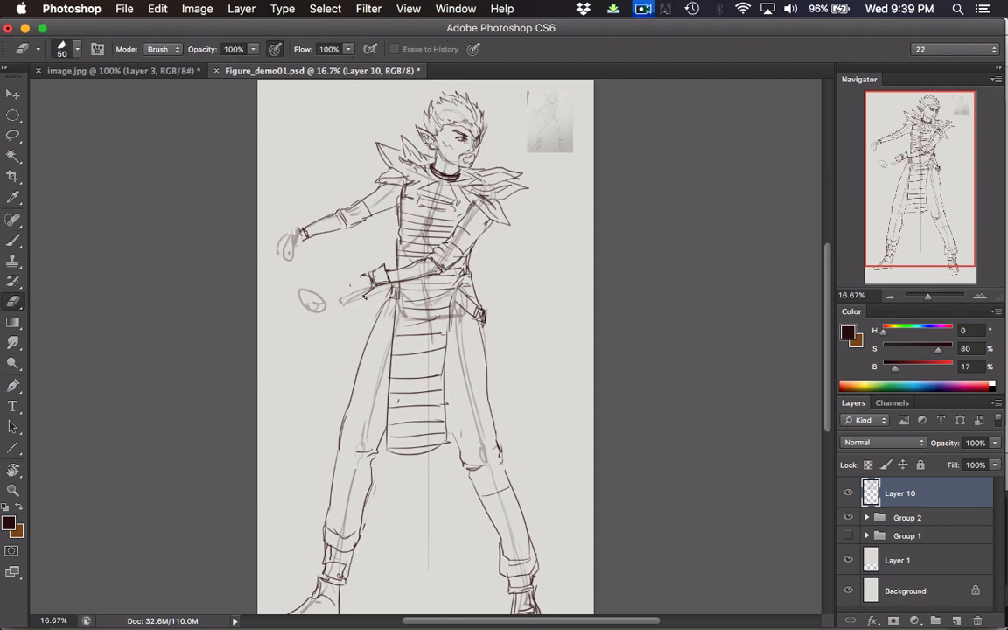
pyautogui.click(14, 136)
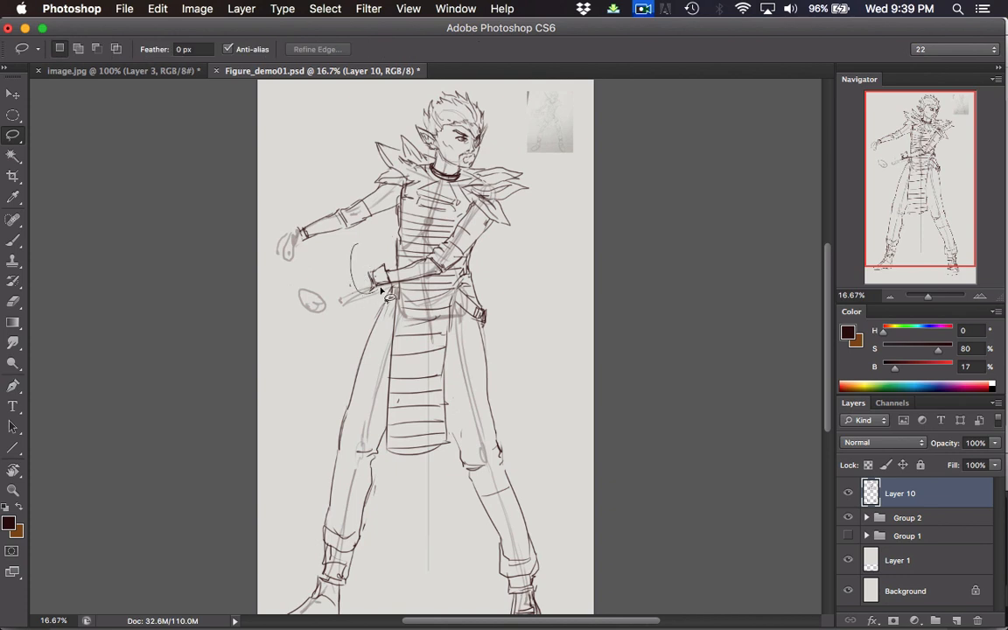
pyautogui.click(14, 94)
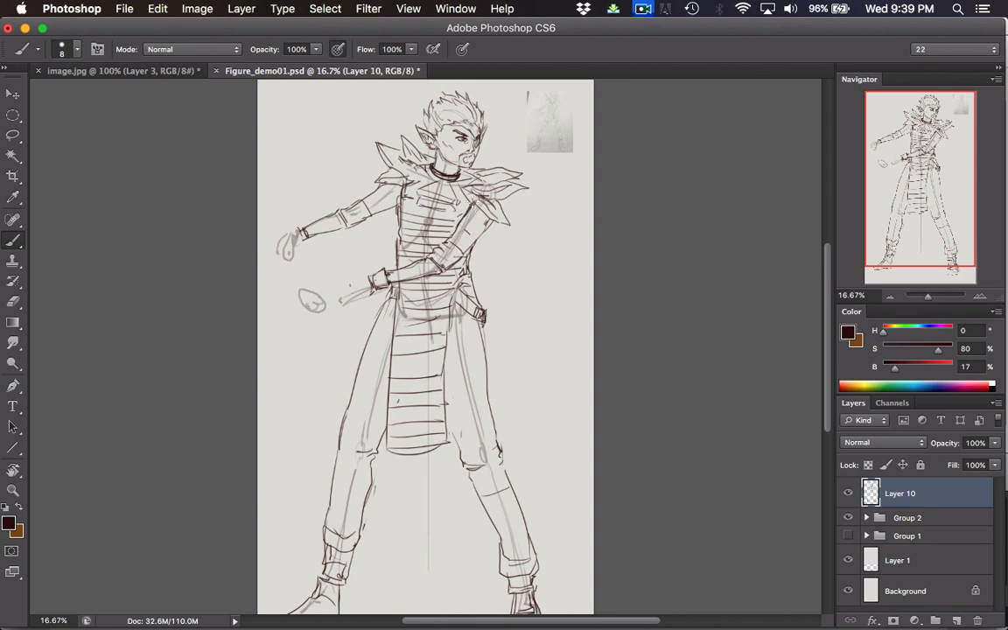
pyautogui.click(14, 259)
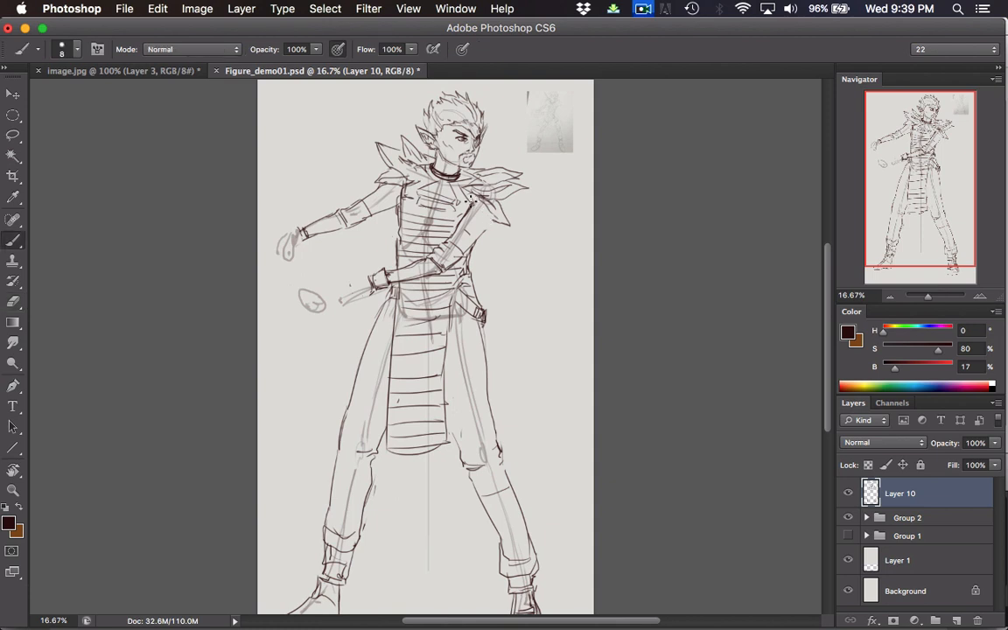
# - Refine the tabard bands, clean stray torso marks and add belt detail lines
pyautogui.moveTo(469, 201); pyautogui.dragTo(494, 219)
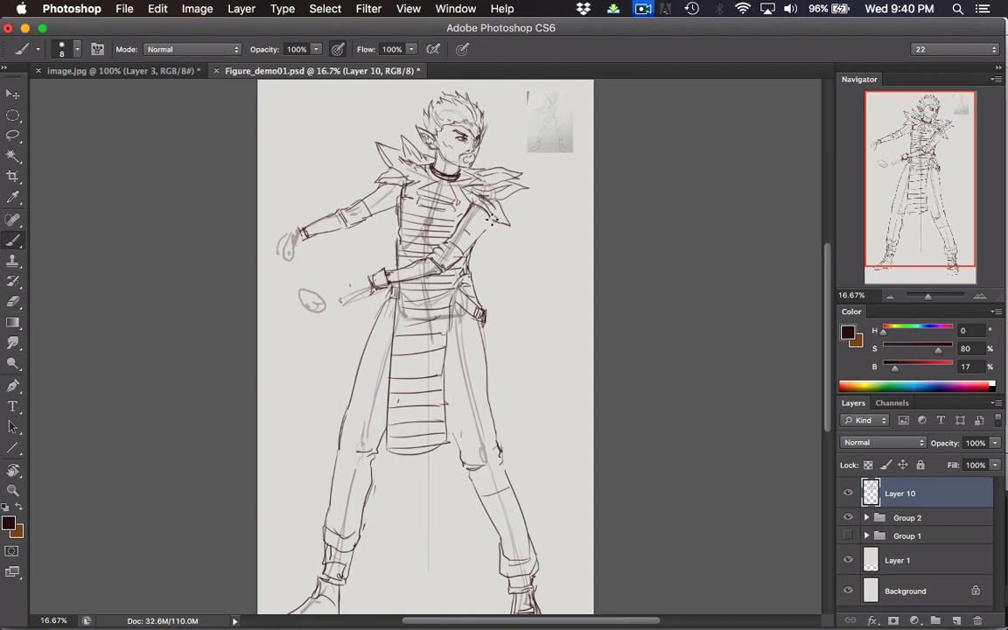
pyautogui.moveTo(486, 238)
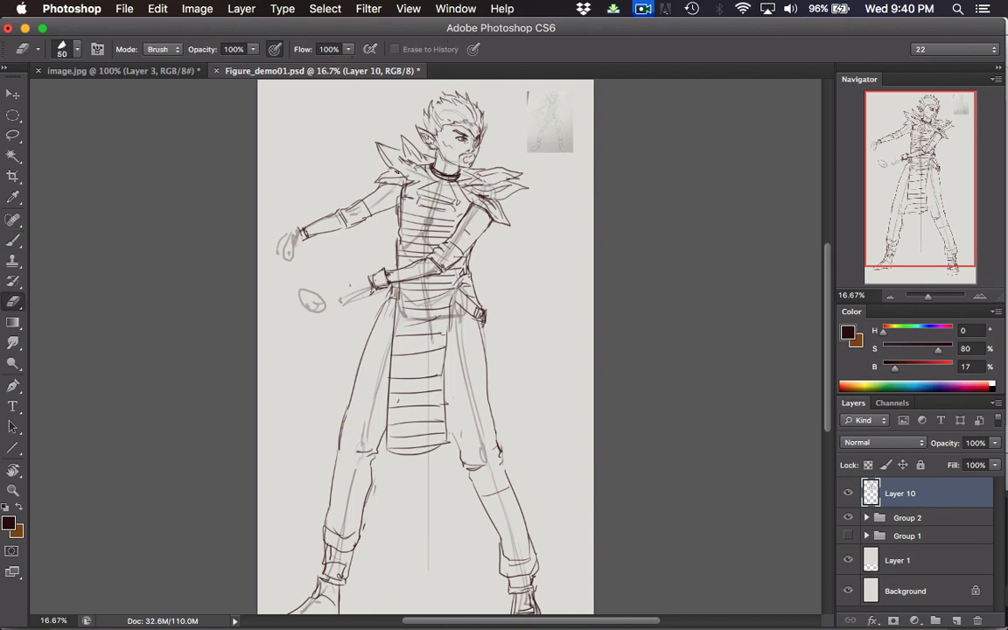
pyautogui.moveTo(376, 184); pyautogui.dragTo(411, 175)
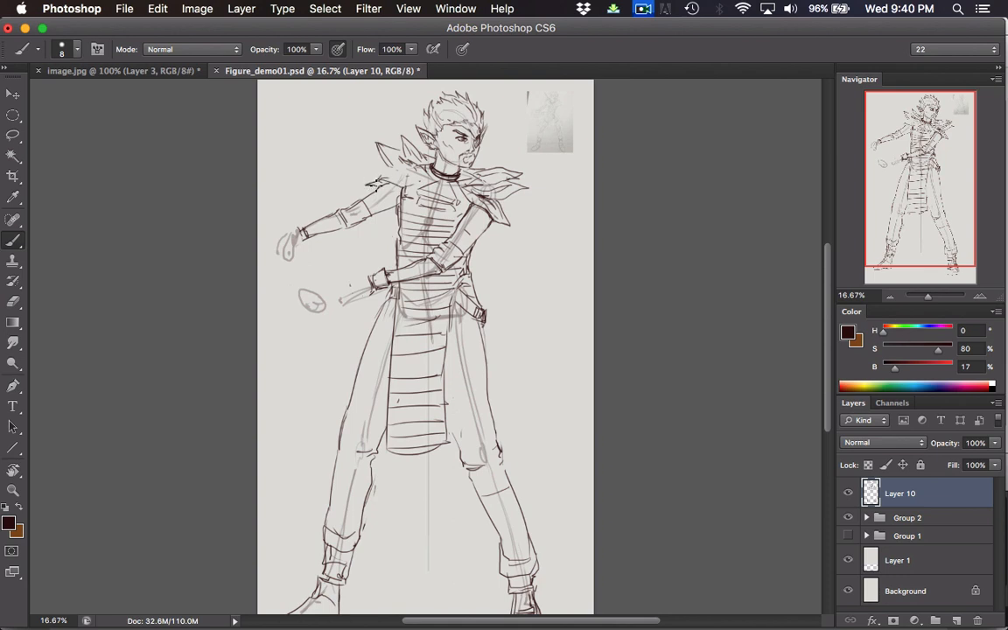
pyautogui.moveTo(367, 183); pyautogui.dragTo(417, 171)
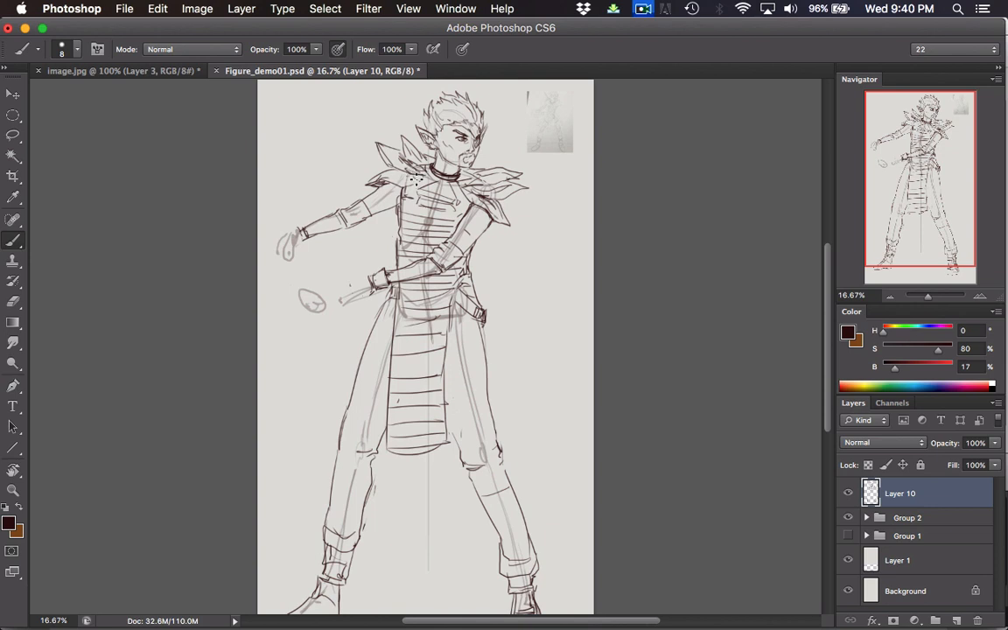
pyautogui.moveTo(417, 175); pyautogui.dragTo(399, 154)
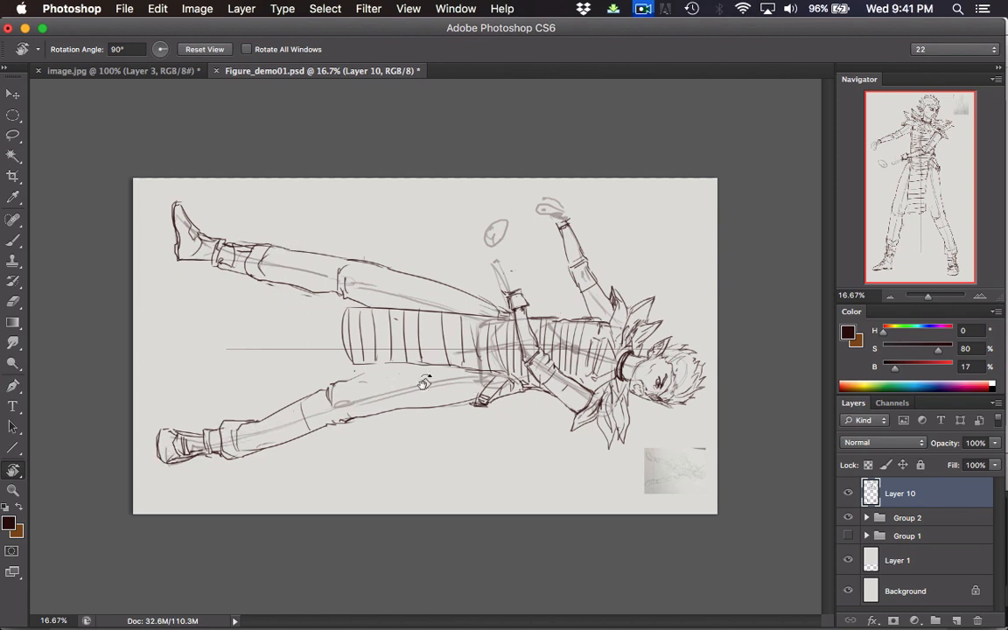
pyautogui.moveTo(245, 406)
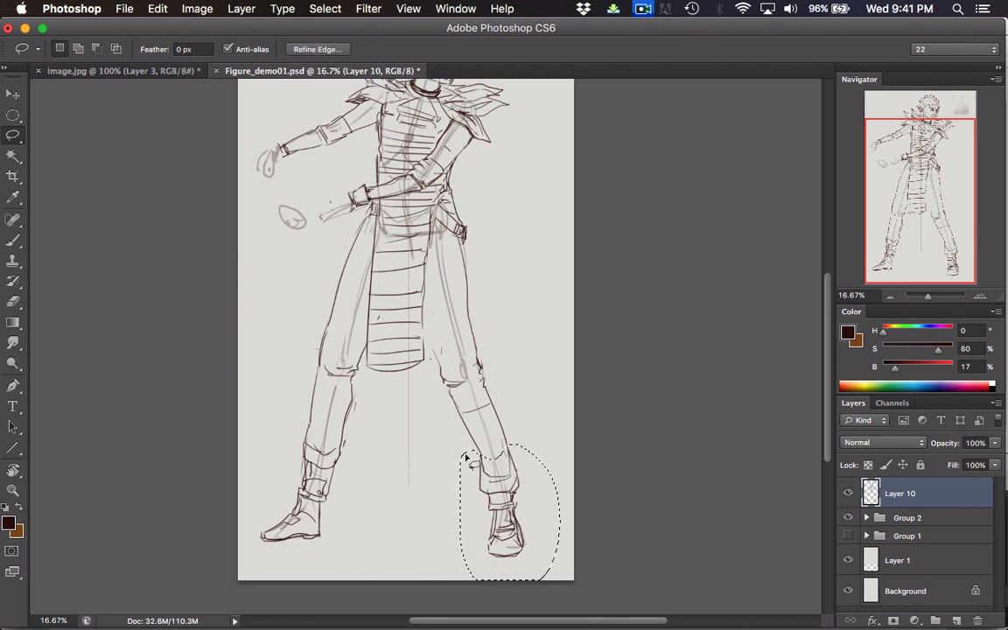
pyautogui.moveTo(539, 353)
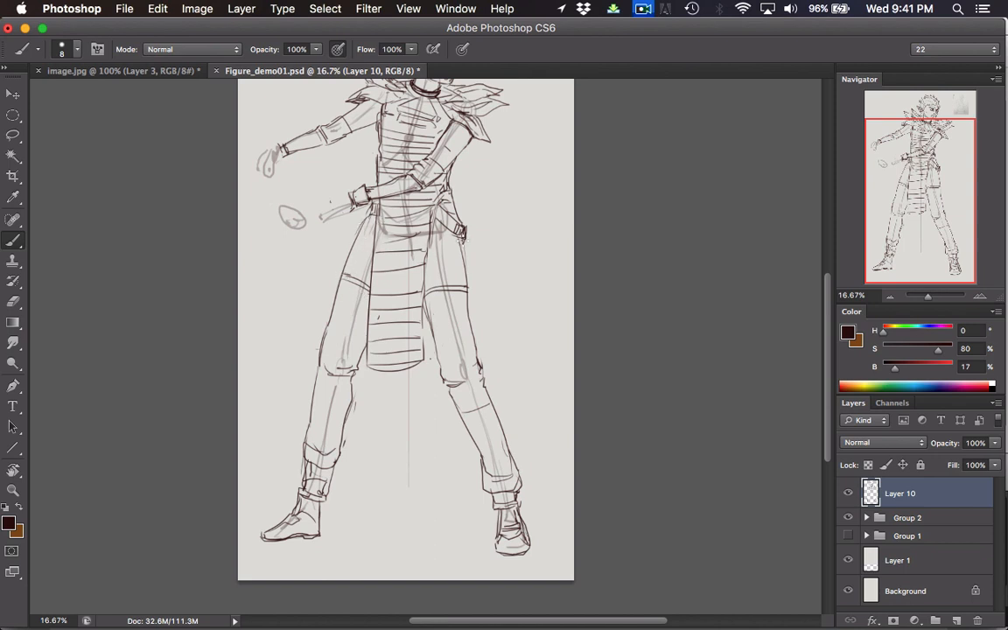
pyautogui.moveTo(451, 235)
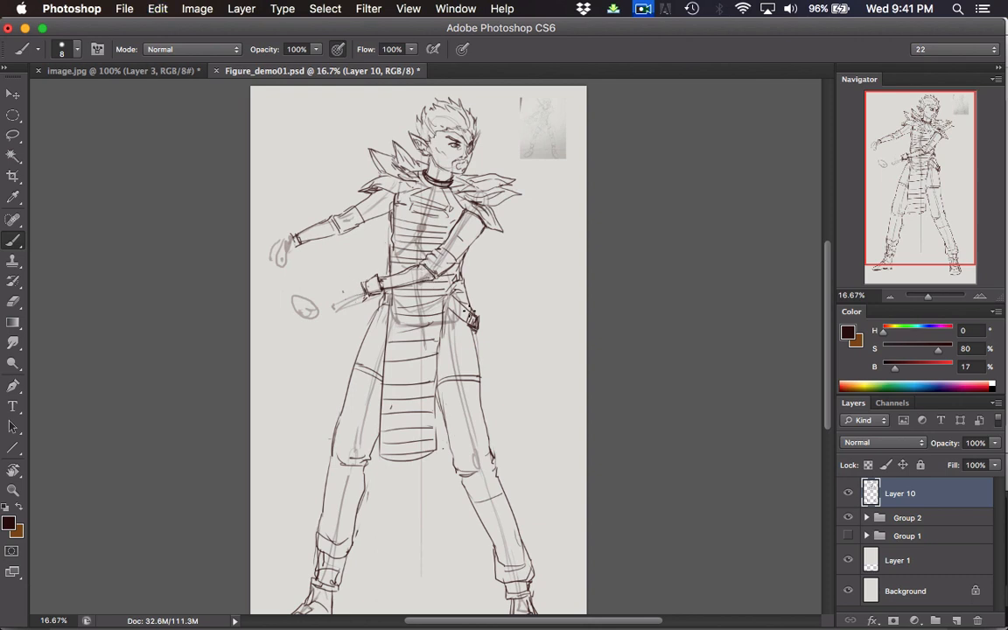
# - Save the line drawing and switch to the image.jpg pencil reference sketch
pyautogui.scroll(-3)
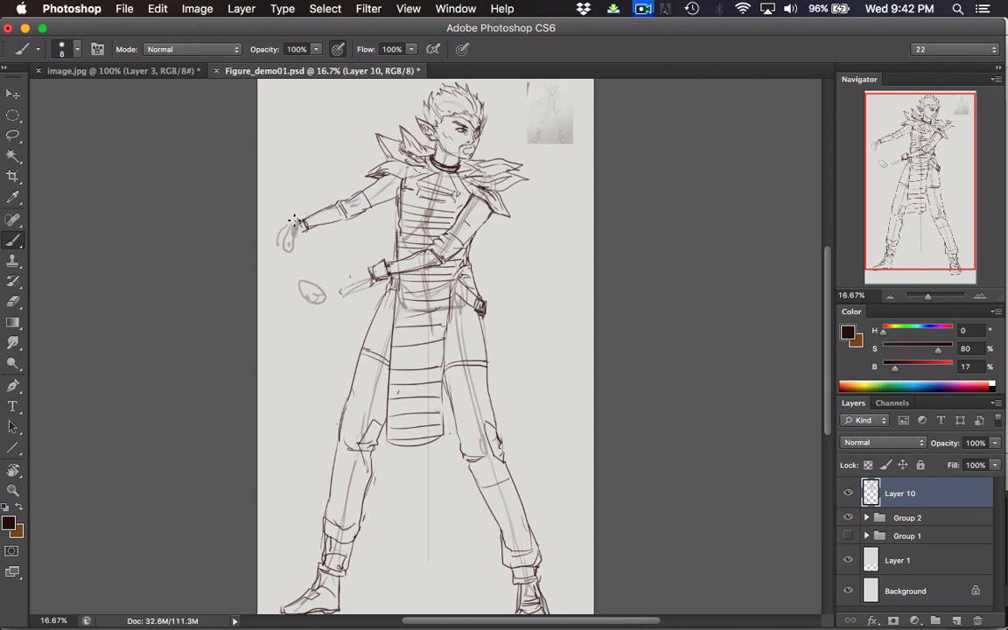
pyautogui.press('cmd+s')
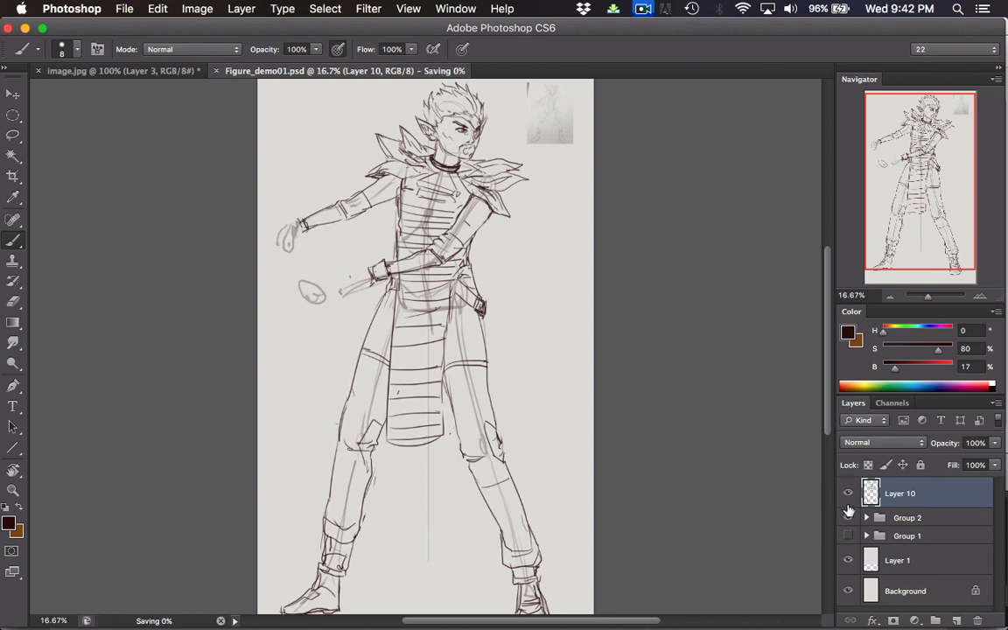
pyautogui.click(847, 493)
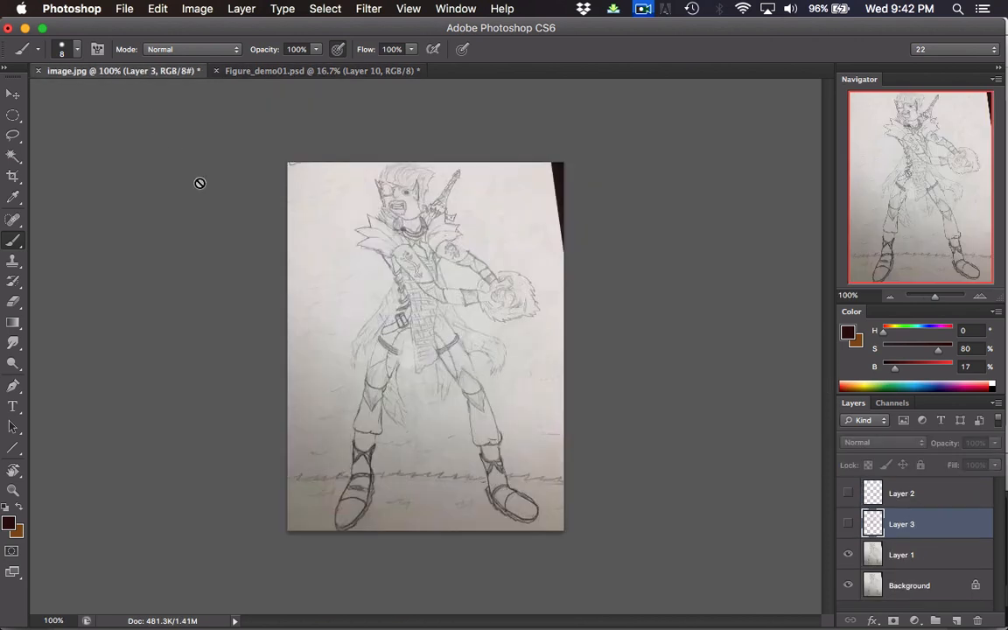
pyautogui.moveTo(506, 312)
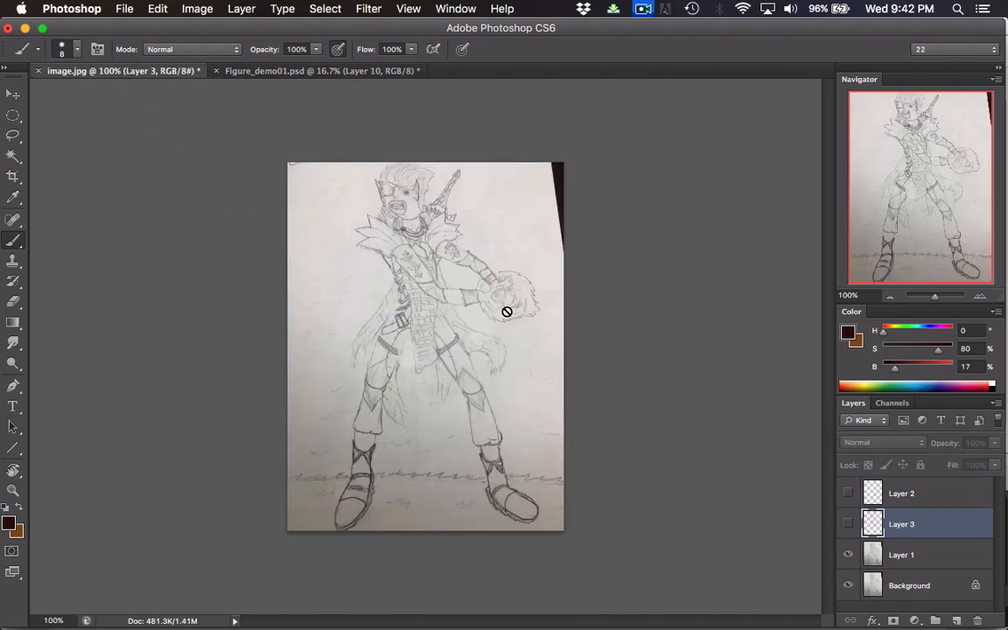
pyautogui.moveTo(525, 285)
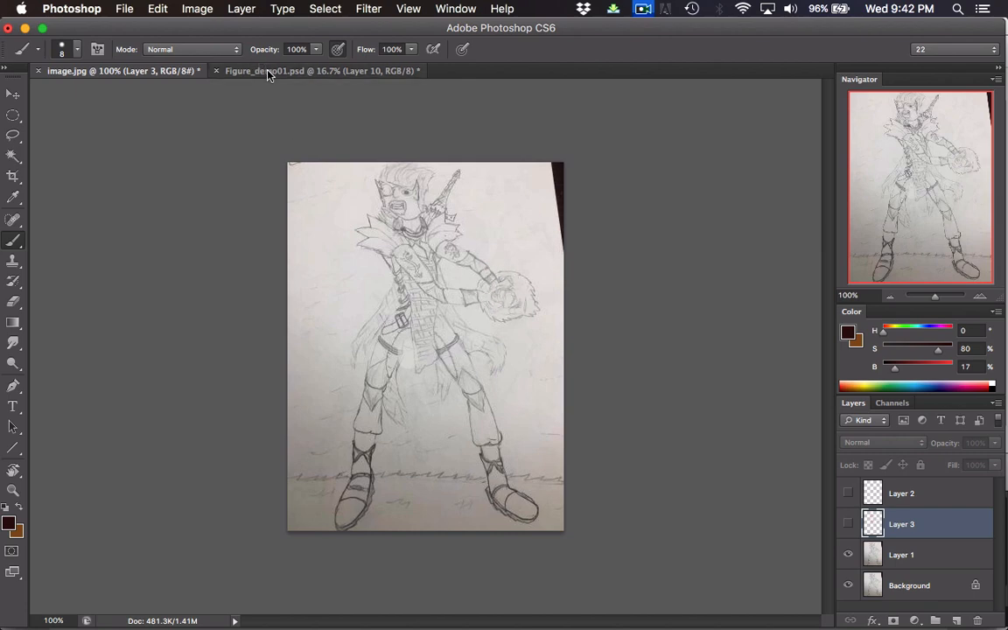
# - Return to the line drawing and sketch a boxy palm in the top-left corner
pyautogui.click(318, 70)
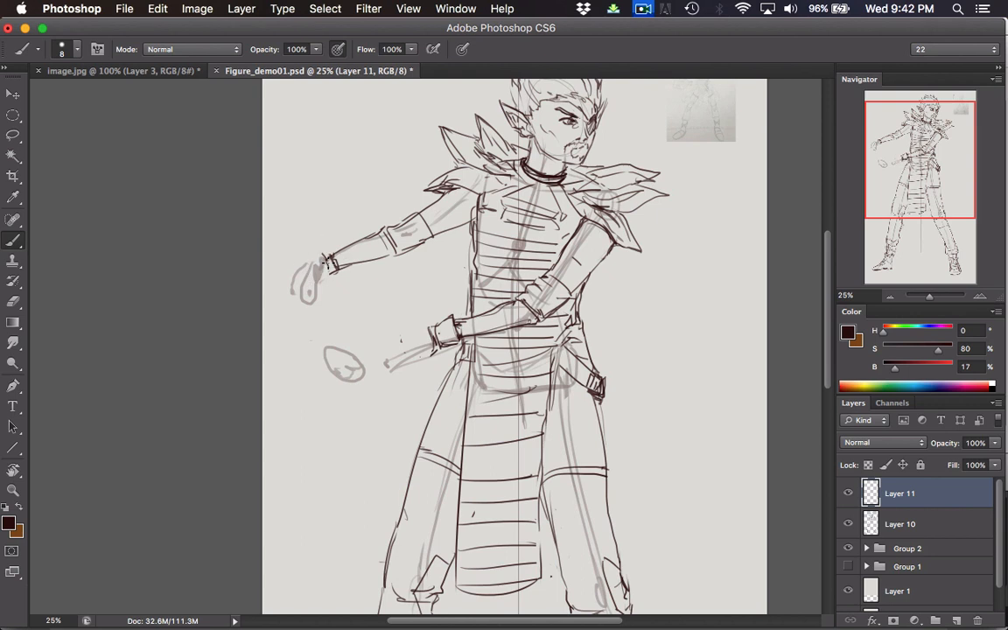
pyautogui.moveTo(427, 324)
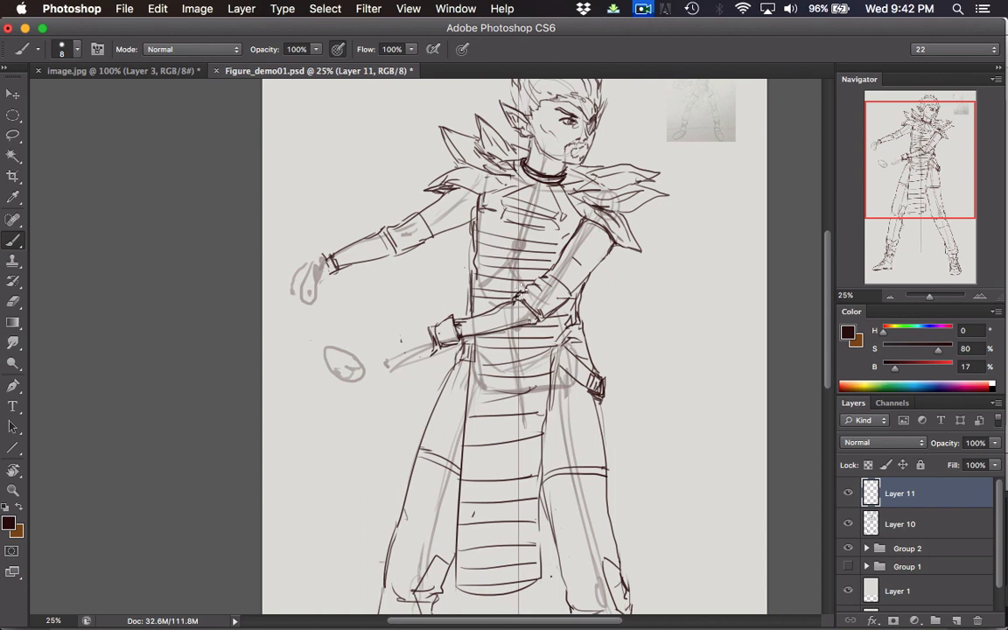
pyautogui.moveTo(318, 284)
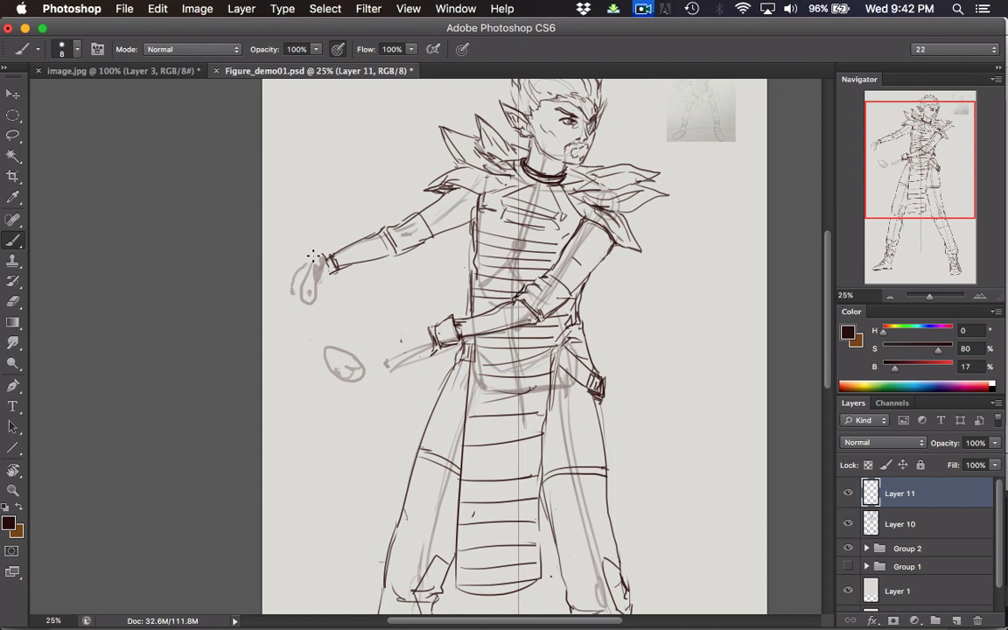
pyautogui.moveTo(324, 154)
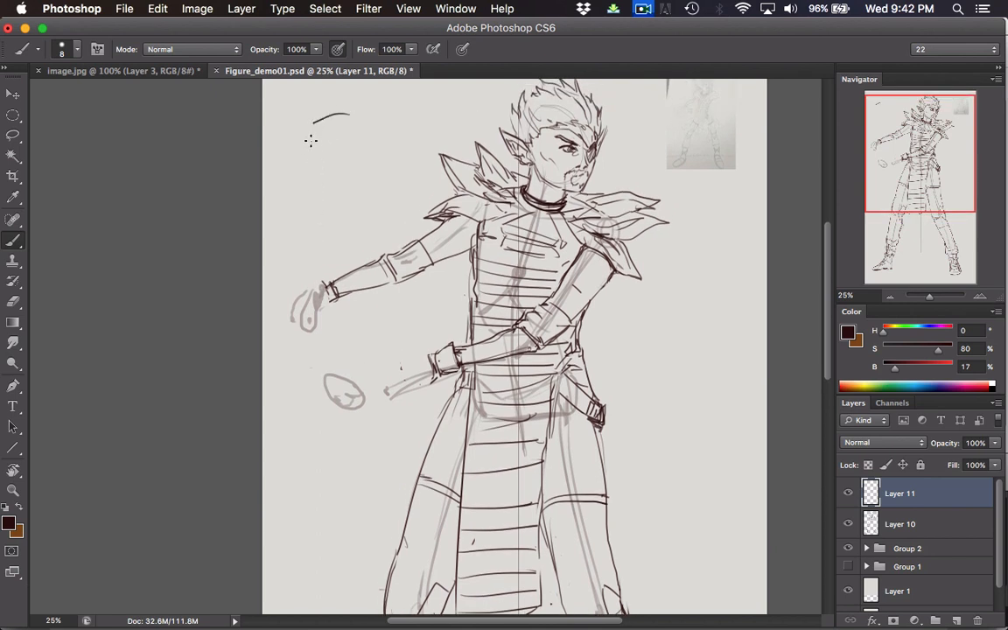
pyautogui.moveTo(315, 119); pyautogui.dragTo(359, 172)
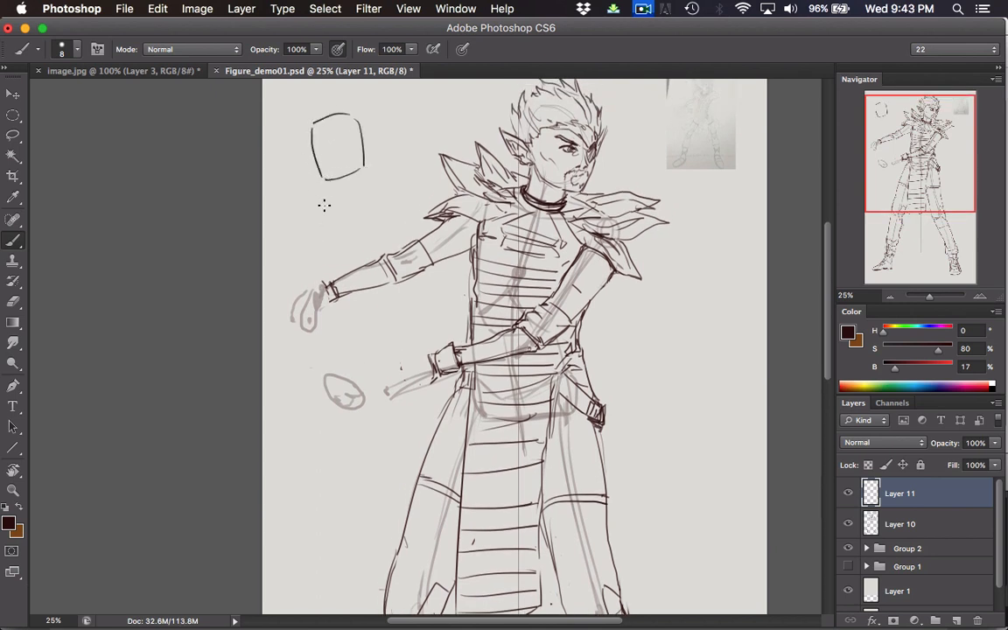
pyautogui.moveTo(329, 140); pyautogui.dragTo(346, 150)
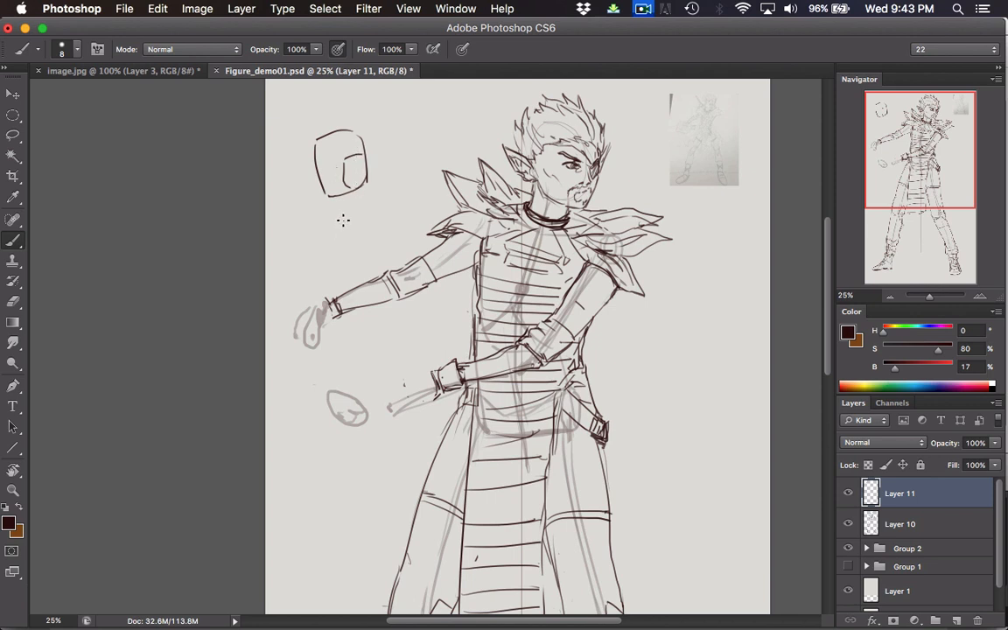
pyautogui.moveTo(345, 217)
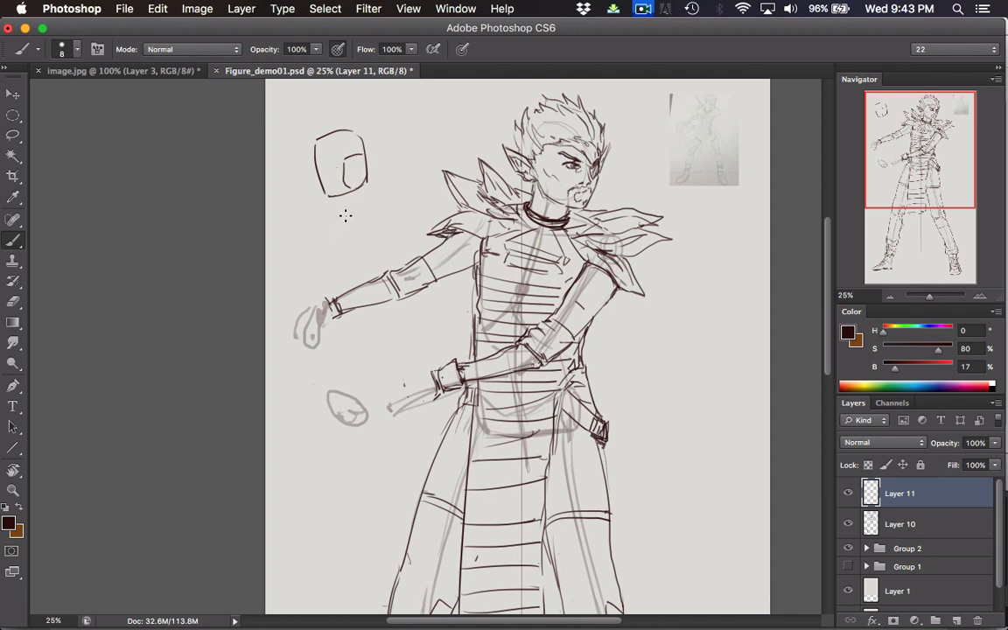
pyautogui.moveTo(375, 164)
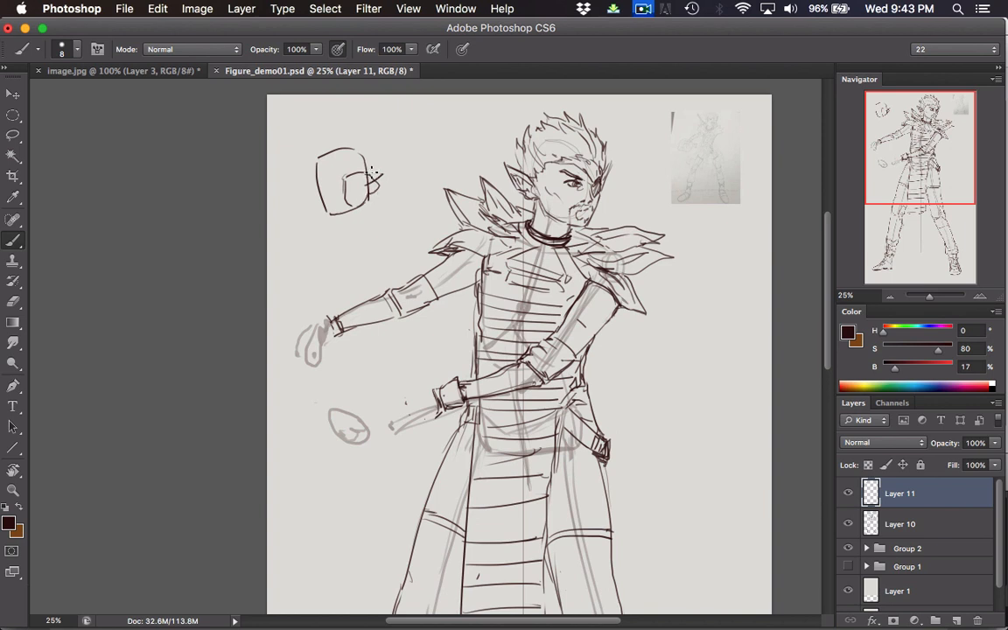
pyautogui.moveTo(385, 166)
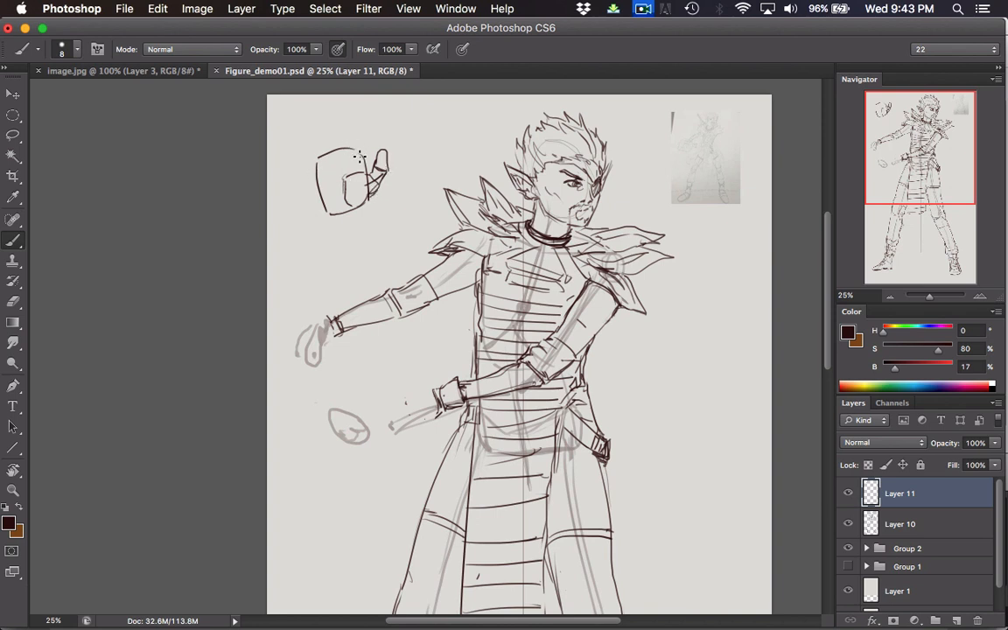
pyautogui.moveTo(350, 110)
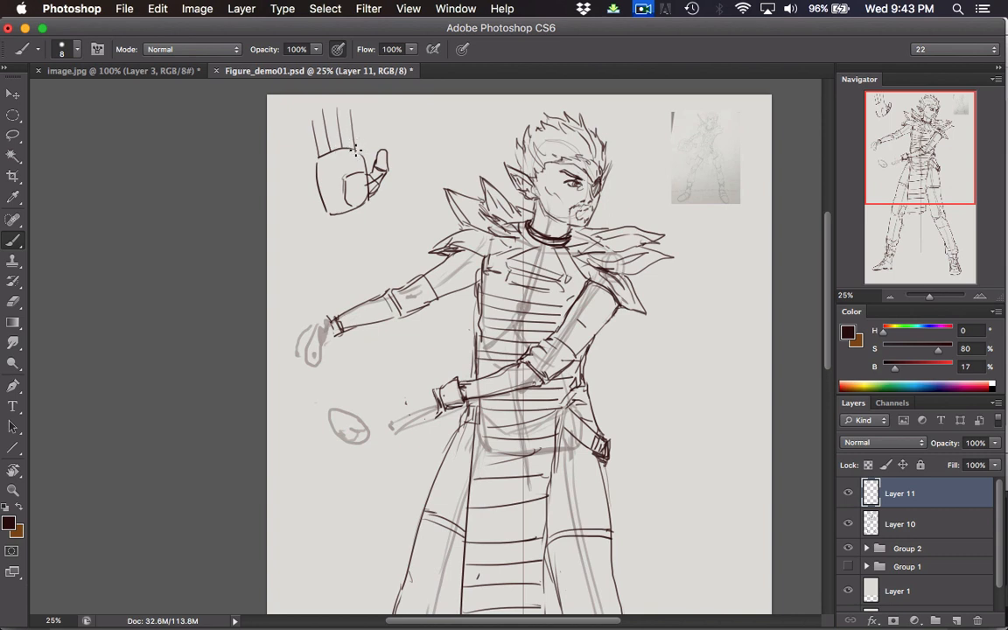
pyautogui.moveTo(353, 149)
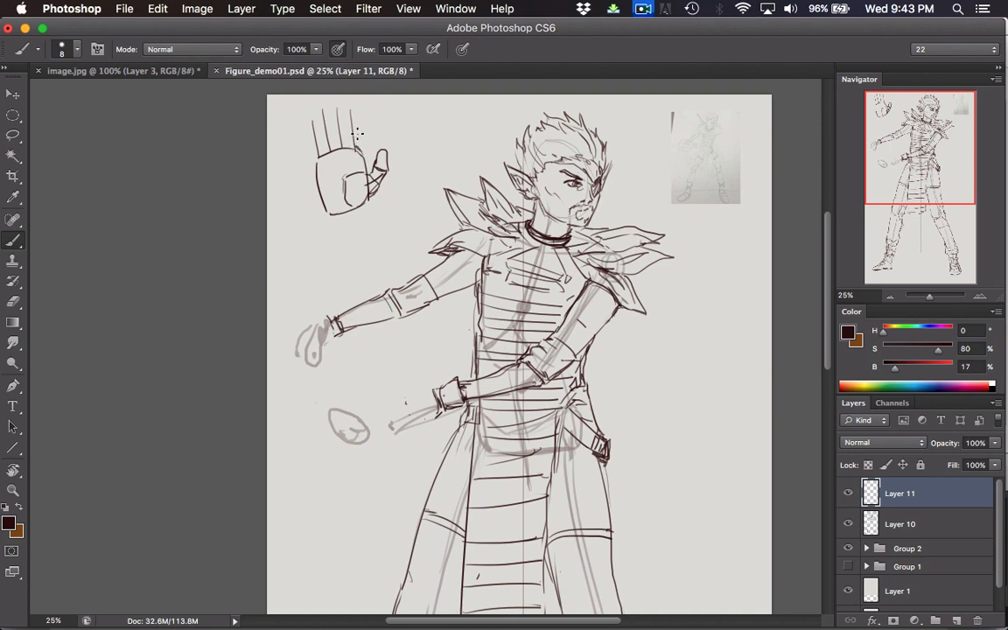
pyautogui.moveTo(357, 137)
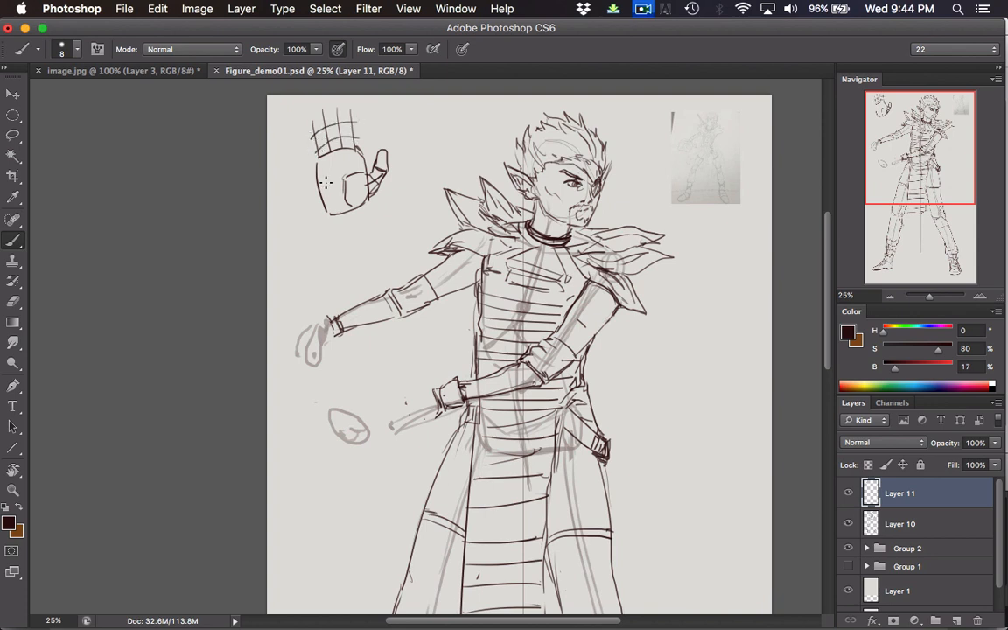
pyautogui.moveTo(311, 138)
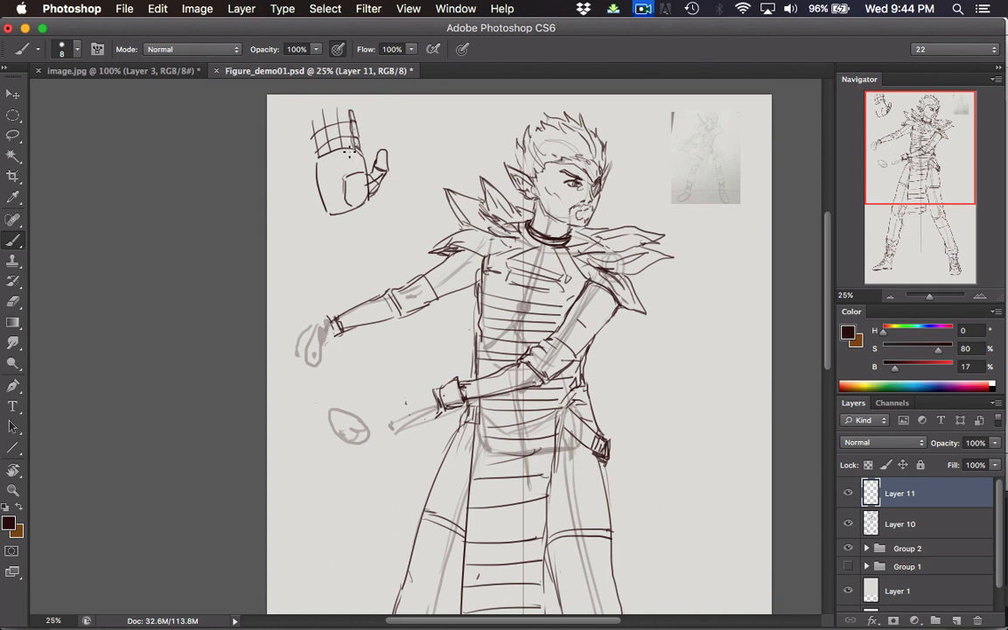
pyautogui.moveTo(350, 238)
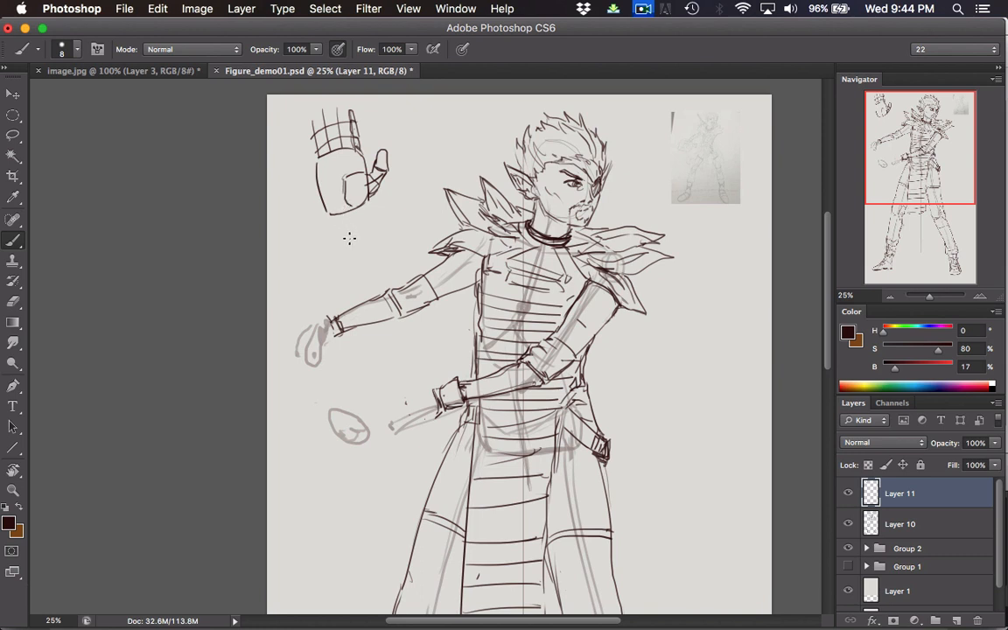
pyautogui.moveTo(294, 324)
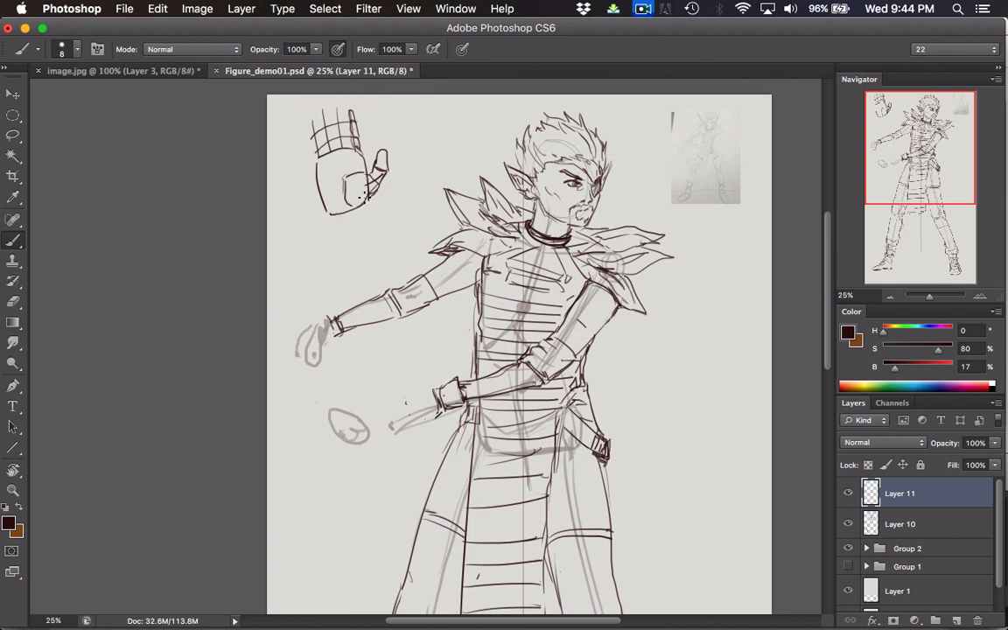
pyautogui.moveTo(336, 237)
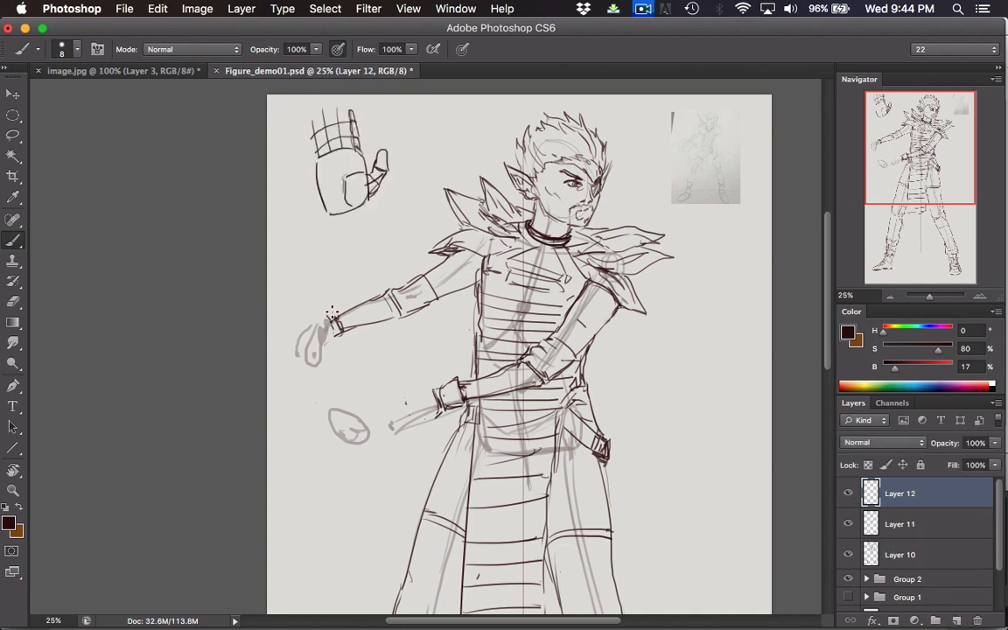
# - Rough in the fist on the outstretched arm and curl the lower hand's fingers
pyautogui.moveTo(306, 336); pyautogui.dragTo(336, 312)
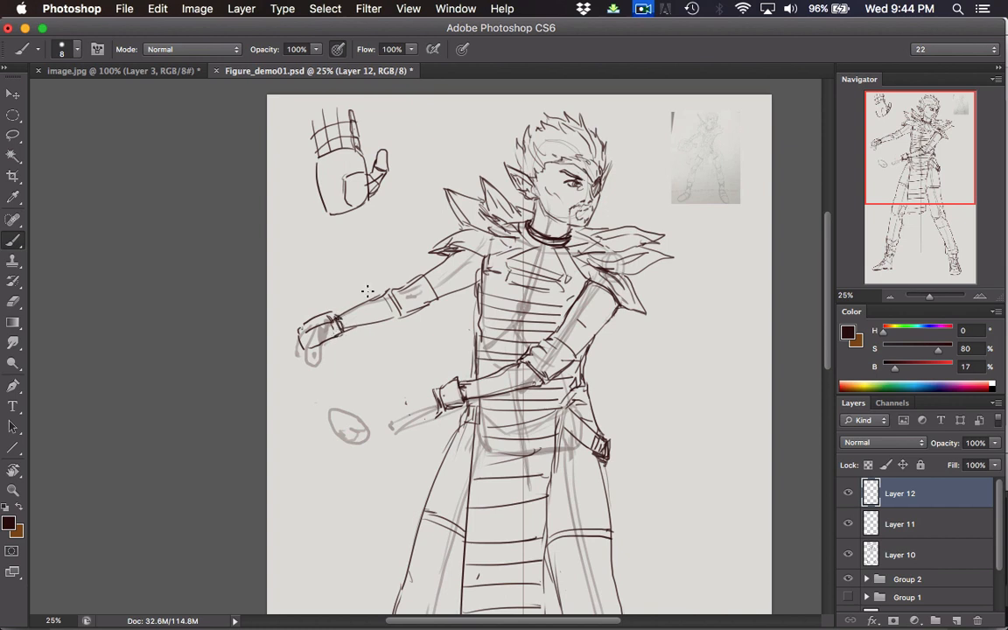
pyautogui.moveTo(413, 235)
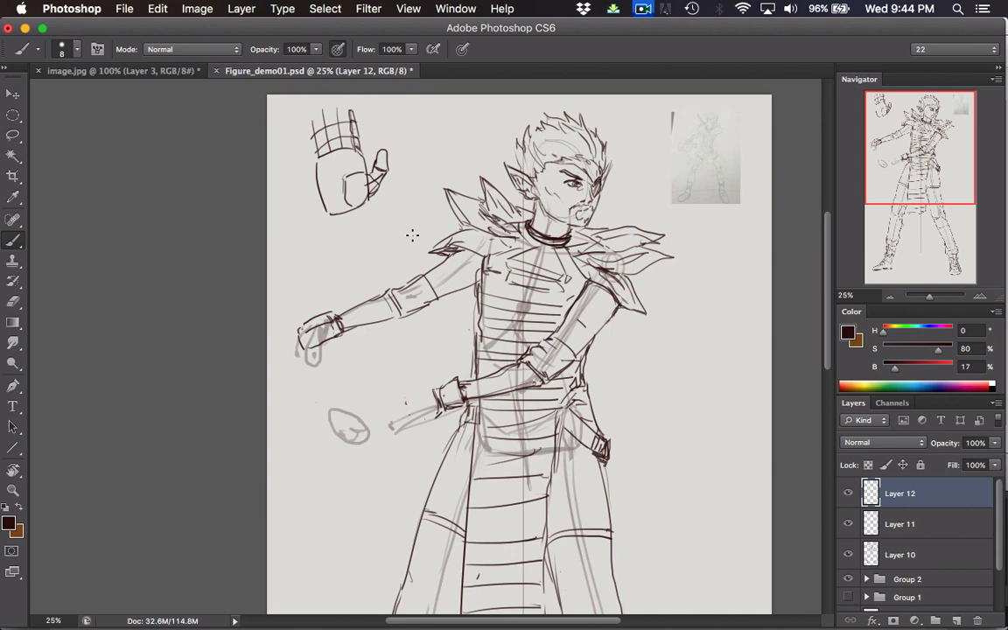
pyautogui.moveTo(413, 395)
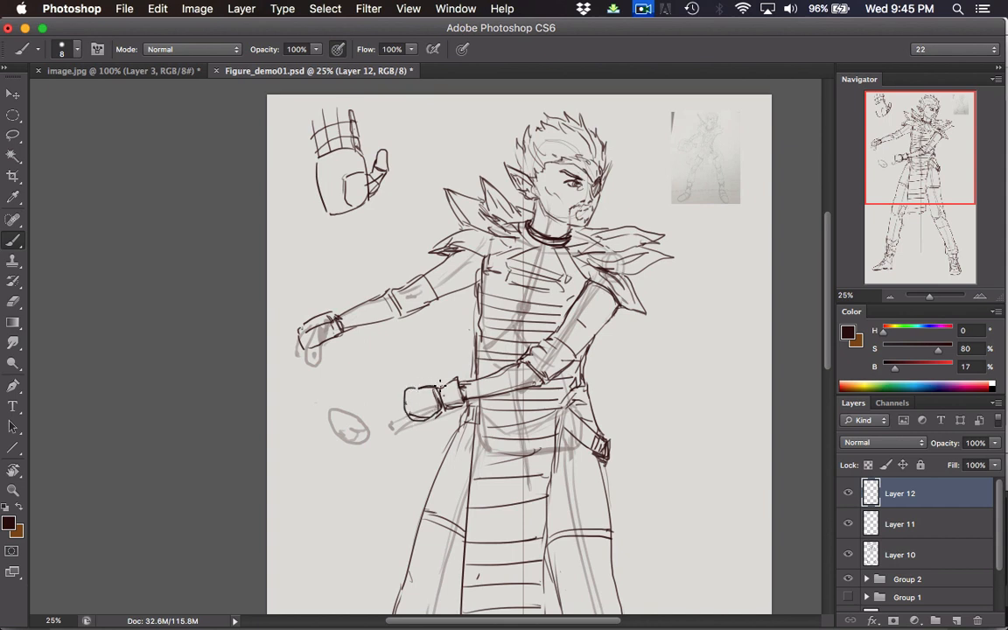
pyautogui.moveTo(420, 376)
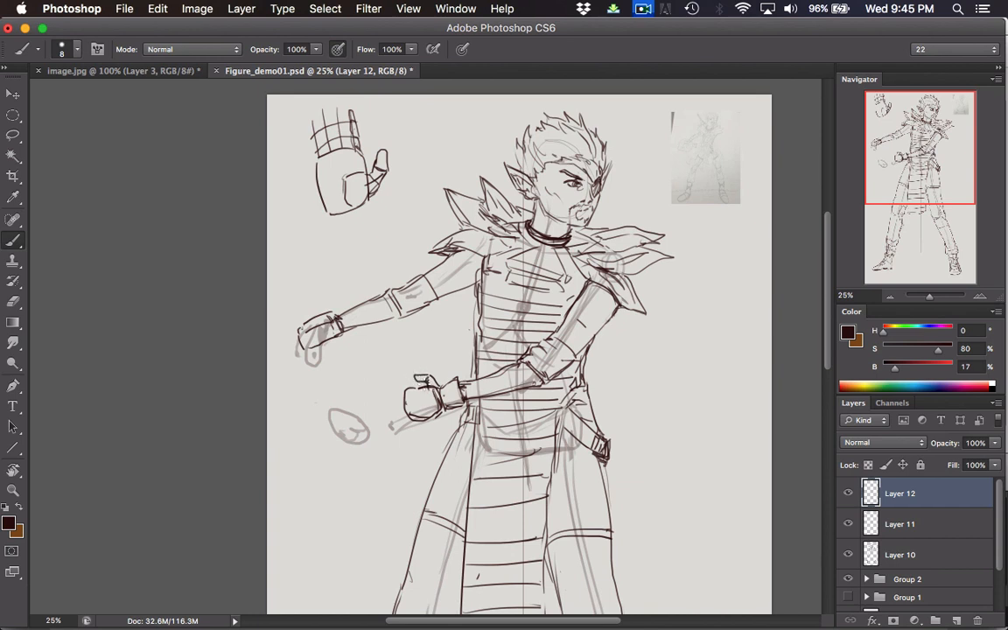
pyautogui.moveTo(326, 315)
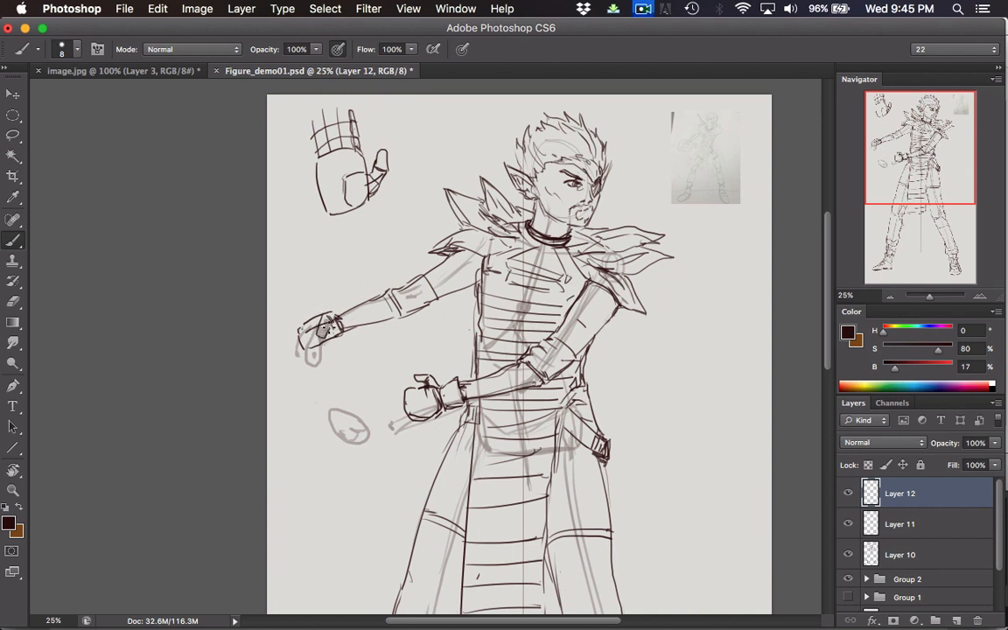
pyautogui.click(329, 329)
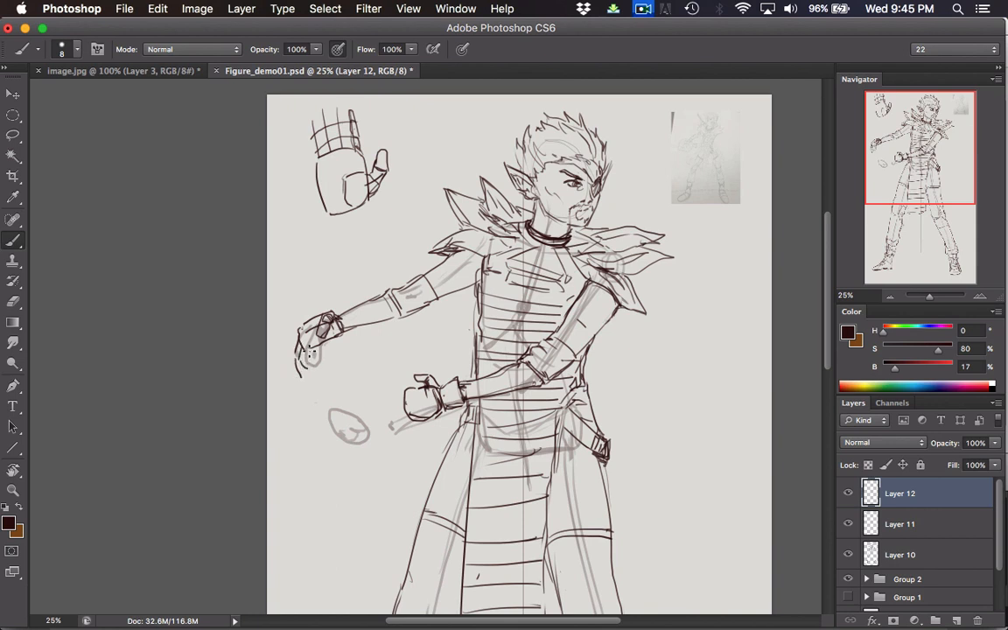
pyautogui.moveTo(394, 394)
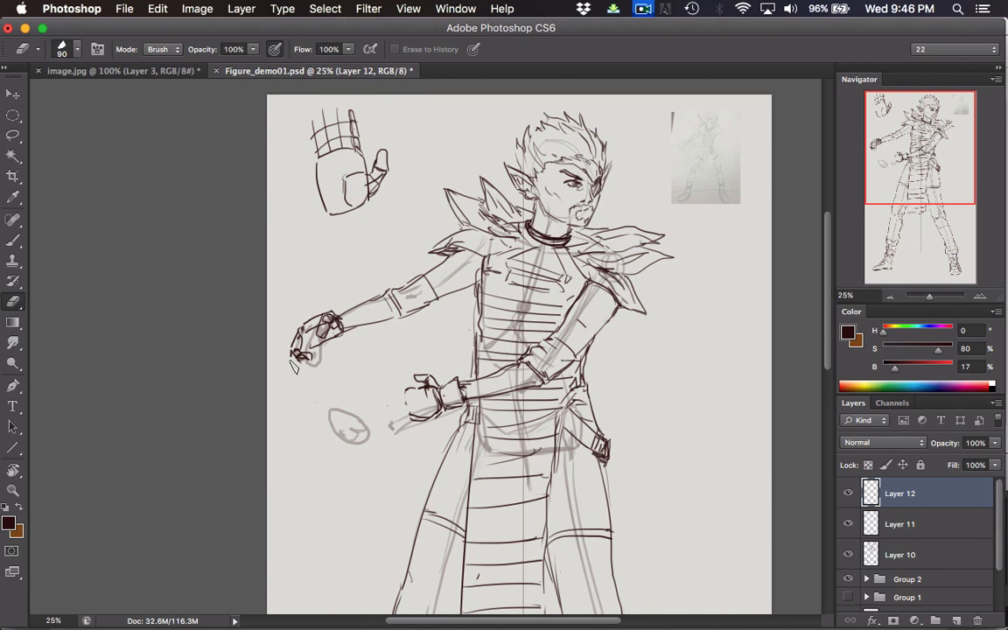
pyautogui.moveTo(336, 347)
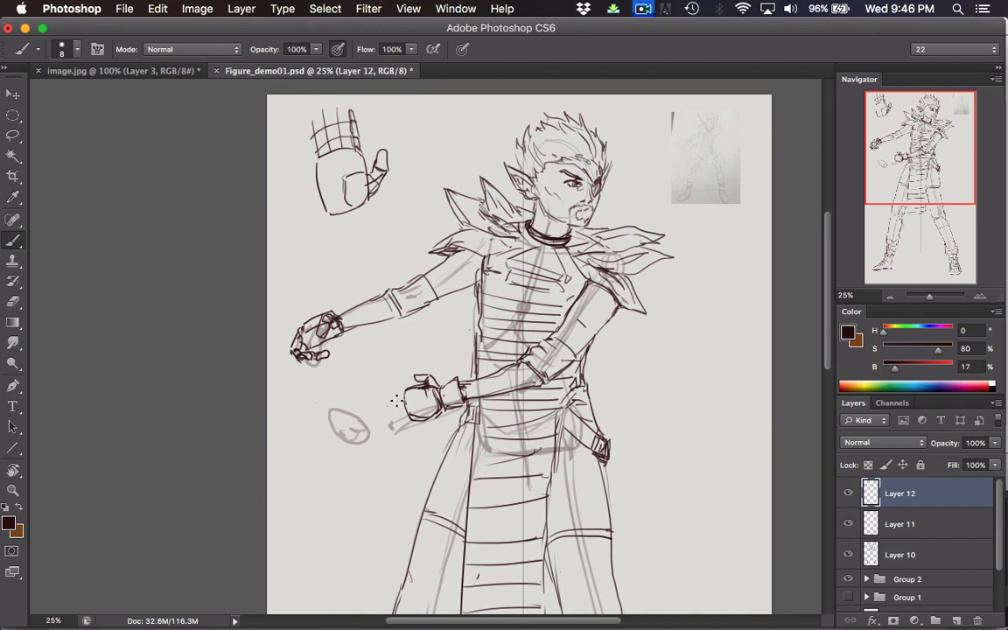
pyautogui.moveTo(395, 396)
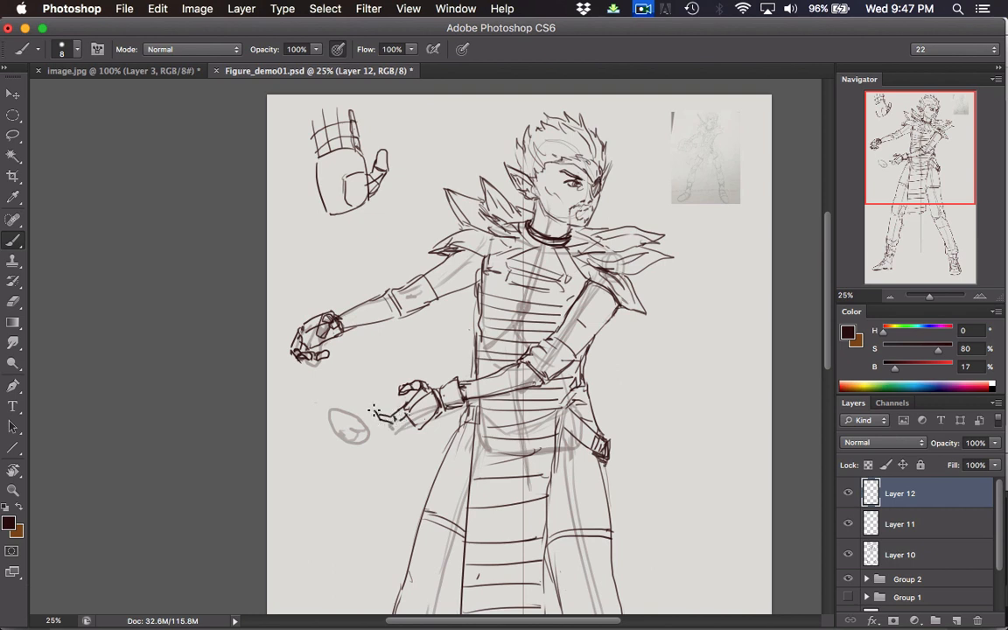
pyautogui.moveTo(381, 406); pyautogui.dragTo(411, 429)
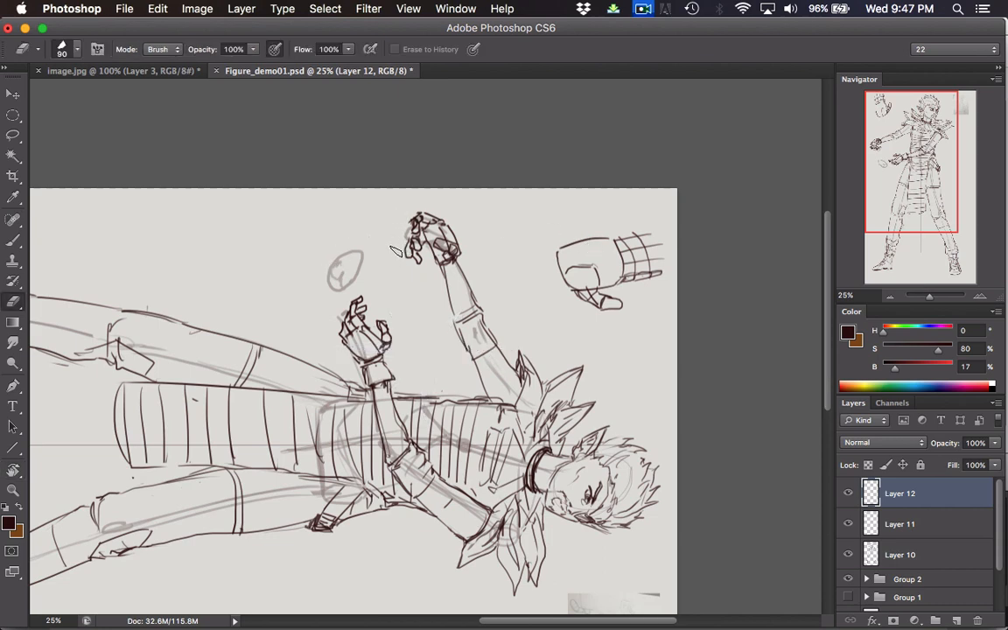
pyautogui.moveTo(401, 252)
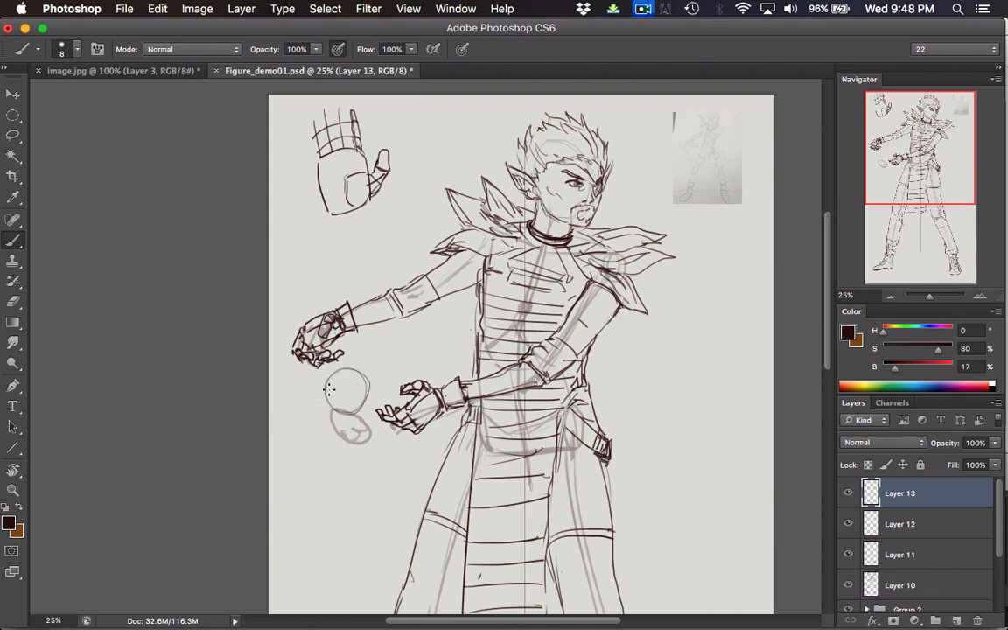
# - Draw smoky wisps rising and curling from the outstretched fist
pyautogui.scroll(-3)
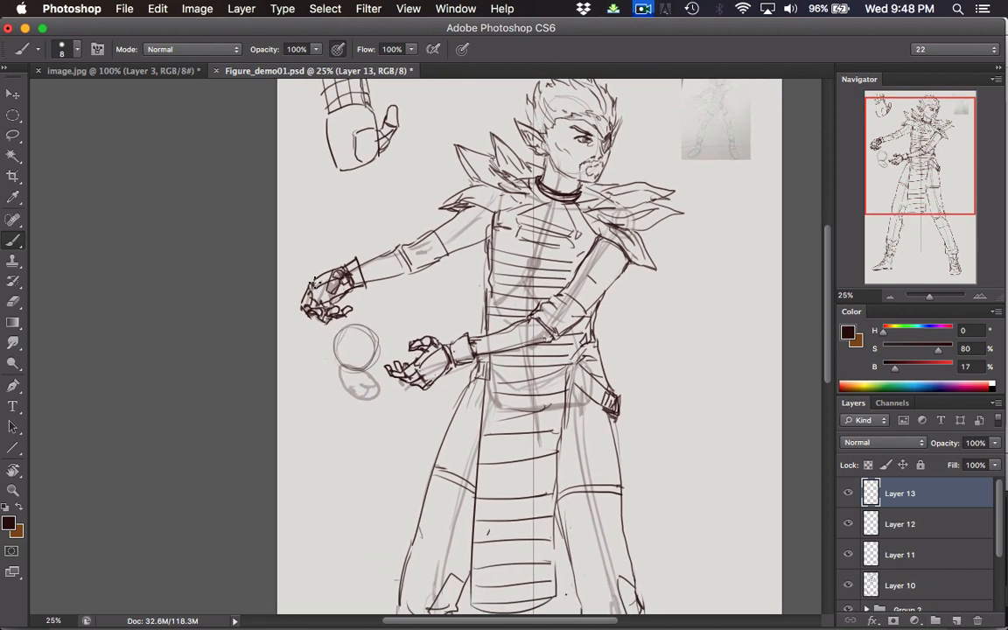
pyautogui.moveTo(278, 255)
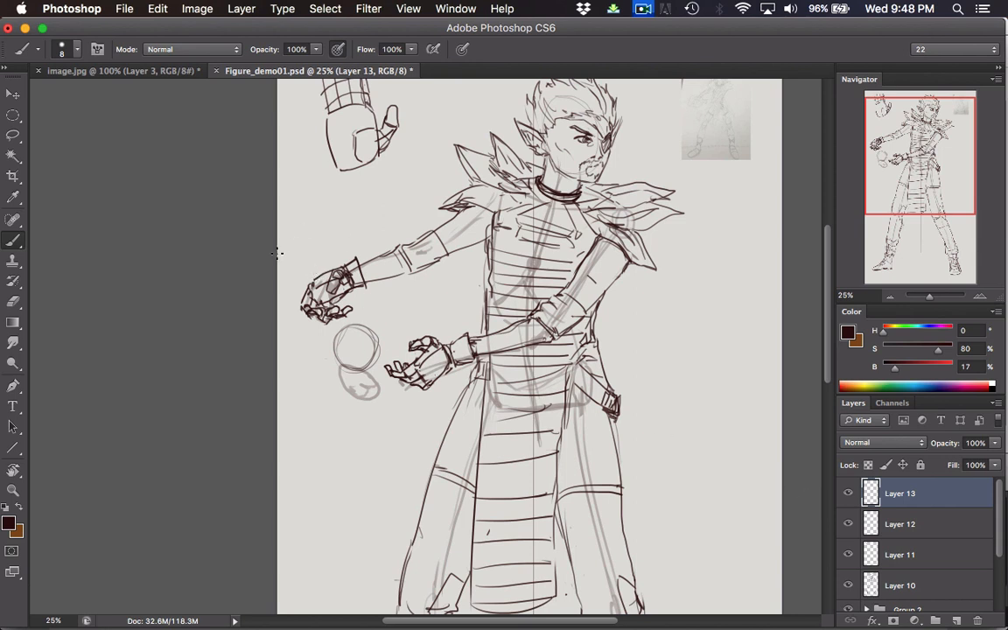
pyautogui.moveTo(360, 249)
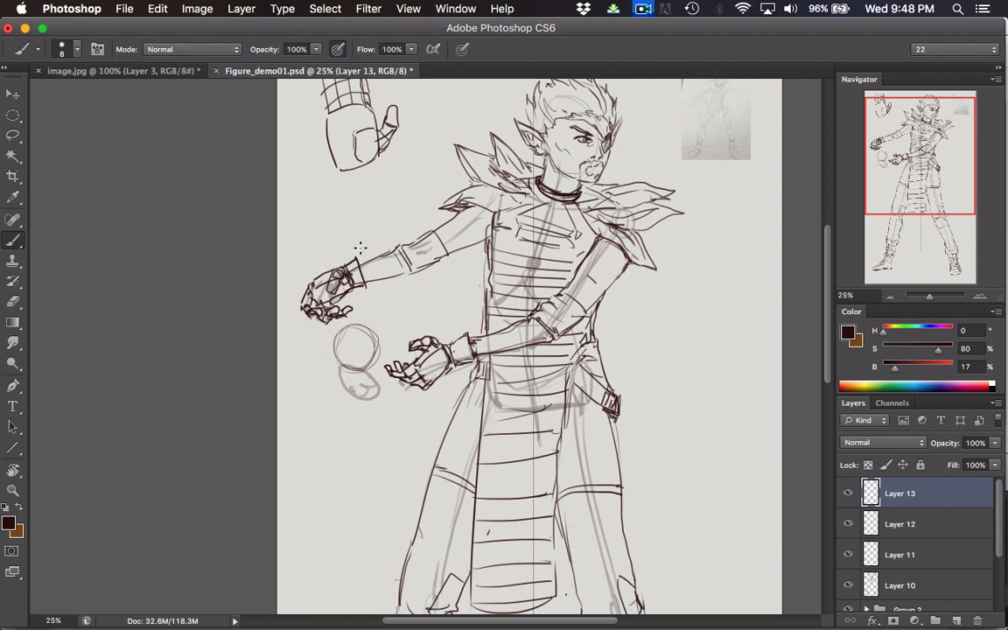
pyautogui.click(14, 175)
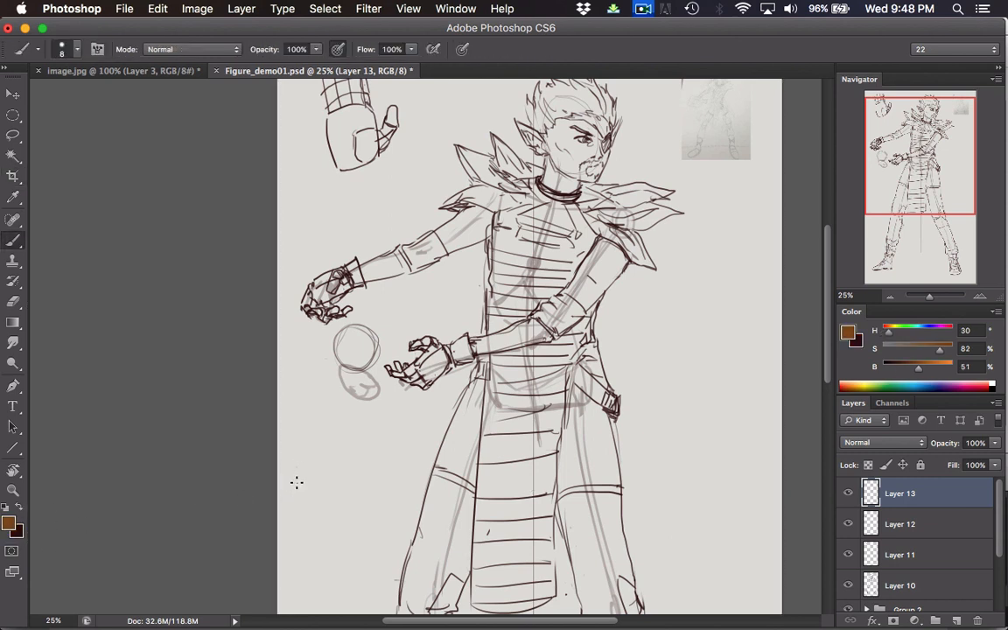
pyautogui.moveTo(314, 487)
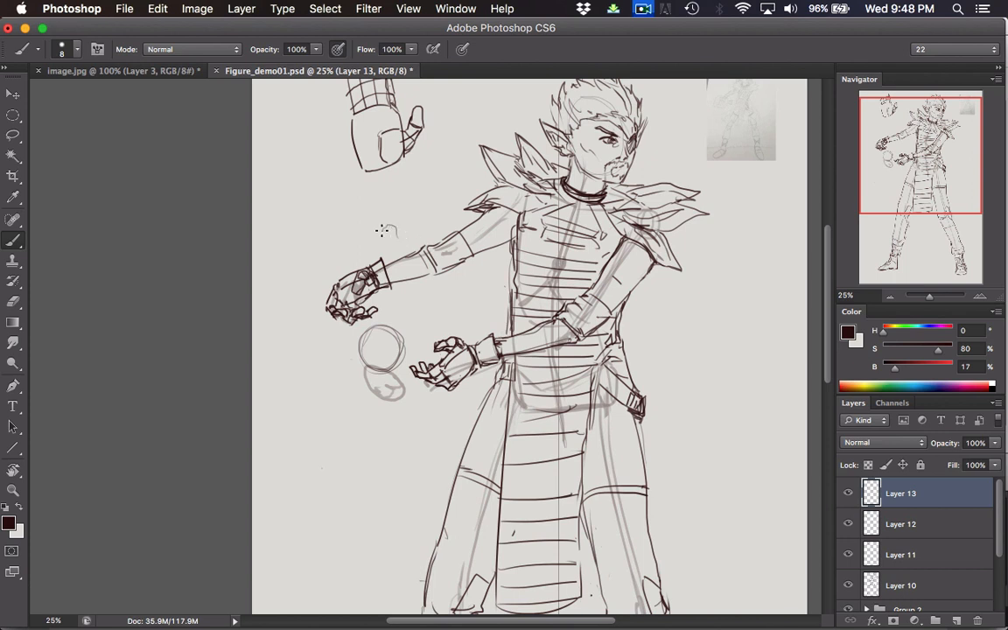
pyautogui.moveTo(382, 228); pyautogui.dragTo(301, 294)
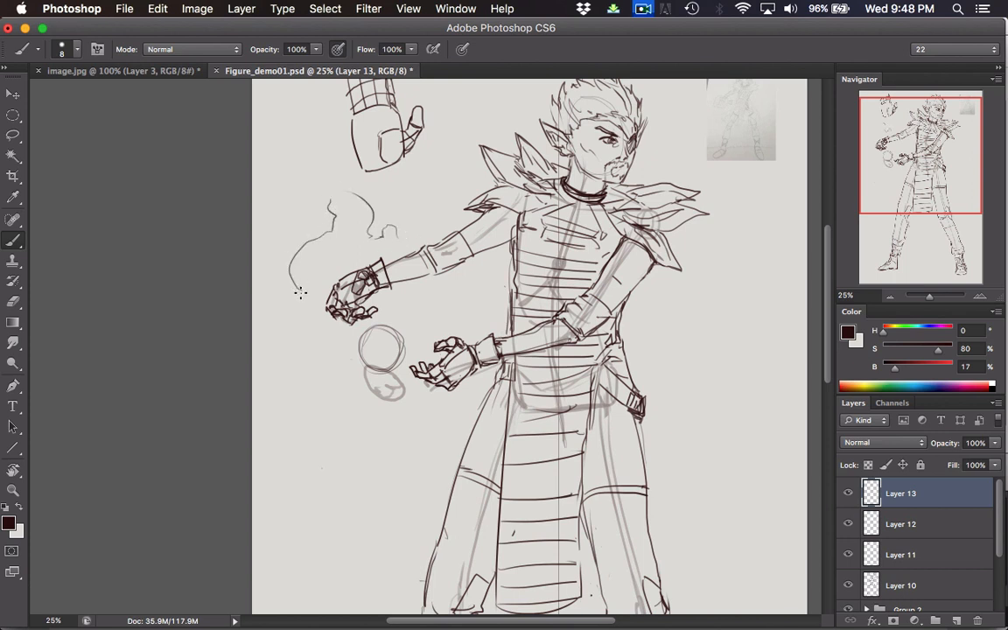
pyautogui.moveTo(297, 289); pyautogui.dragTo(315, 406)
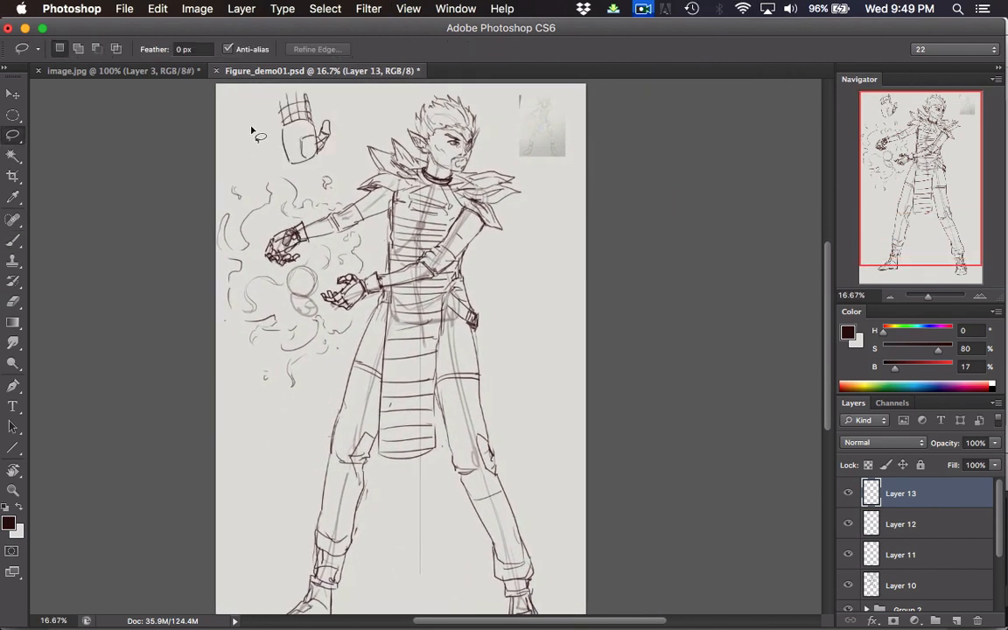
# - Dismiss the empty Cut warning and arrange both documents 2-up Vertical
pyautogui.press('cmd+x')
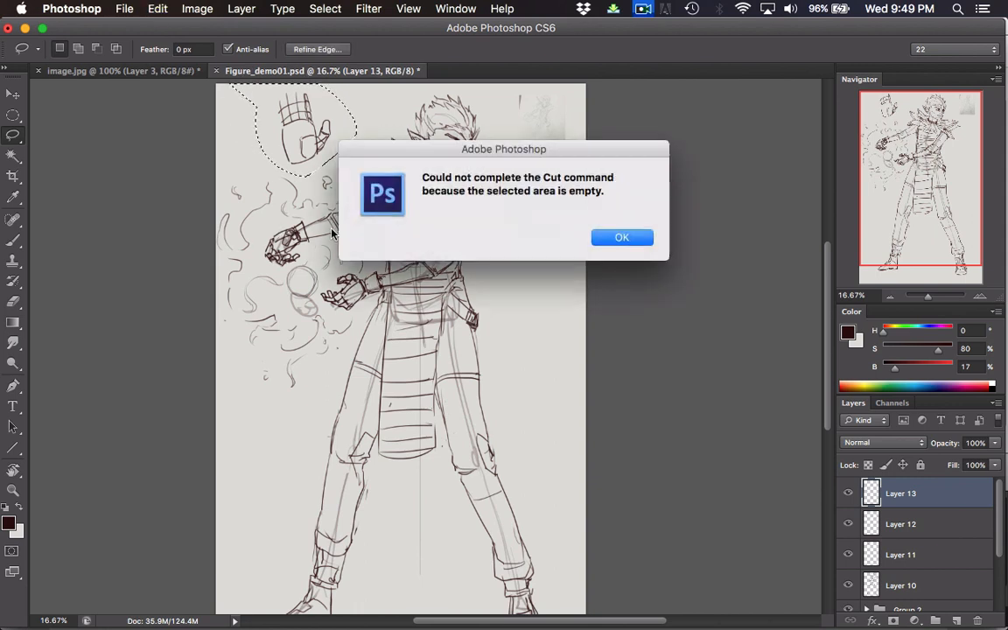
pyautogui.click(621, 238)
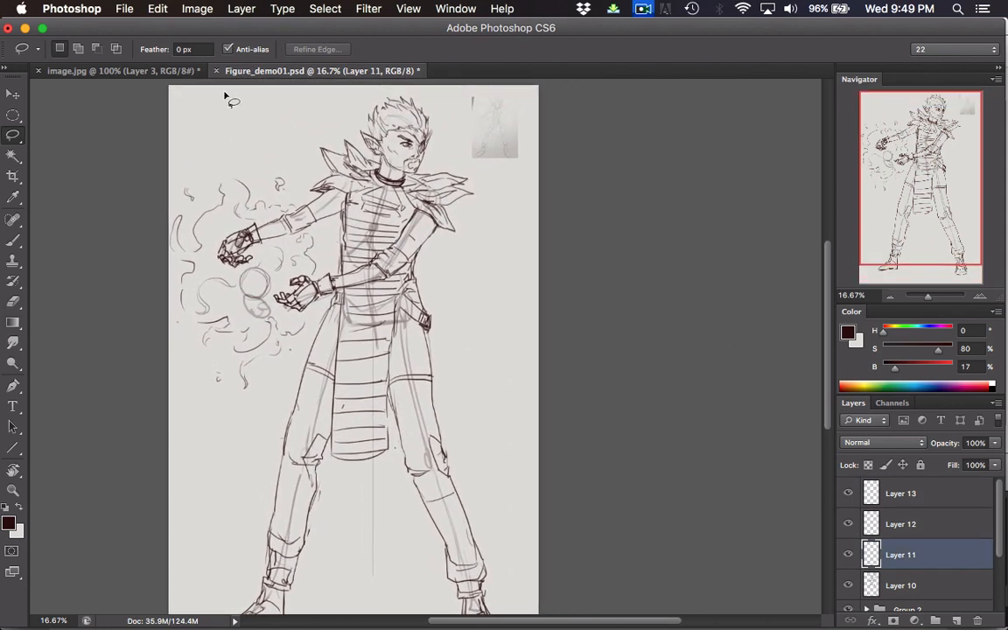
pyautogui.click(455, 7)
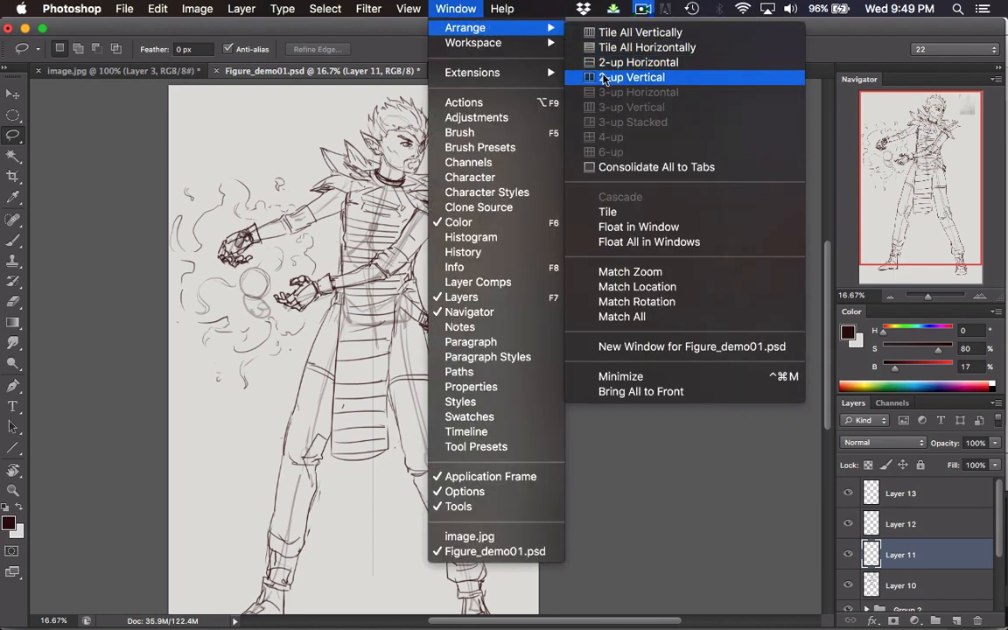
pyautogui.click(637, 77)
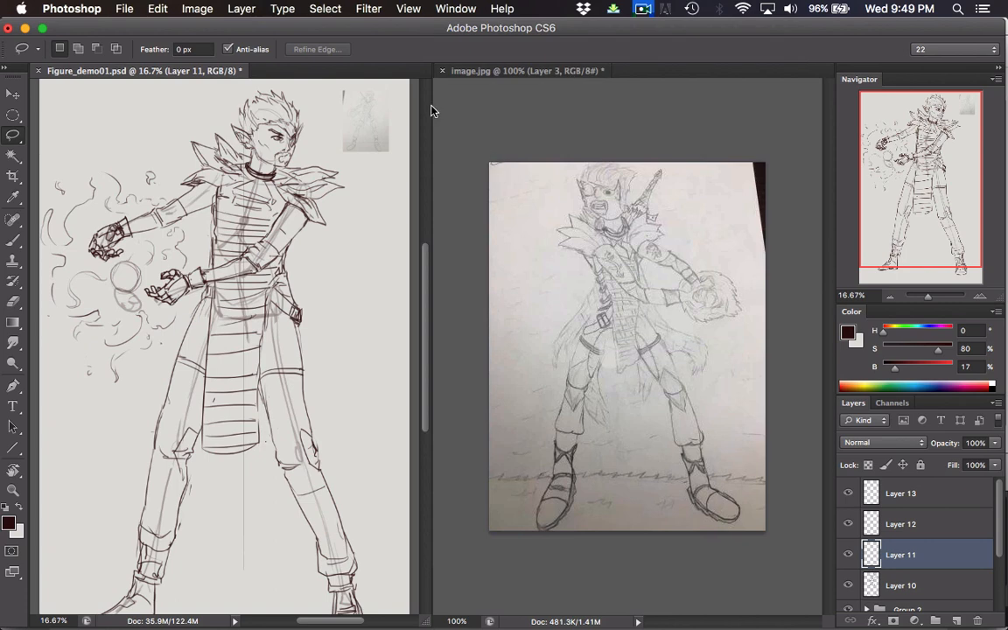
pyautogui.moveTo(509, 142)
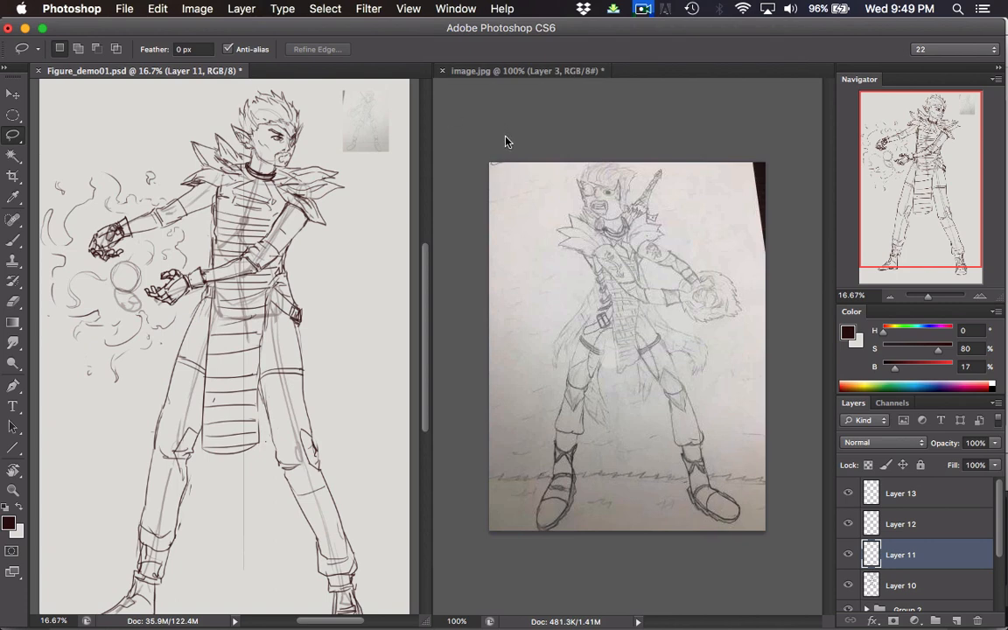
pyautogui.moveTo(480, 220)
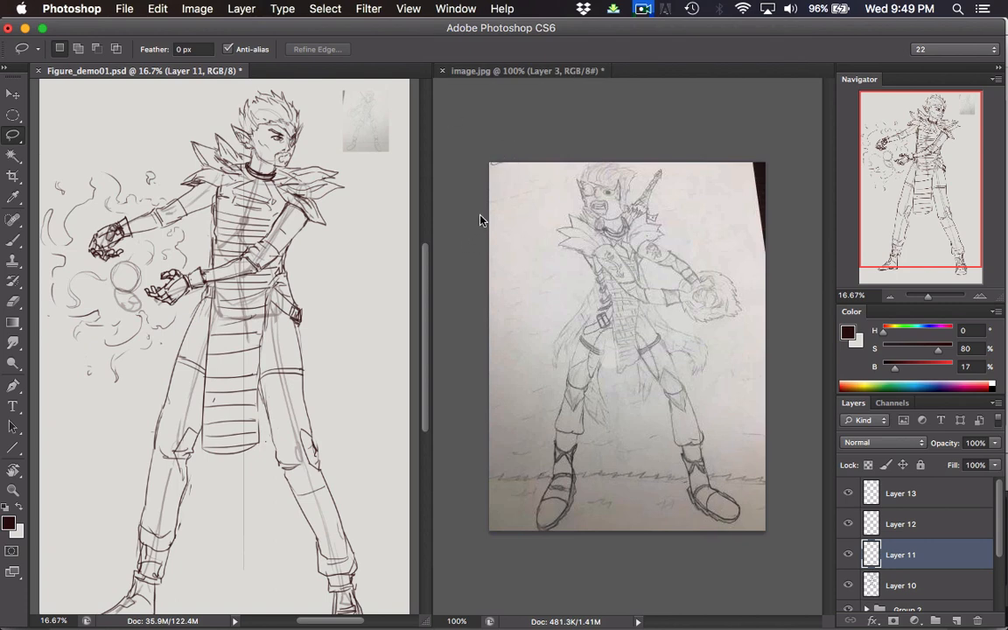
pyautogui.moveTo(300, 301)
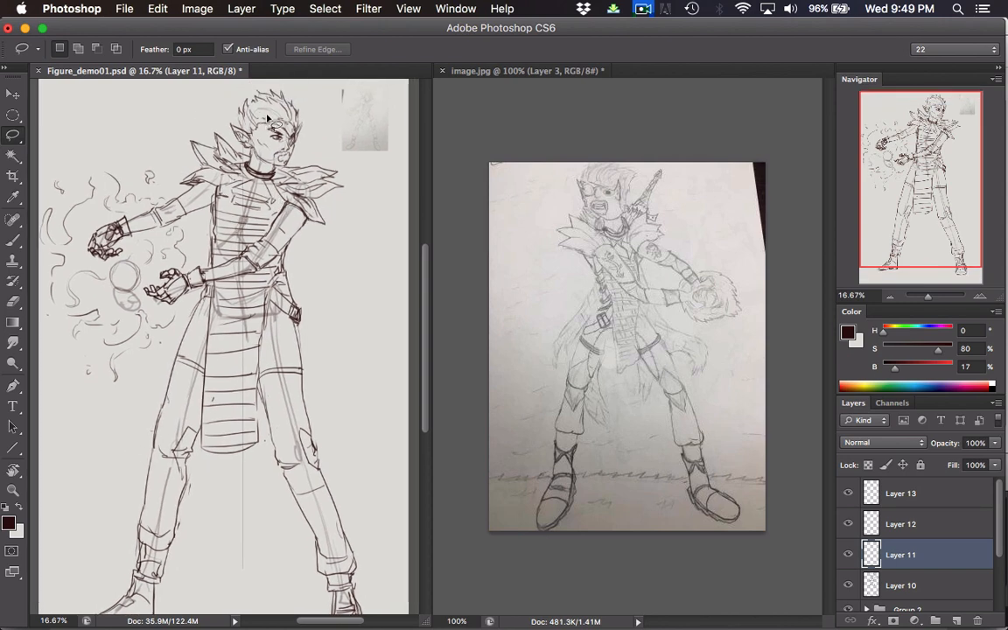
pyautogui.moveTo(423, 342)
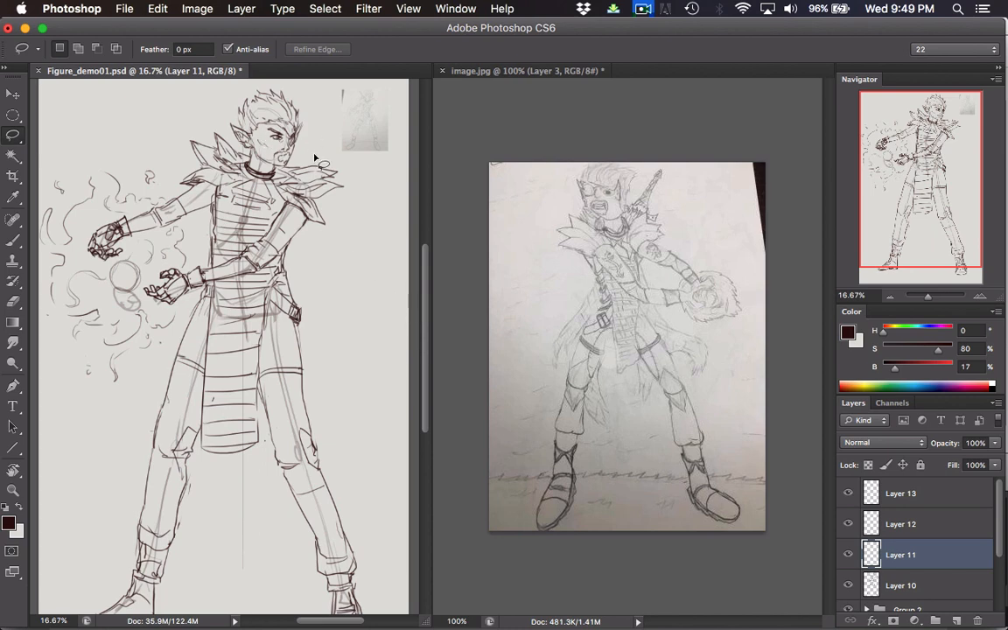
pyautogui.moveTo(350, 249)
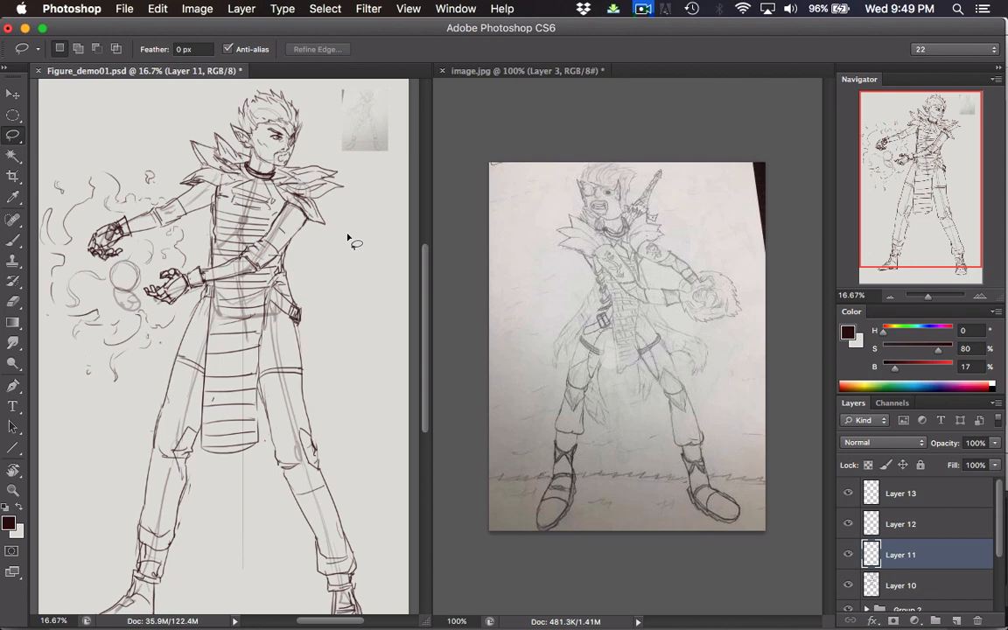
pyautogui.moveTo(312, 196)
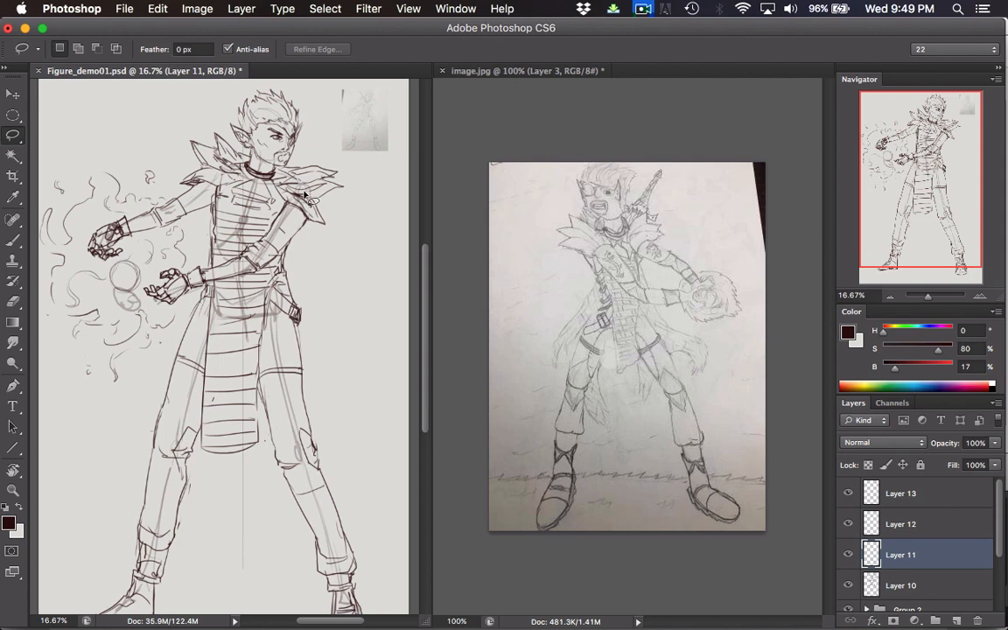
pyautogui.moveTo(202, 237)
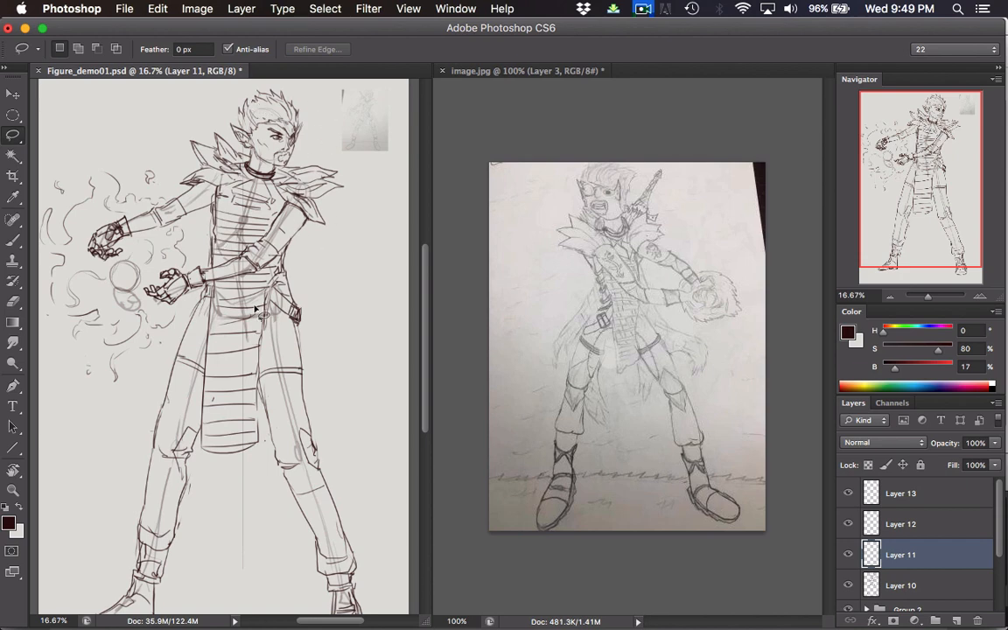
pyautogui.moveTo(315, 149)
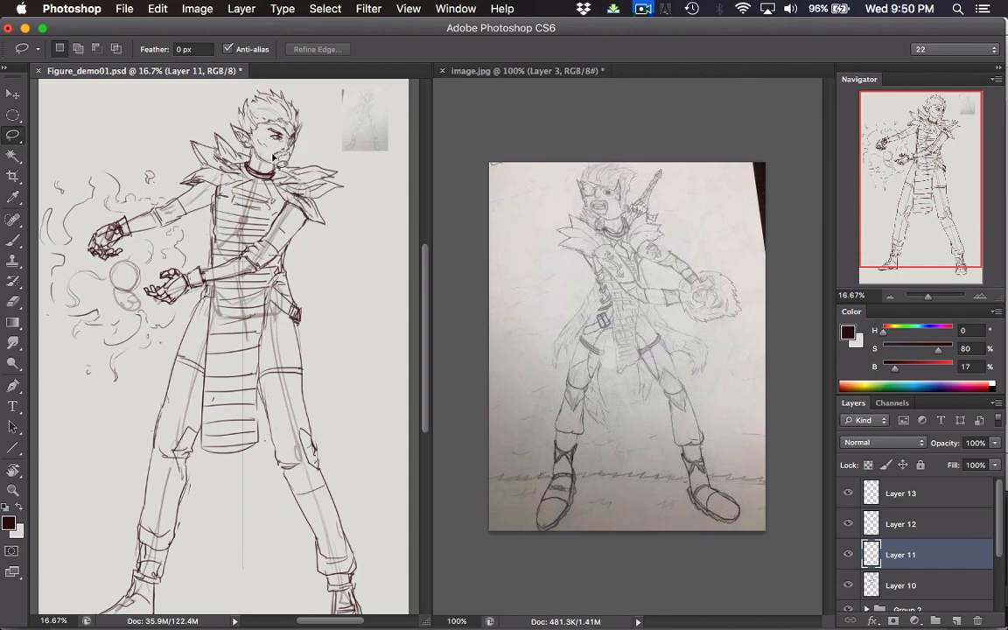
pyautogui.moveTo(354, 305)
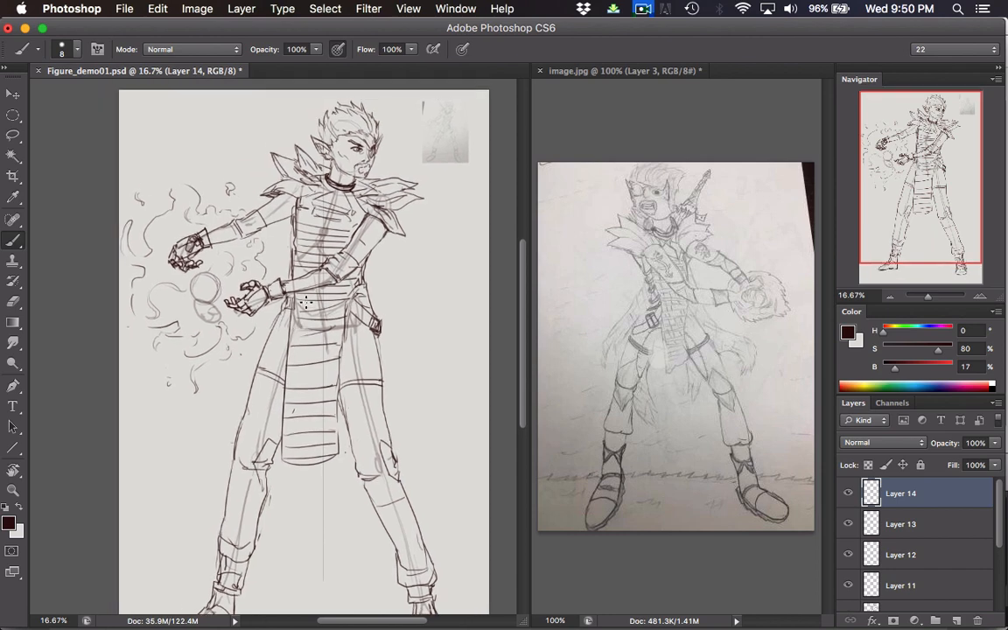
pyautogui.moveTo(308, 200)
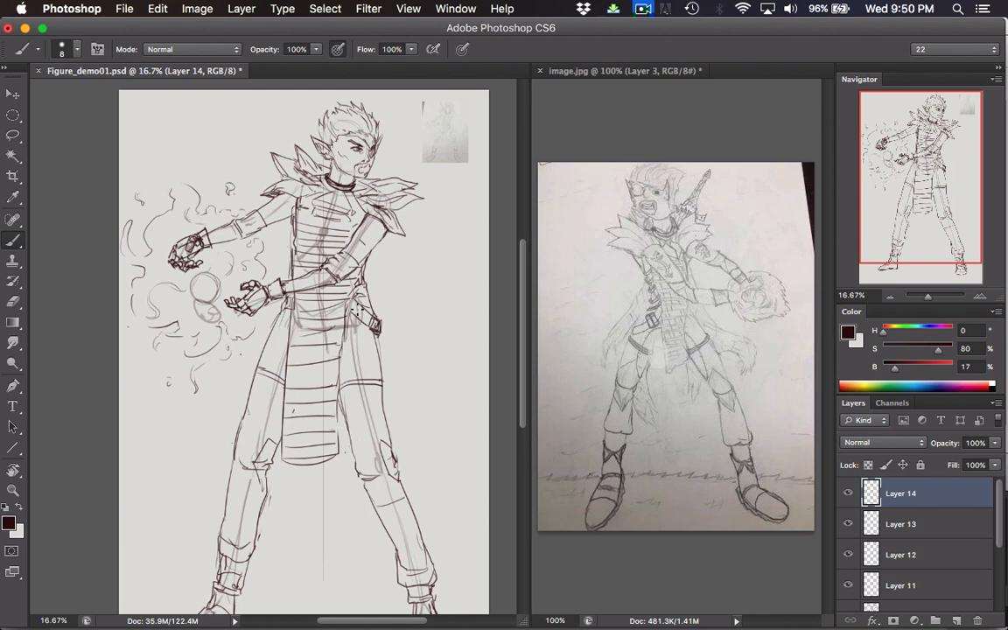
pyautogui.moveTo(224, 323)
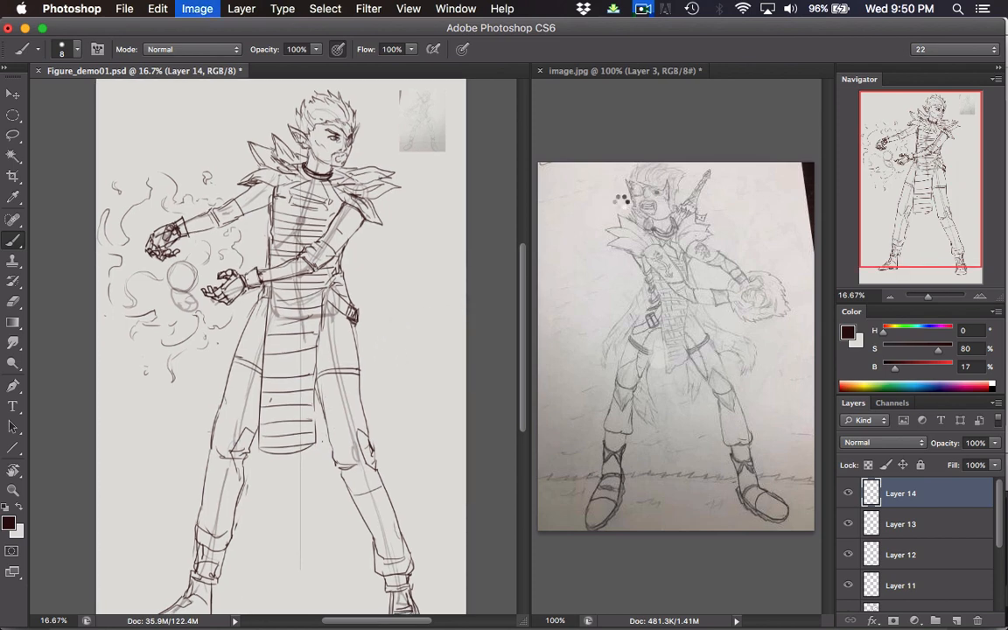
# - Flip the canvas horizontally so the power-emitting hands face the other way
pyautogui.click(196, 7)
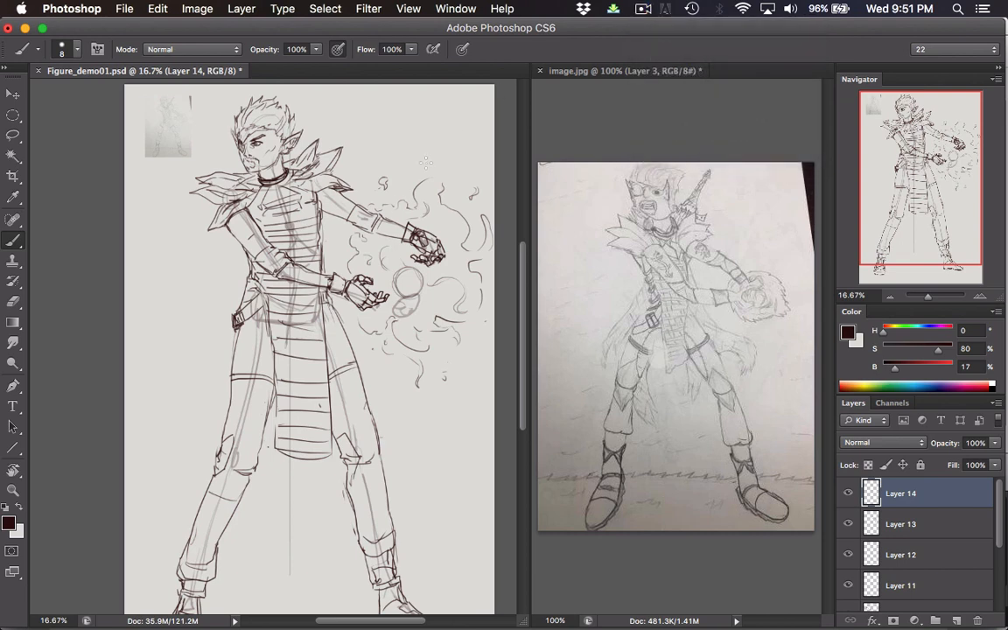
pyautogui.moveTo(392, 205)
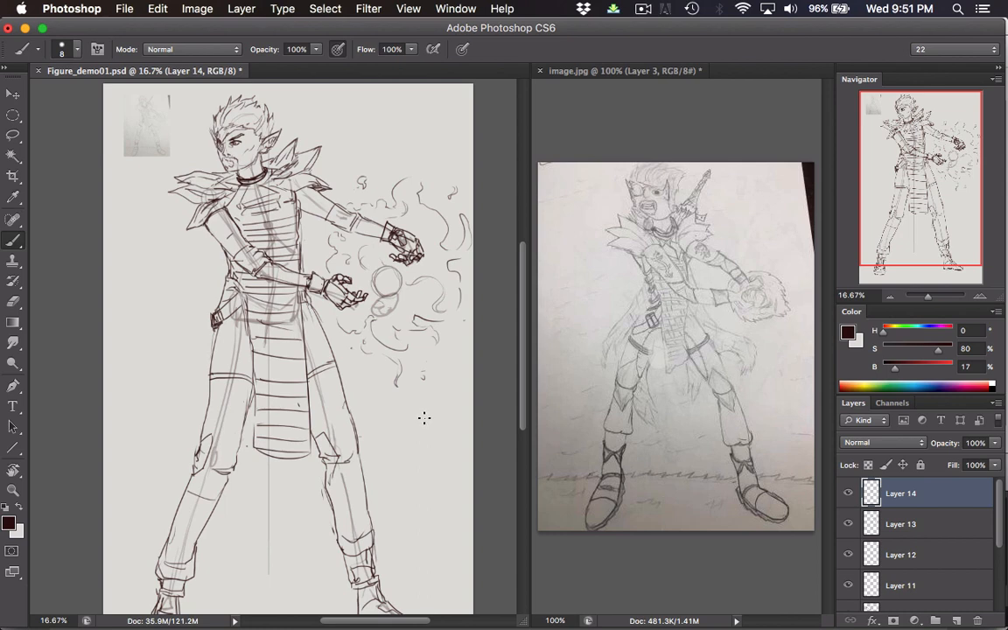
pyautogui.moveTo(429, 413)
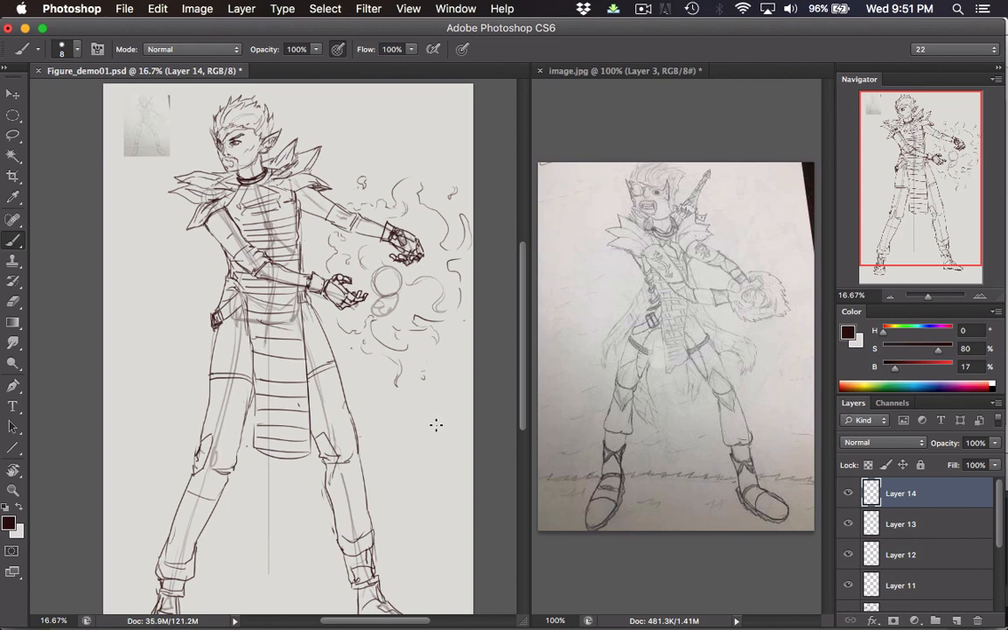
pyautogui.moveTo(528, 362)
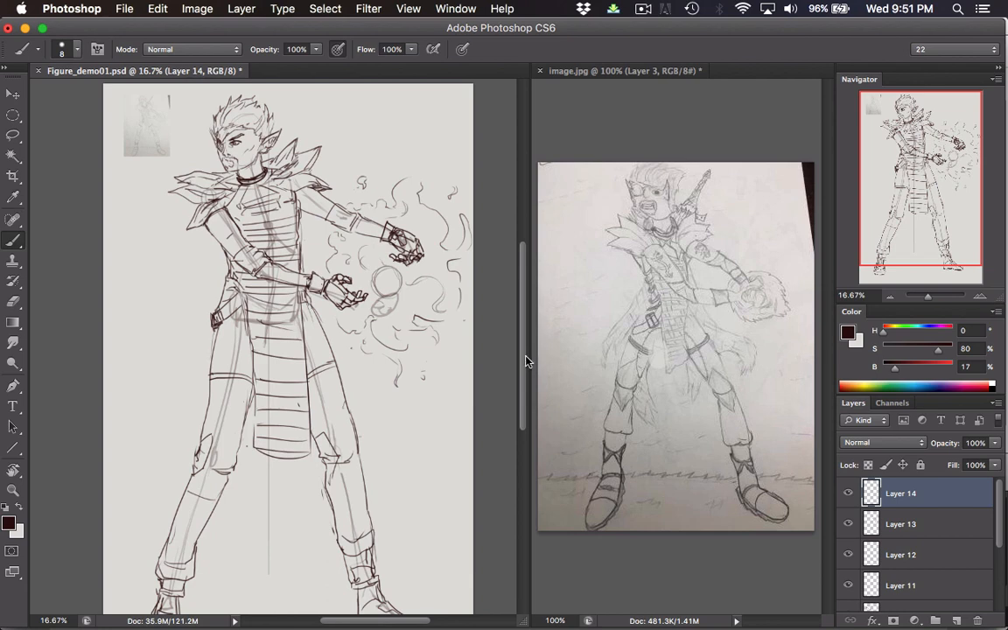
pyautogui.moveTo(541, 366)
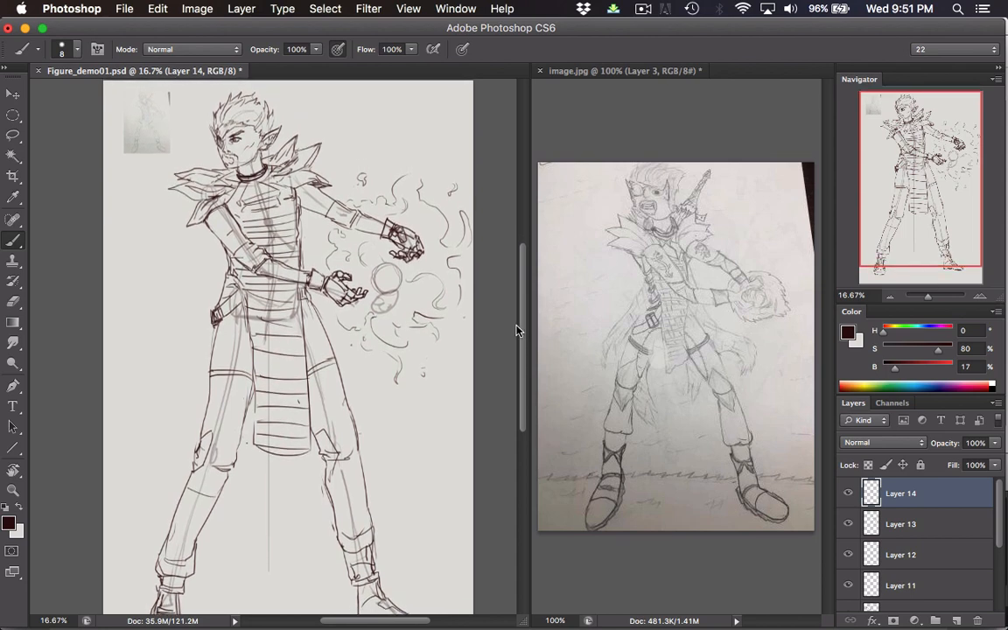
pyautogui.moveTo(528, 329)
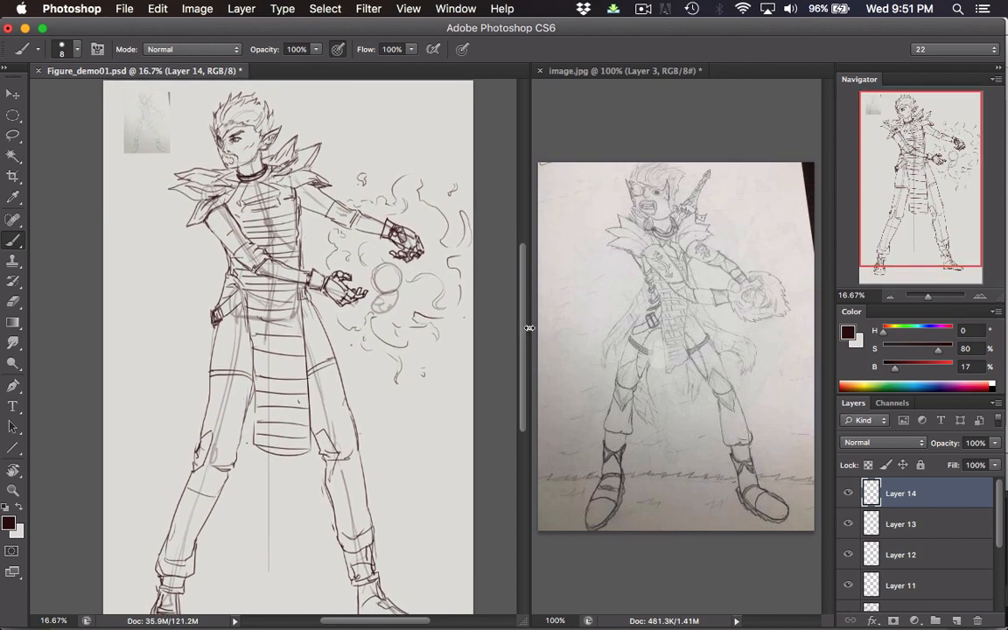
pyautogui.moveTo(521, 315)
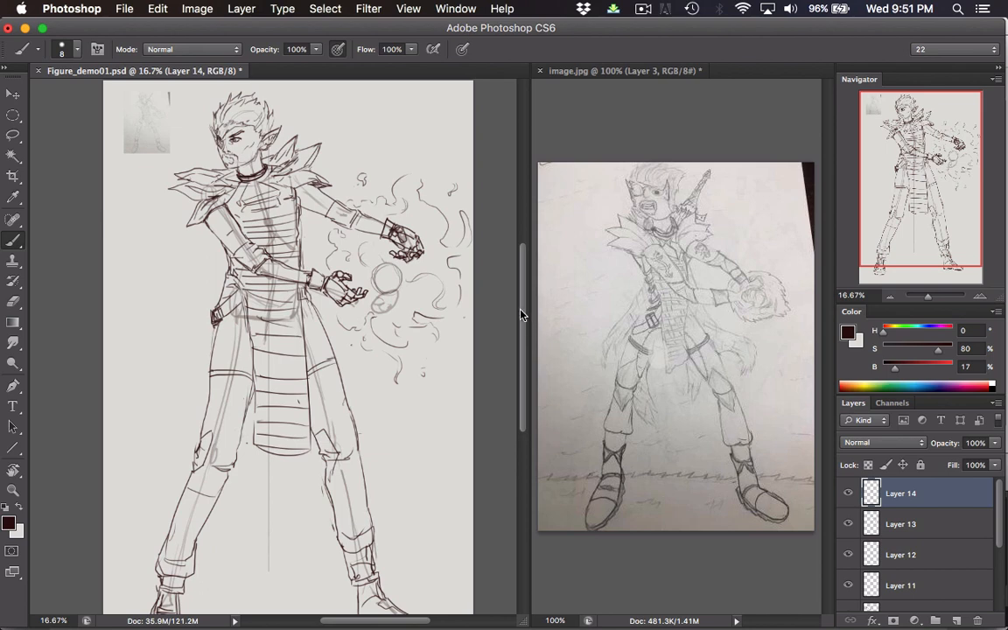
pyautogui.moveTo(504, 305)
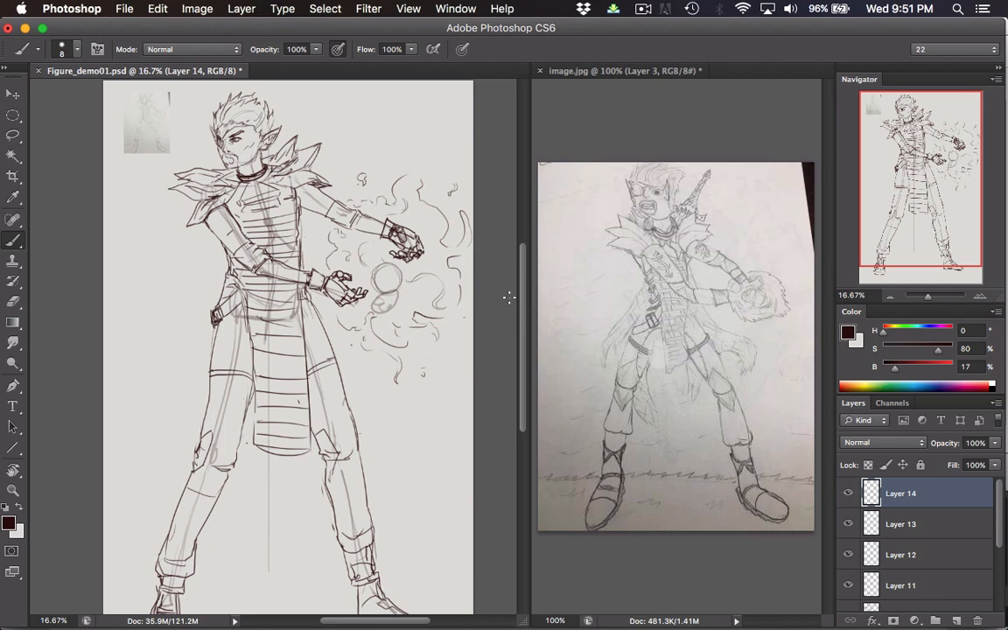
pyautogui.moveTo(708, 284)
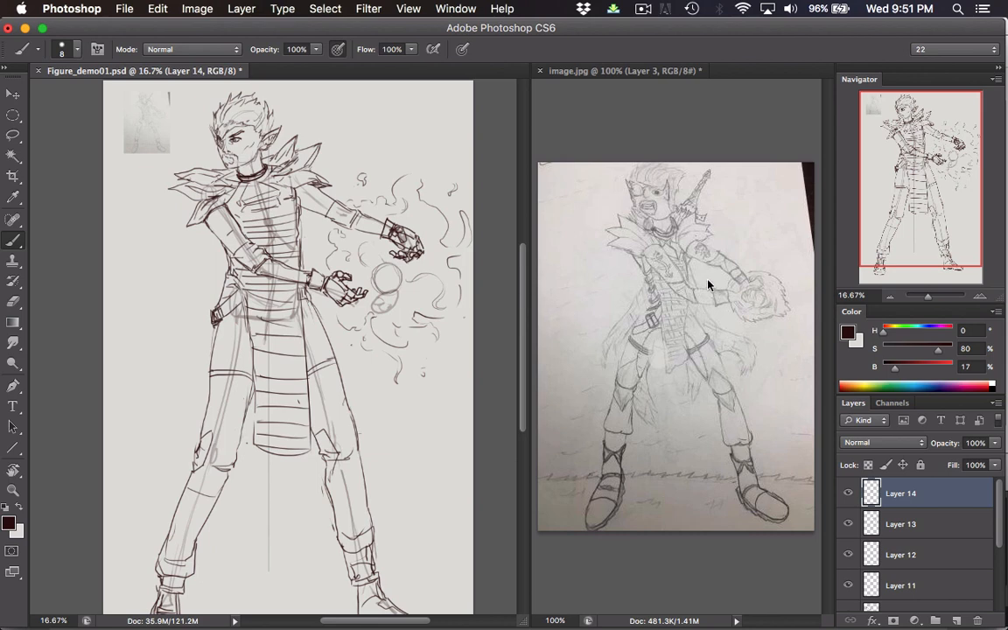
pyautogui.moveTo(707, 269)
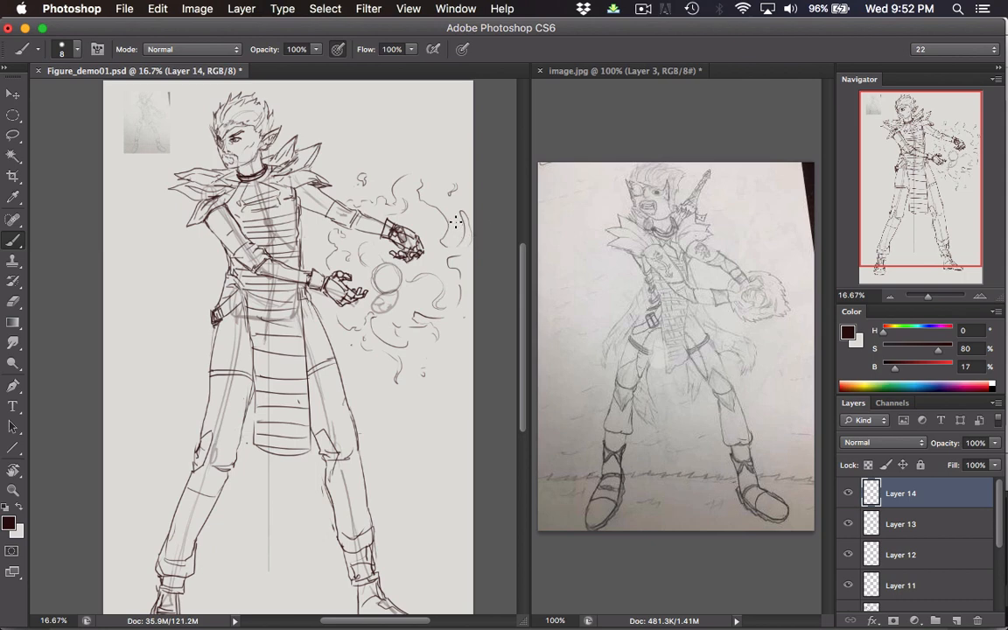
pyautogui.moveTo(506, 172)
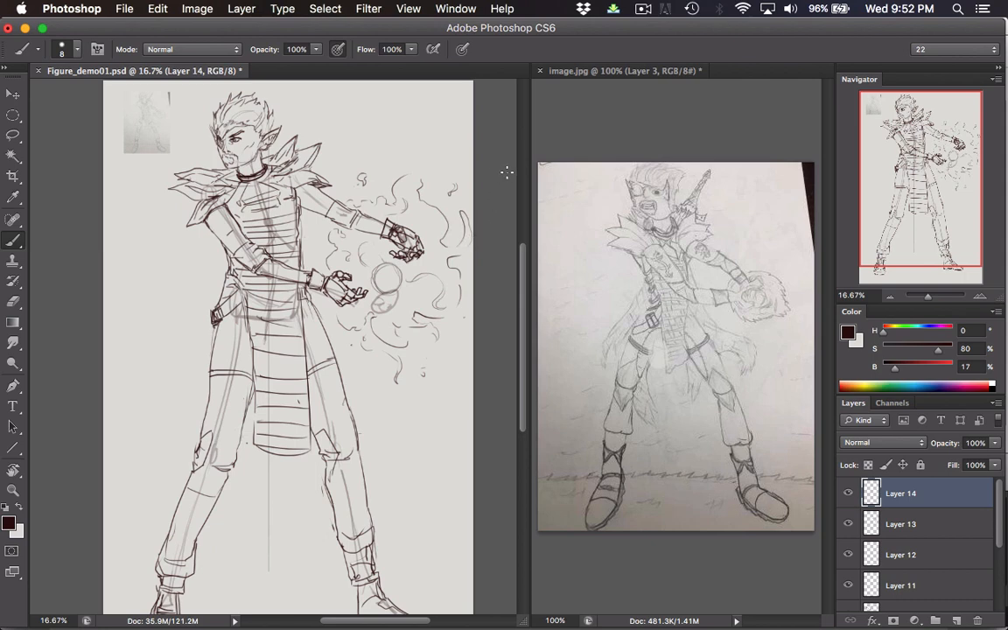